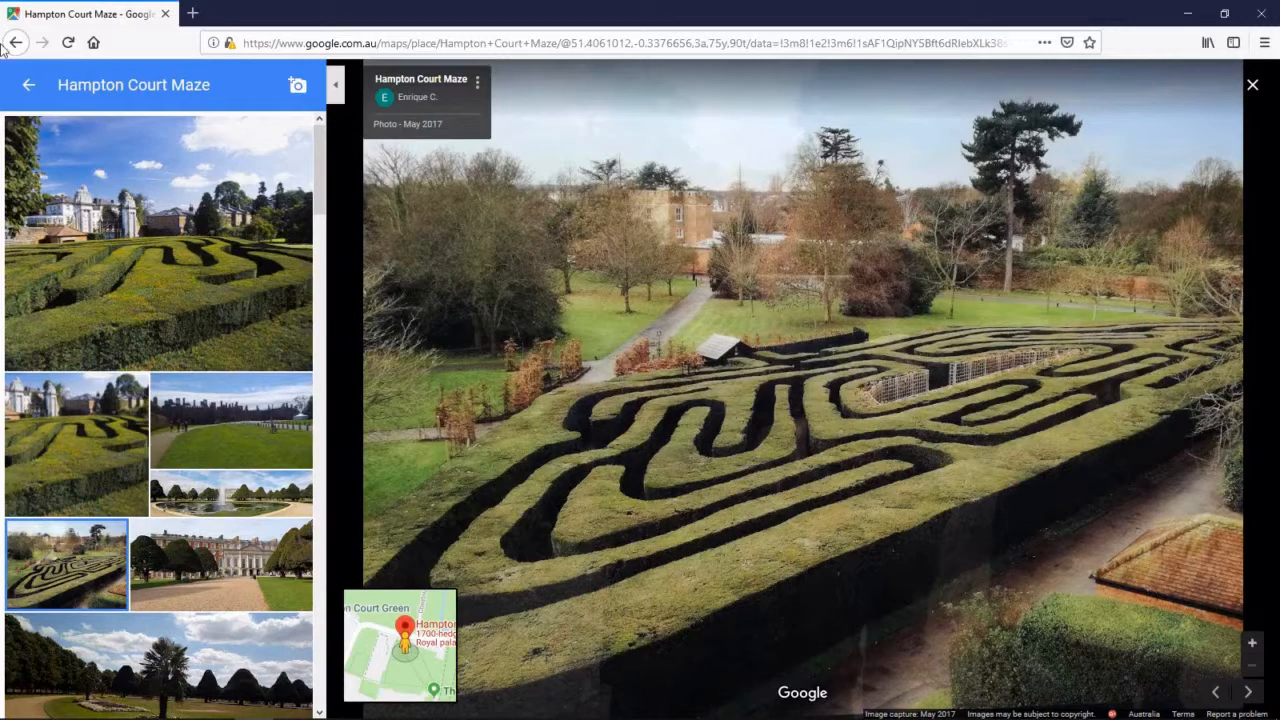
Step: Close the maze photo and hide the place details so the satellite view fills the window
left_click(1252, 84)
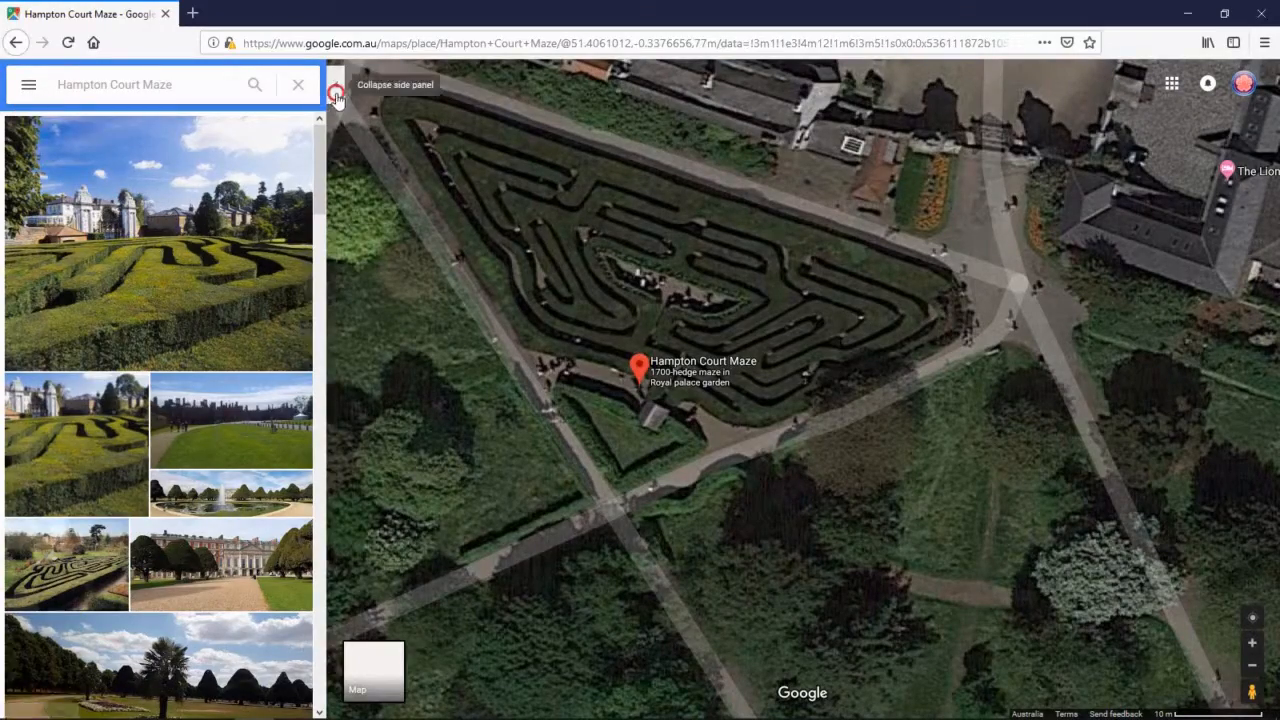
left_click(337, 92)
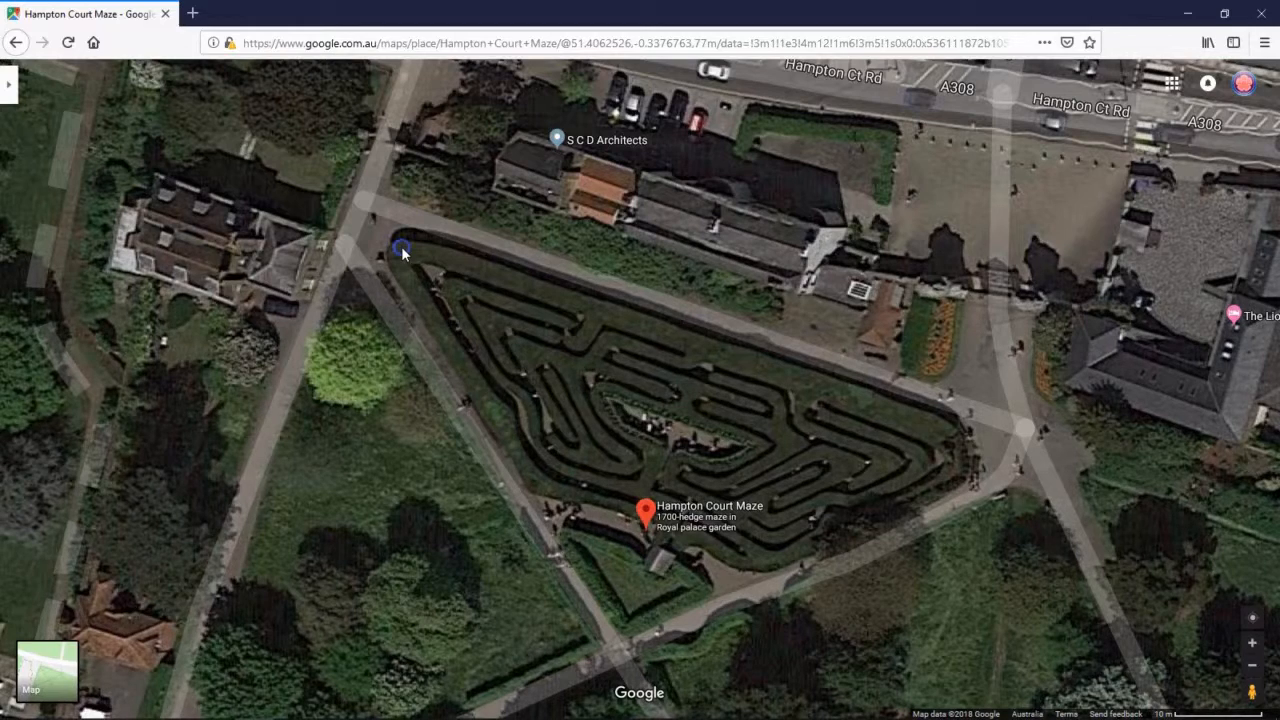
Step: Measure the maze's northern edge from its west to east corner, reading 70.60 m
right_click(402, 248)
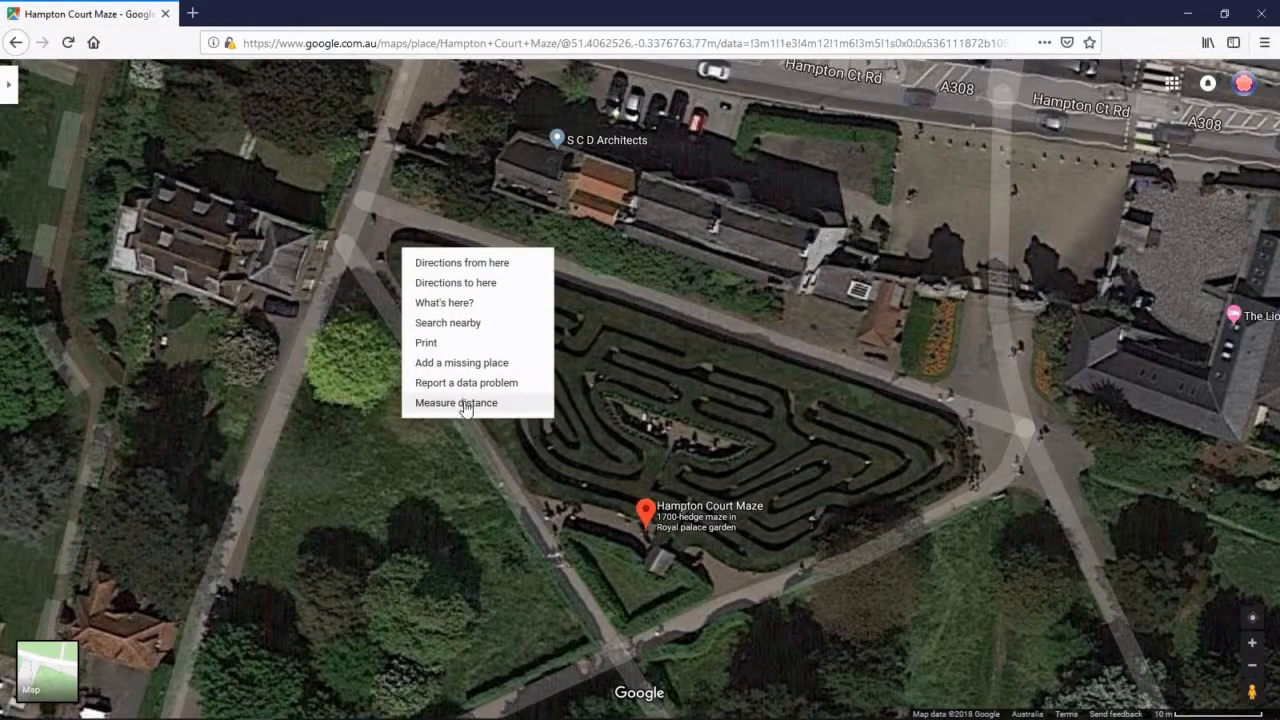
left_click(456, 402)
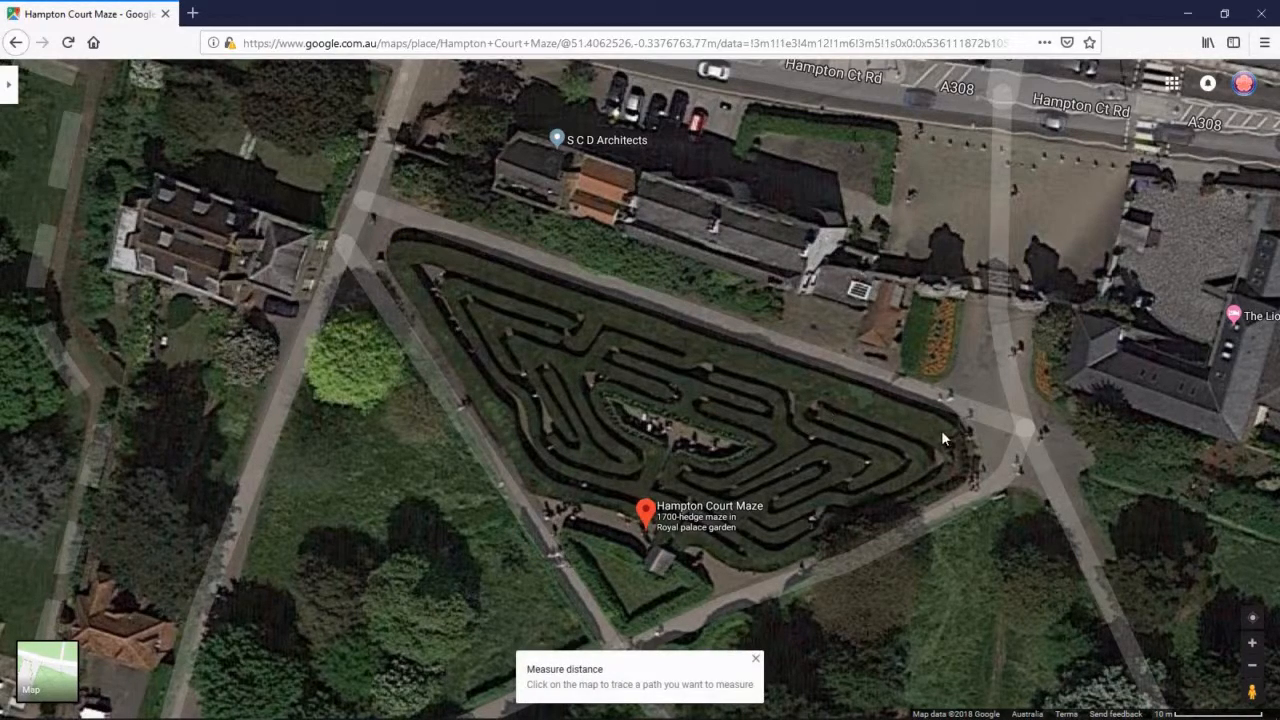
left_click(950, 437)
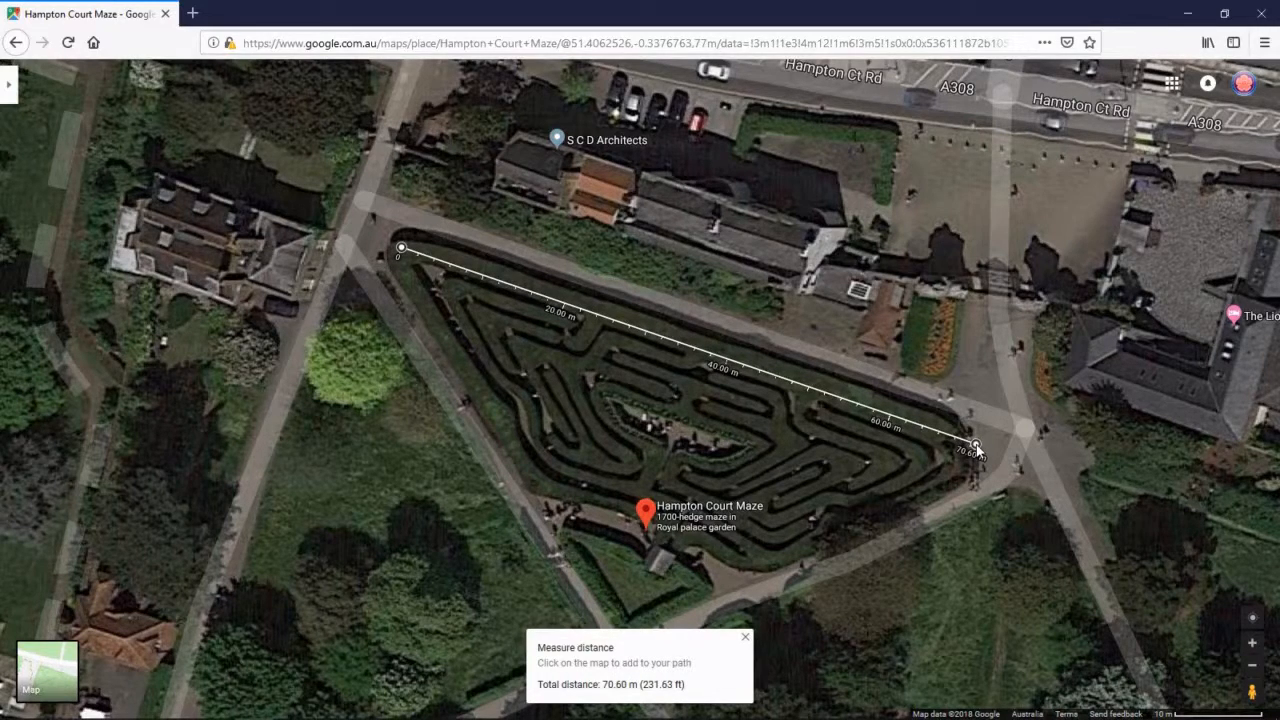
mouse_move(975, 447)
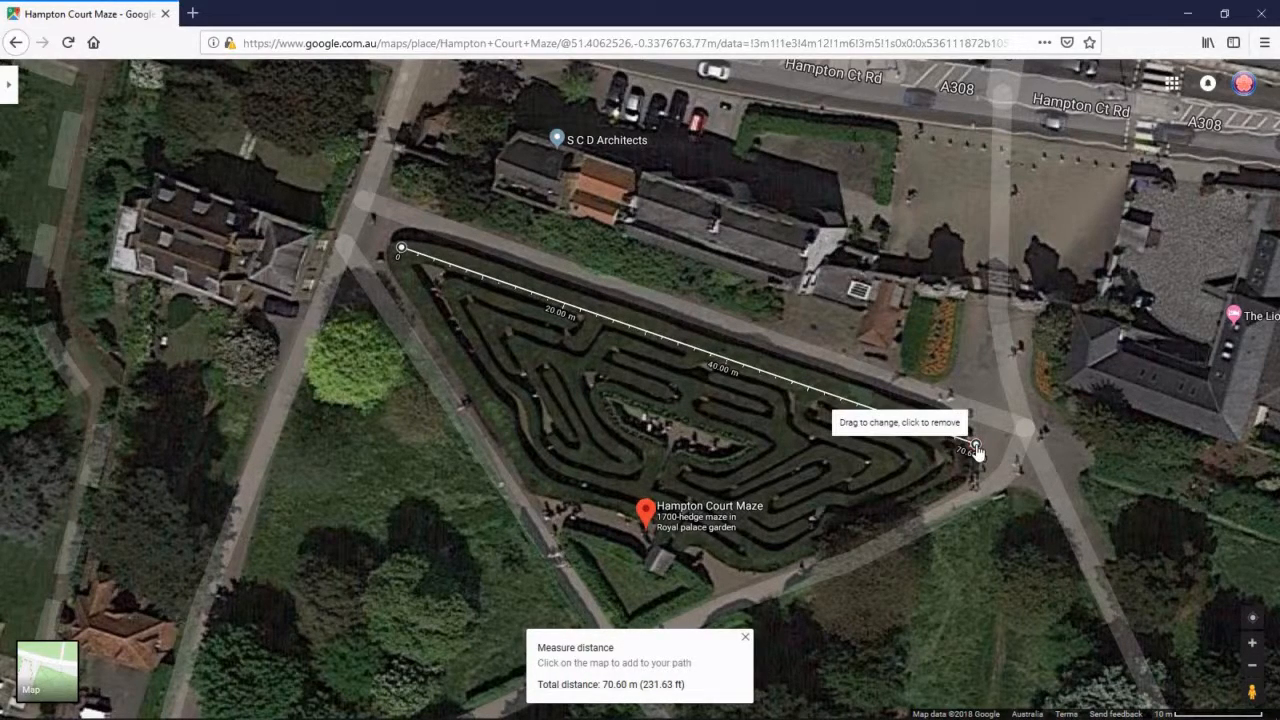
mouse_move(1150, 360)
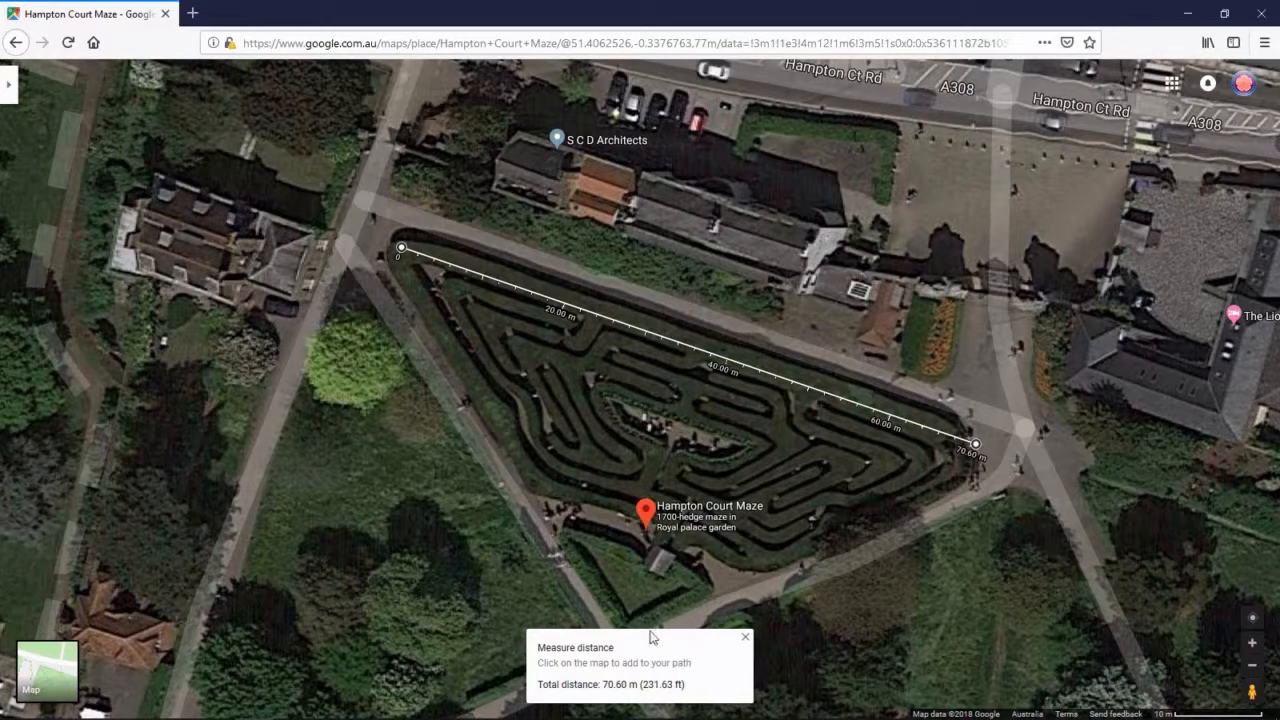
mouse_move(680, 430)
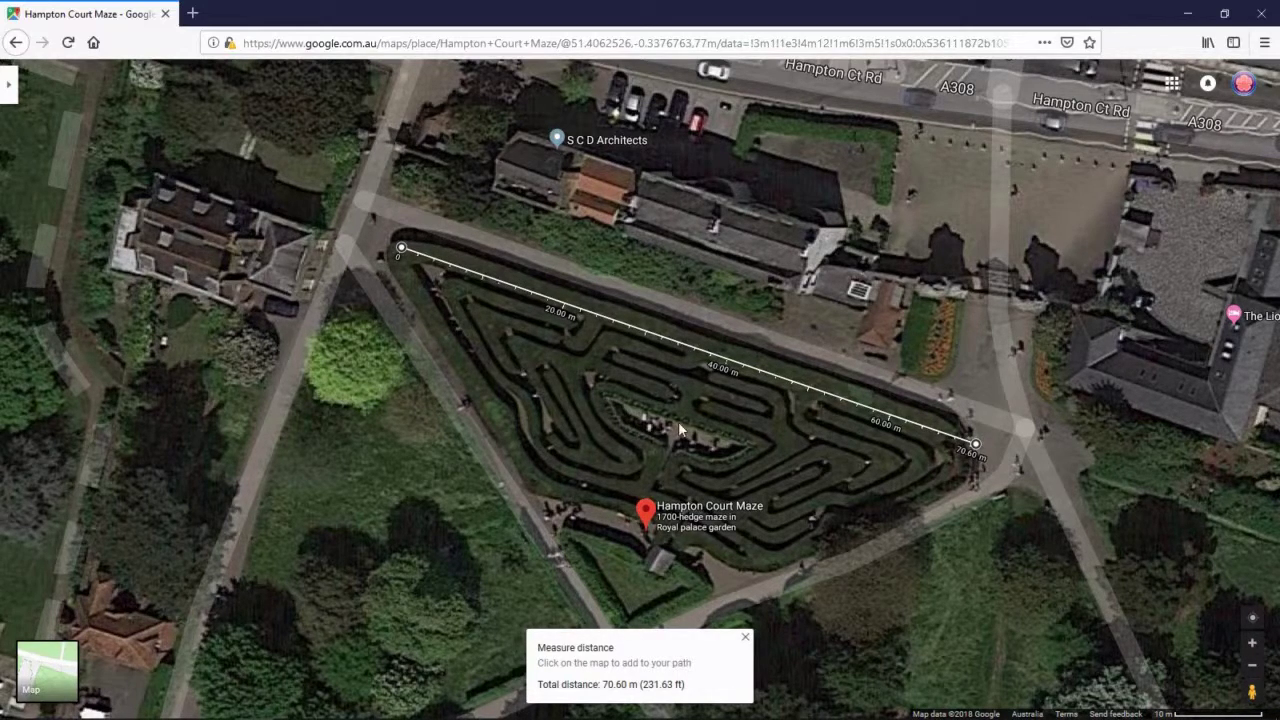
mouse_move(515, 599)
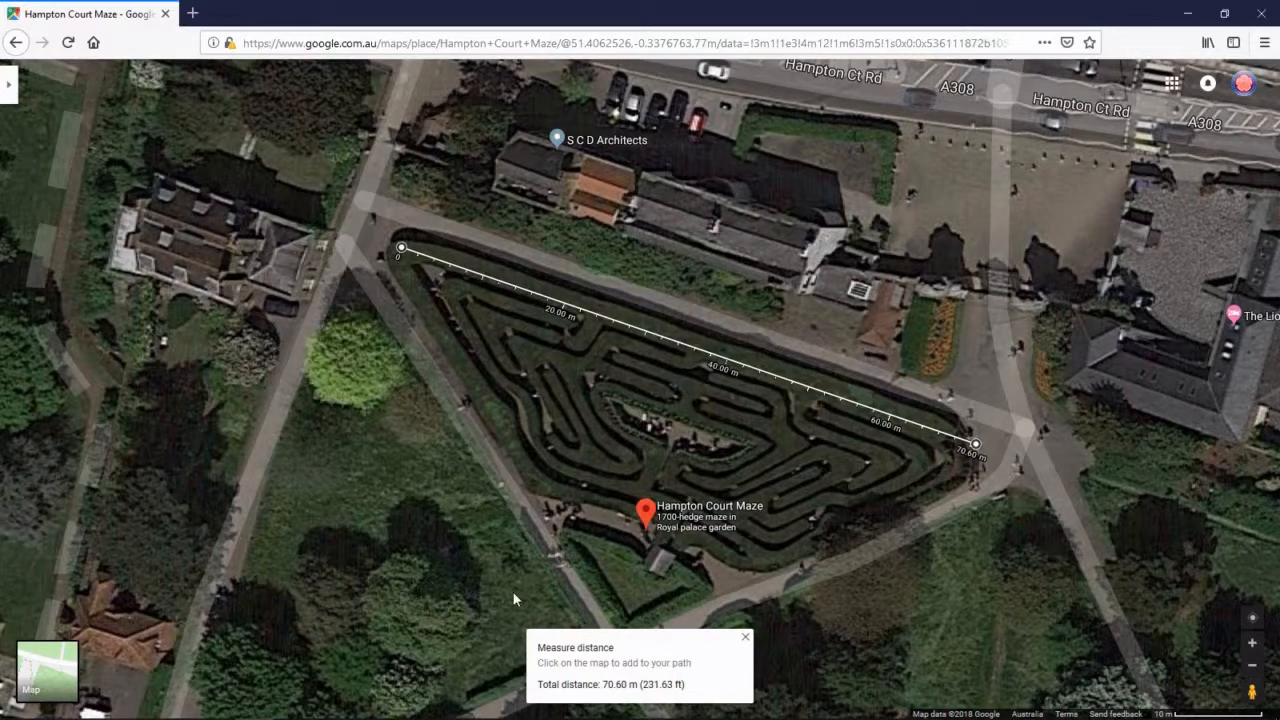
mouse_move(347, 417)
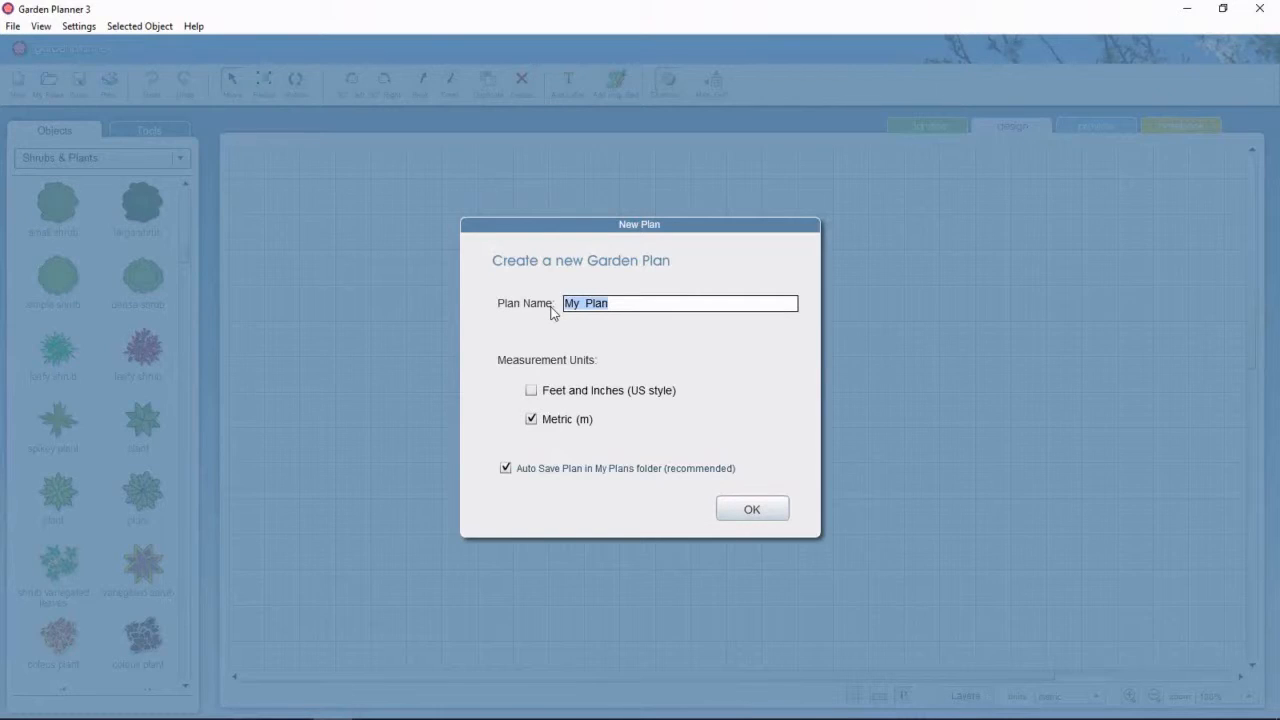
Step: Create a new plan named 'Maze'
type("Ma")
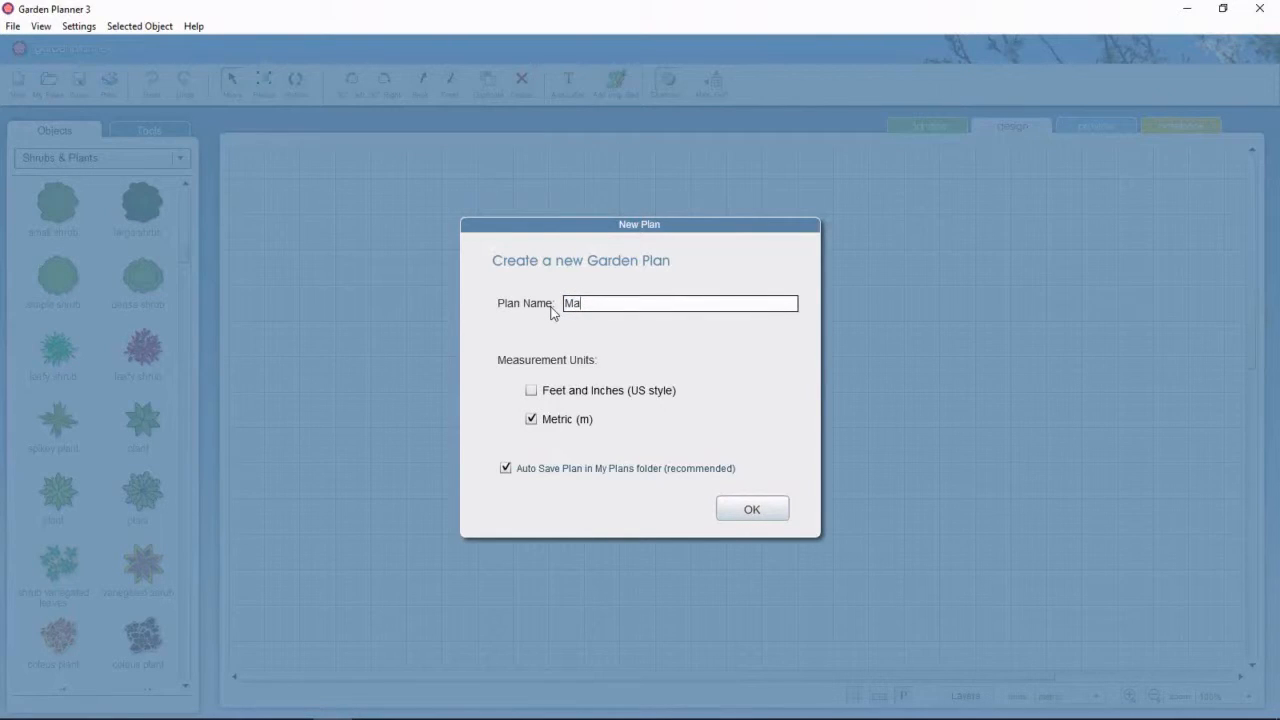
type("ze")
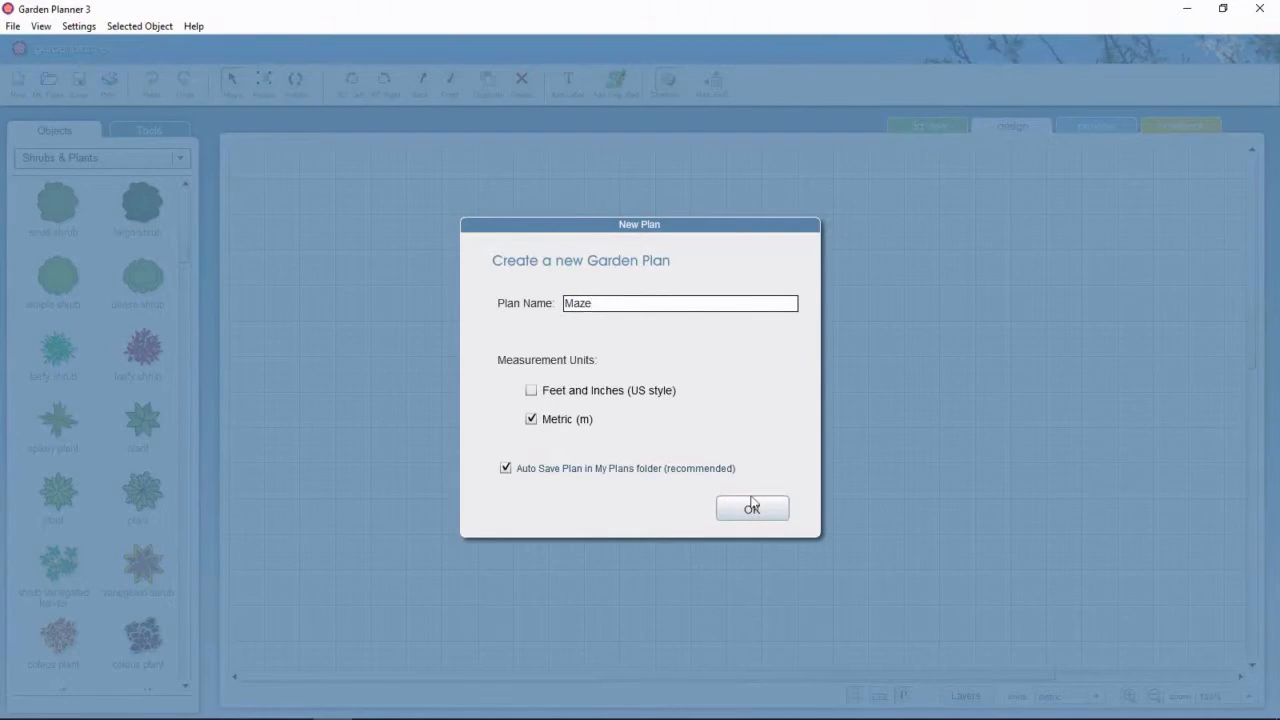
left_click(751, 508)
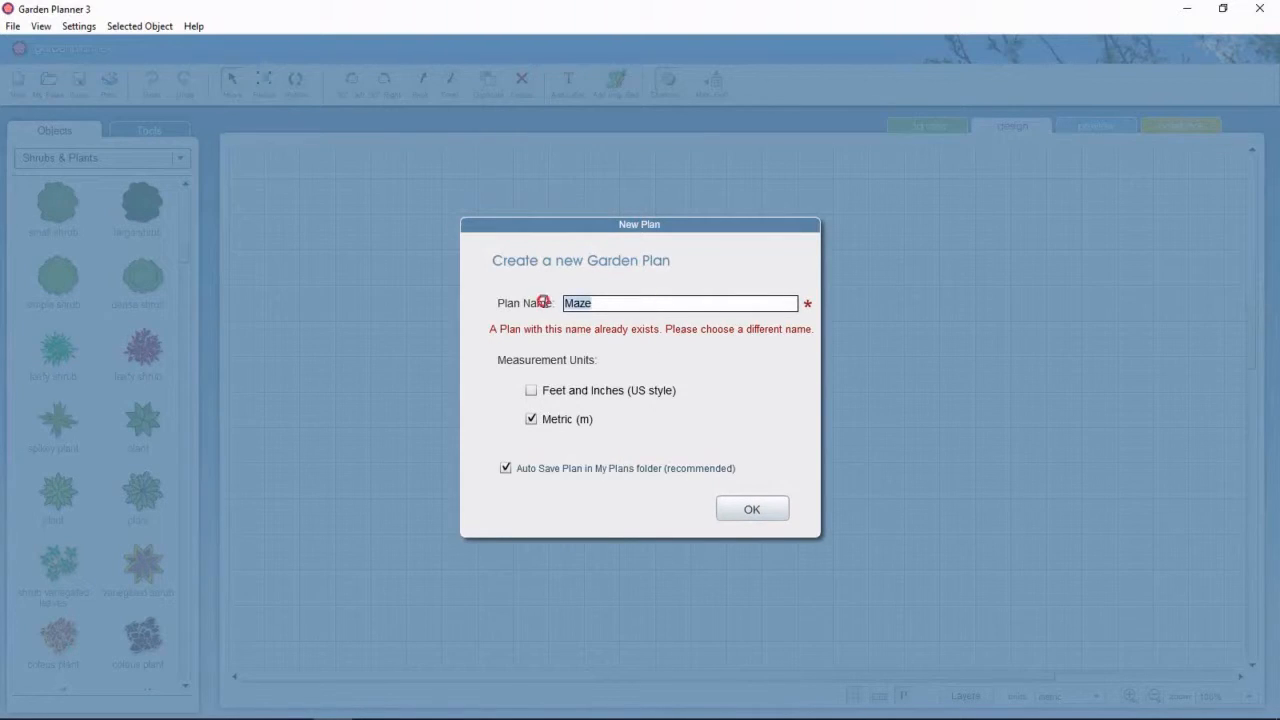
Step: Rename the plan 'Hampton Ct Maze' and set the 1:400 landscape scale
type("Hae")
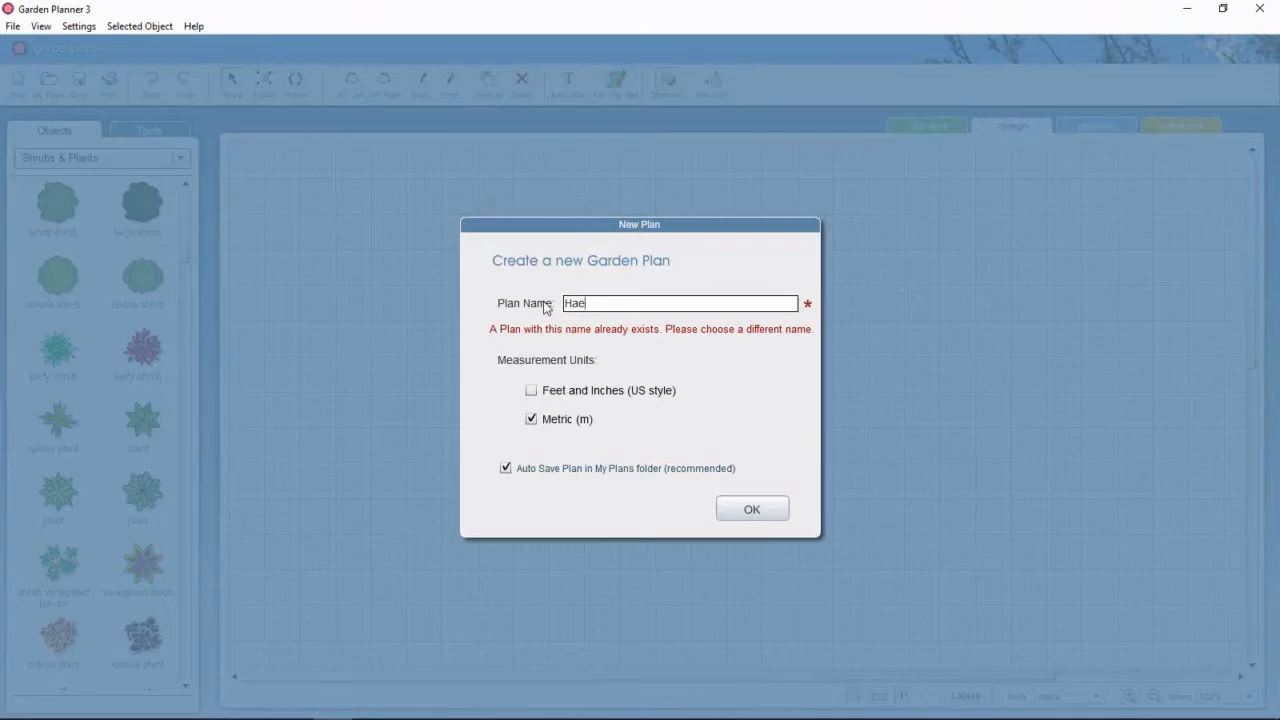
type("Hampton")
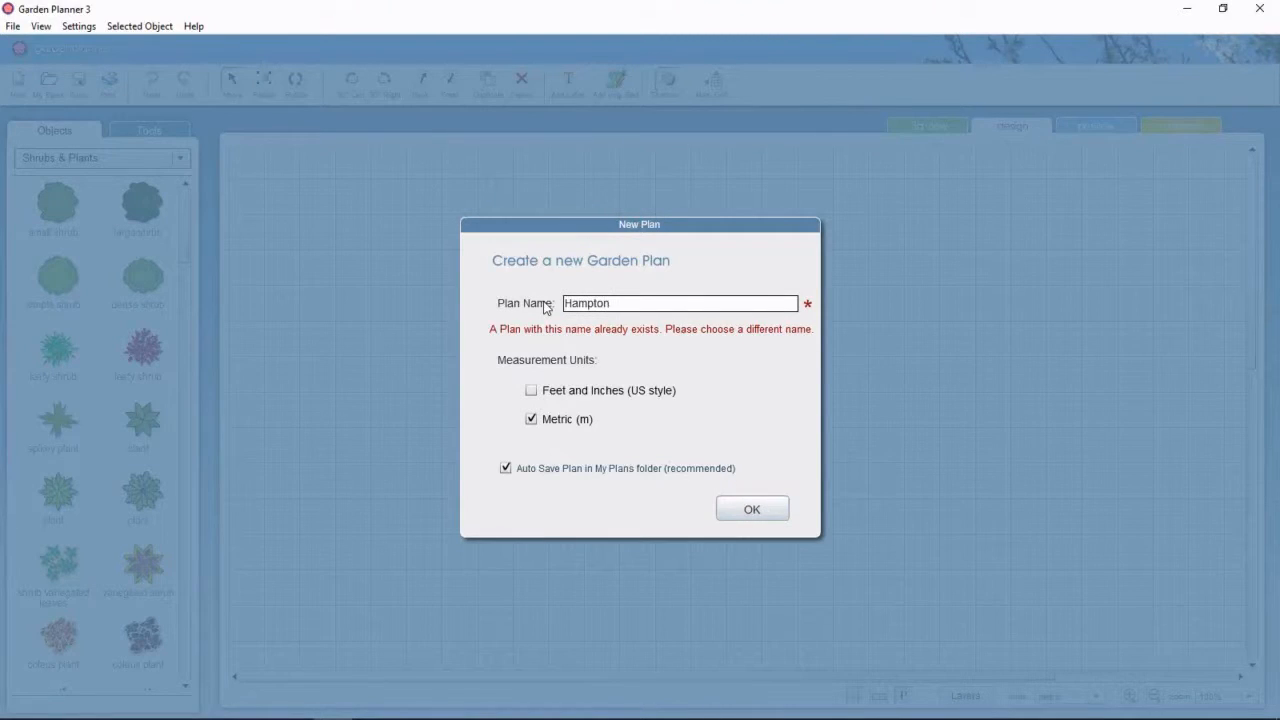
type("Ct")
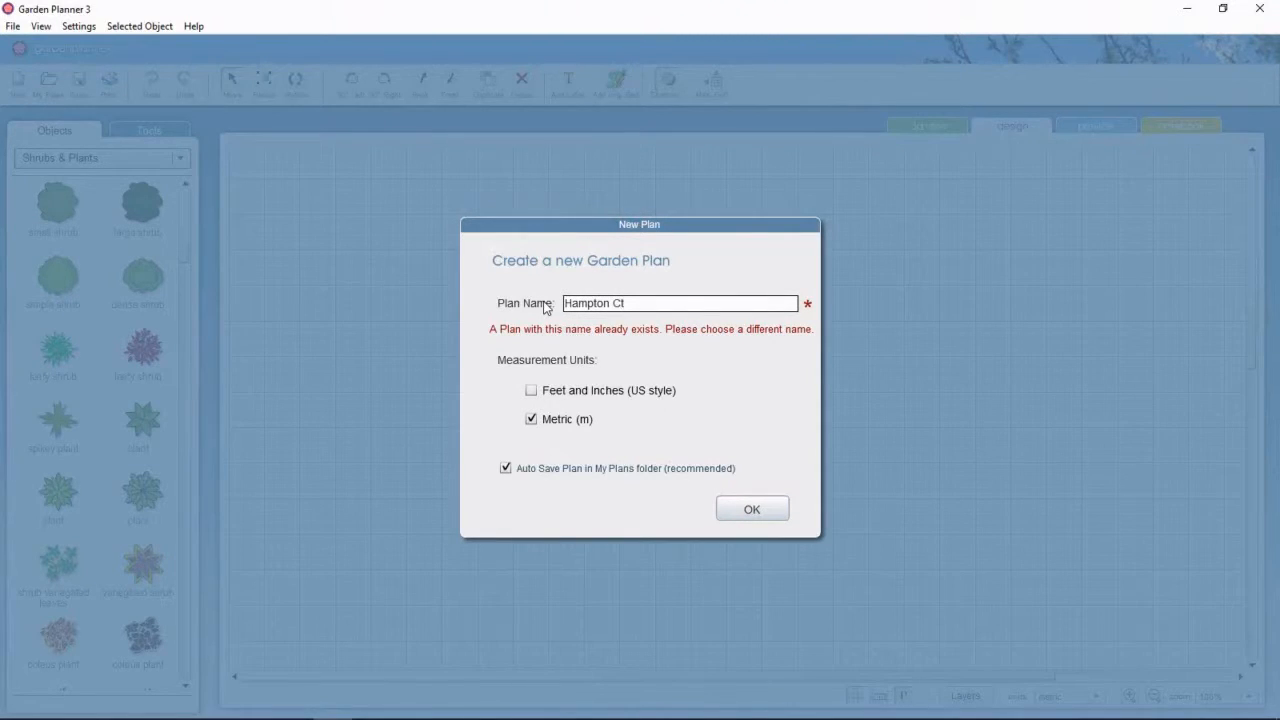
type("Ma")
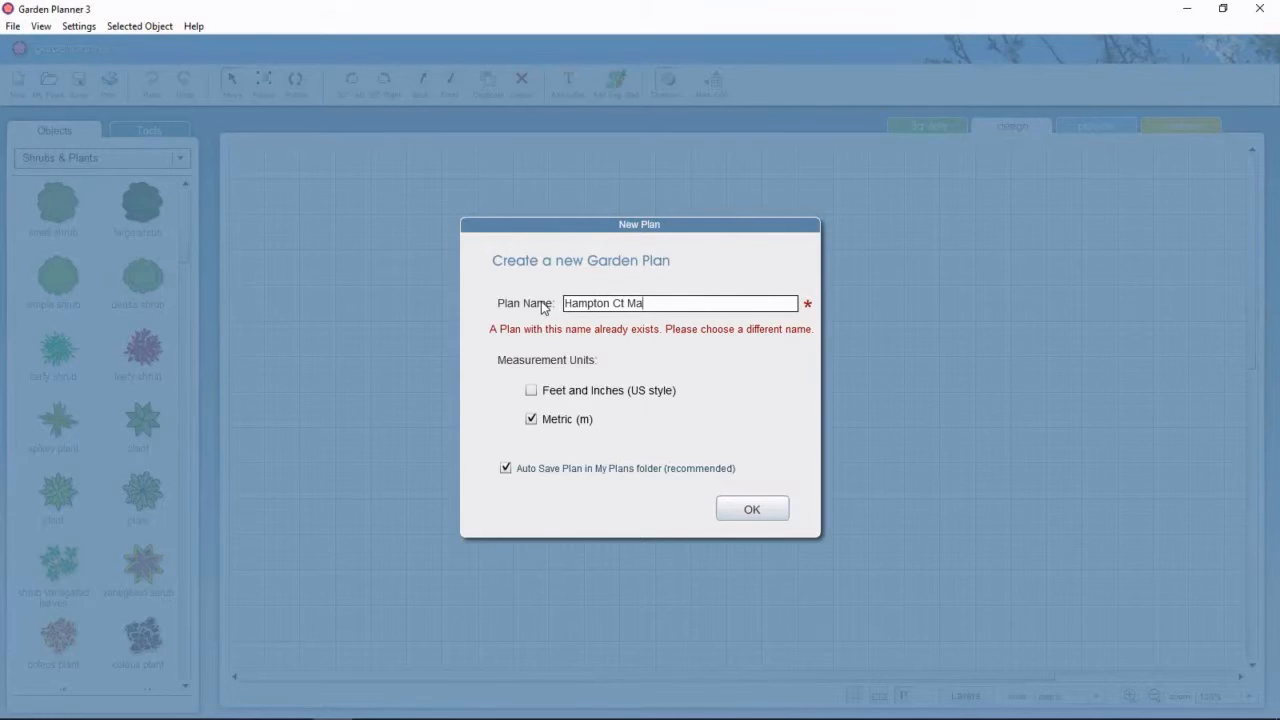
type("ze")
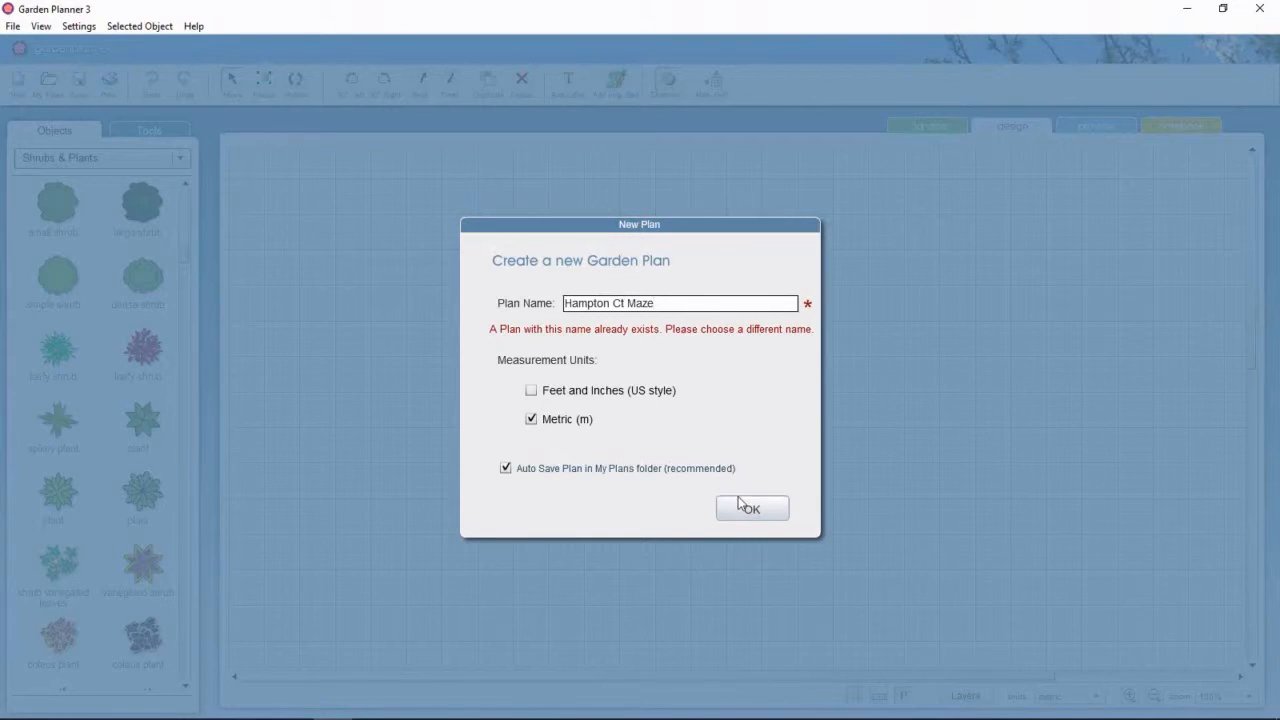
left_click(751, 508)
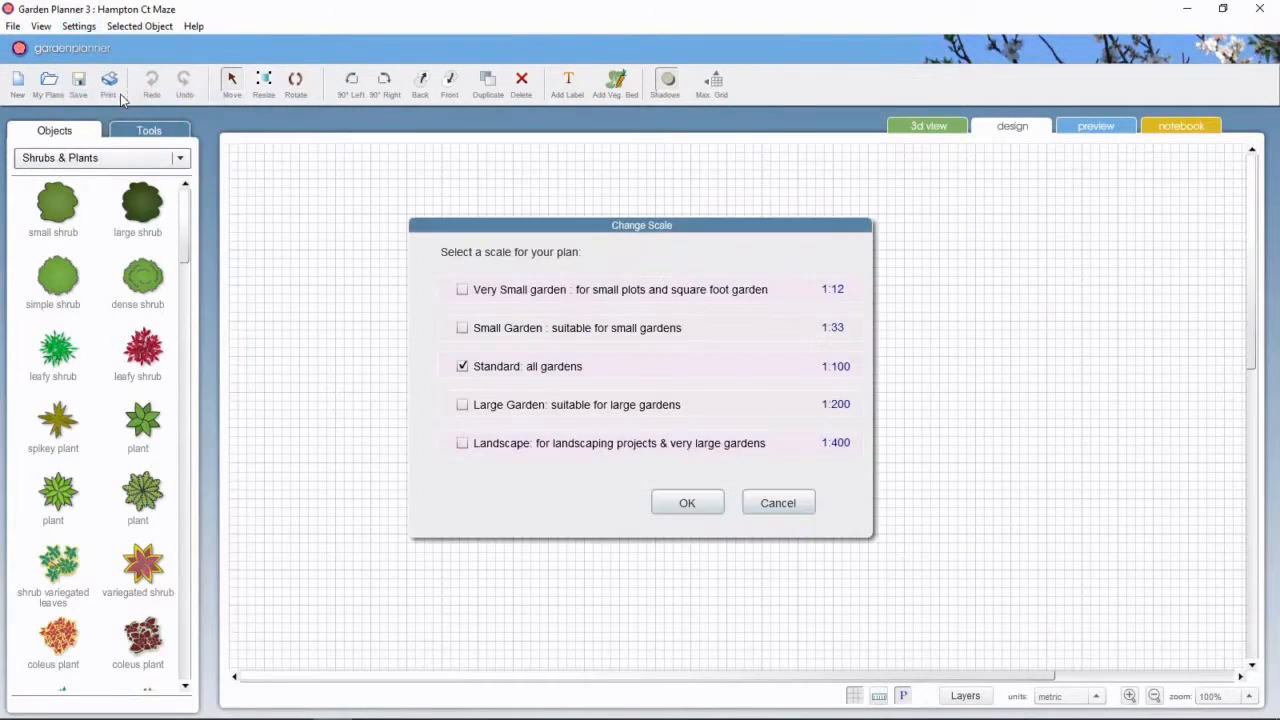
left_click(462, 442)
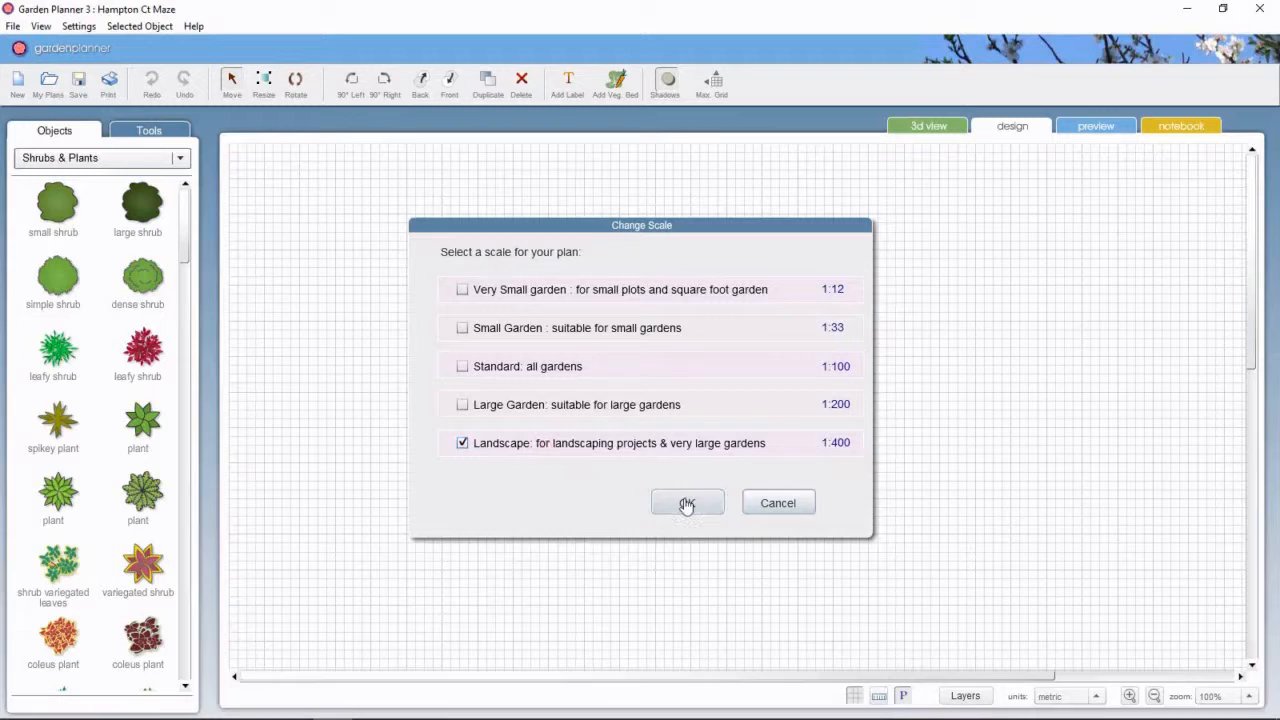
left_click(687, 503)
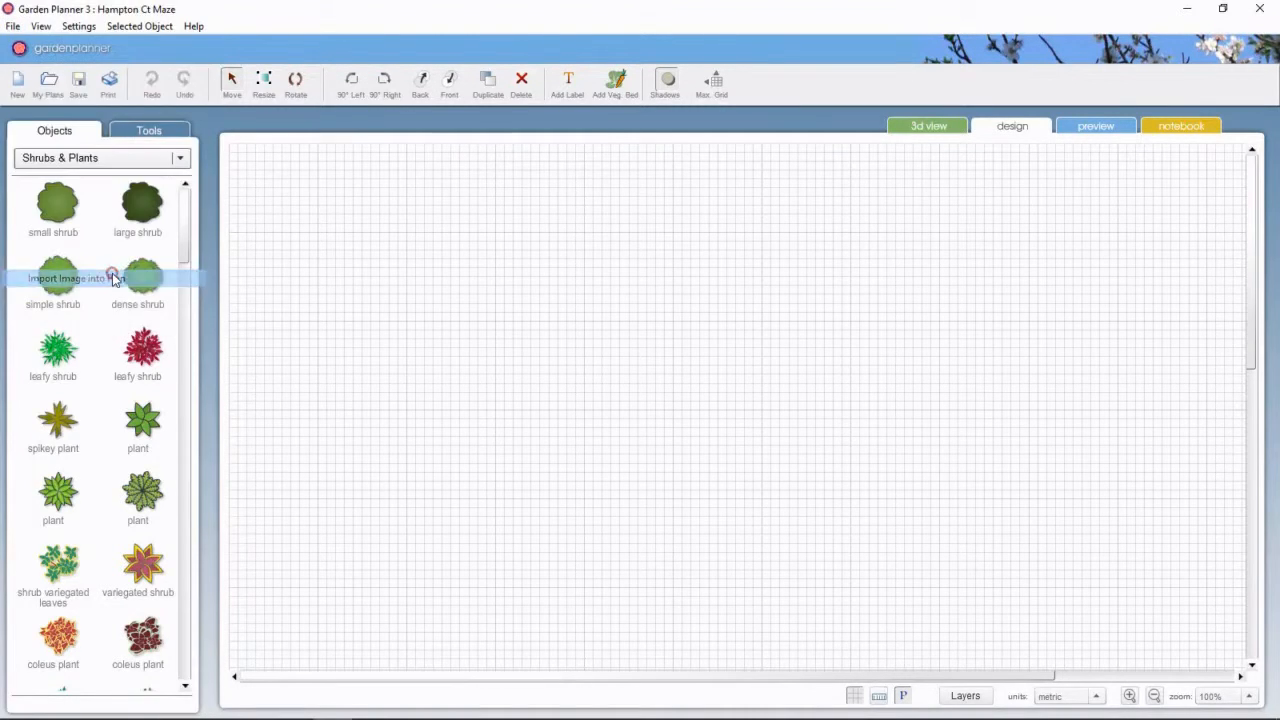
Step: Import the maze satellite image under the grid, resized to 90 m wide
left_click(67, 278)
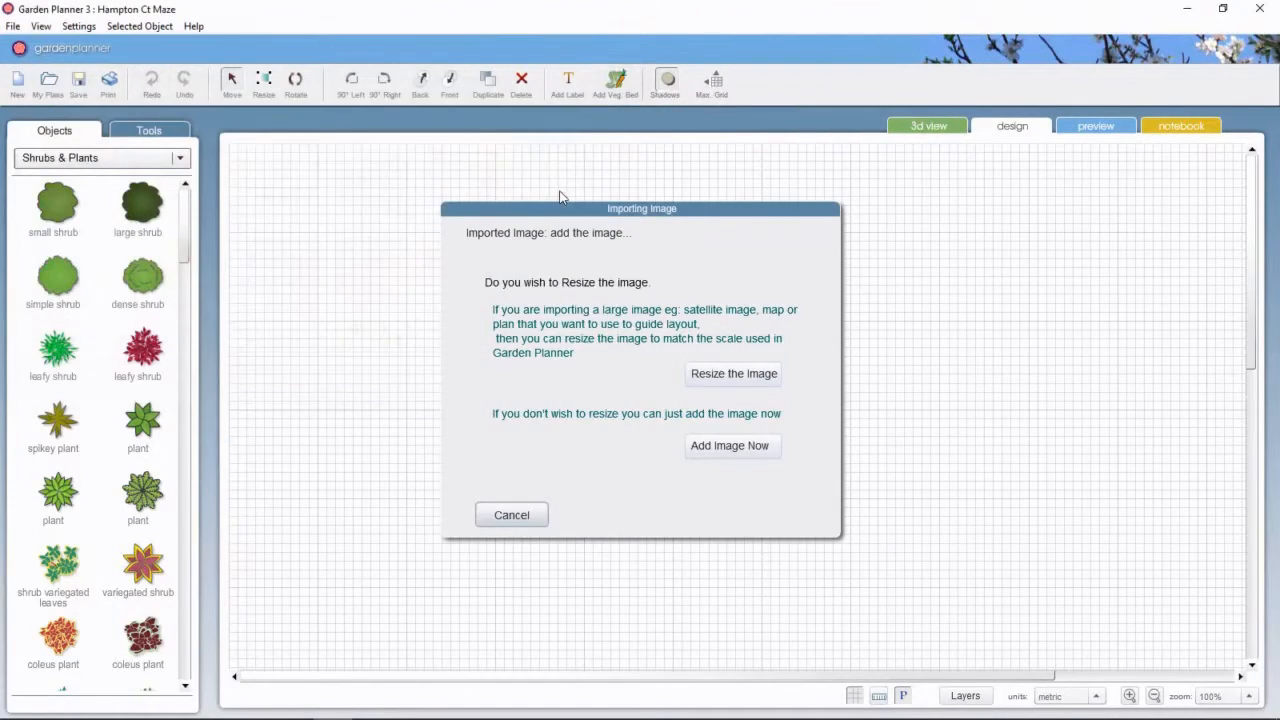
left_click(733, 373)
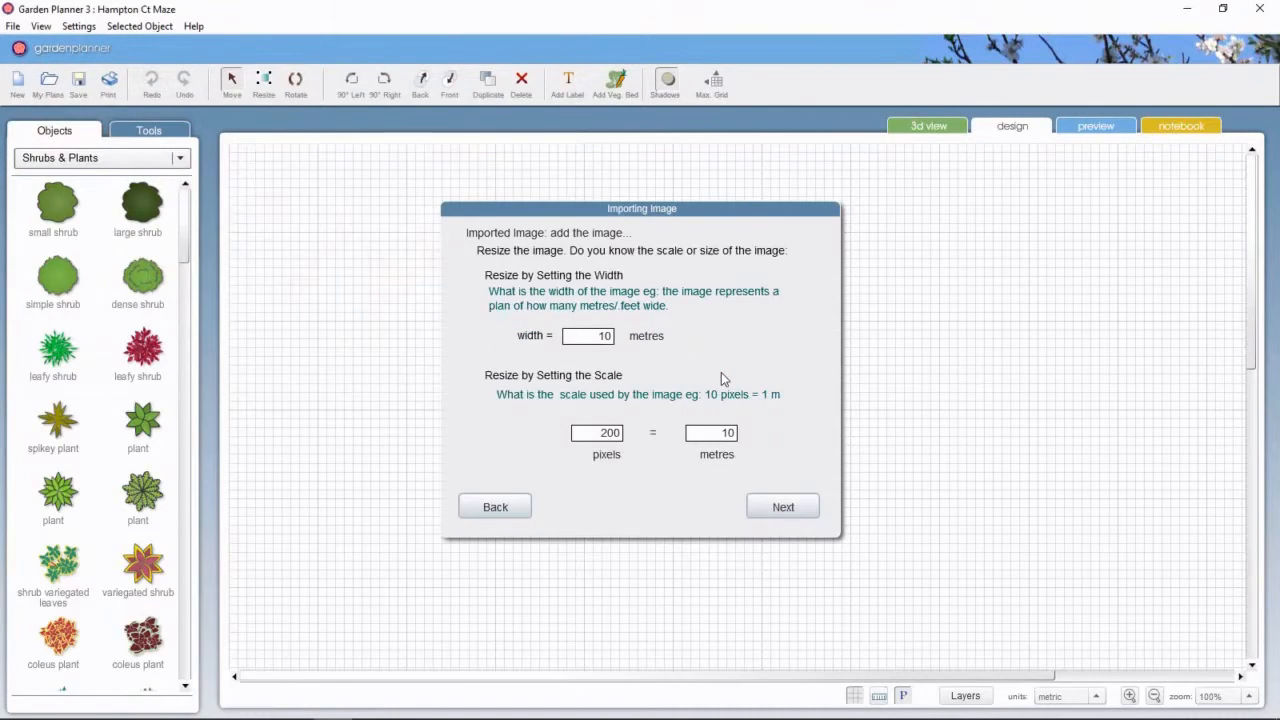
left_click(588, 335)
type("90")
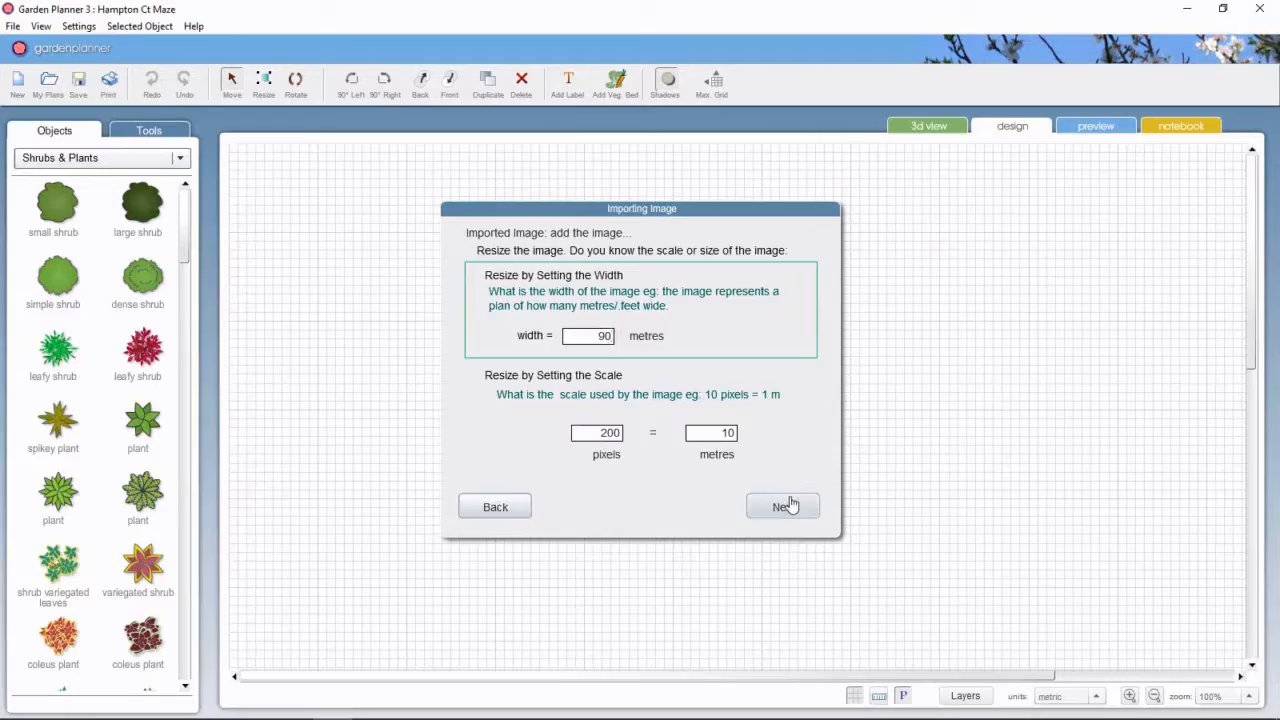
left_click(782, 506)
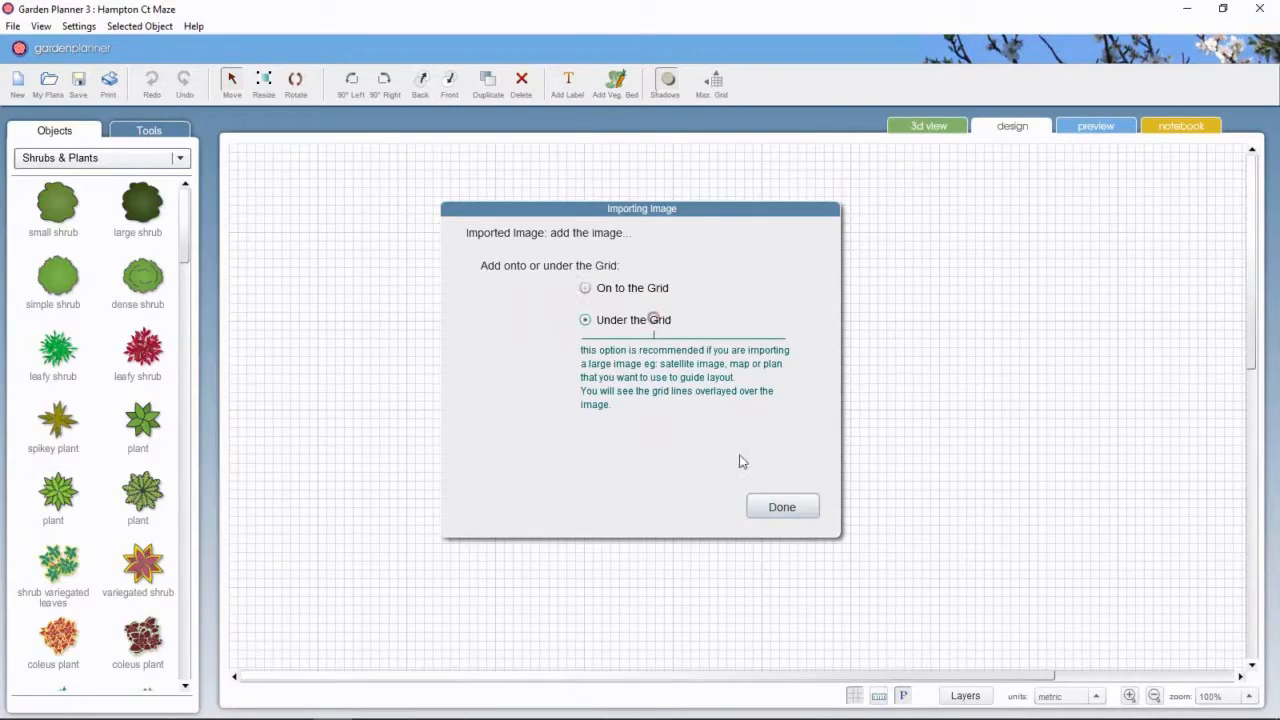
left_click(782, 506)
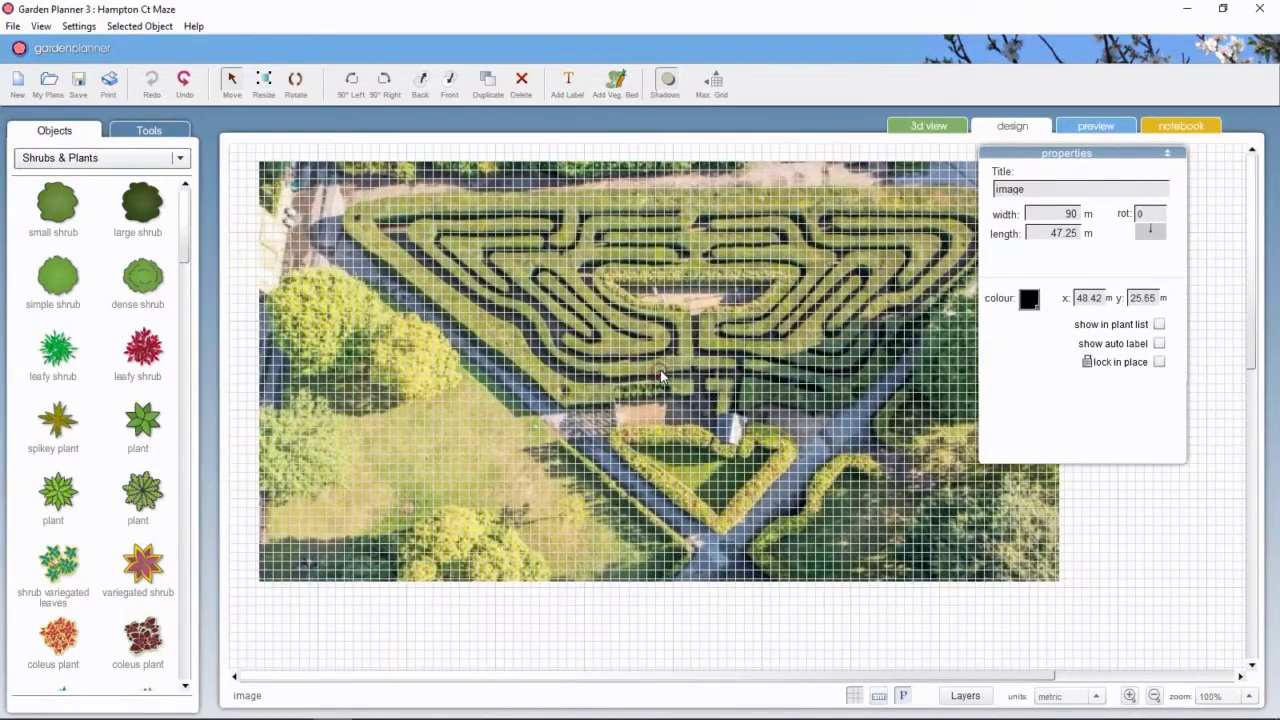
left_click(1092, 478)
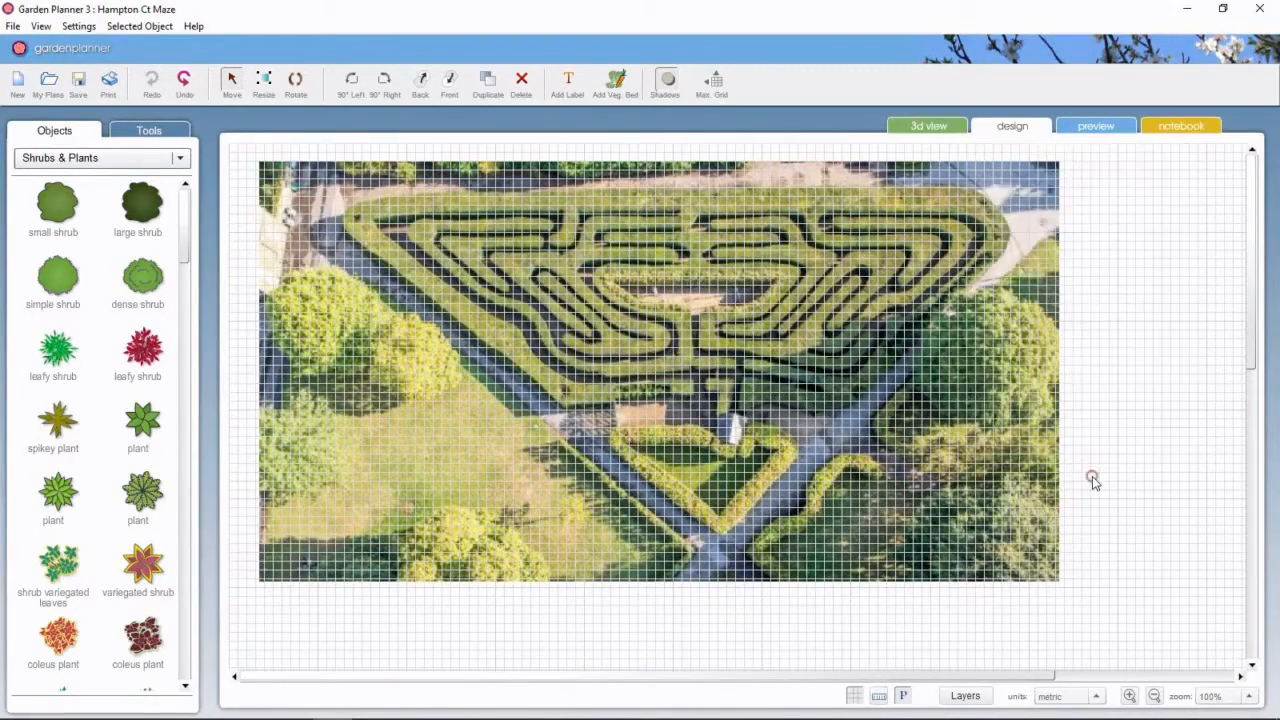
Step: Select the Walls & Fences tool in straight-line mode
left_click(148, 130)
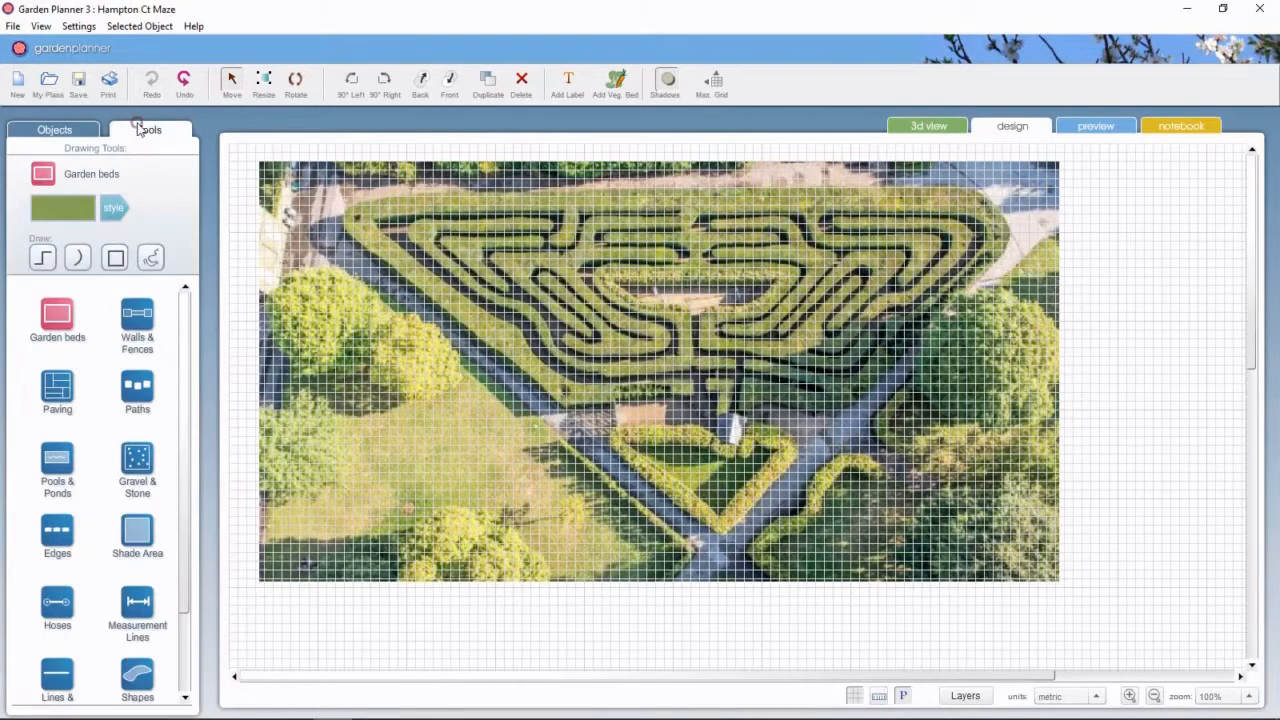
left_click(137, 318)
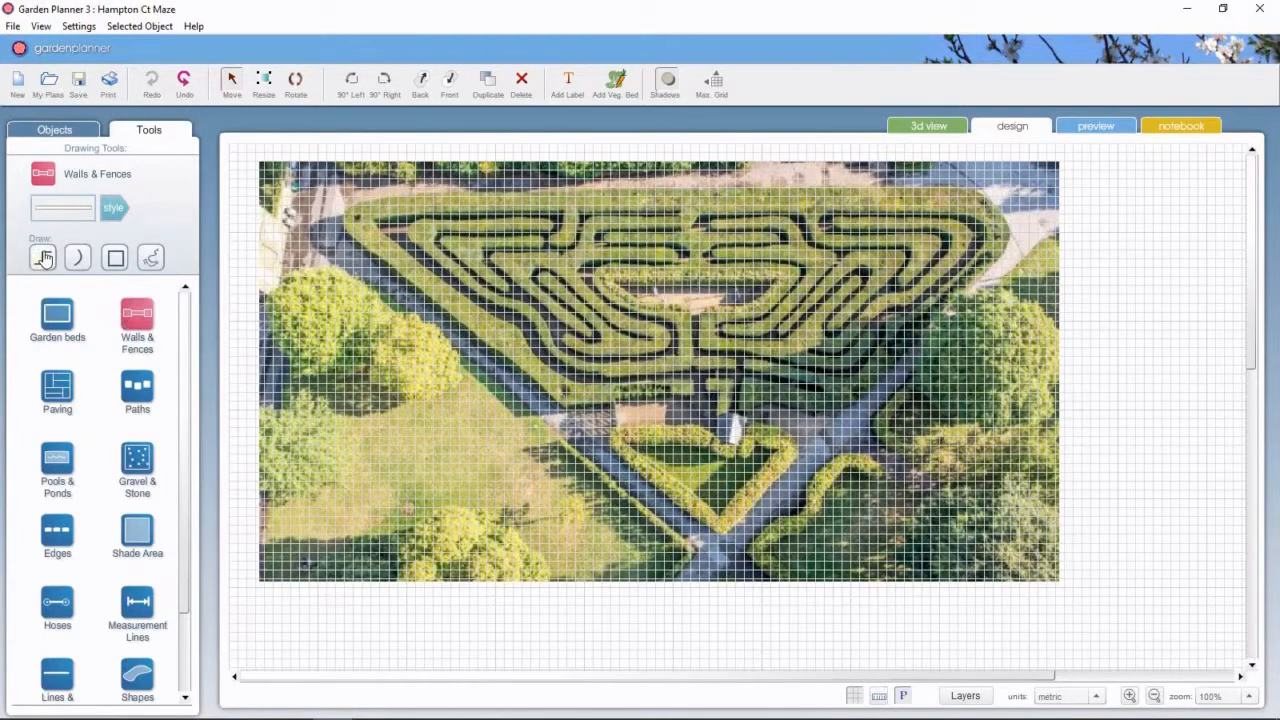
left_click(43, 257)
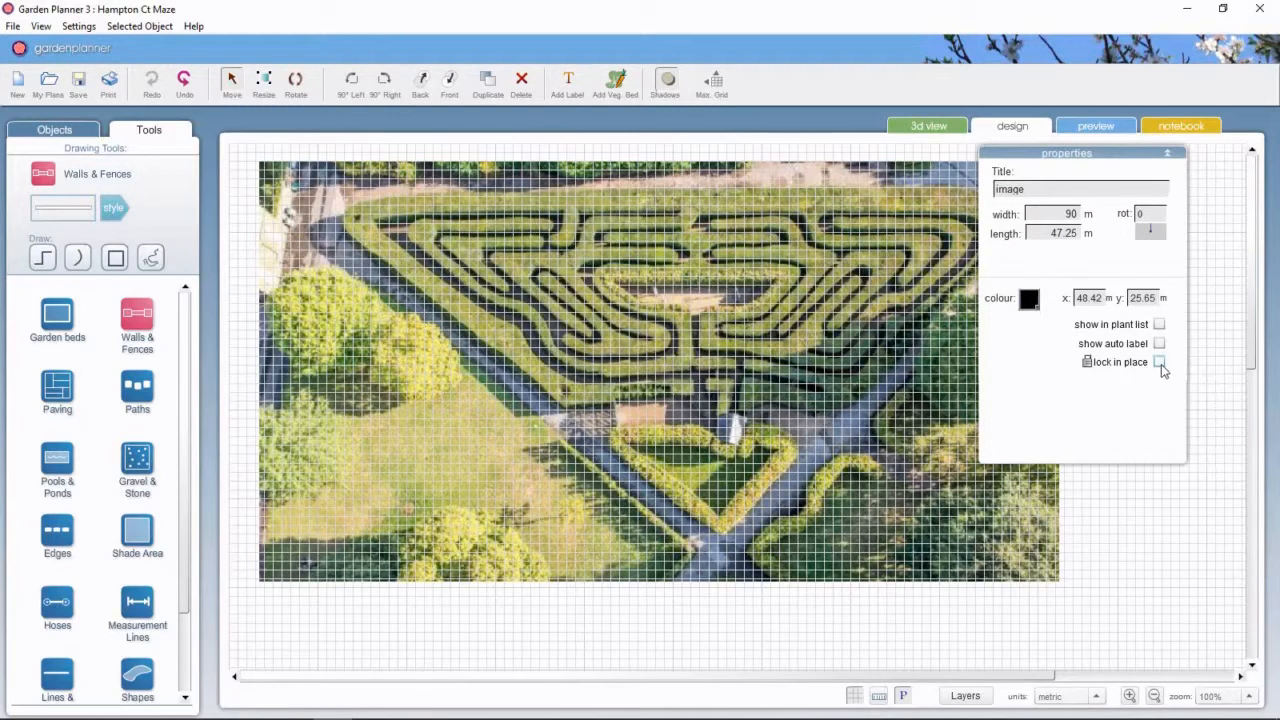
Step: Lock the maze photo in place and choose the green hedge wall style
left_click(1159, 361)
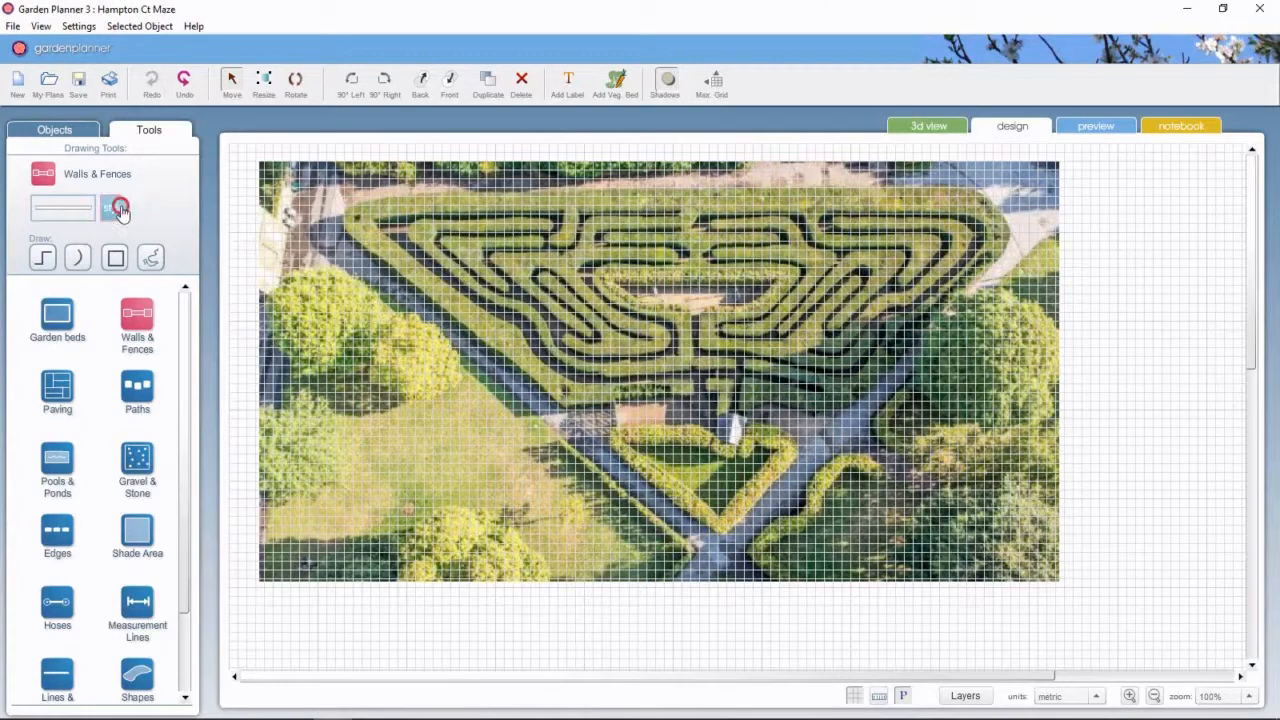
left_click(113, 208)
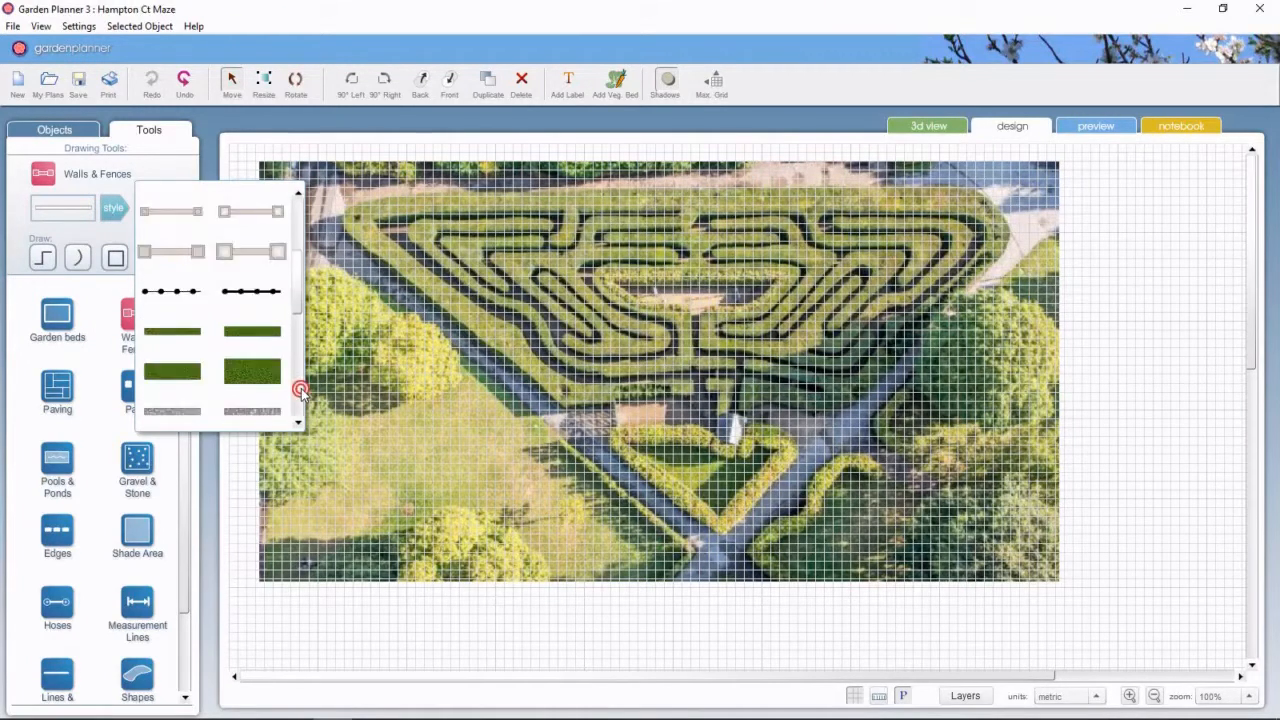
left_click(252, 372)
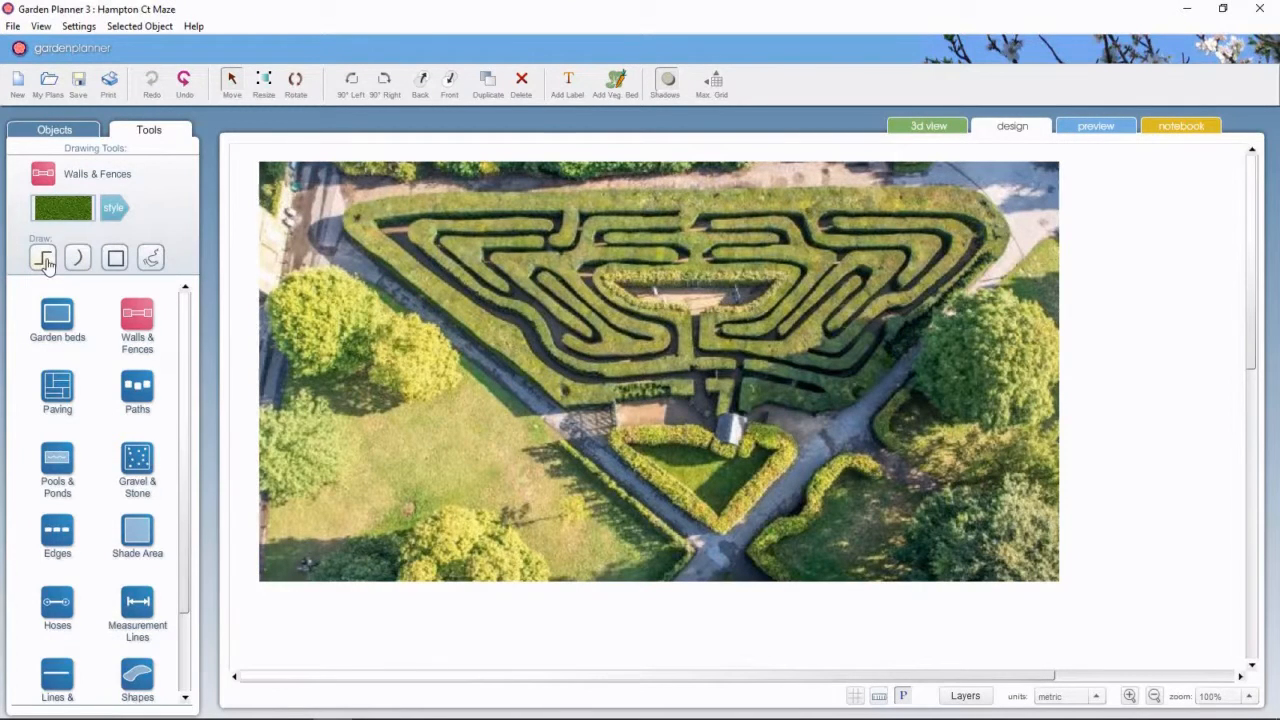
Step: Start the hedge wall at the maze's top-left corner and trace down its left side
left_click(43, 258)
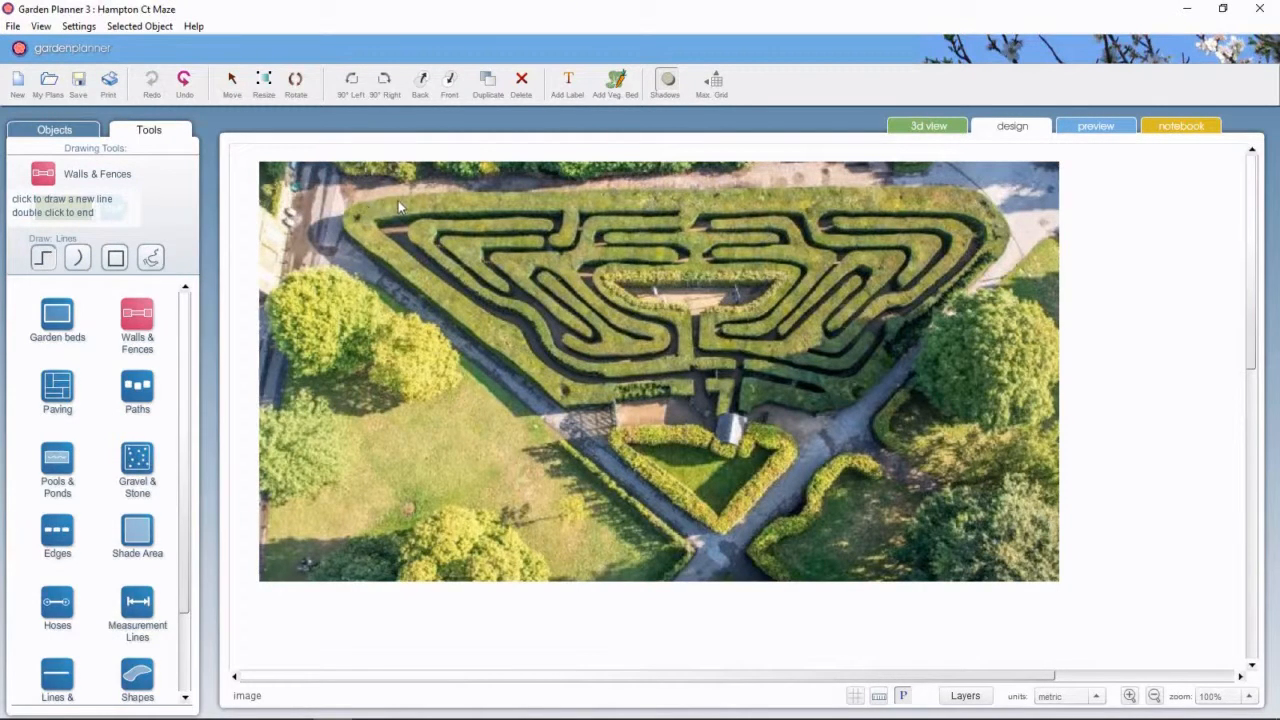
mouse_move(780, 380)
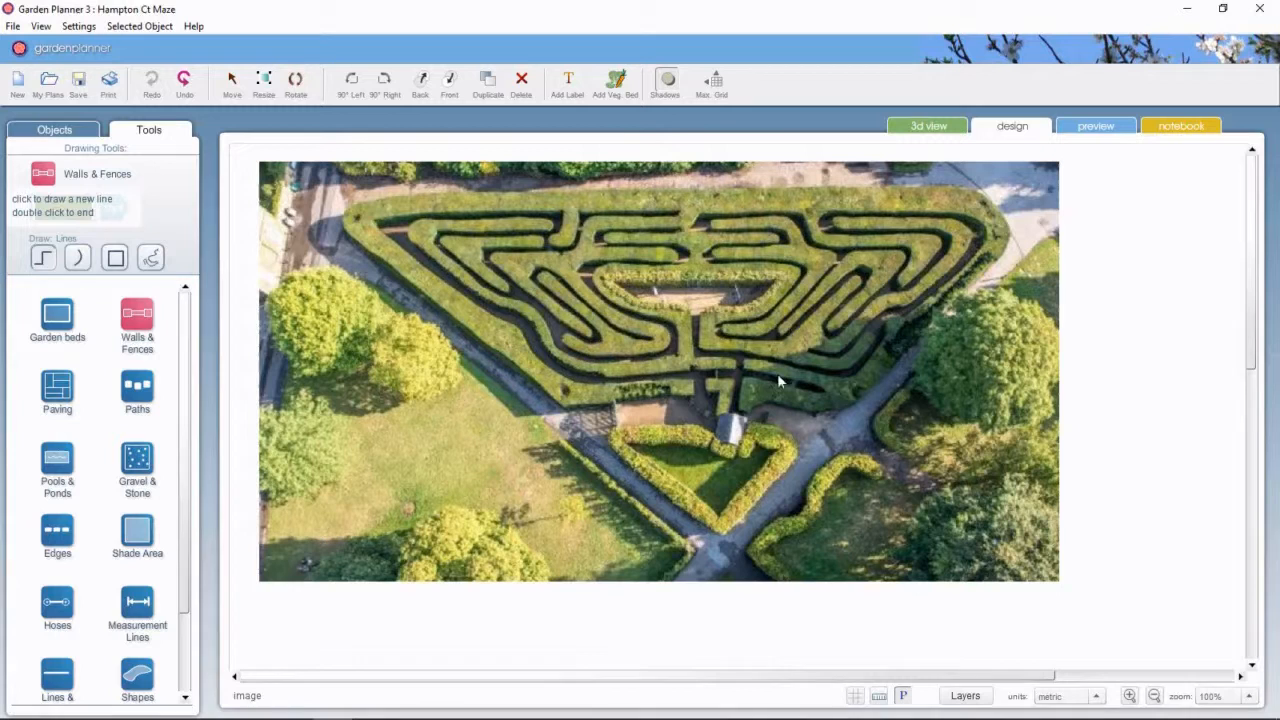
mouse_move(745, 410)
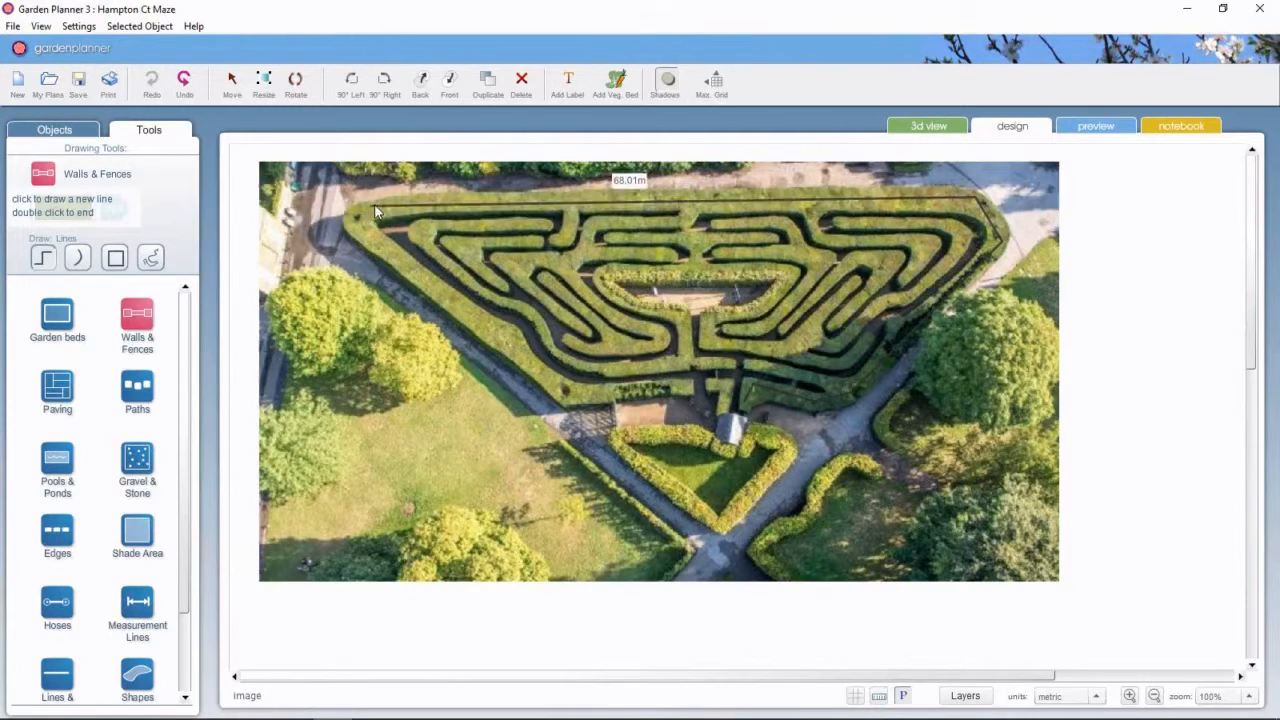
left_click(356, 221)
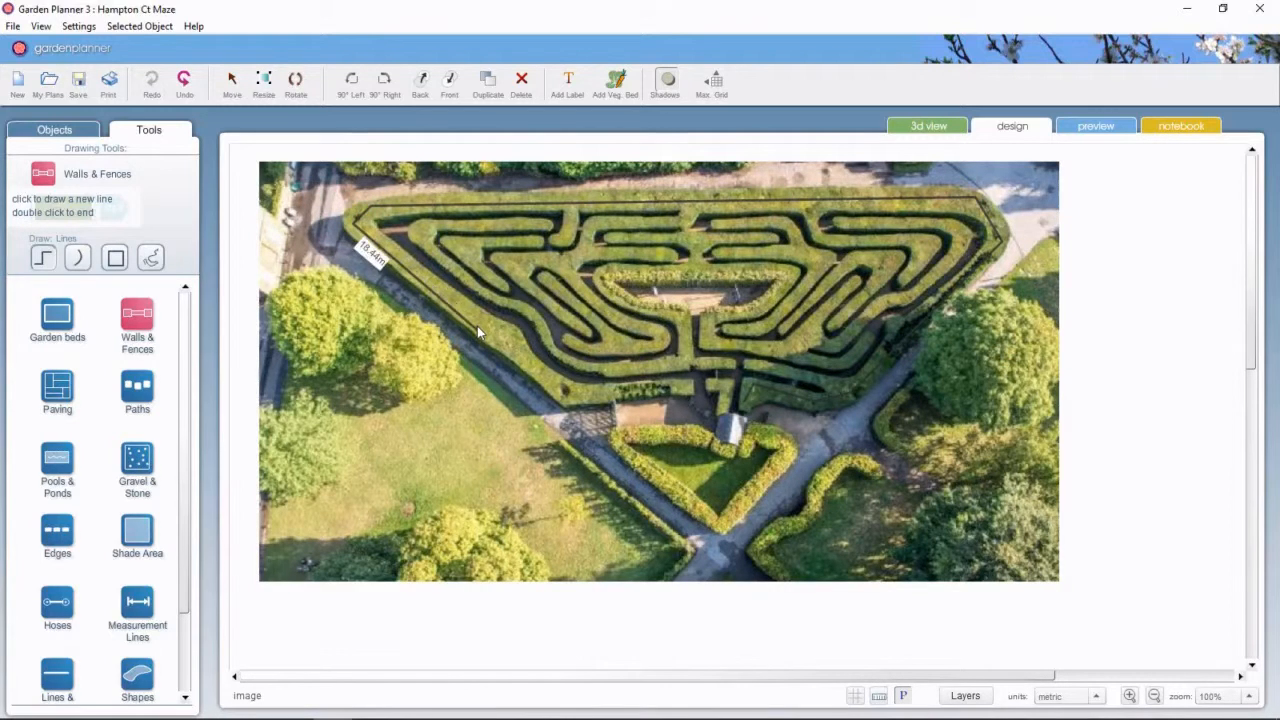
left_click(497, 338)
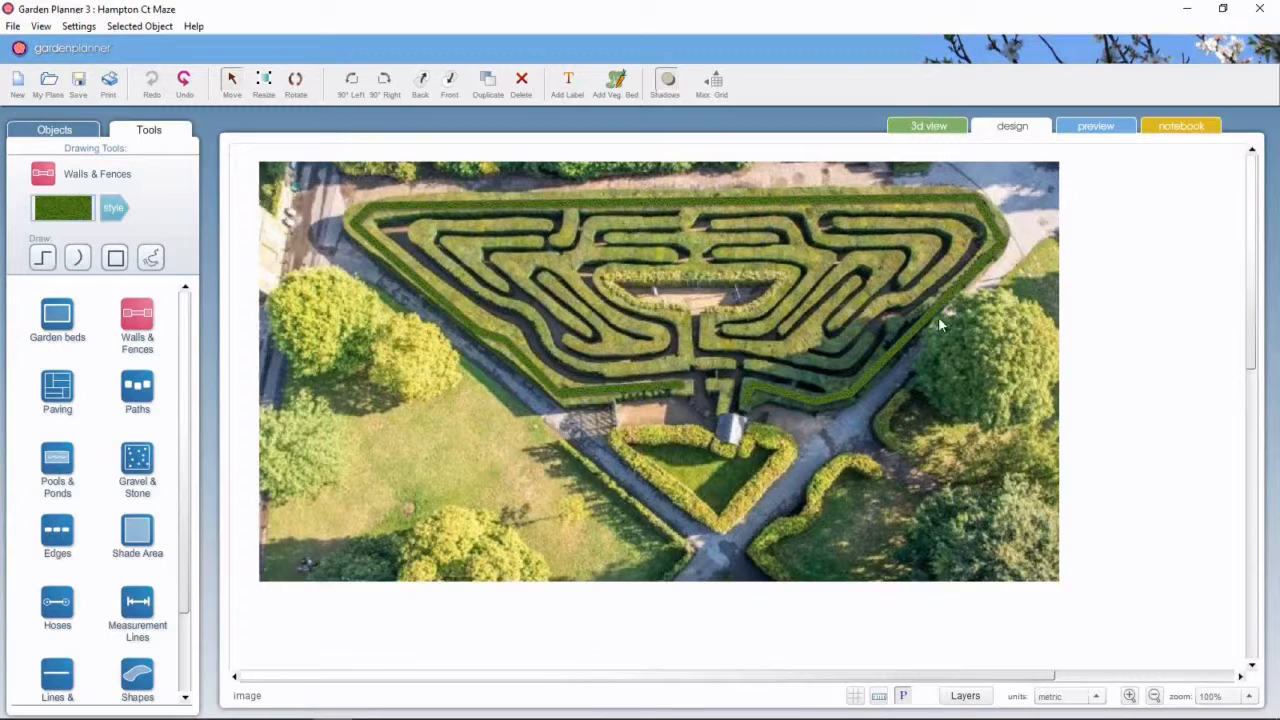
mouse_move(990, 223)
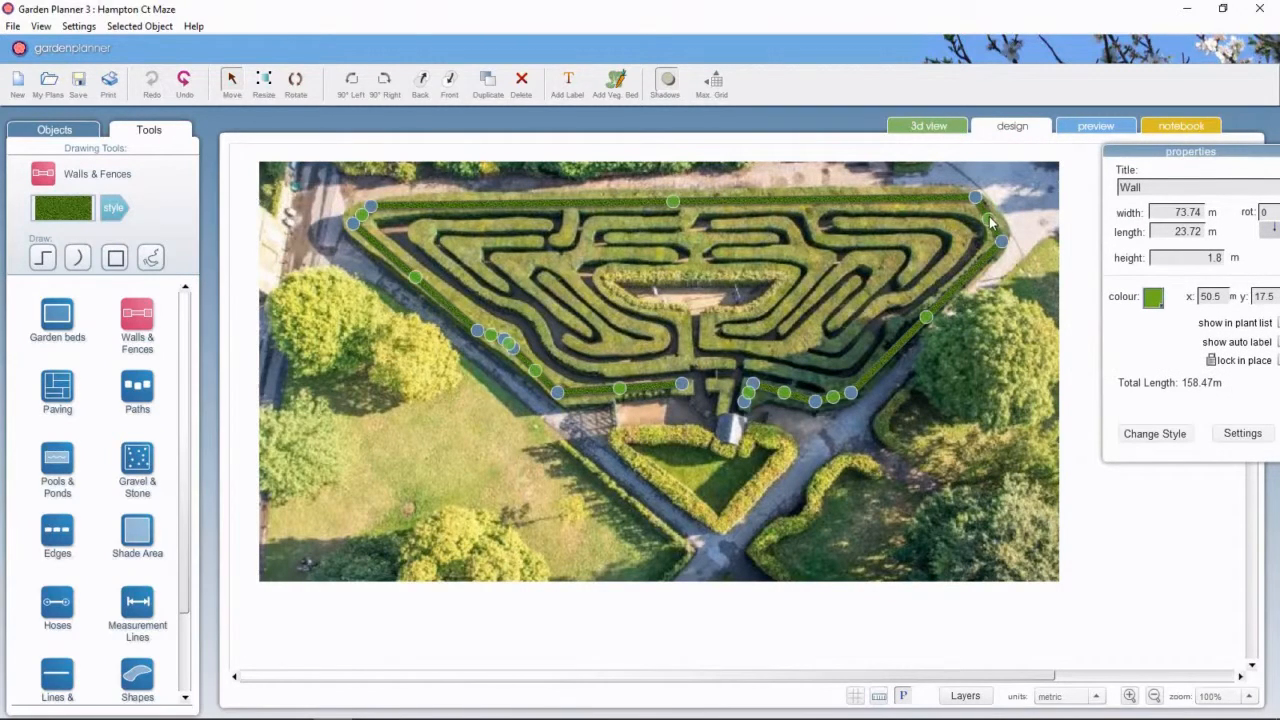
Step: Continue tracing the maze's outer rings with hedge walls
left_click_drag(990, 238, 1000, 243)
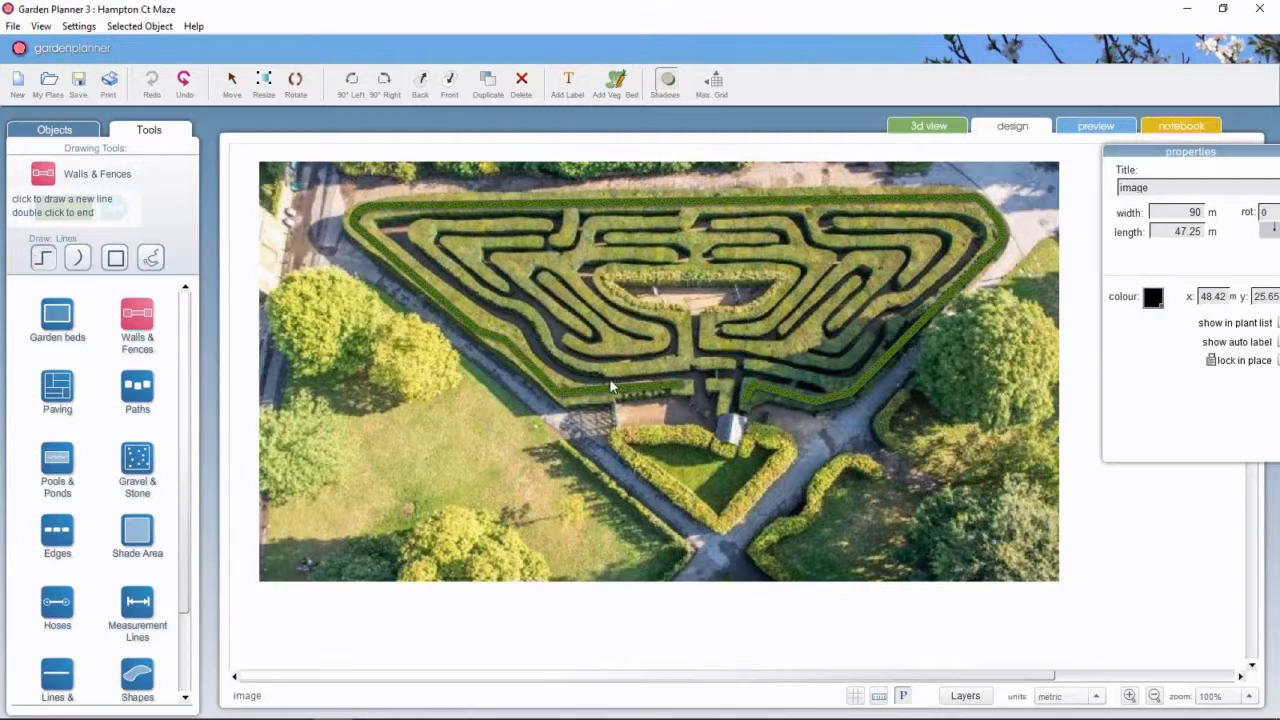
mouse_move(728, 369)
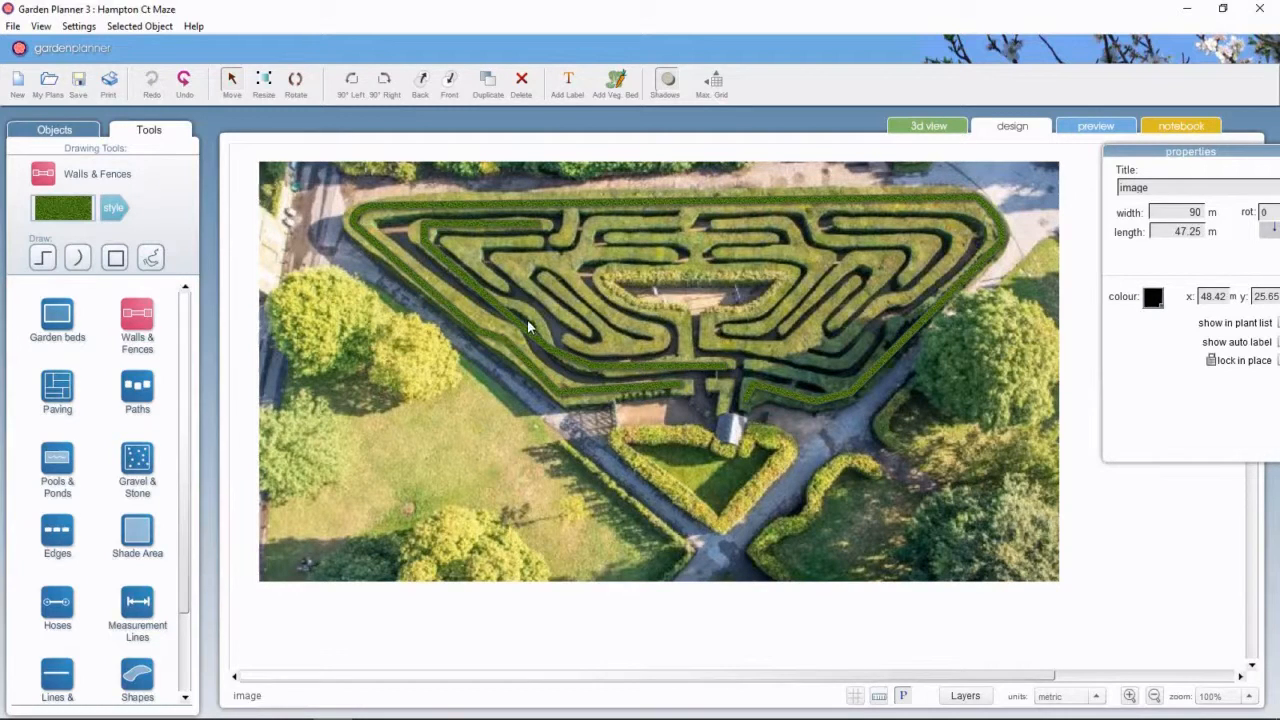
Step: Draw a hedge wall along one of the maze's inner paths
left_click(520, 325)
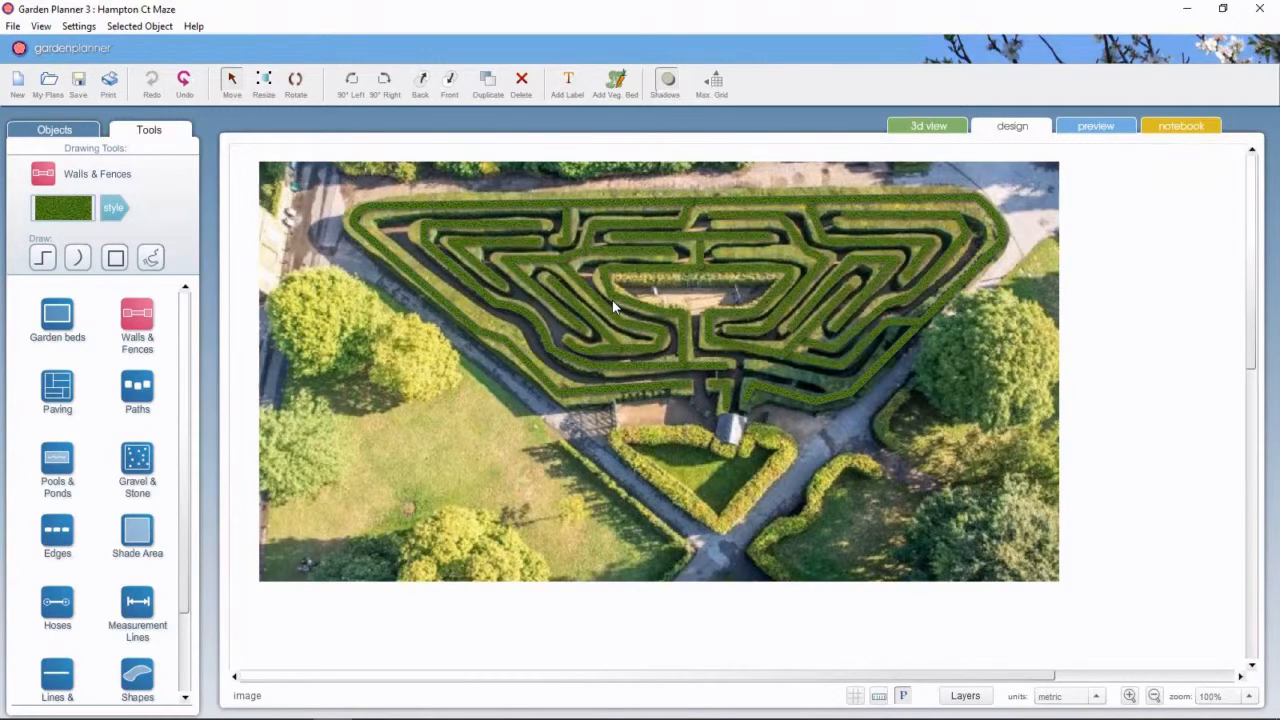
mouse_move(1041, 407)
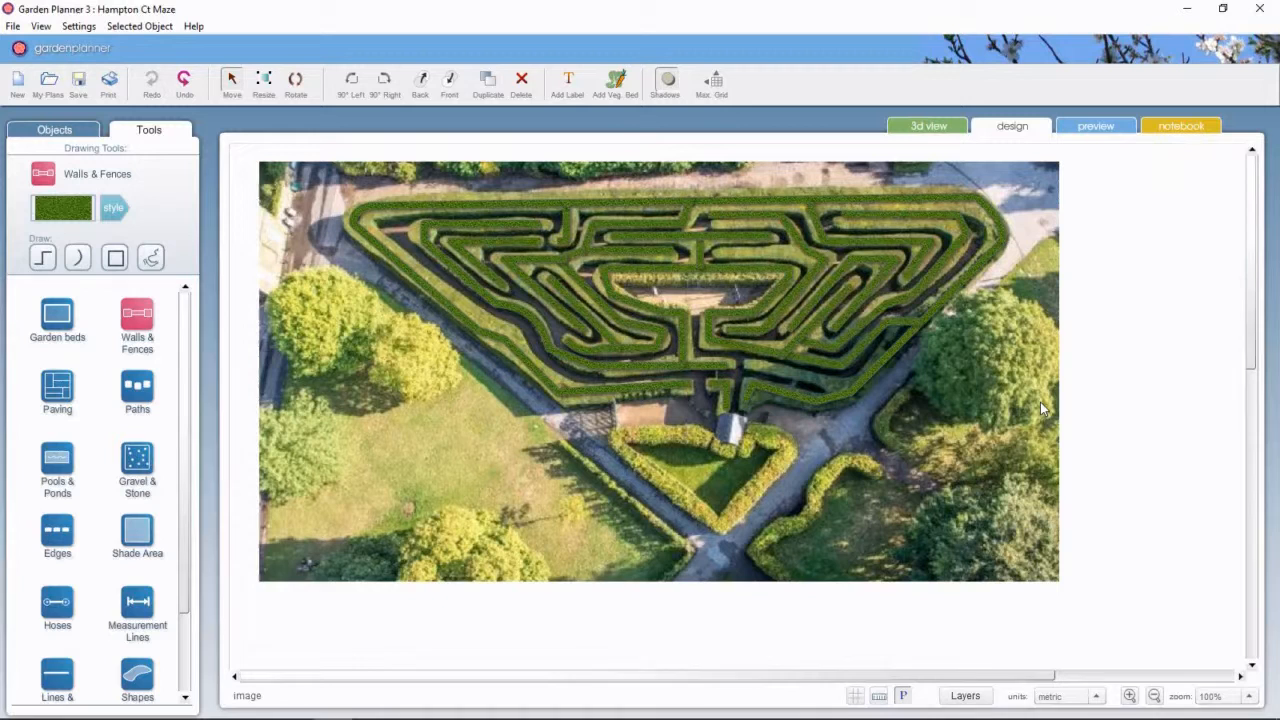
mouse_move(735, 262)
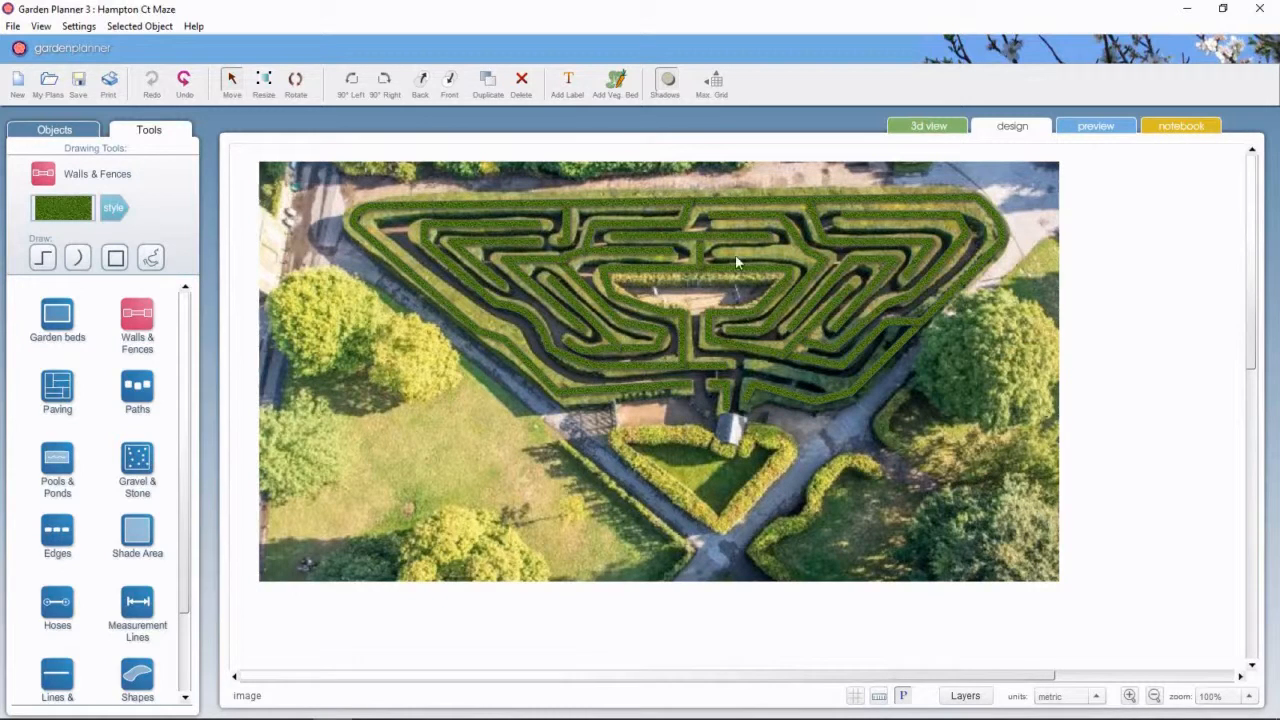
mouse_move(965, 488)
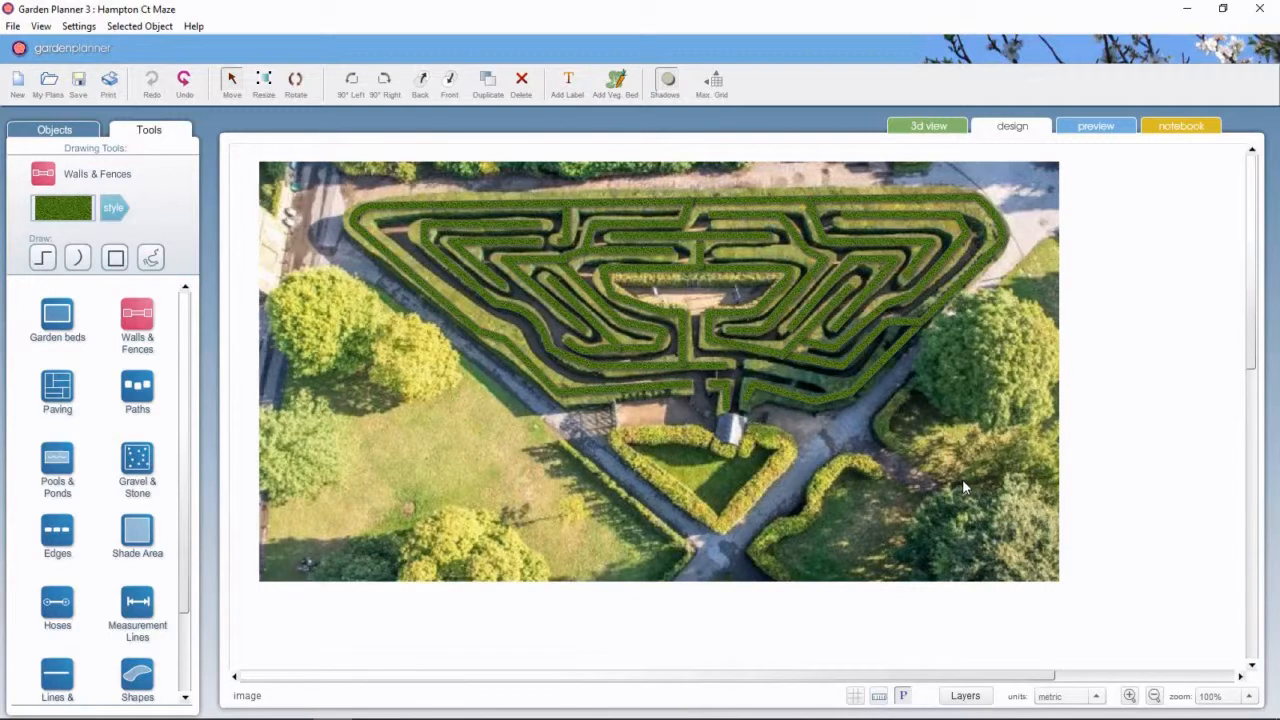
mouse_move(950, 488)
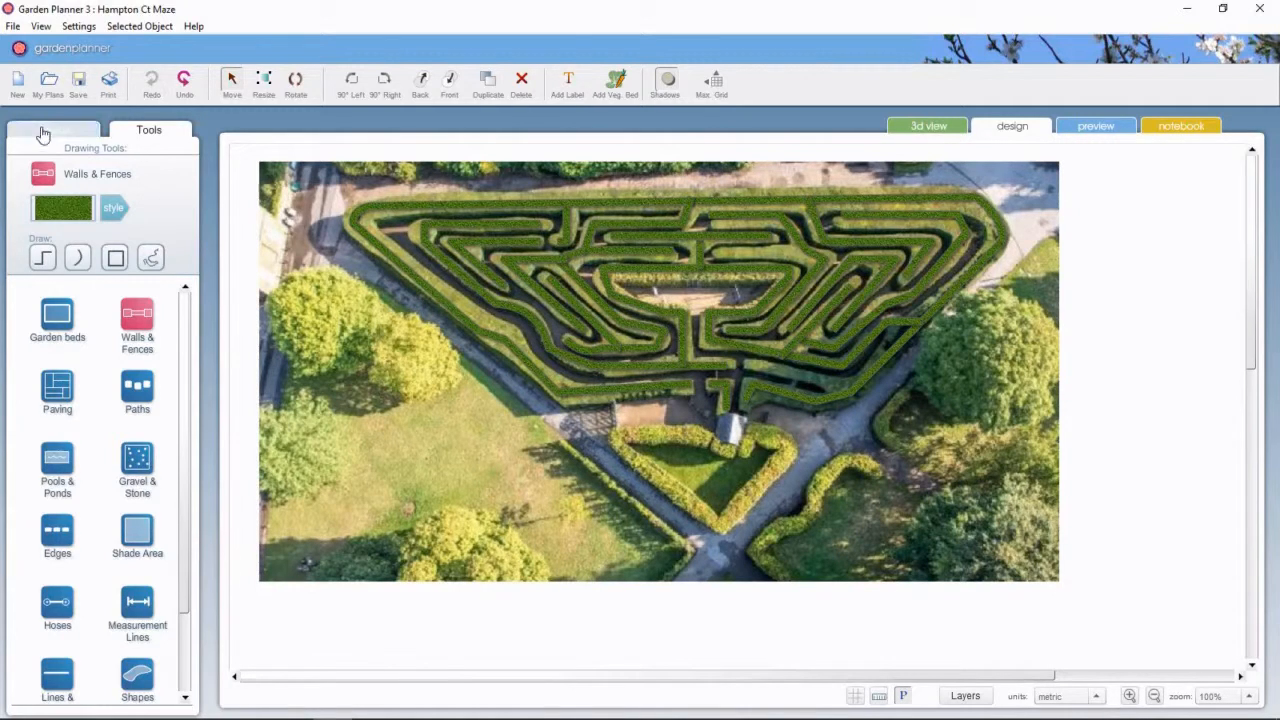
Step: Place a simple slate-roof building from Buildings on the hut by the maze
left_click(54, 130)
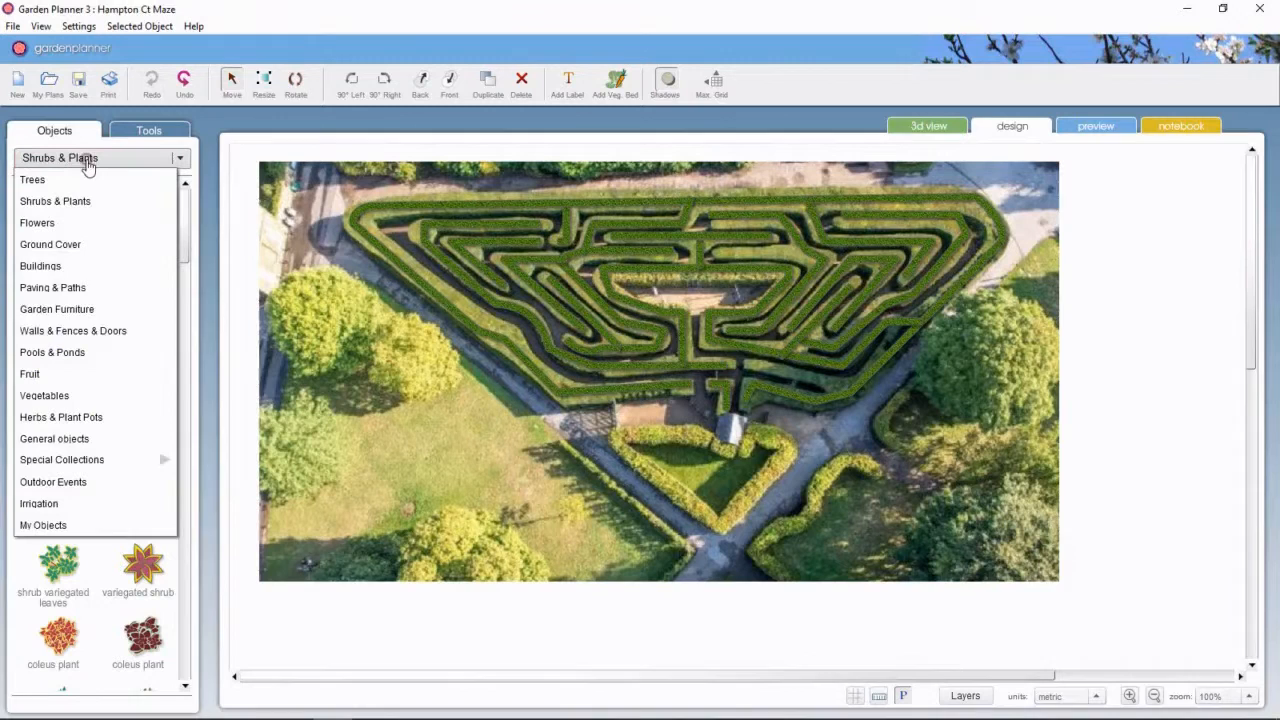
left_click(40, 265)
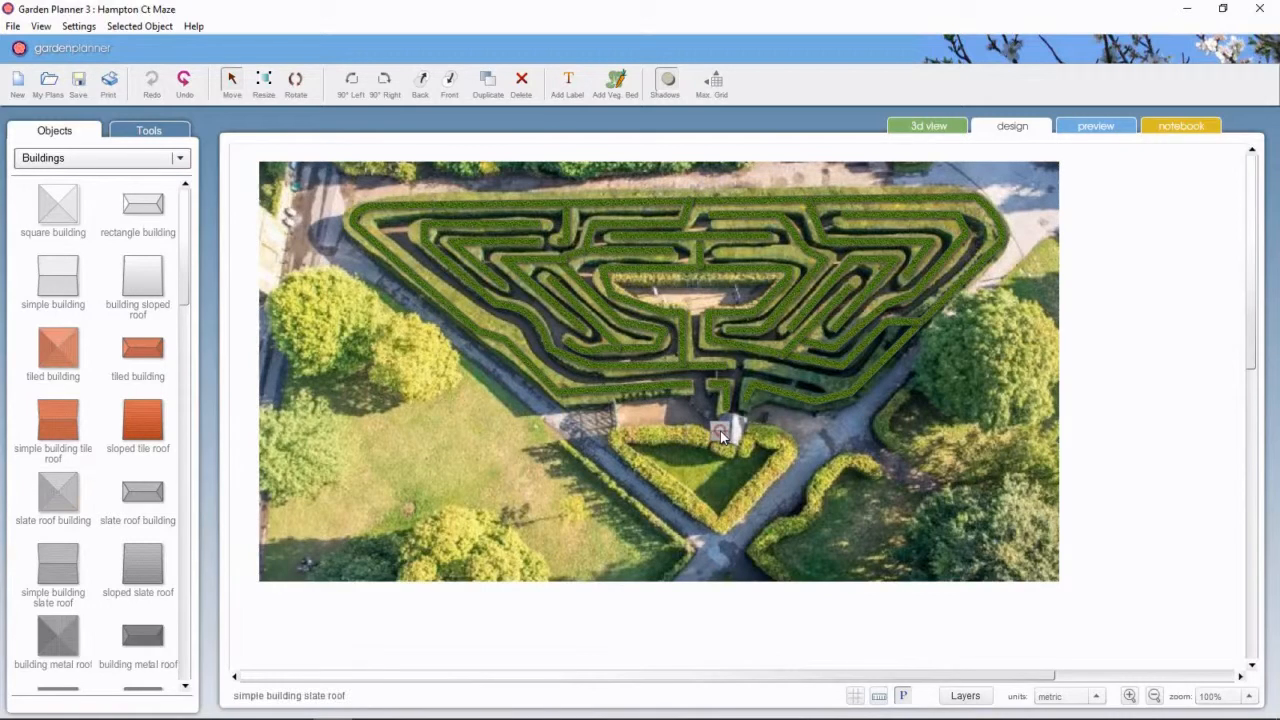
left_click(720, 435)
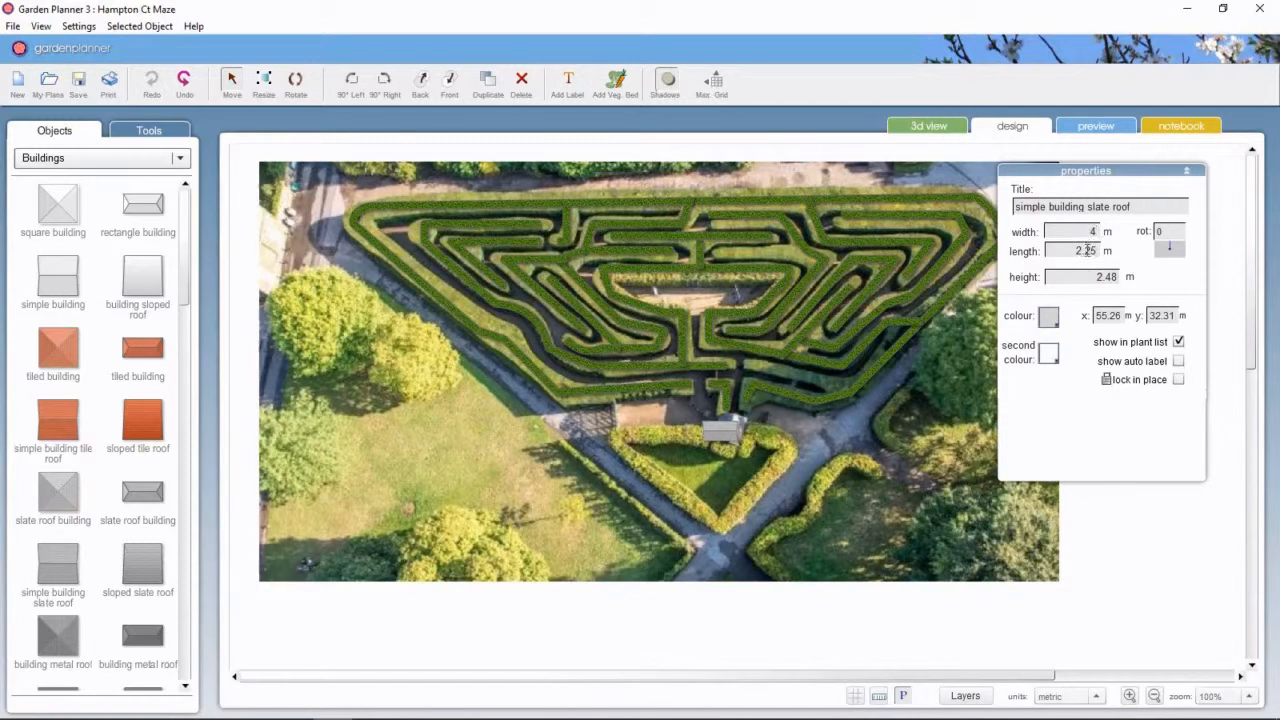
left_click(718, 437)
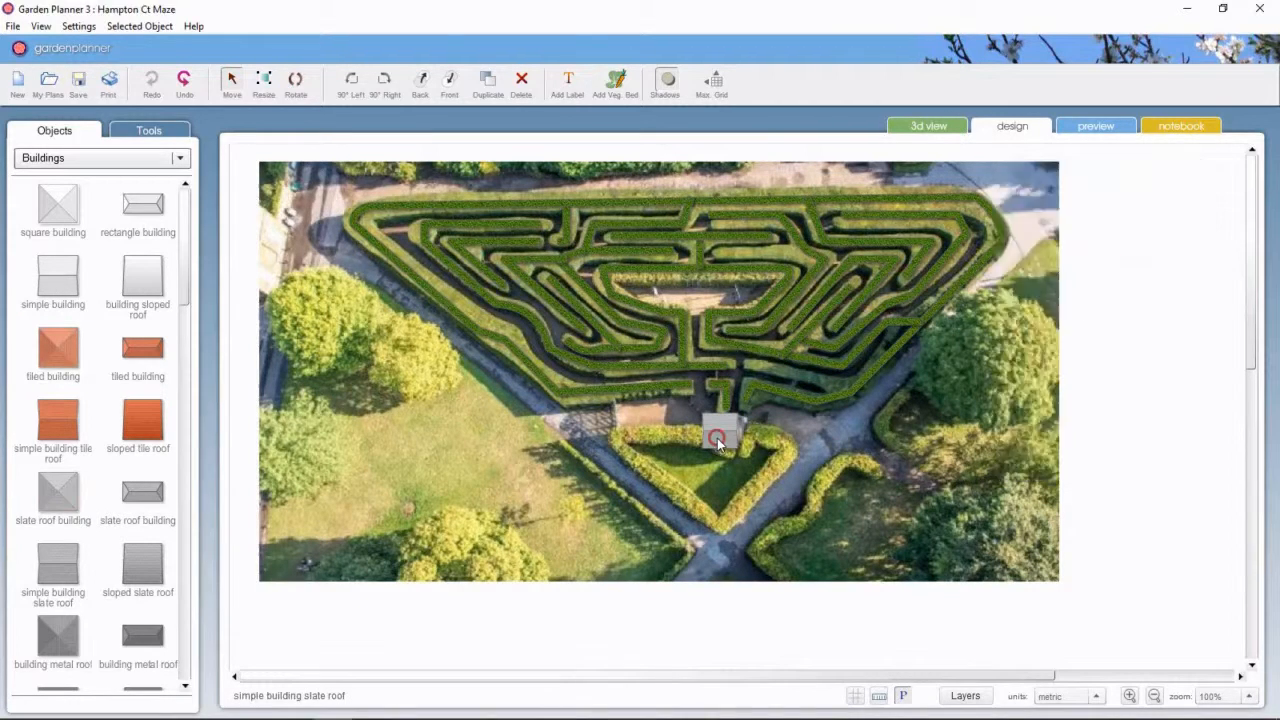
left_click(718, 437)
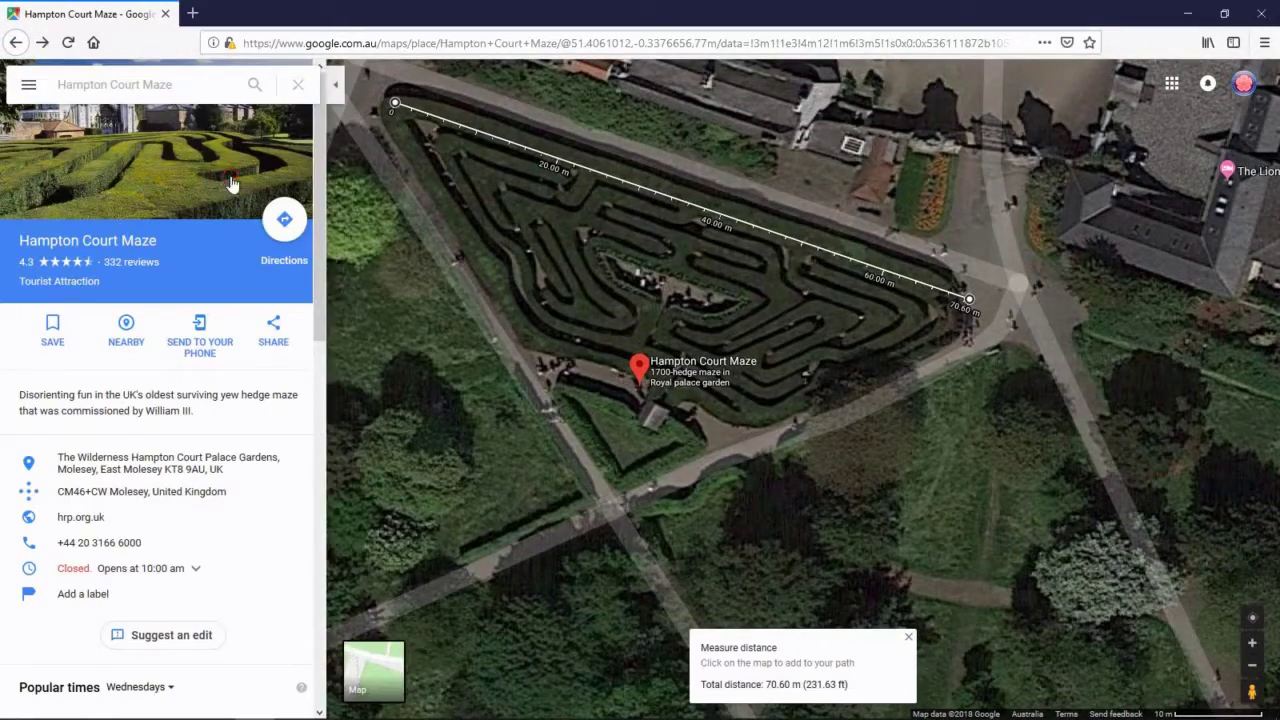
Step: Browse the Hampton Court Maze photos and open the blue entrance-gate photo
left_click(155, 160)
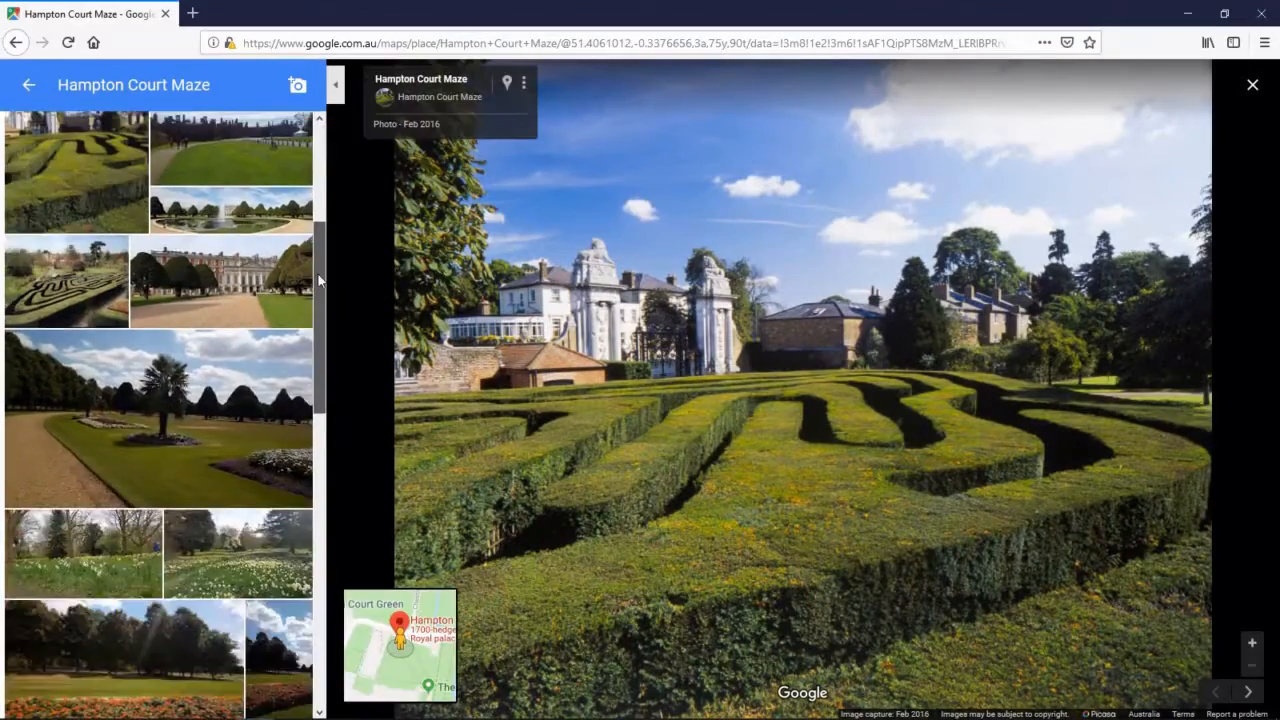
scroll("down", 3)
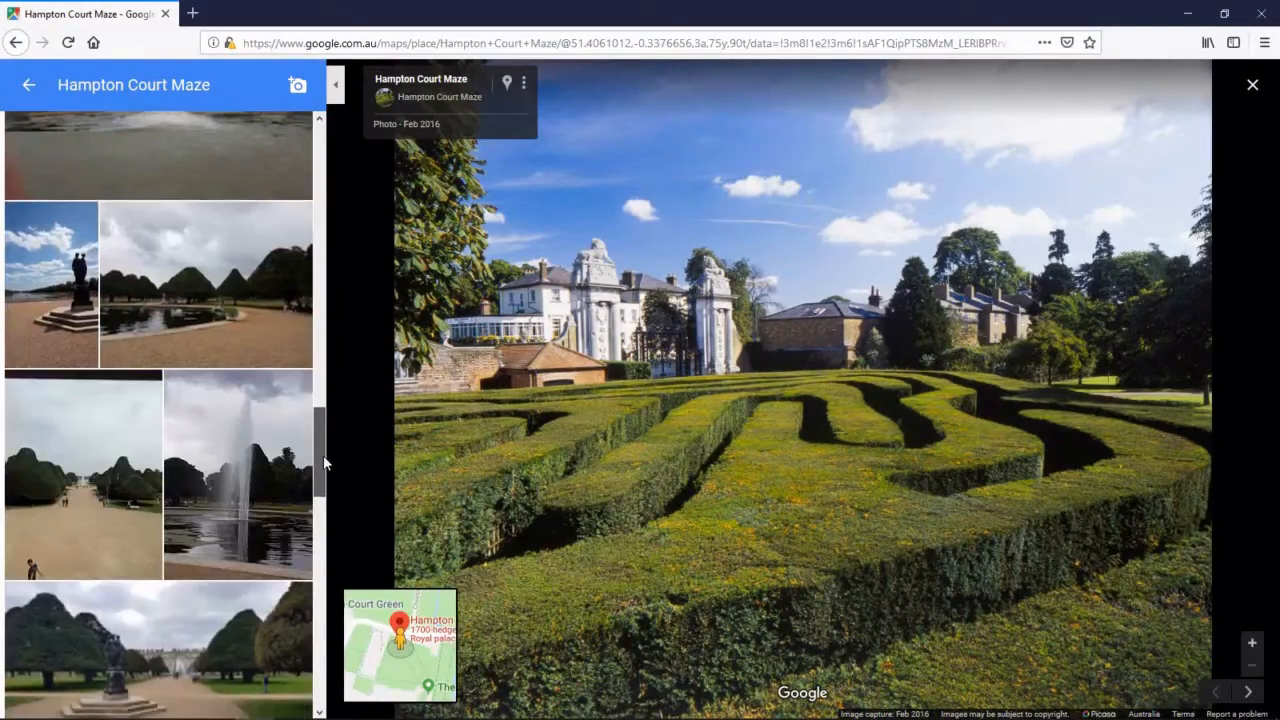
scroll("down", 3)
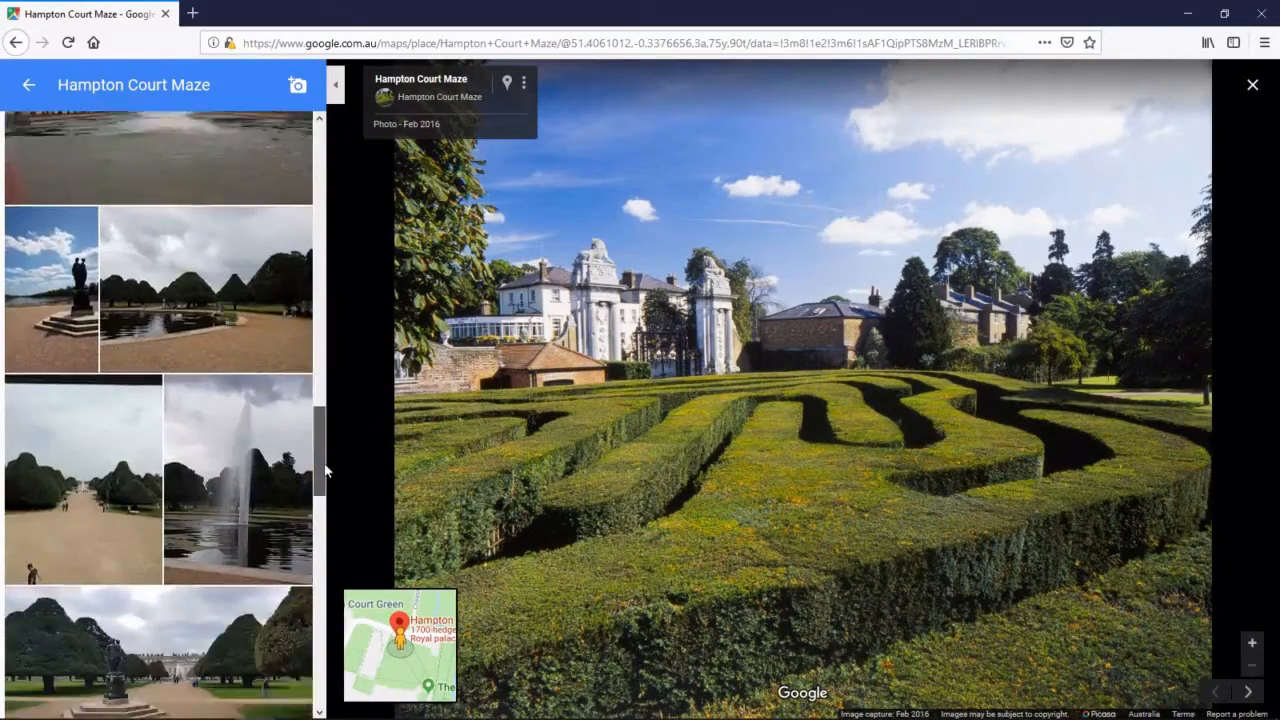
scroll("down", 3)
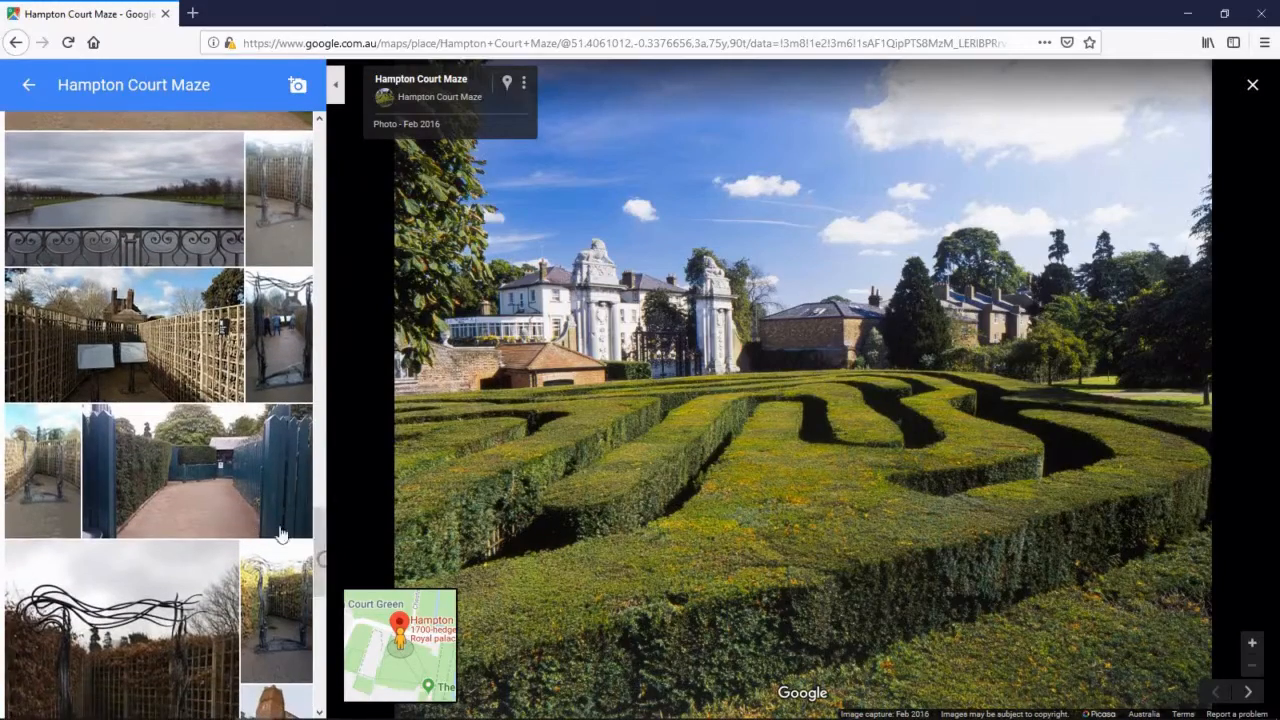
left_click(197, 470)
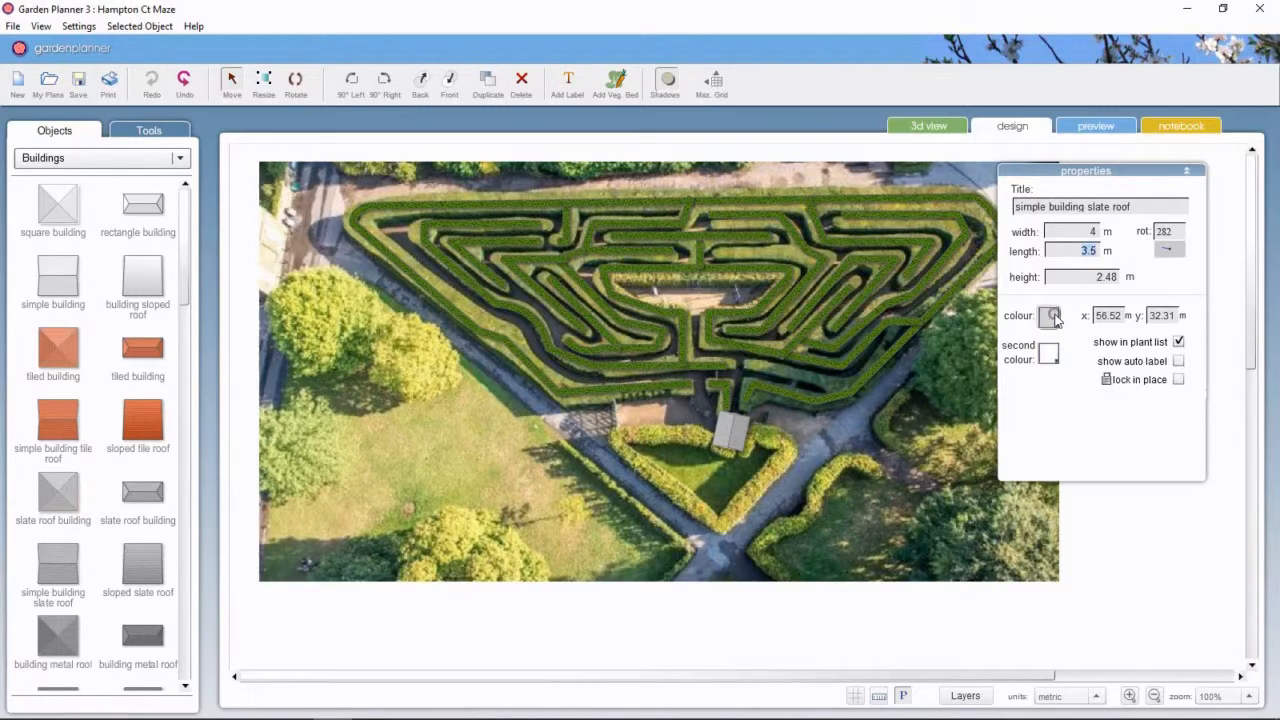
Step: Try blue for the booth's main colour, revert to grey, then choose its second colour
left_click(1048, 316)
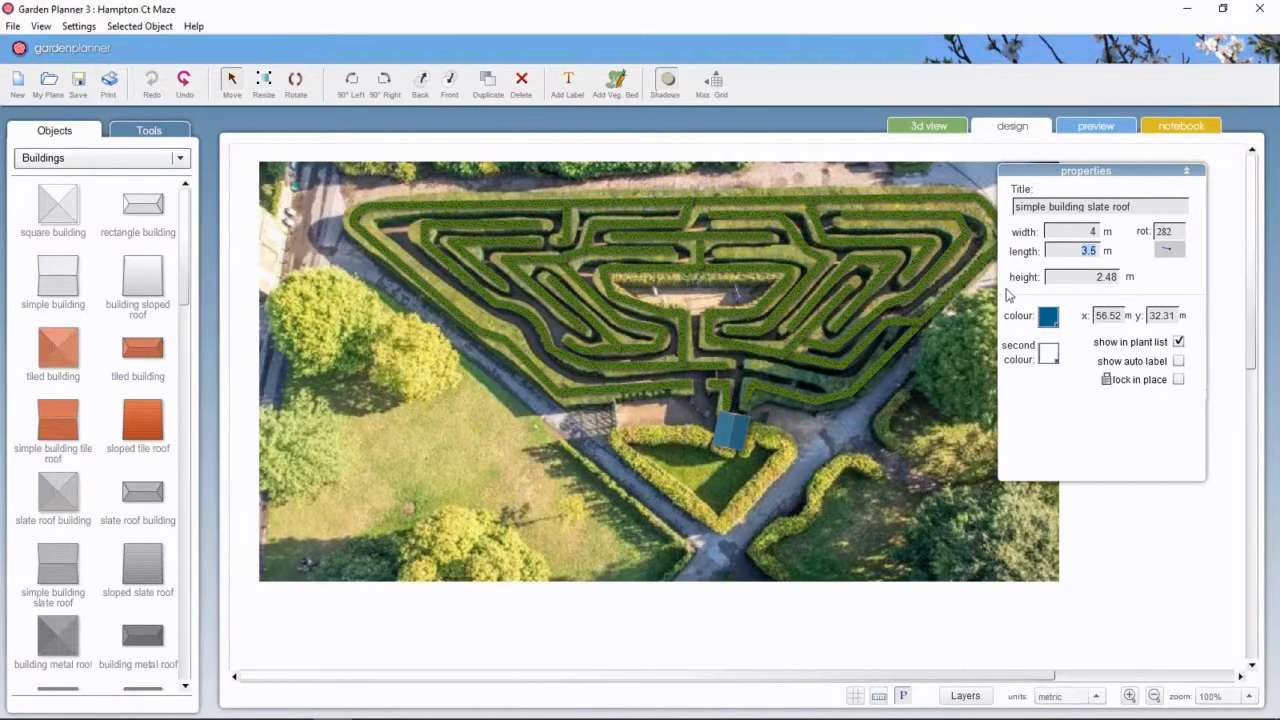
left_click(1047, 316)
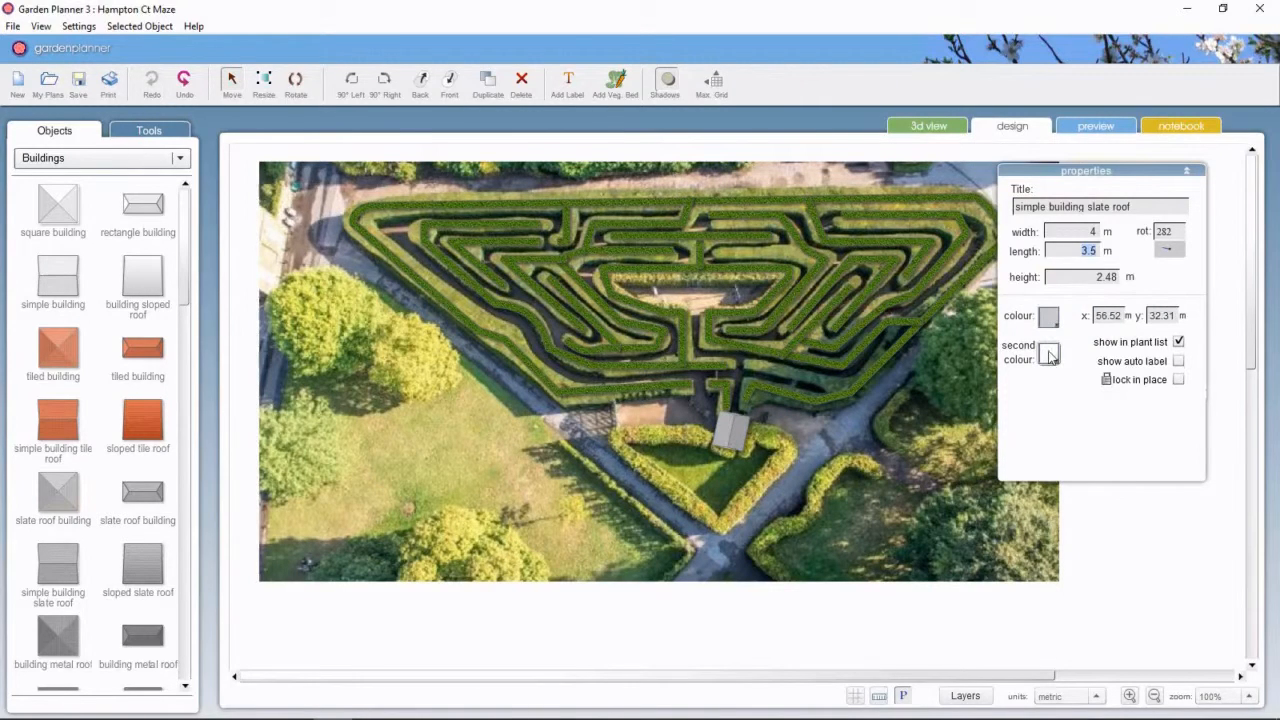
left_click(1048, 355)
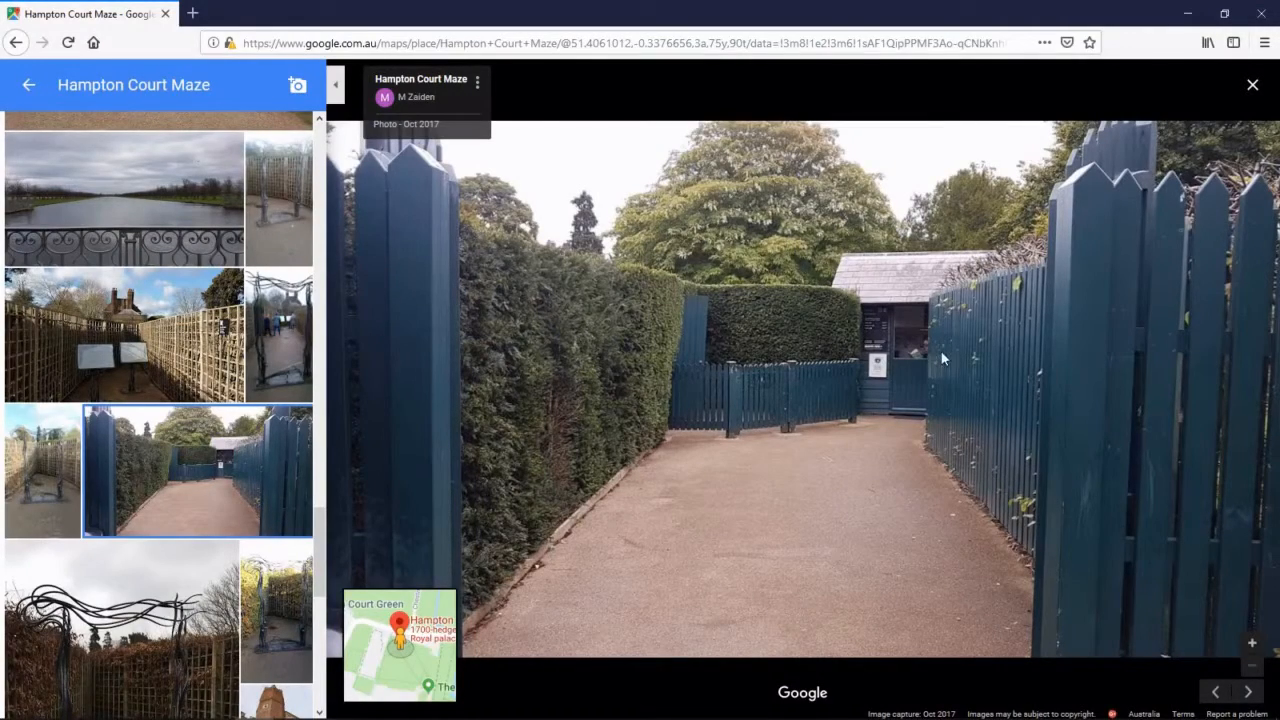
mouse_move(838, 389)
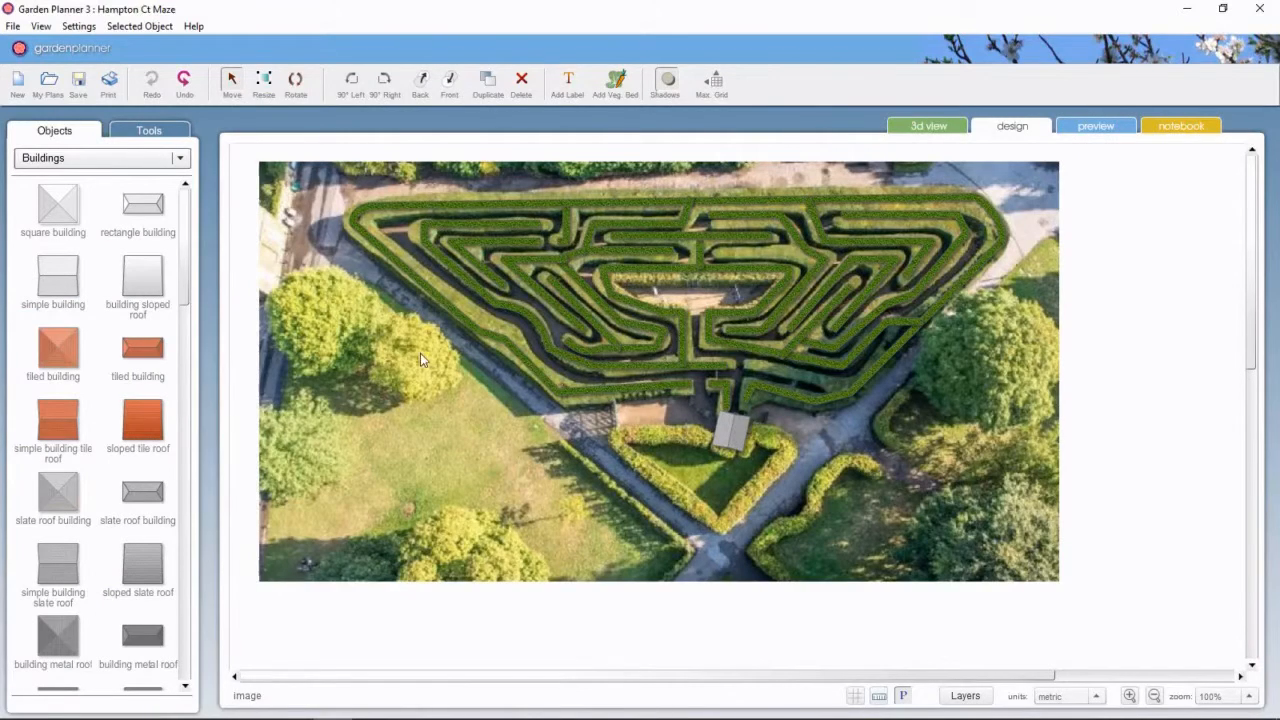
Step: Set up the Walls & Fences tool in straight-line Draw mode over the maze photo
left_click(148, 129)
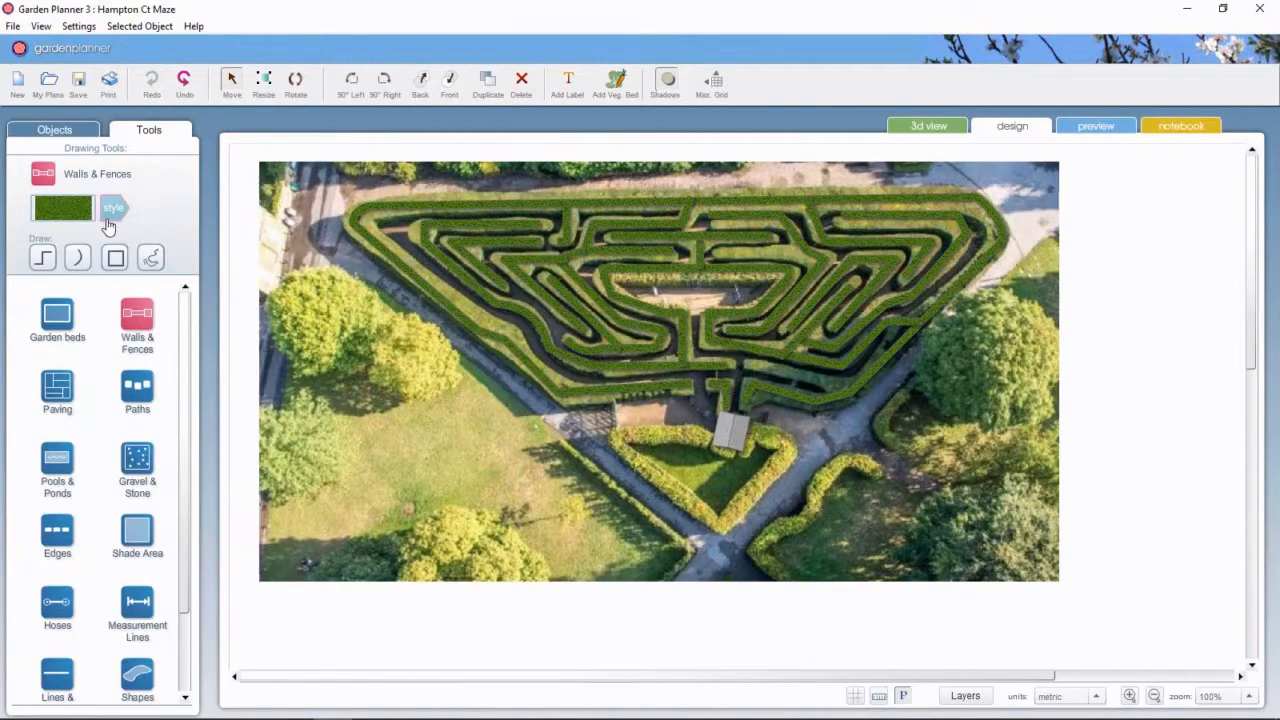
left_click(113, 207)
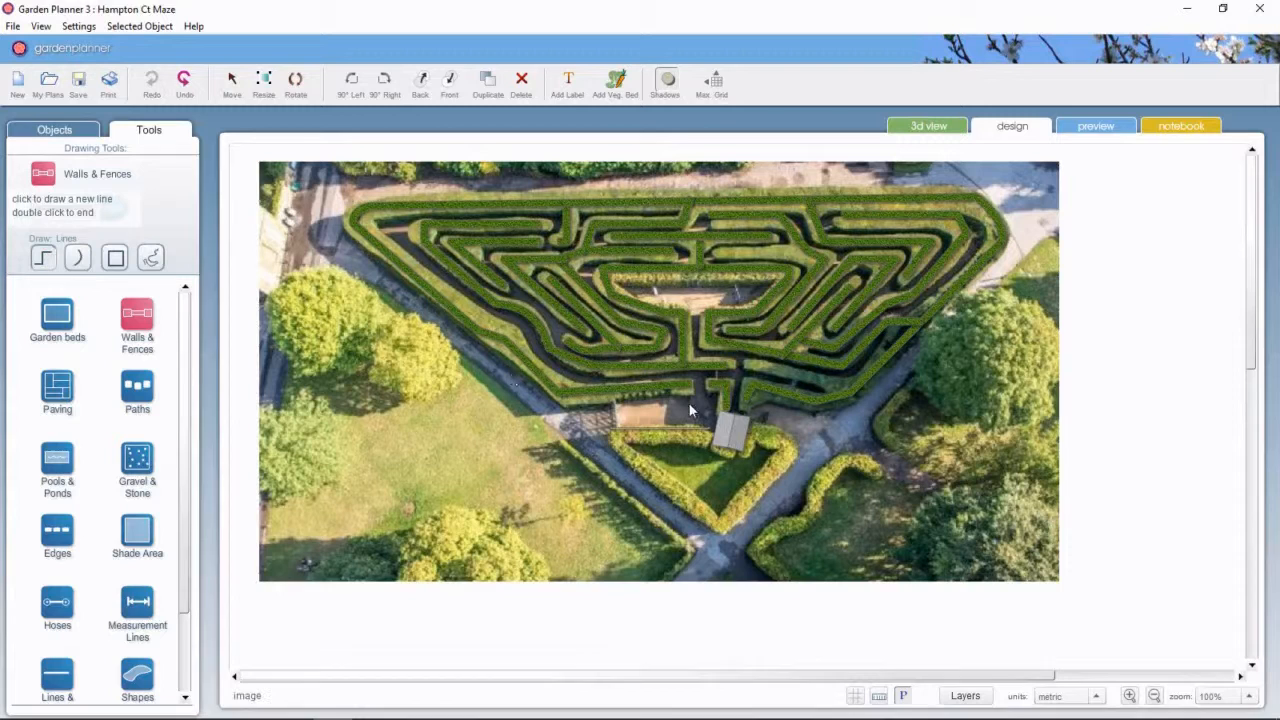
mouse_move(708, 416)
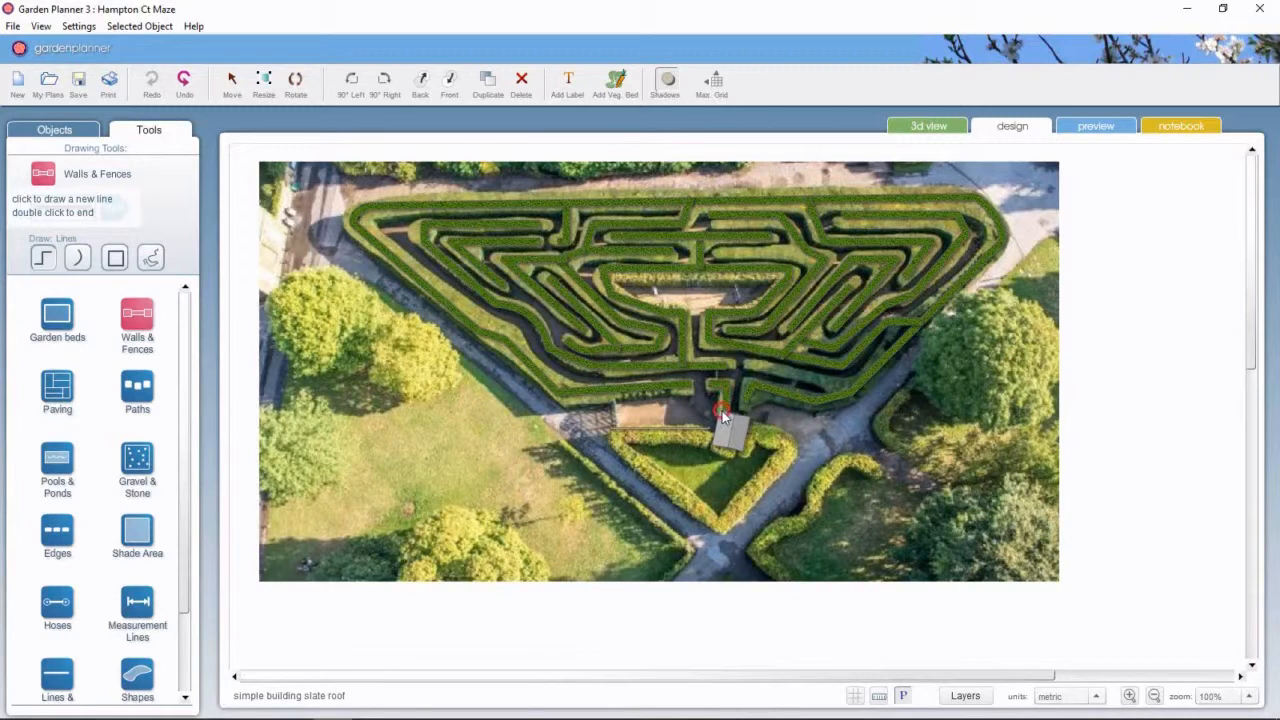
left_click(708, 415)
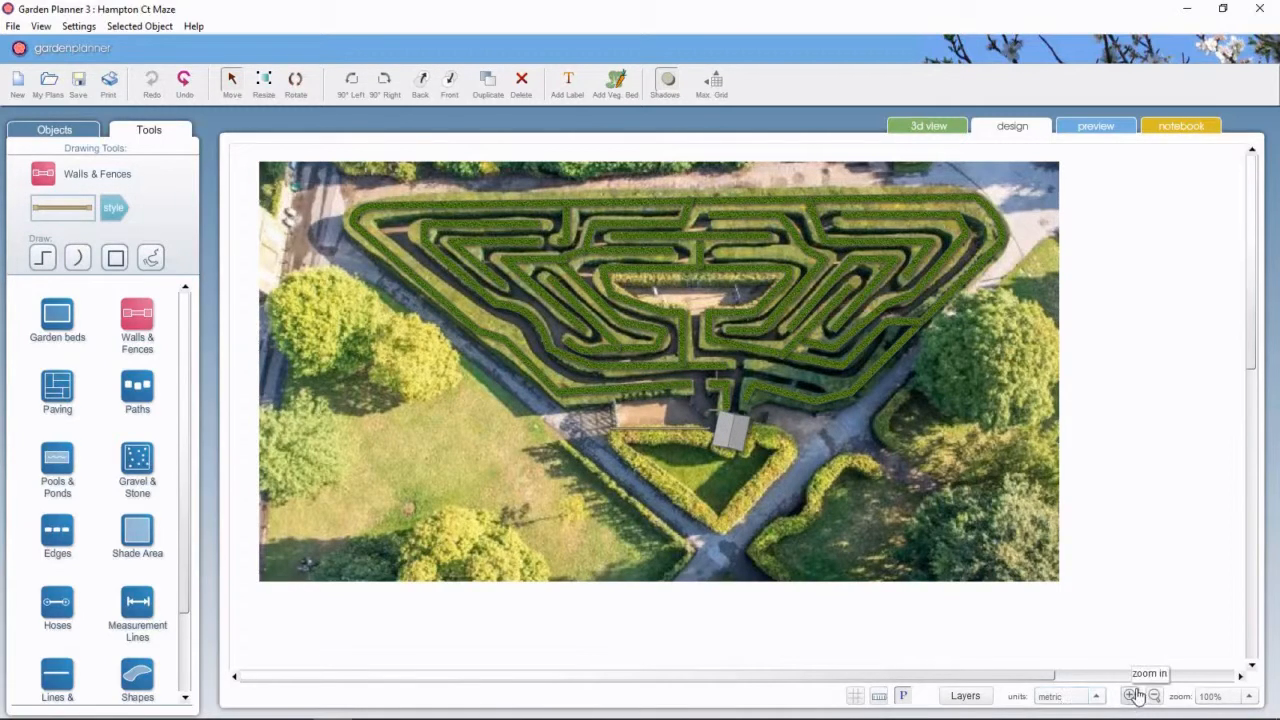
Step: Zoom in twice and reshape the short entrance wall beside the booth to 5.01 m
left_click(1133, 695)
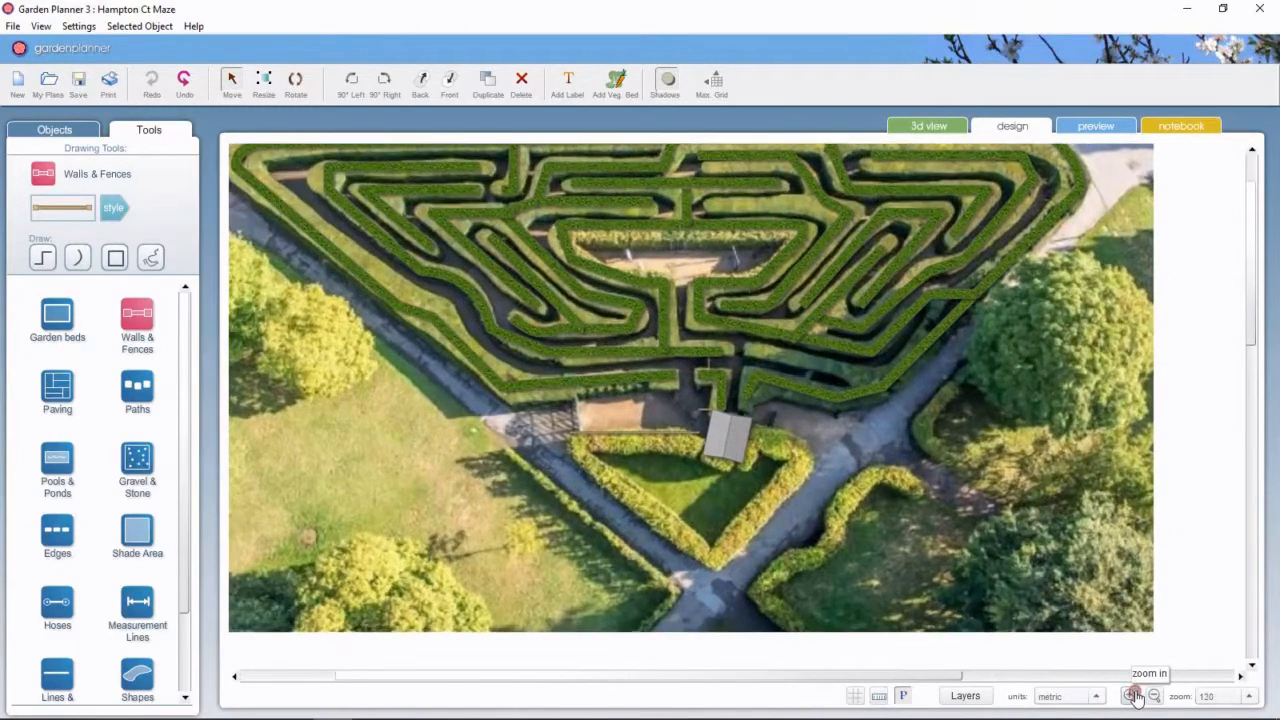
left_click(1130, 696)
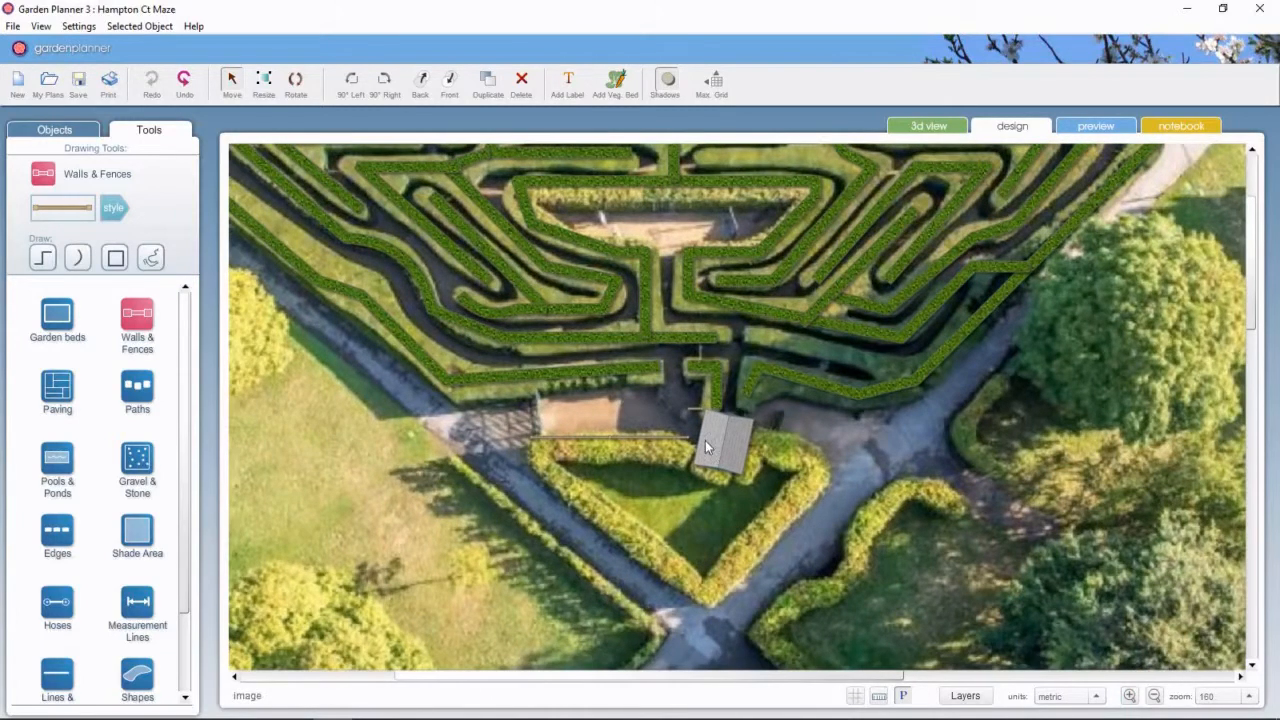
mouse_move(722, 406)
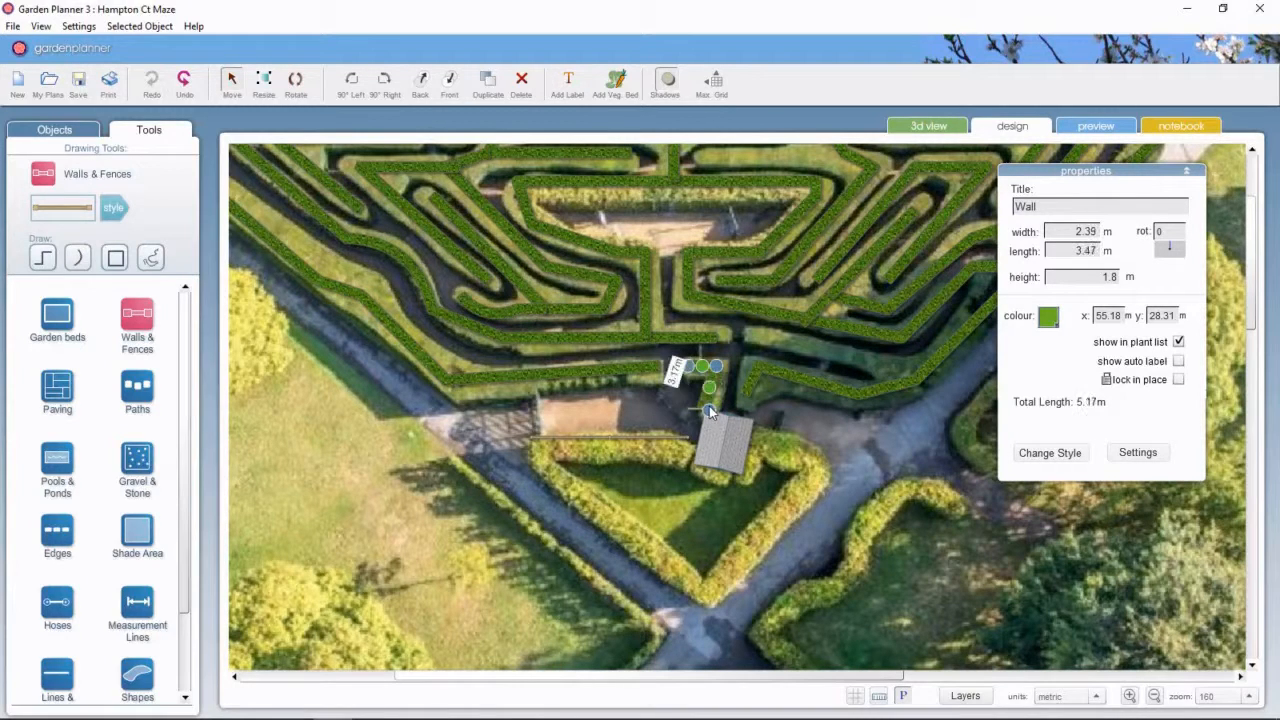
left_click_drag(708, 410, 715, 423)
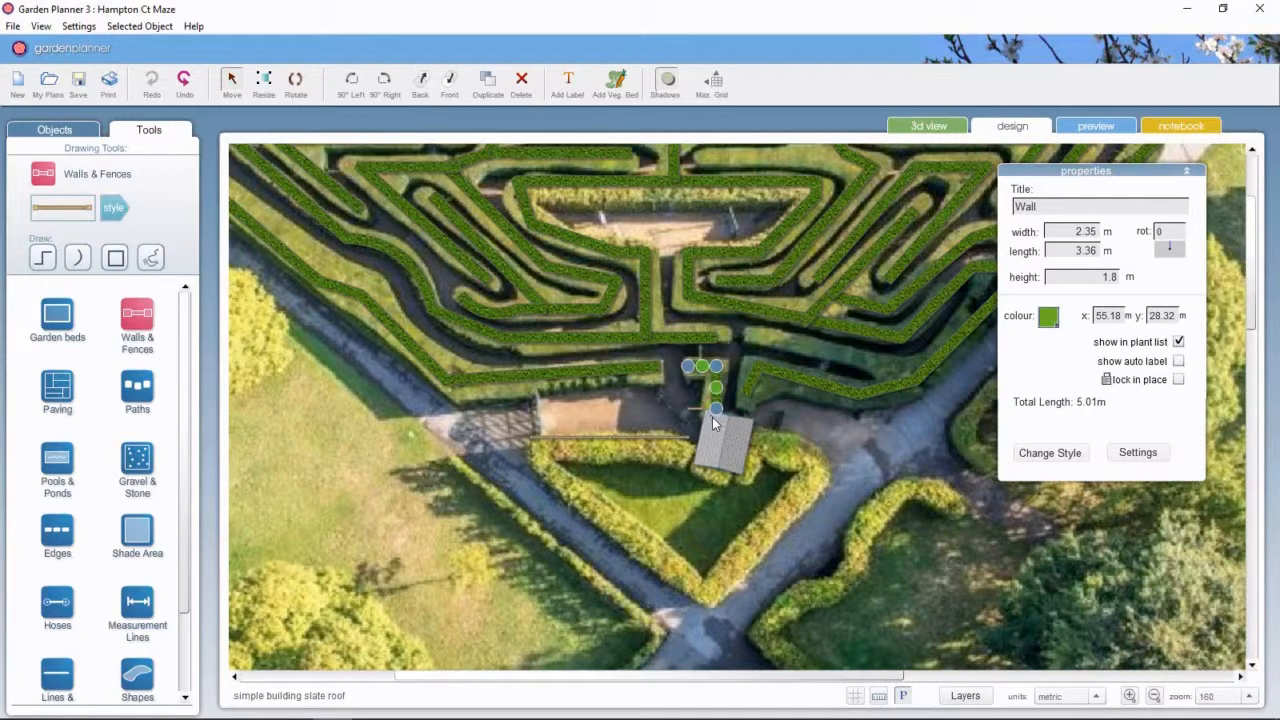
left_click_drag(716, 408, 708, 408)
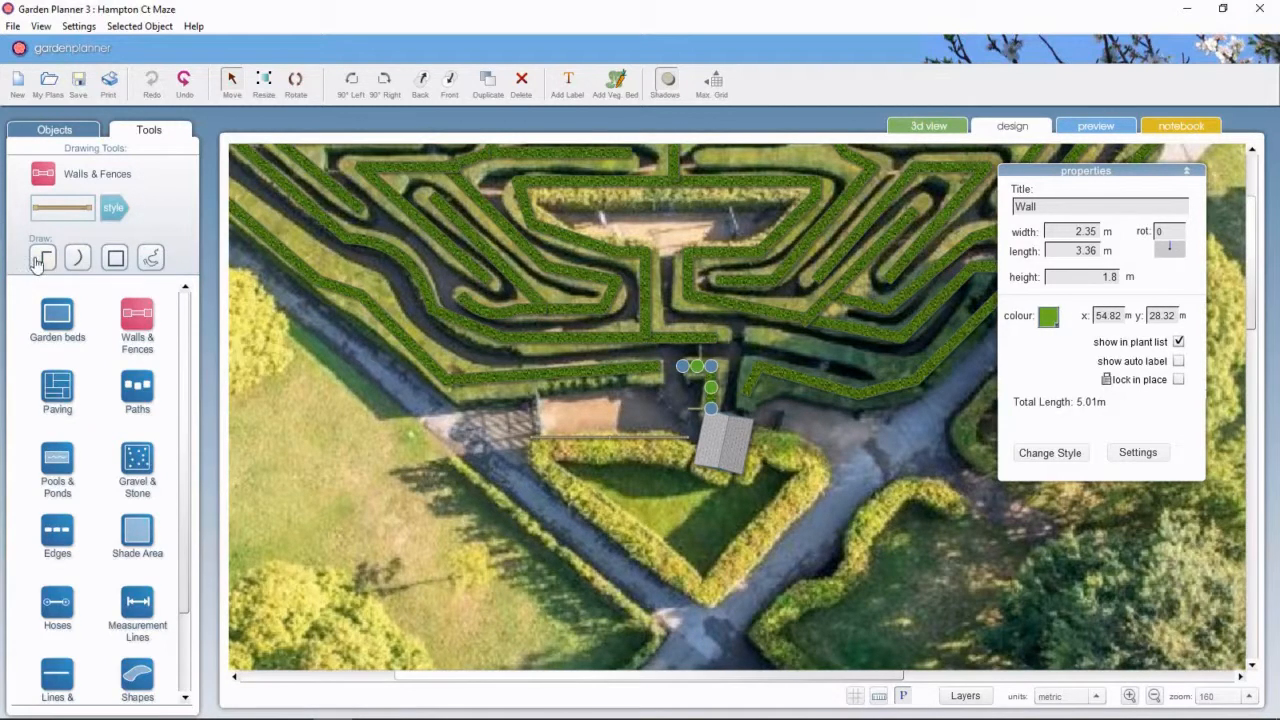
Step: Draw an 11.04 m wall along the lawn's top edge and colour it blue
left_click(42, 257)
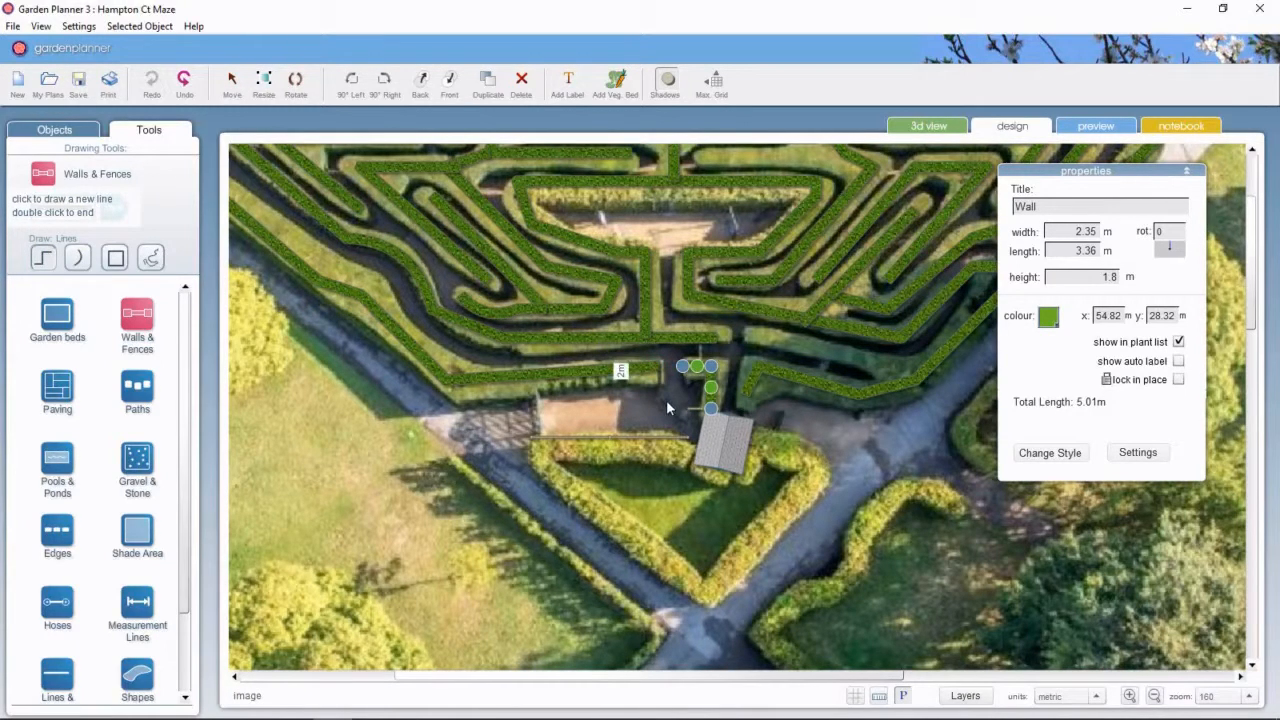
mouse_move(665, 402)
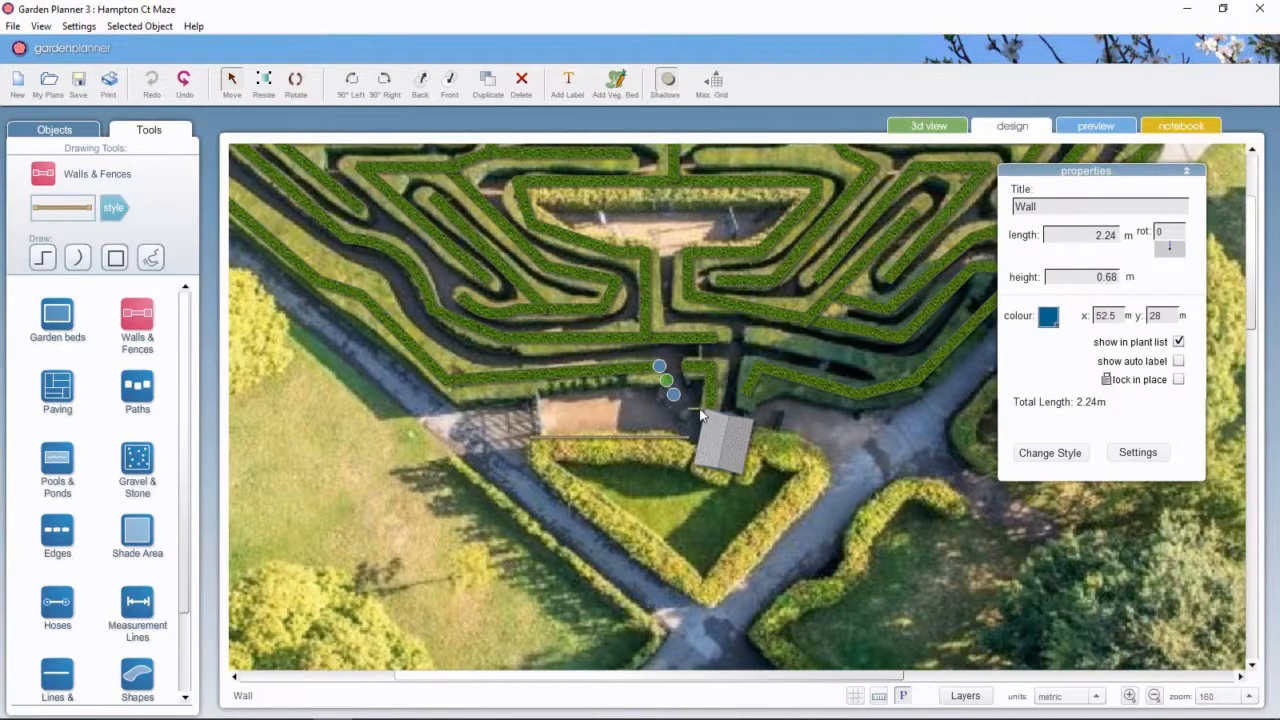
left_click(1048, 316)
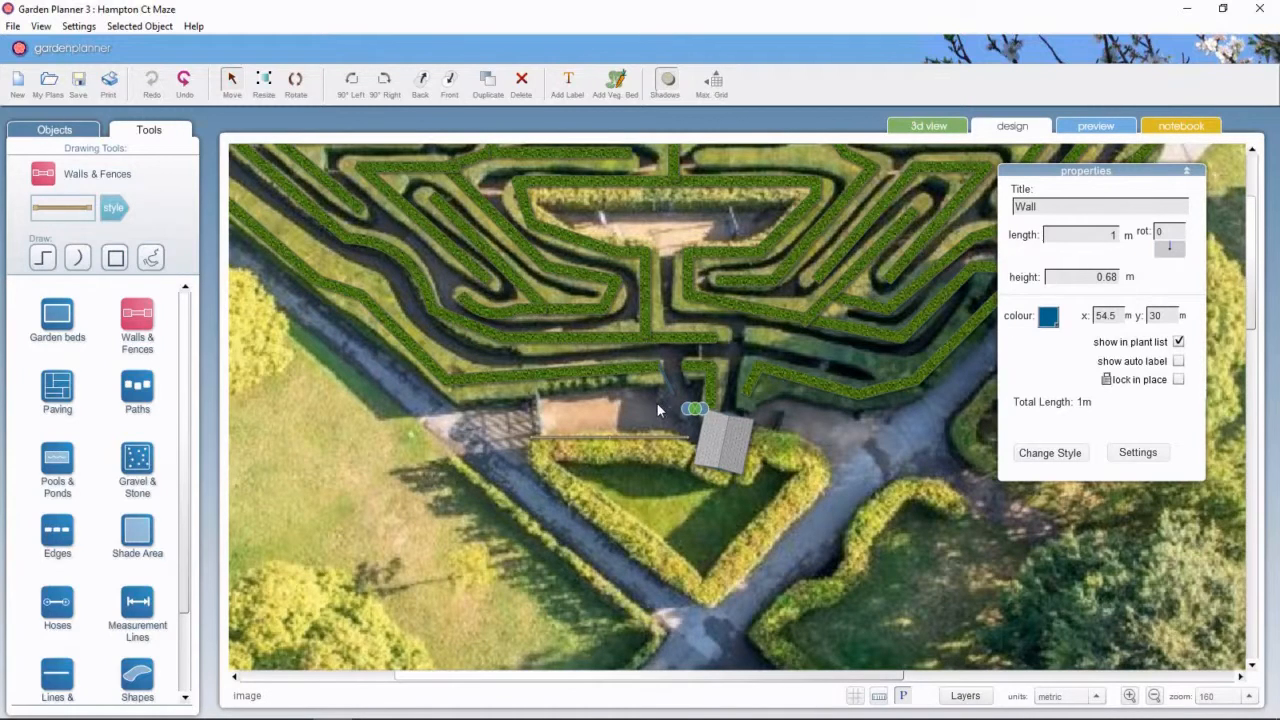
mouse_move(659, 444)
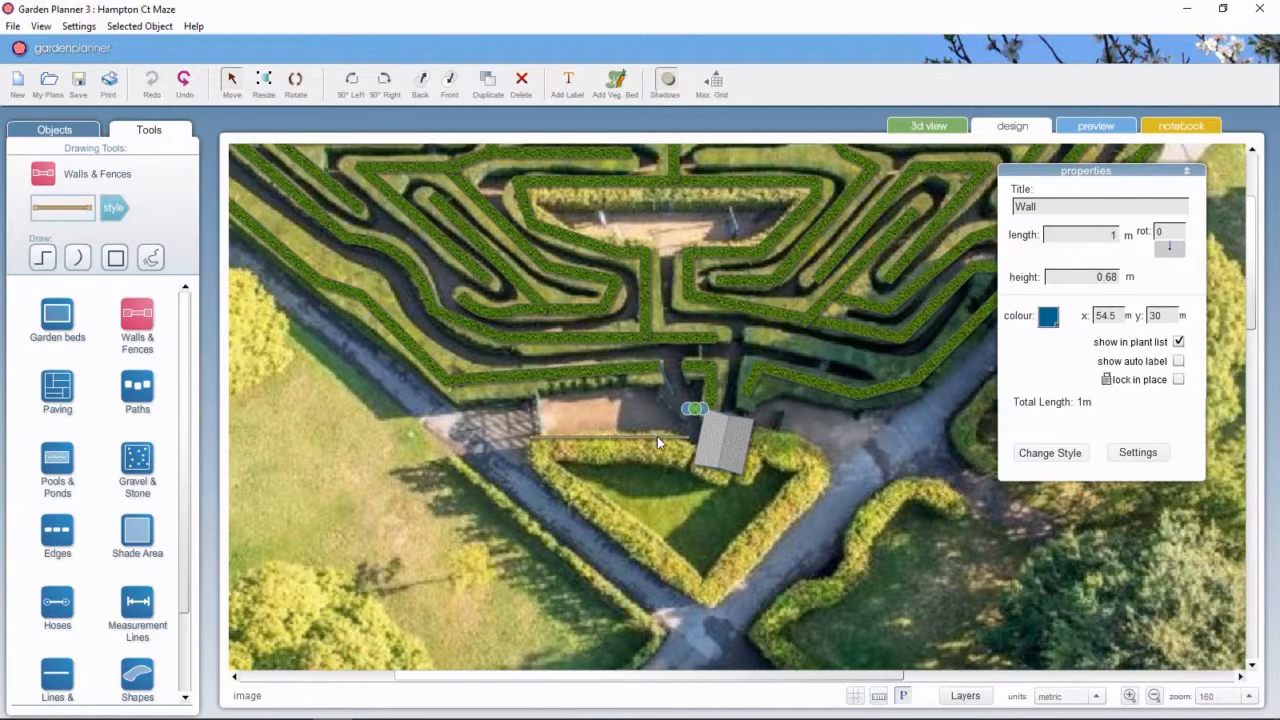
left_click(659, 440)
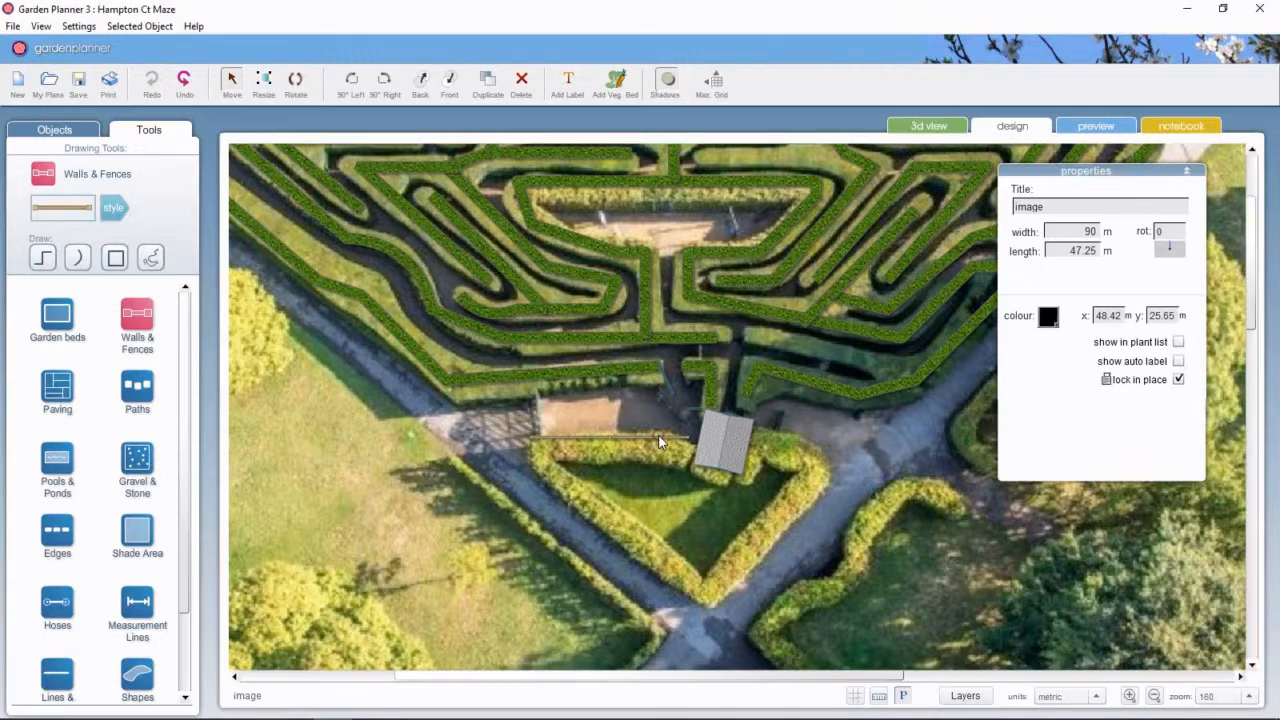
left_click(610, 438)
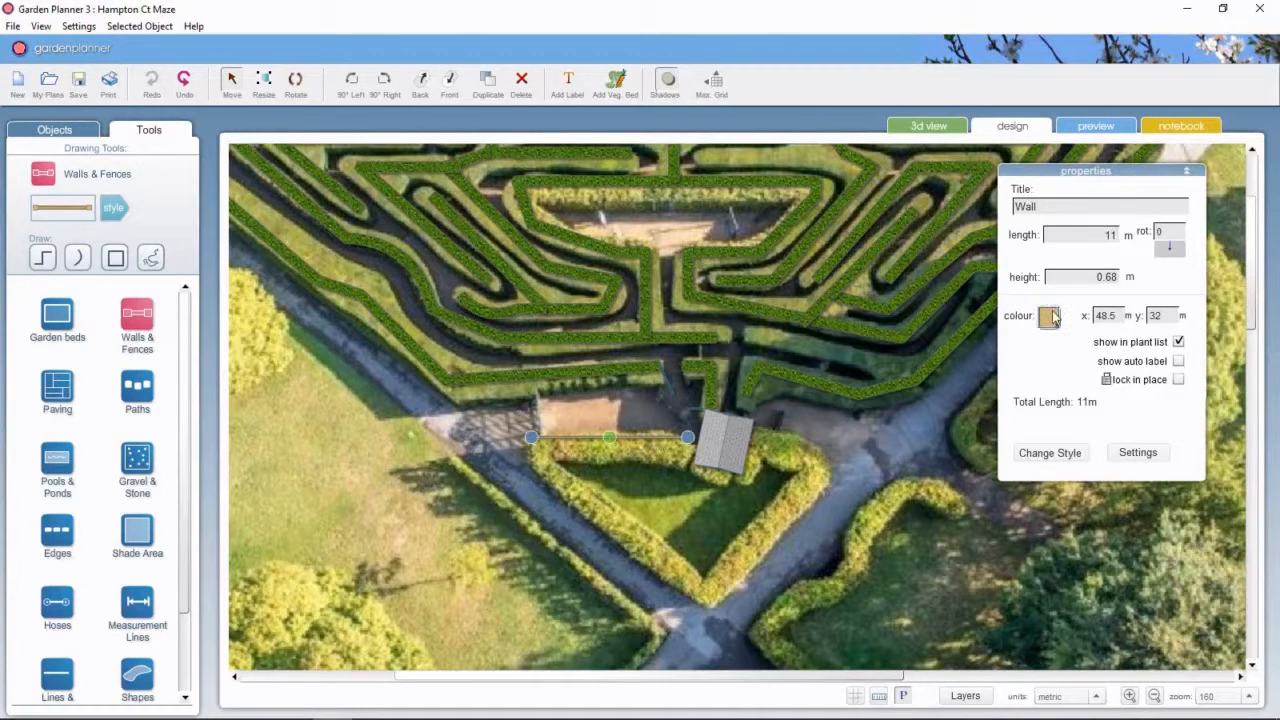
left_click(1048, 316)
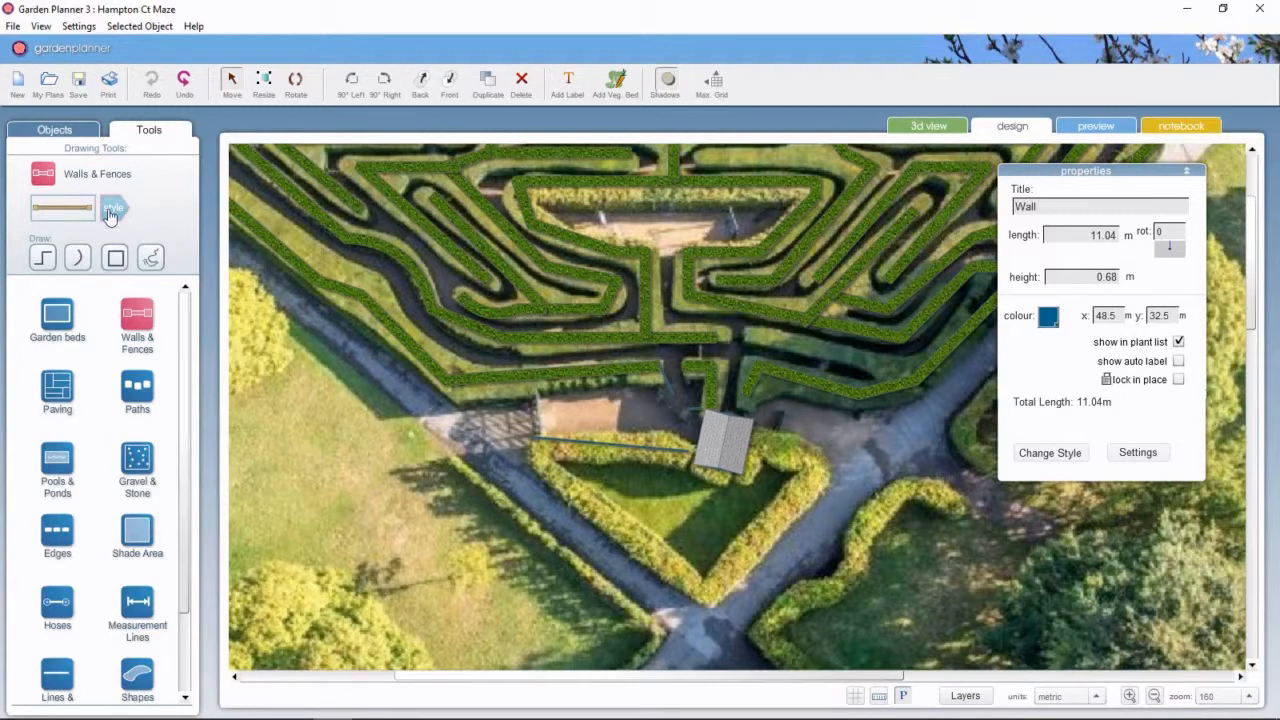
Step: Switch to the thick hedge style and trace hedges along the triangular lawn's edges
left_click(113, 208)
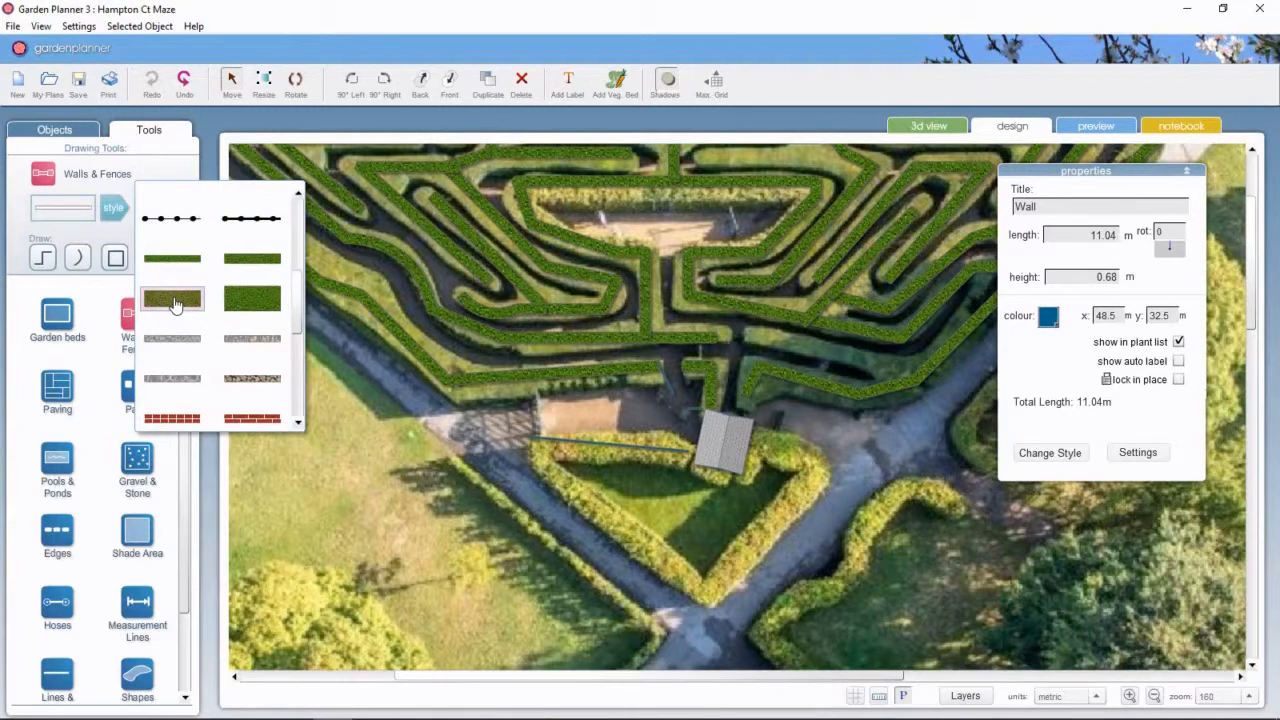
left_click(171, 298)
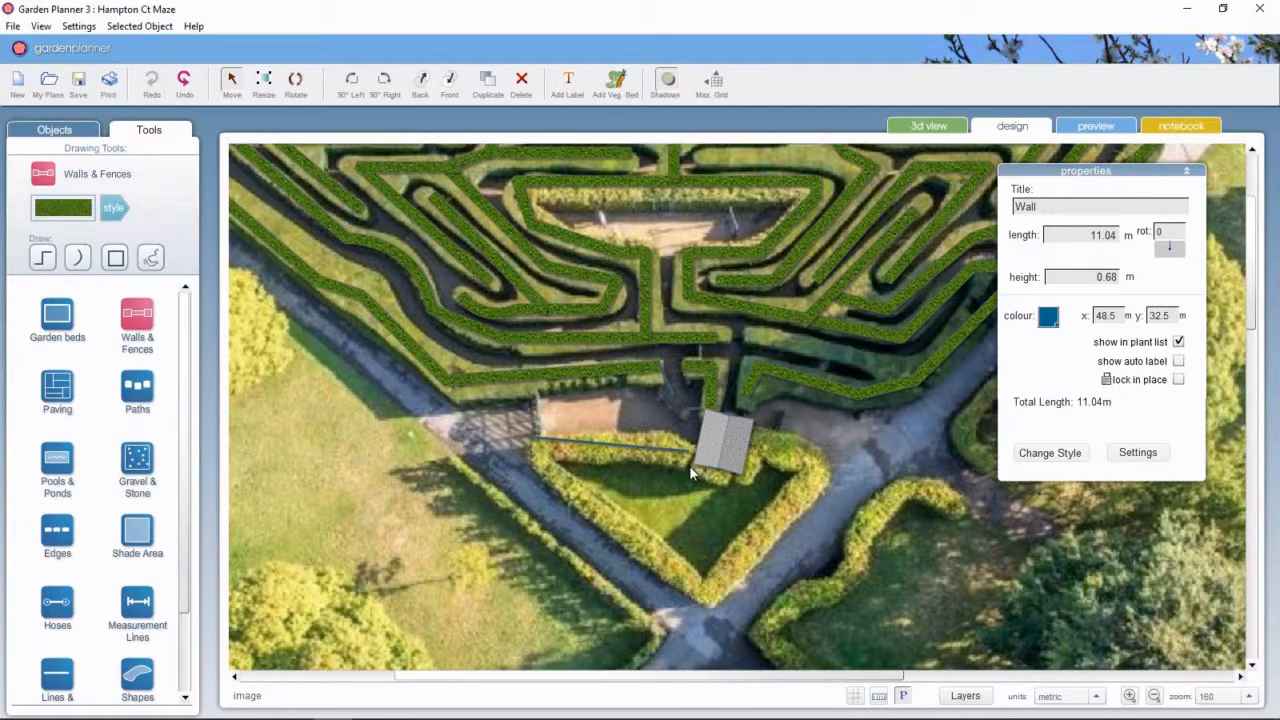
left_click(690, 462)
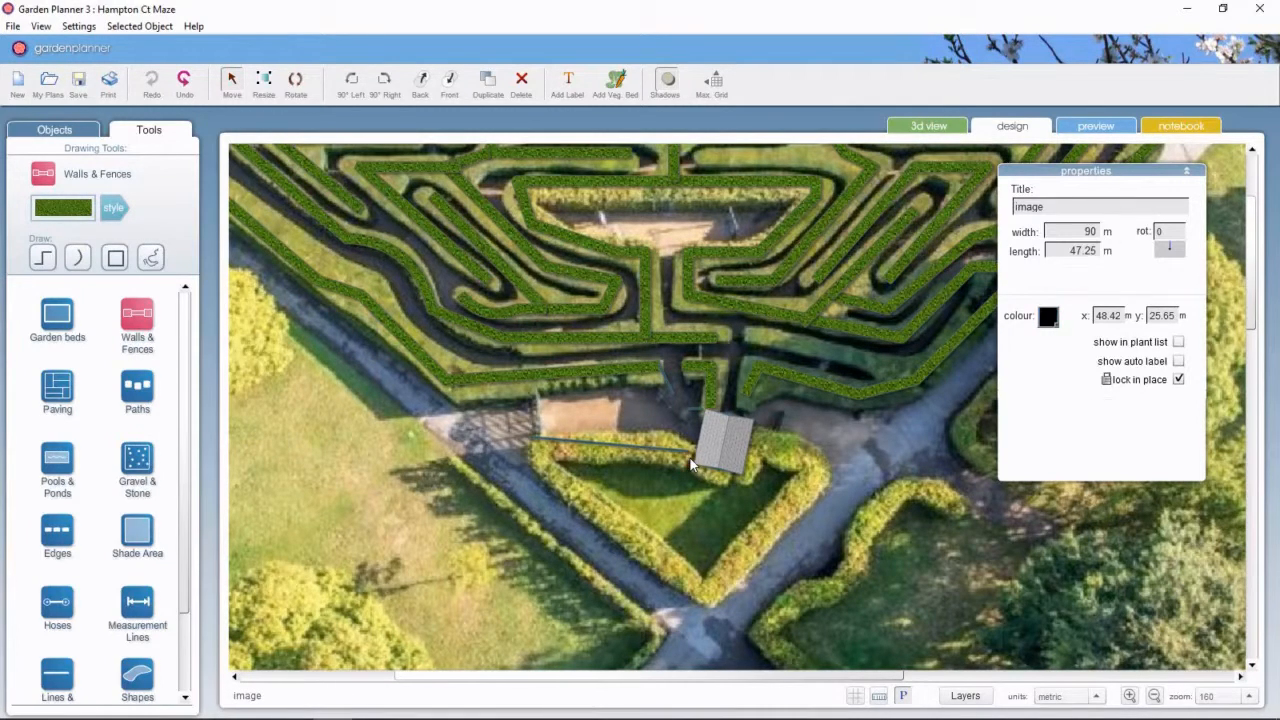
left_click(42, 257)
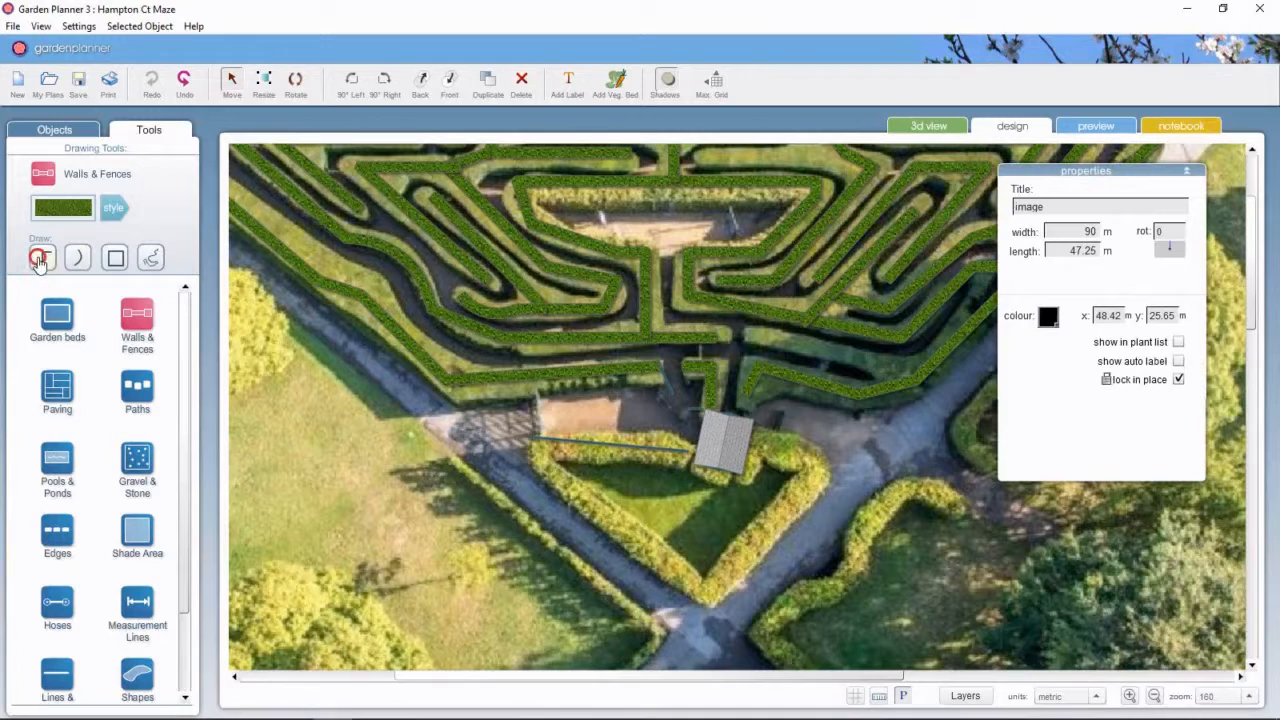
left_click(43, 258)
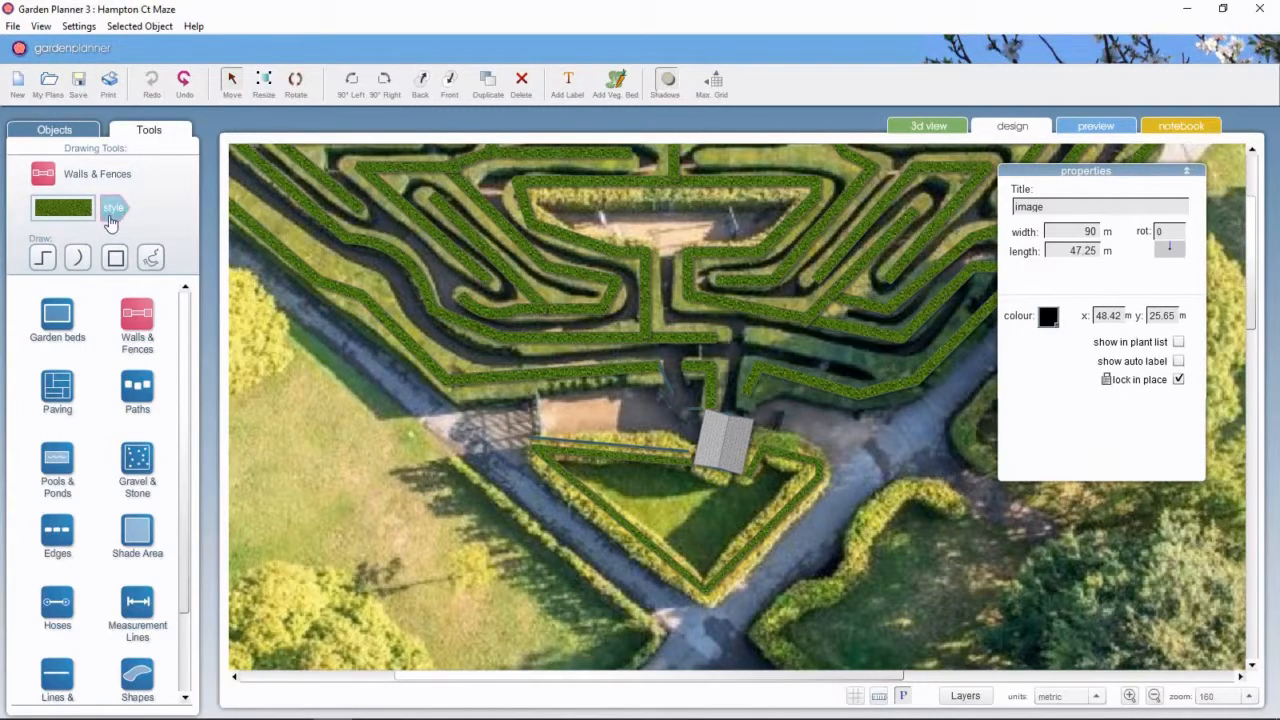
Step: Pick the thin brown fence style, draw a 2.24 m fence right of the booth, then select the hedge
left_click(113, 207)
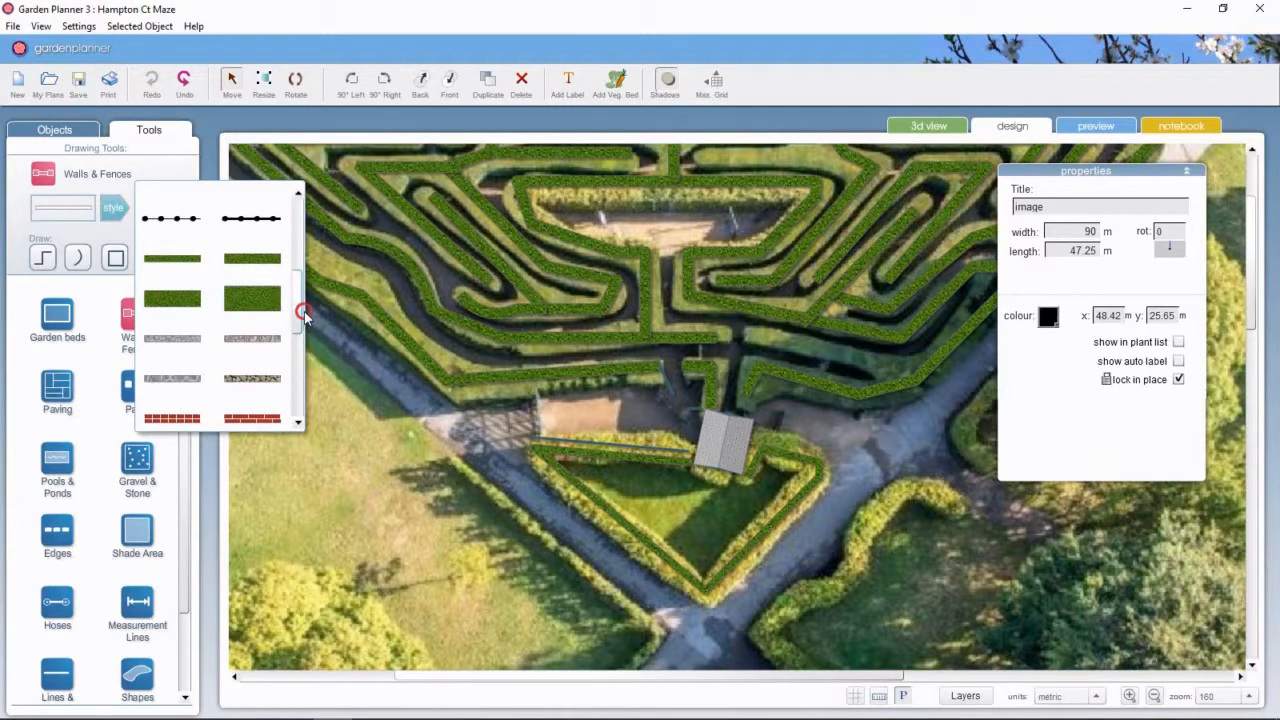
scroll("down", 3)
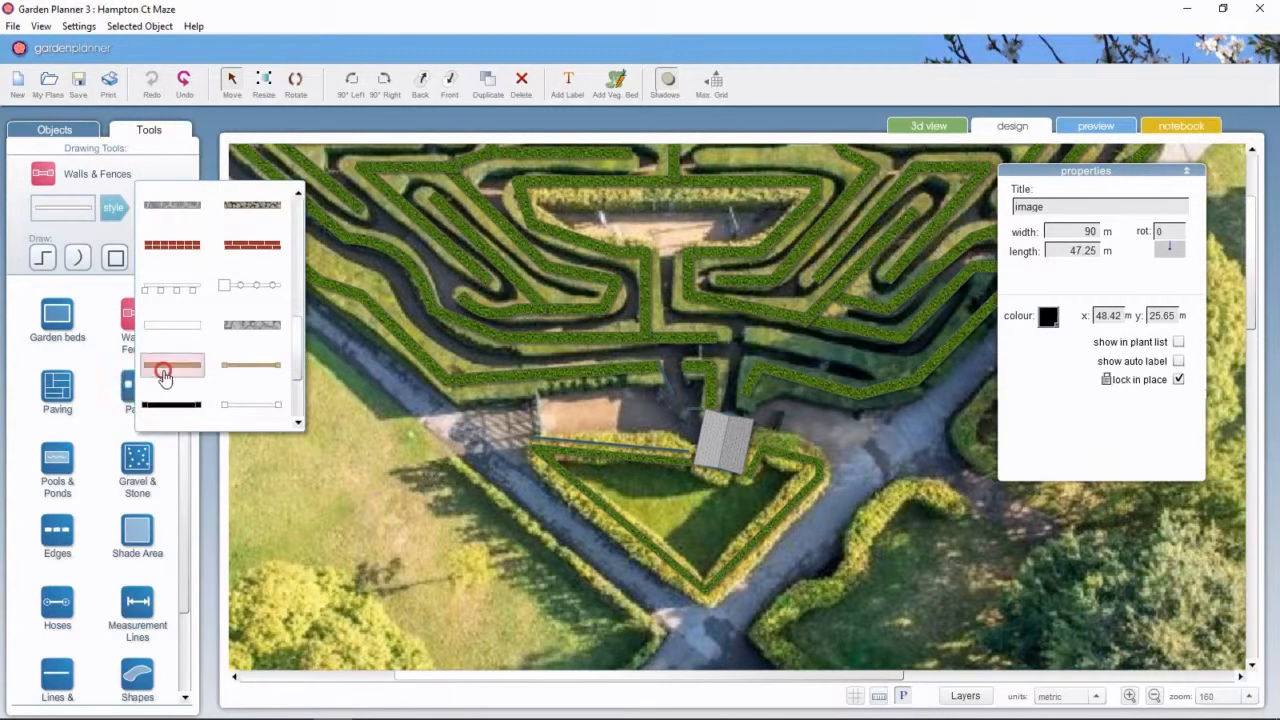
left_click(165, 375)
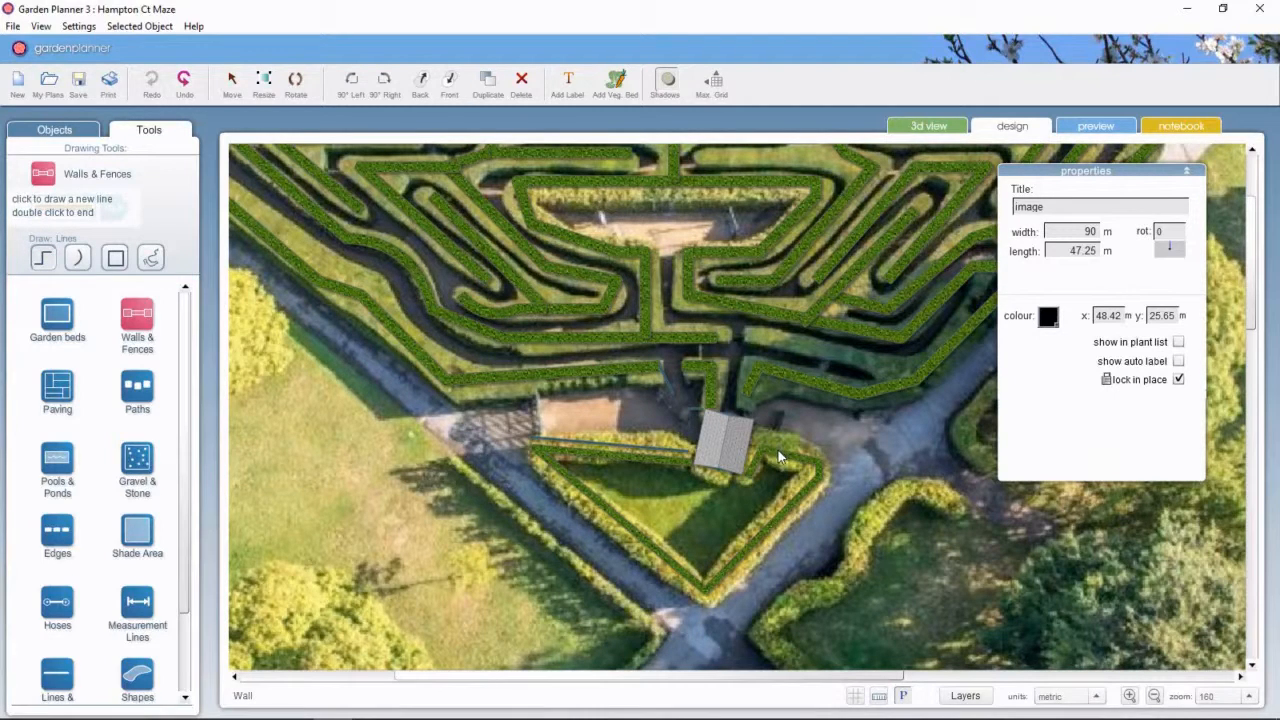
mouse_move(778, 450)
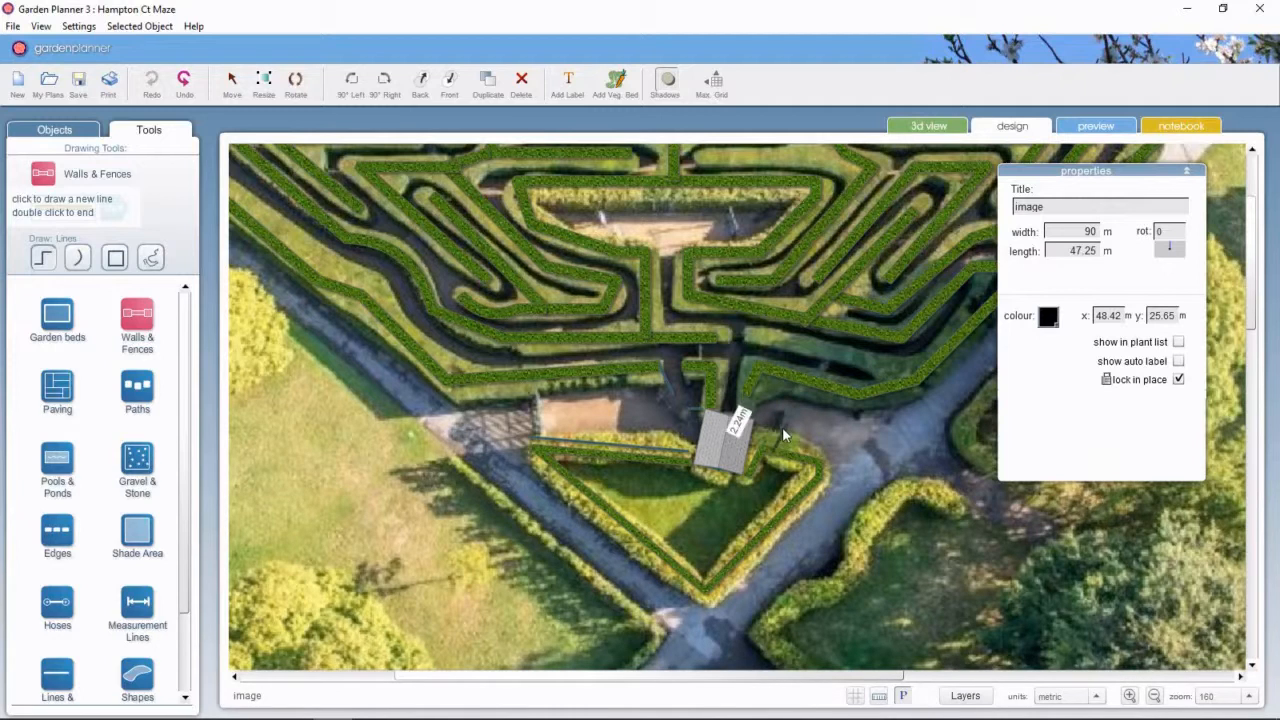
mouse_move(790, 430)
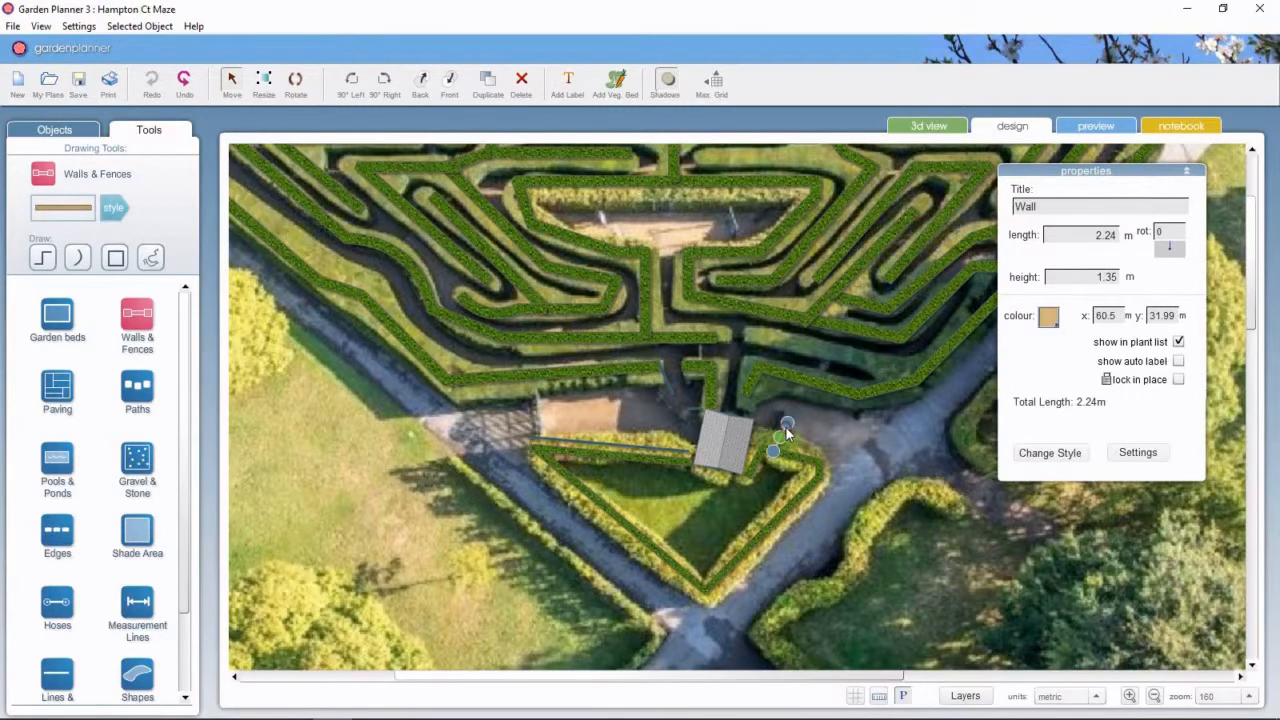
left_click(1048, 316)
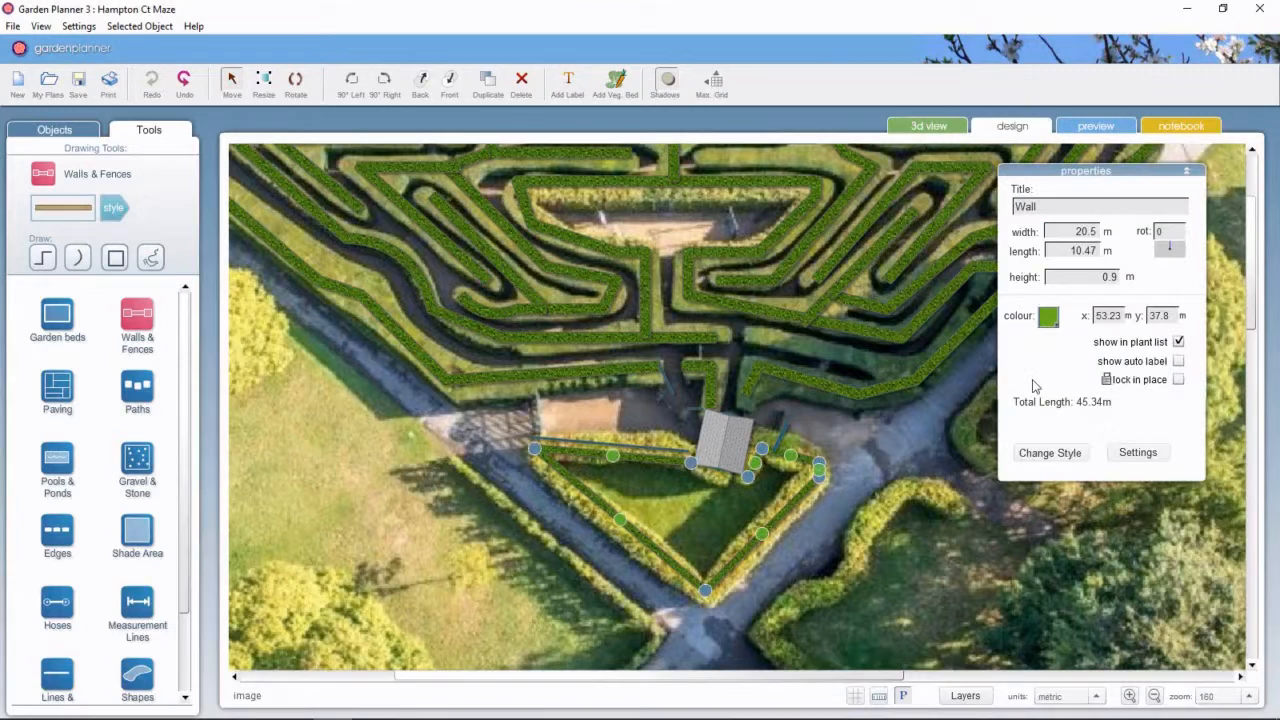
Step: Set the triangular hedge's wall thickness to 0.3 m, then deselect everything
left_click(1137, 452)
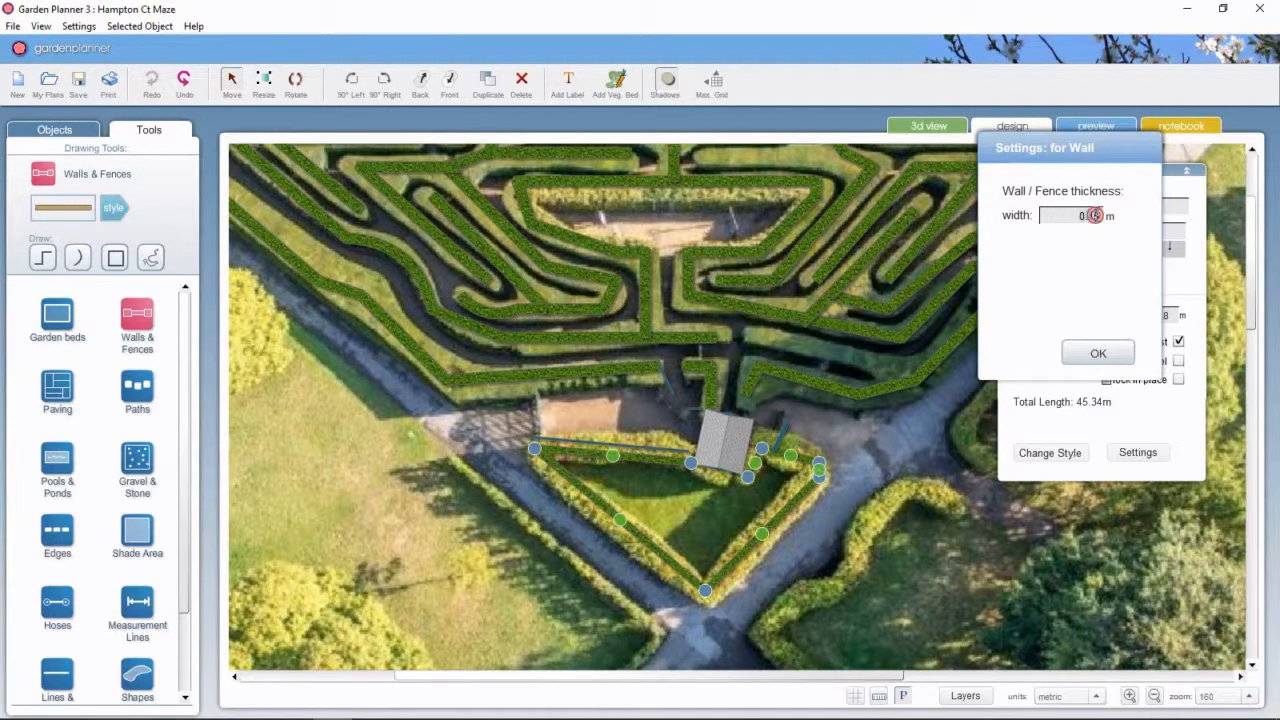
type("0.45")
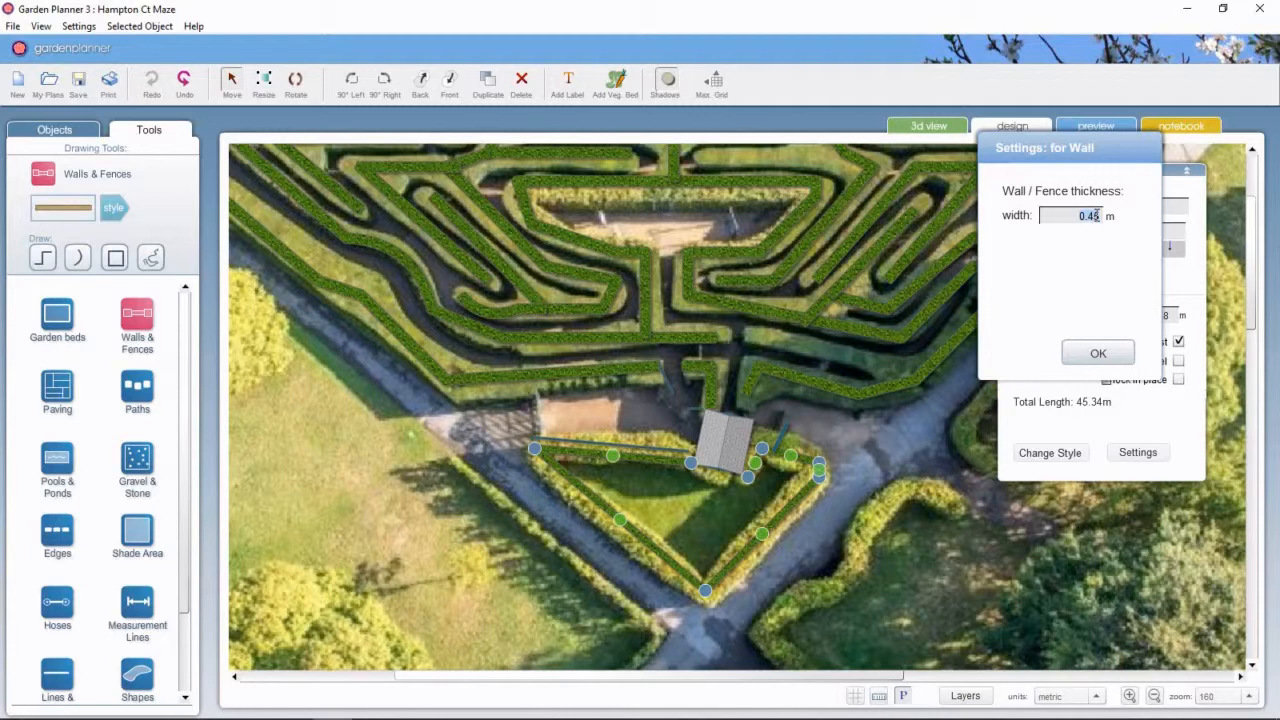
type("0.3")
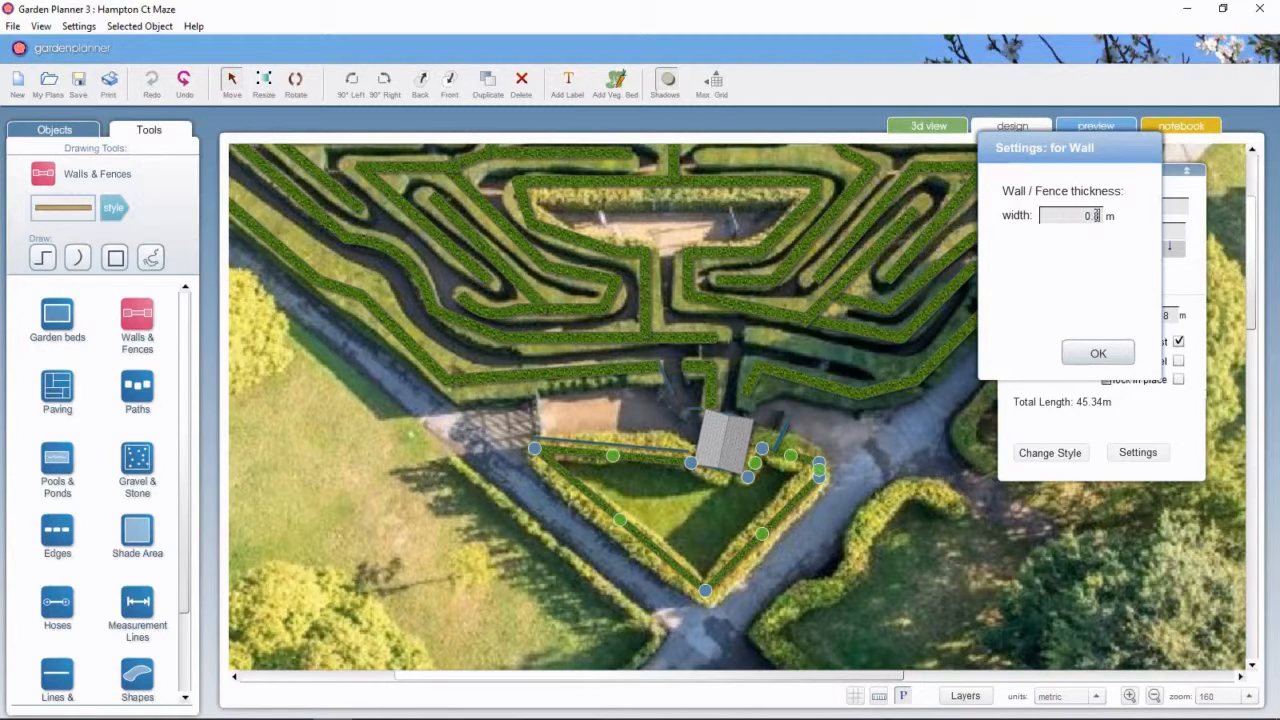
left_click(1098, 353)
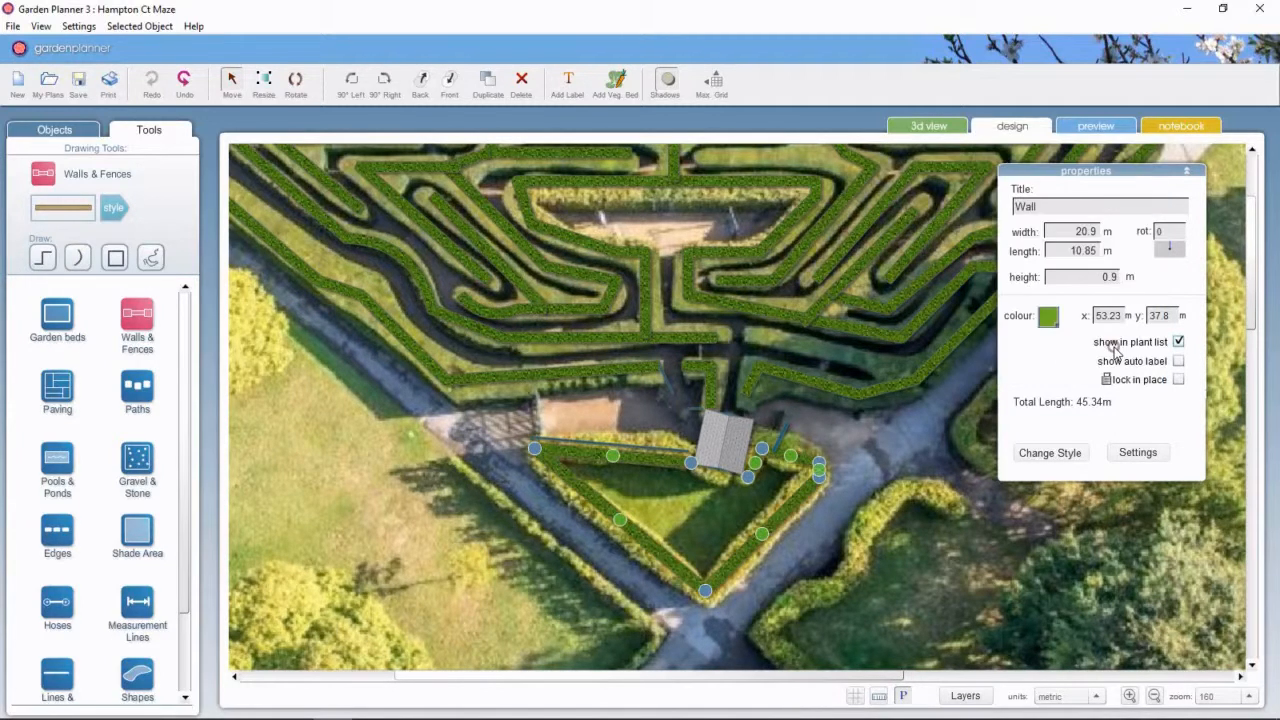
left_click(912, 440)
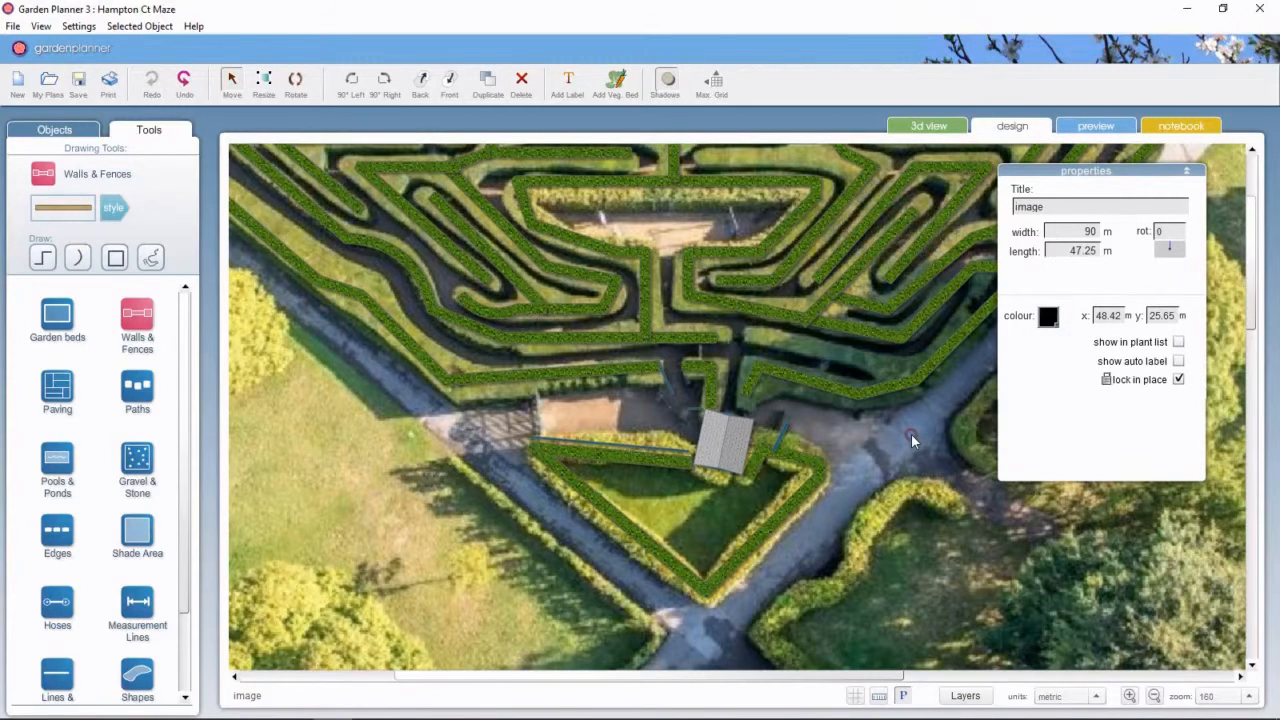
mouse_move(675, 450)
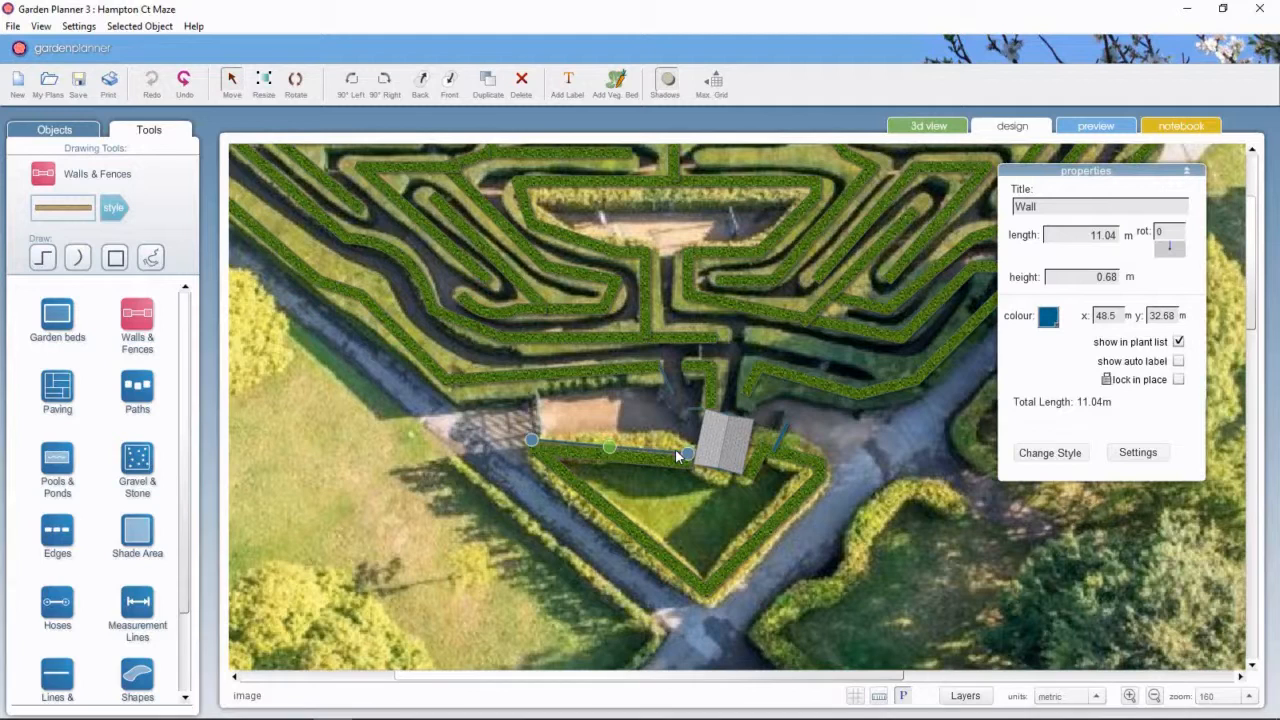
left_click(875, 448)
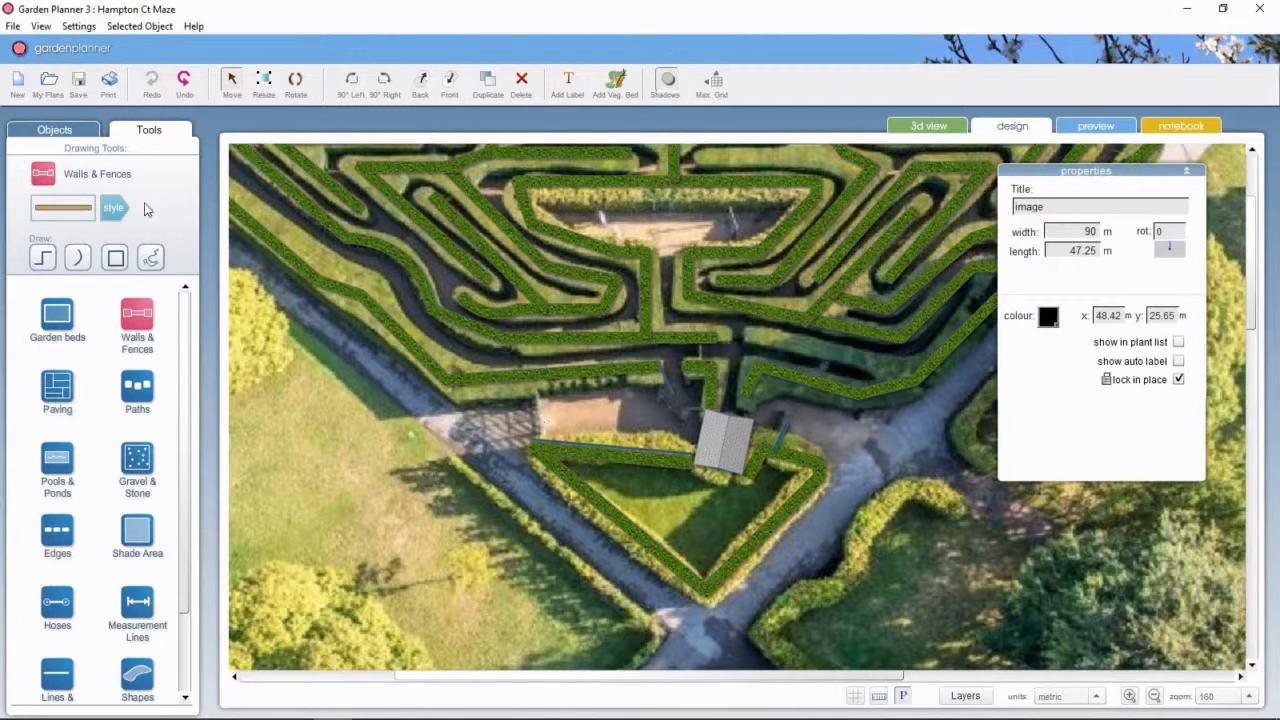
Step: Browse the Walls & Fences & Doors object category, scrolling down to the gates
left_click(54, 130)
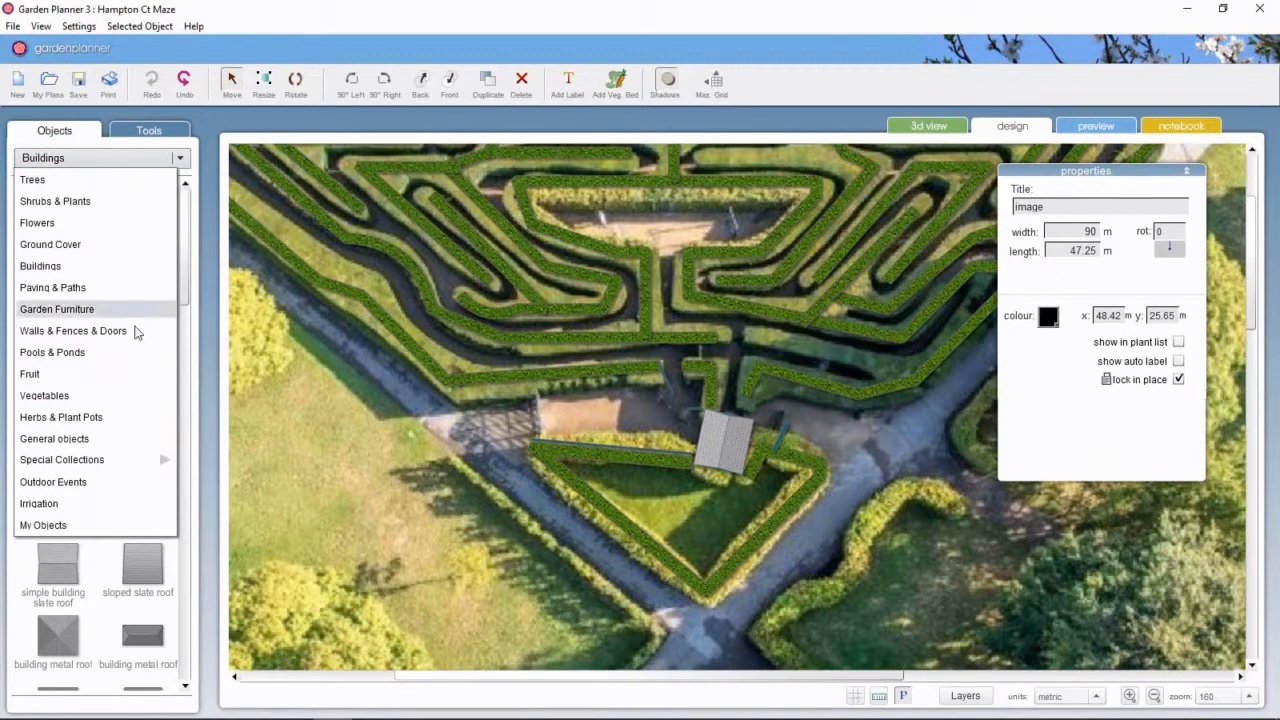
left_click(73, 330)
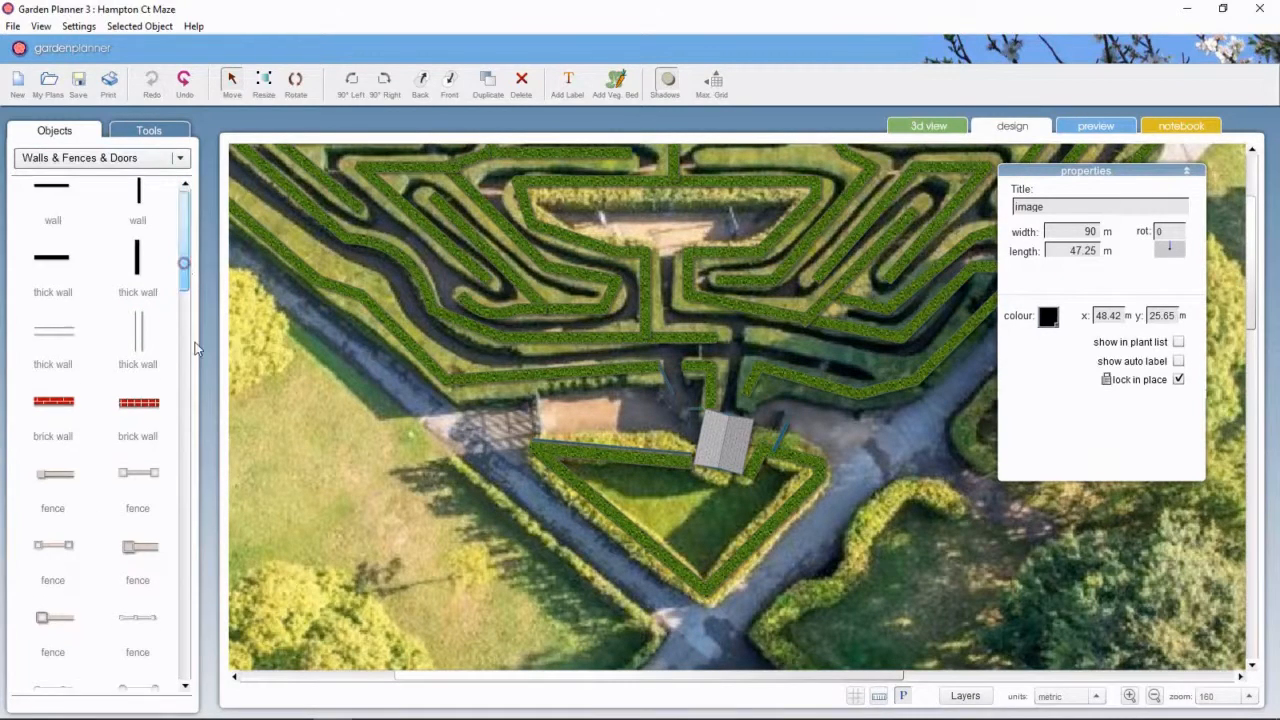
scroll("down", 3)
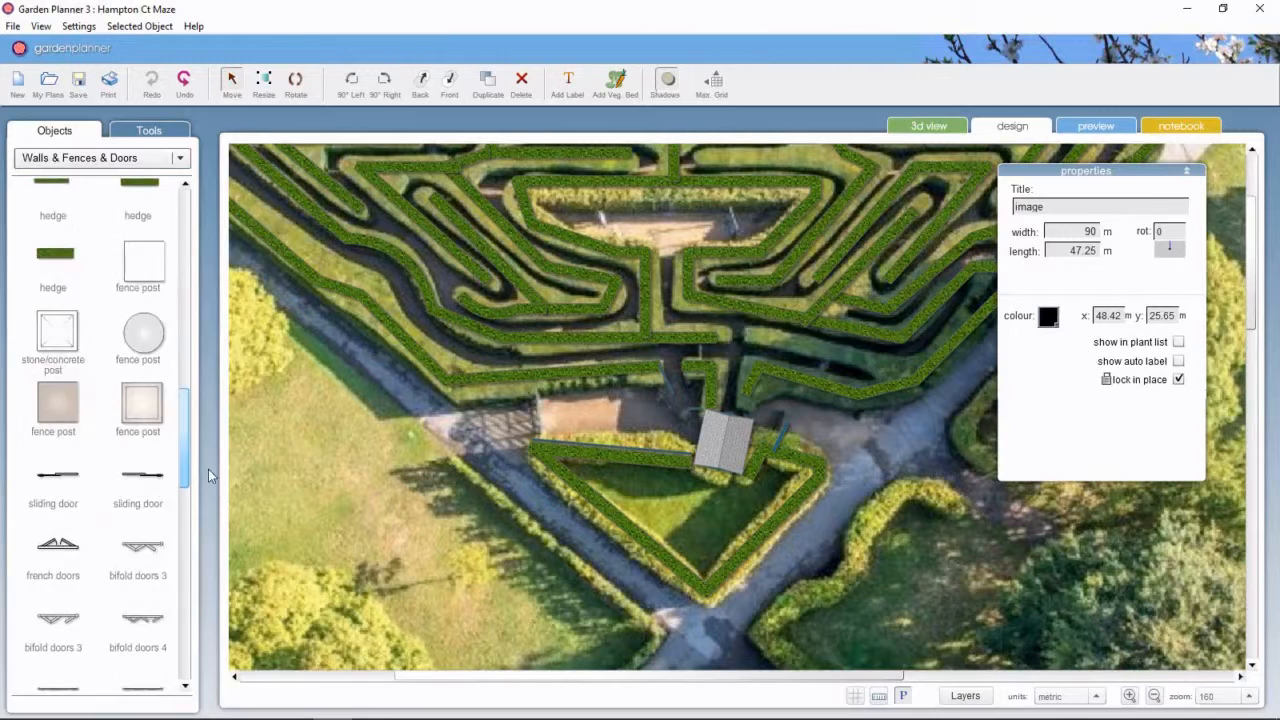
scroll("down", 3)
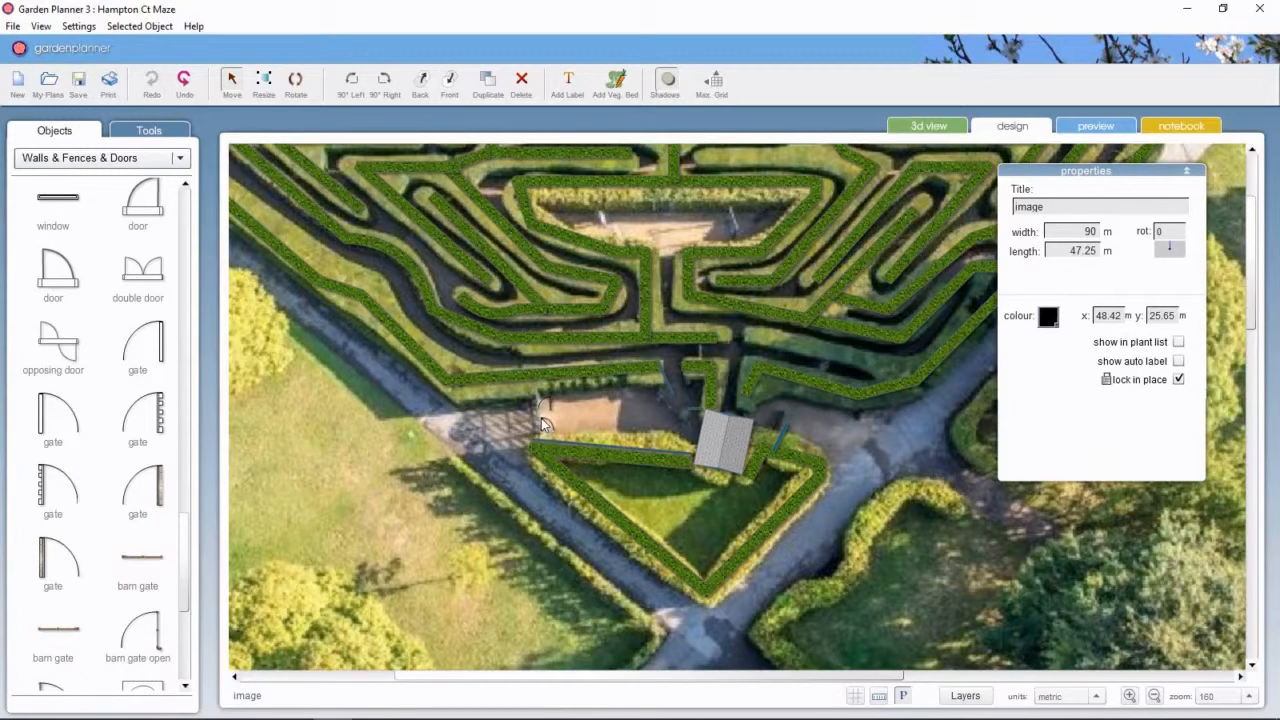
mouse_move(765, 360)
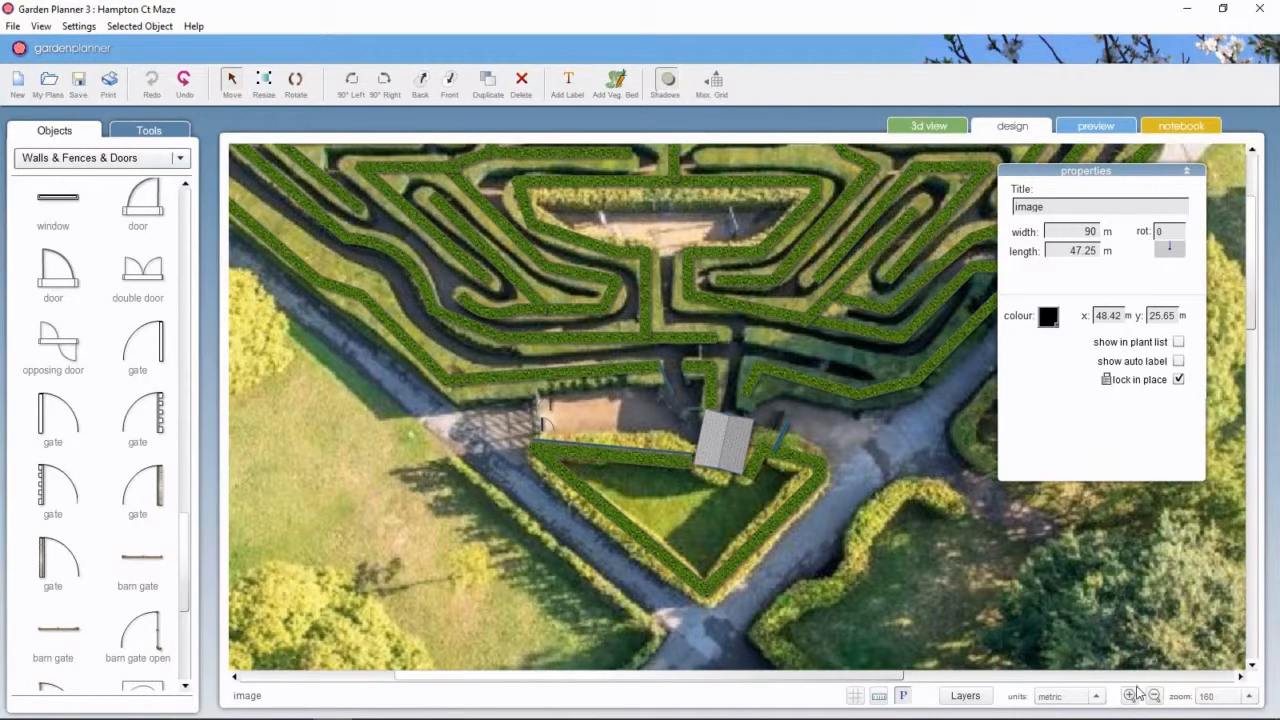
Step: Place a gate at the entrance, rotate it 180°, size it 1.5 m and make it blue
left_click(1129, 695)
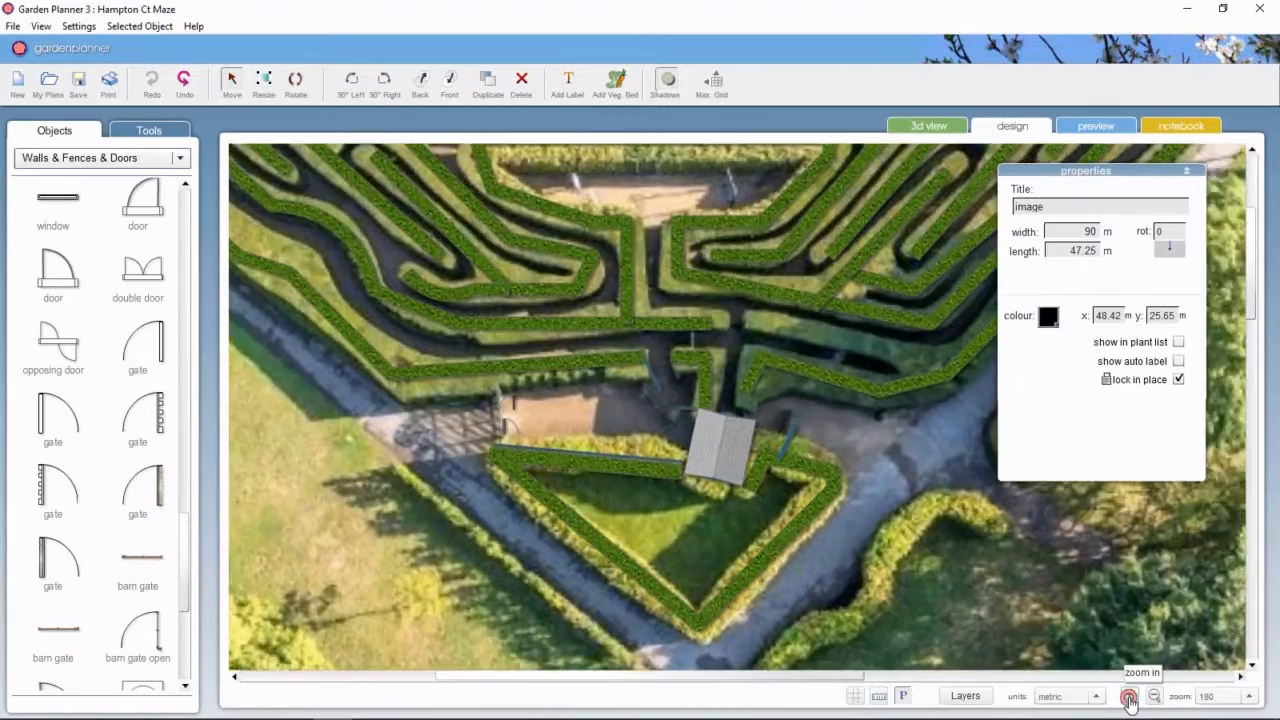
left_click(1129, 696)
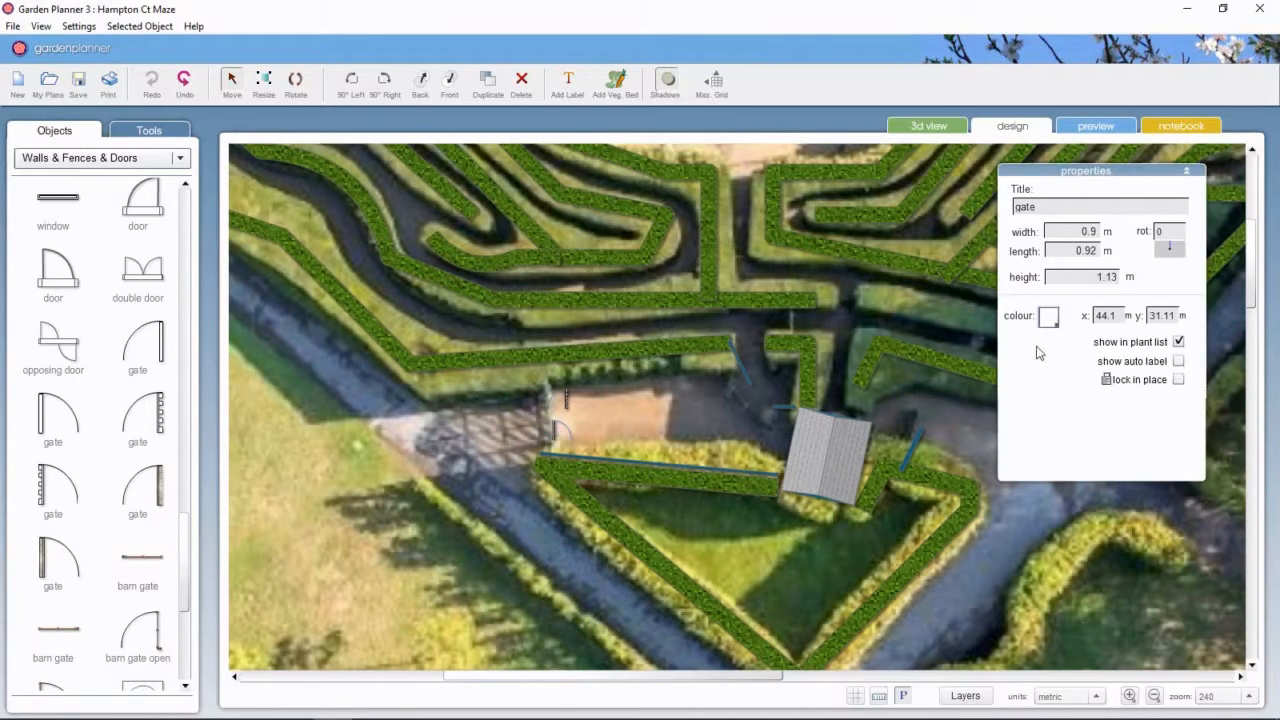
left_click(1048, 317)
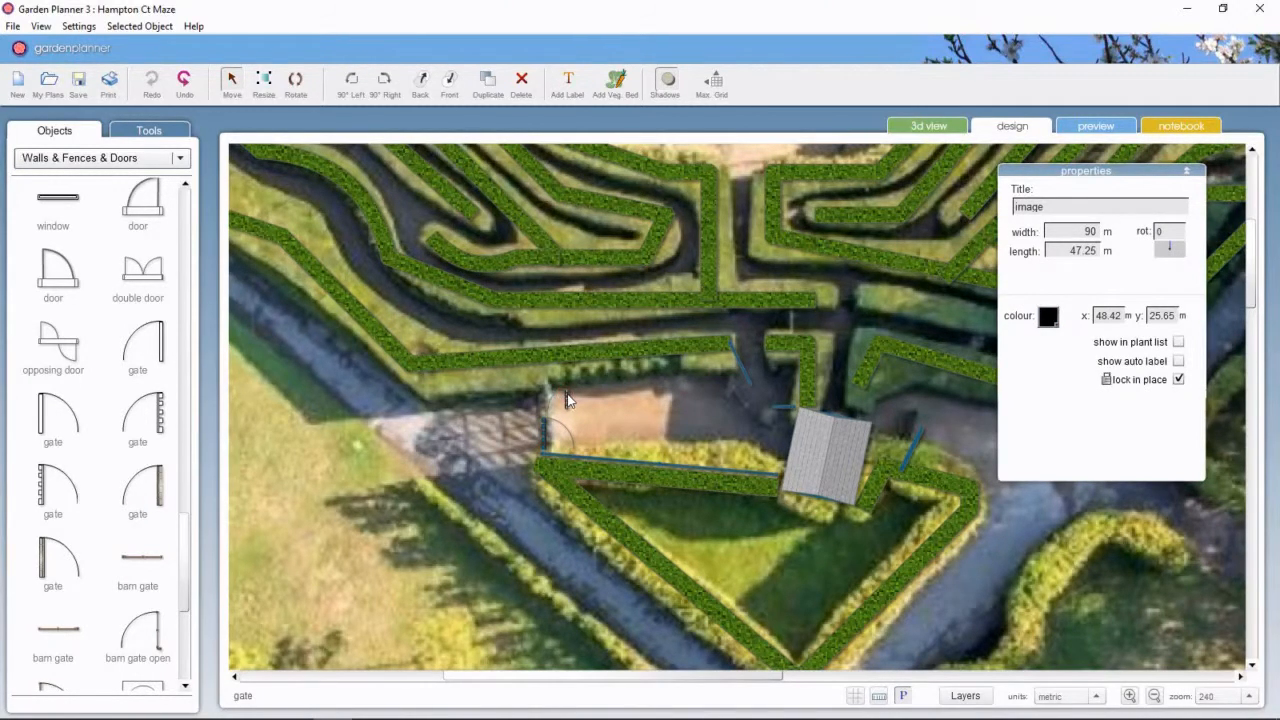
left_click(487, 78)
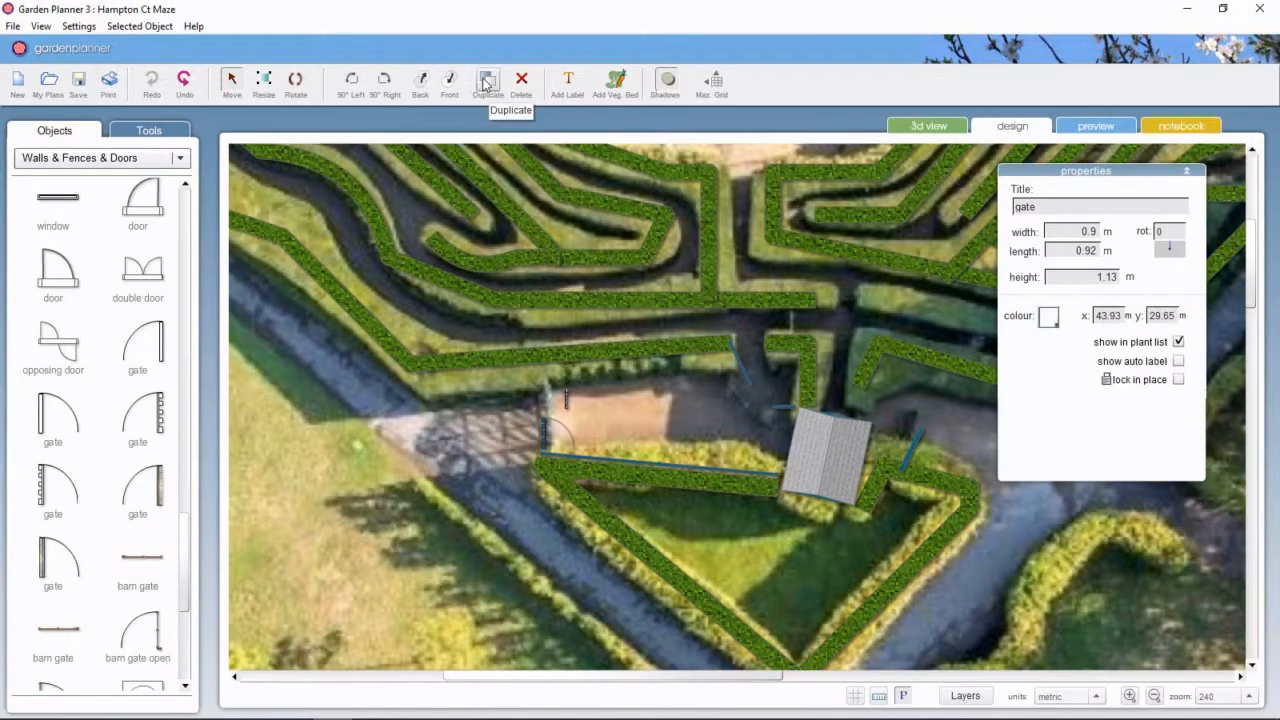
left_click(383, 79)
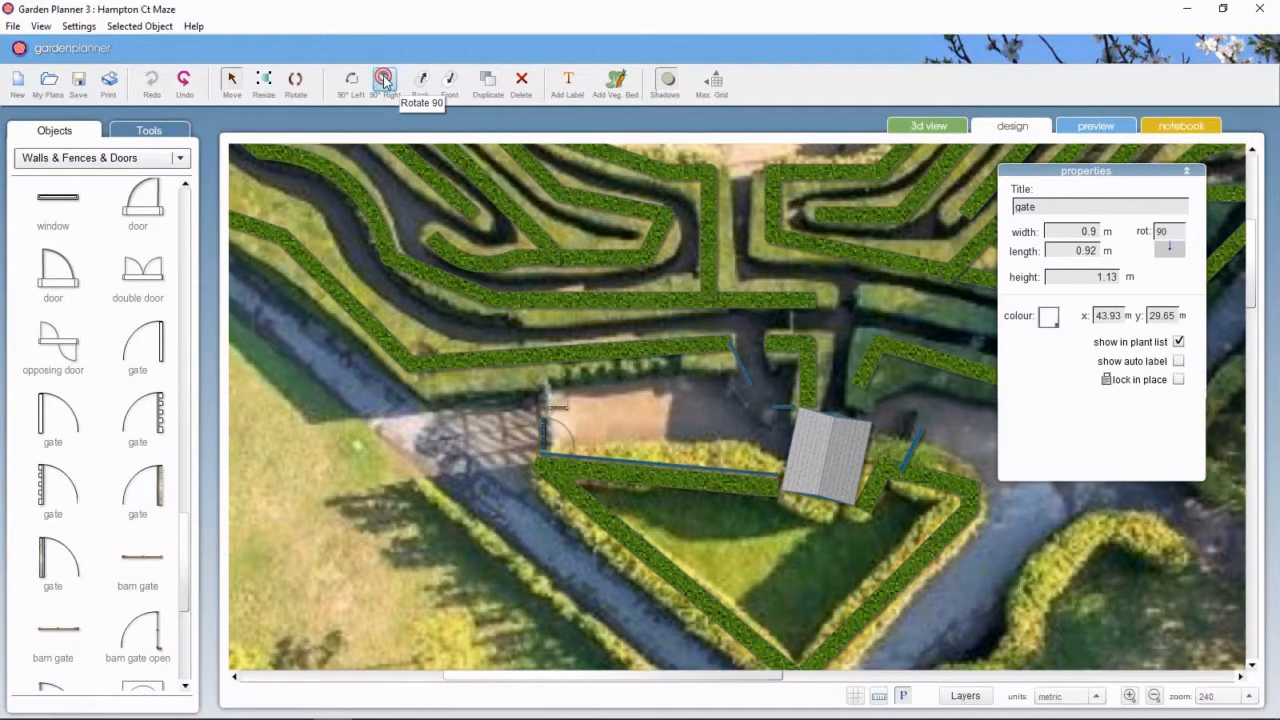
left_click(383, 84)
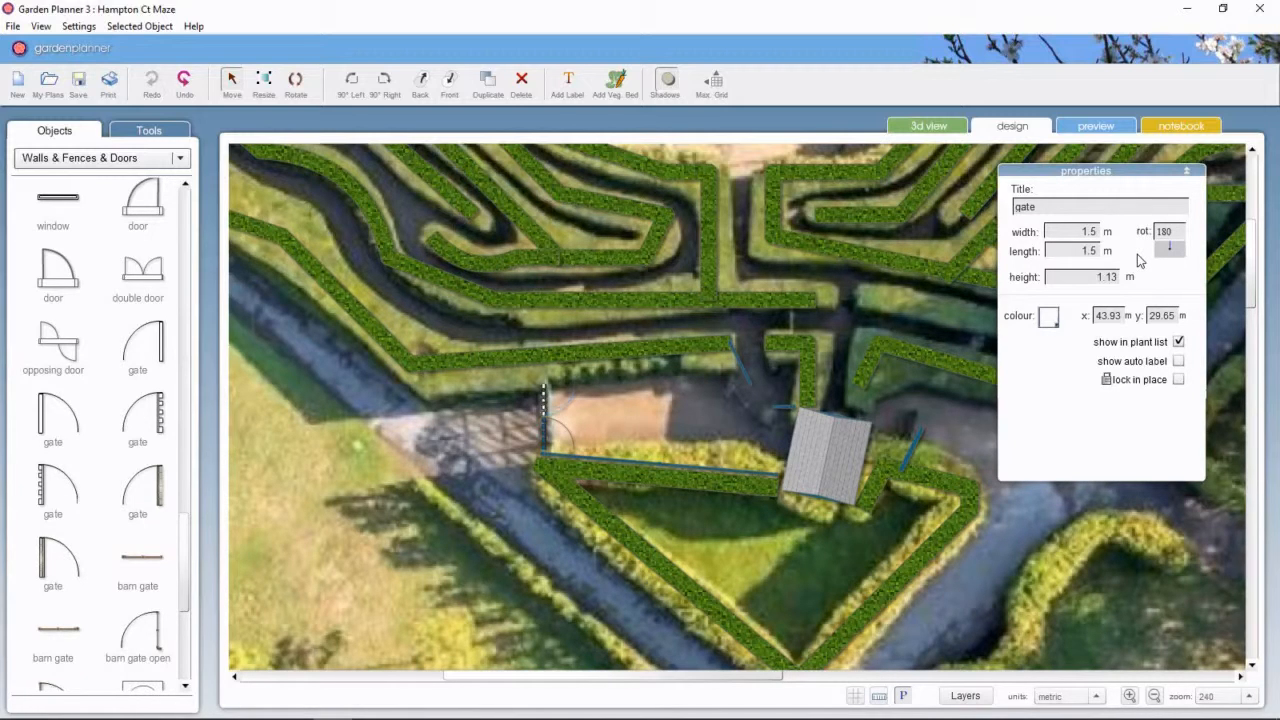
mouse_move(1055, 307)
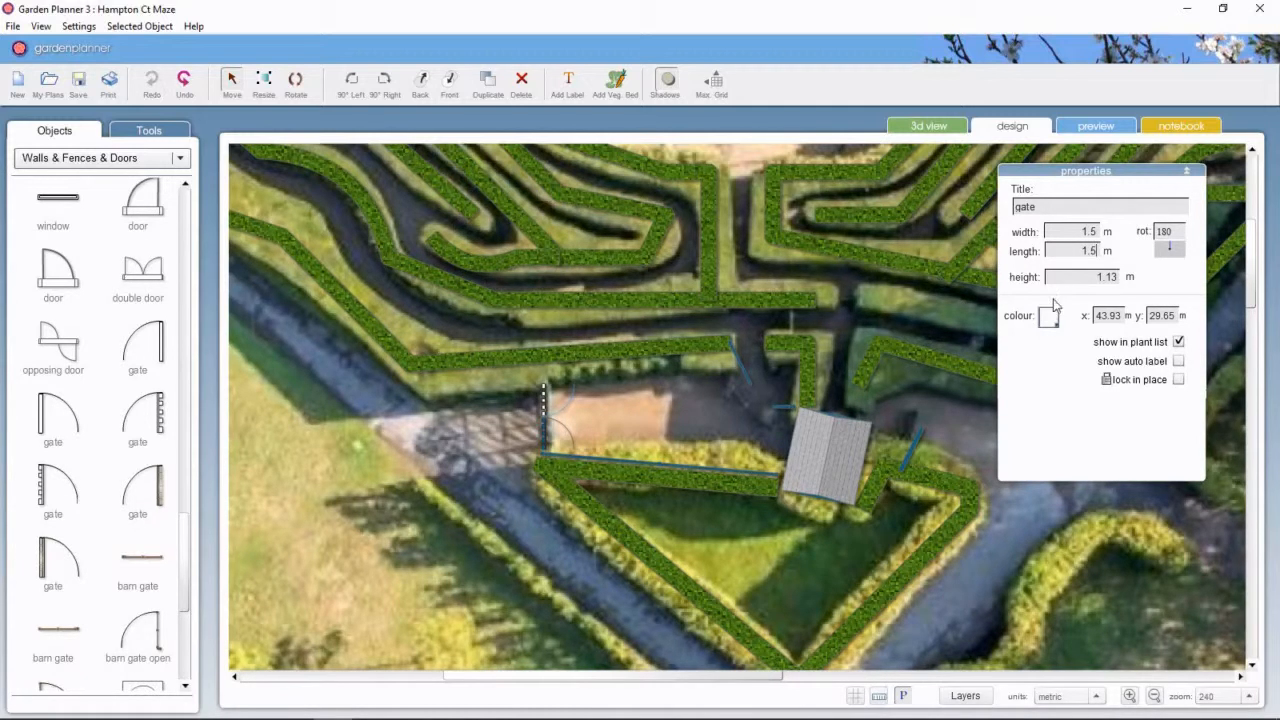
left_click(1048, 316)
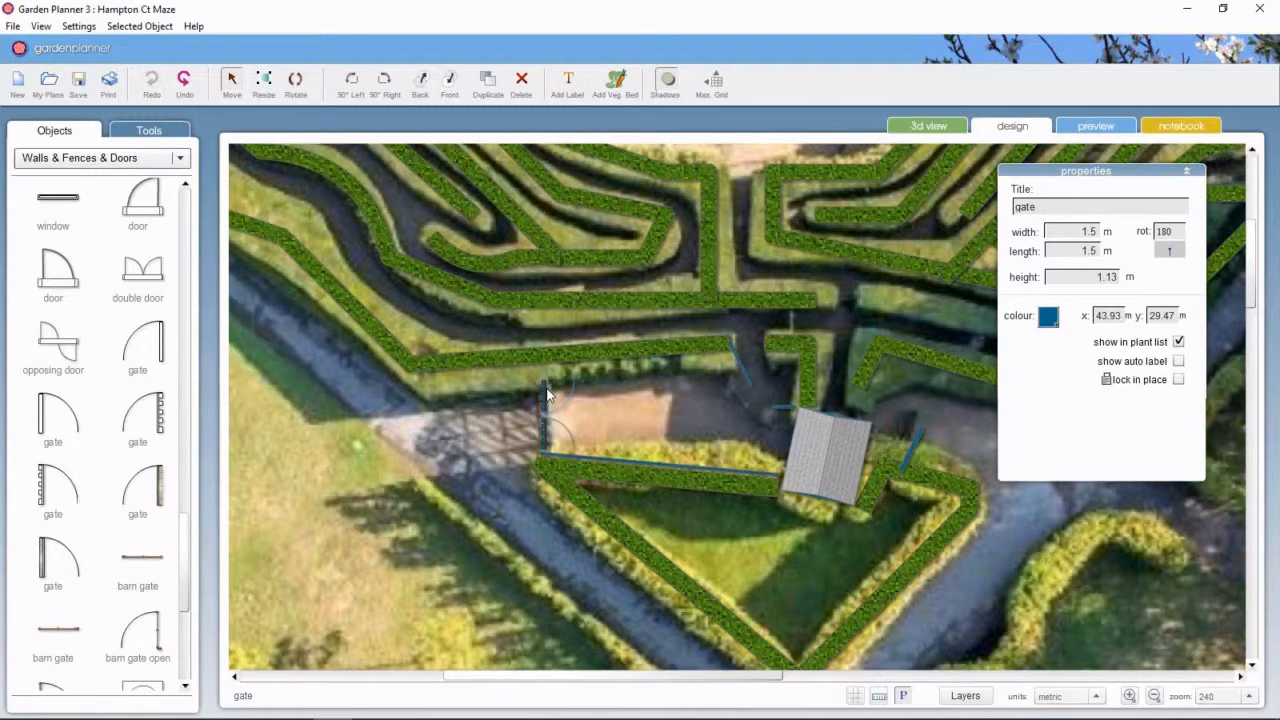
Step: Drag the outer hedge's corner node down toward the entrance gate
left_click(570, 355)
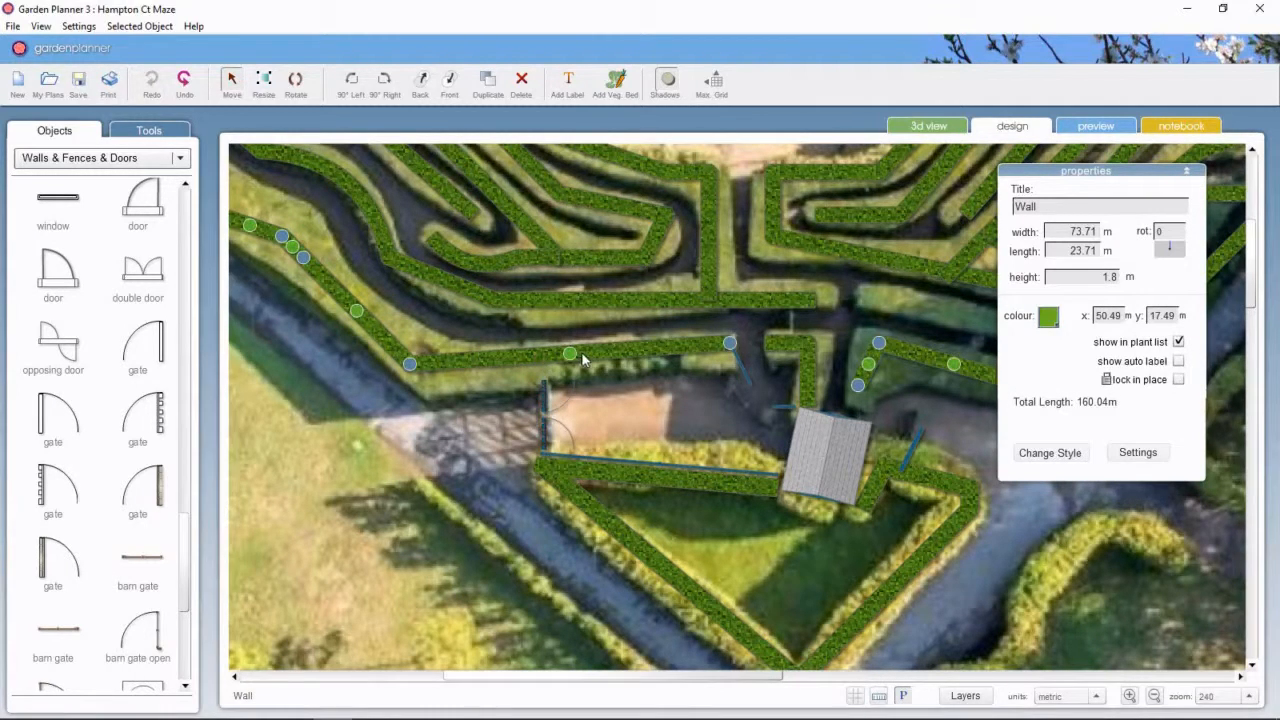
mouse_move(415, 365)
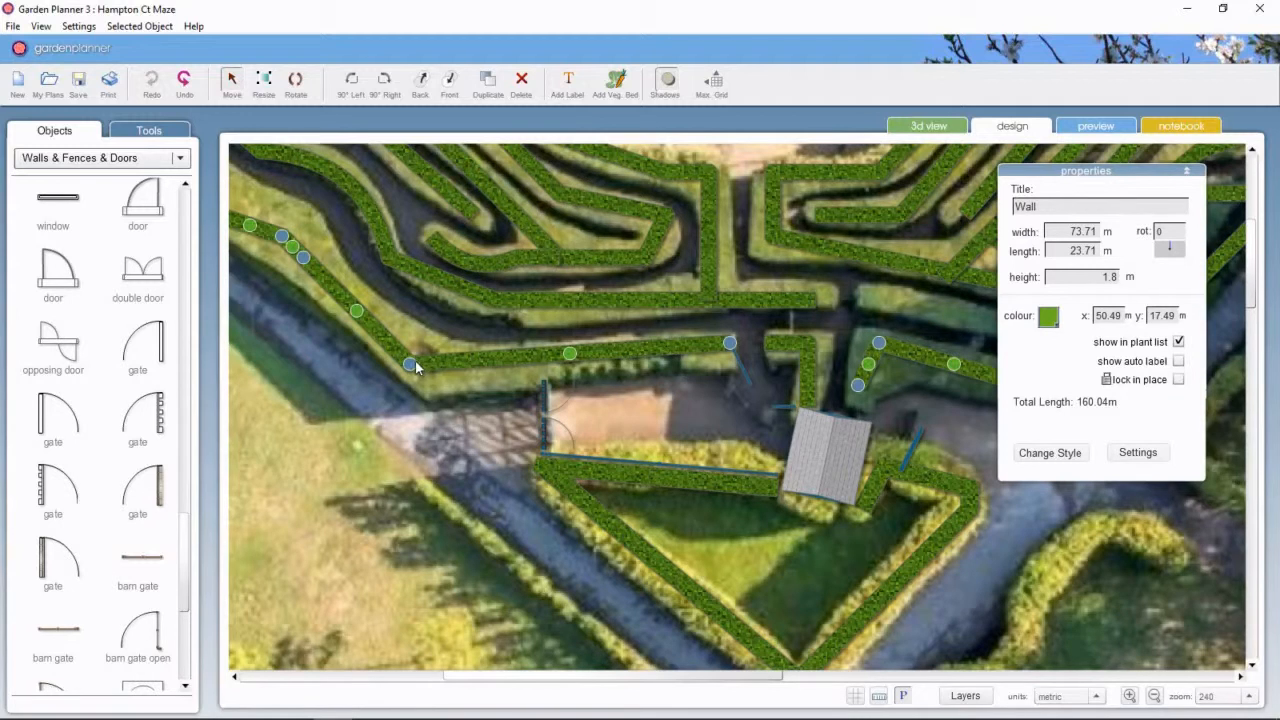
left_click_drag(410, 365, 415, 385)
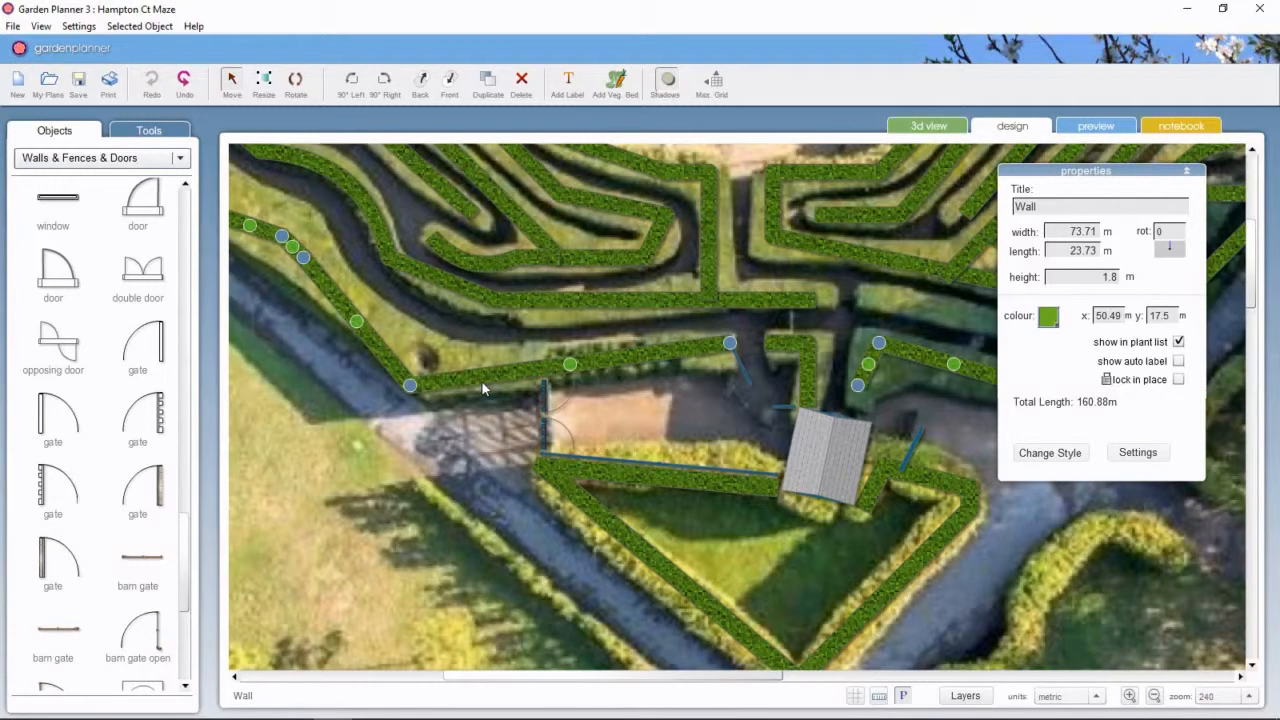
mouse_move(600, 380)
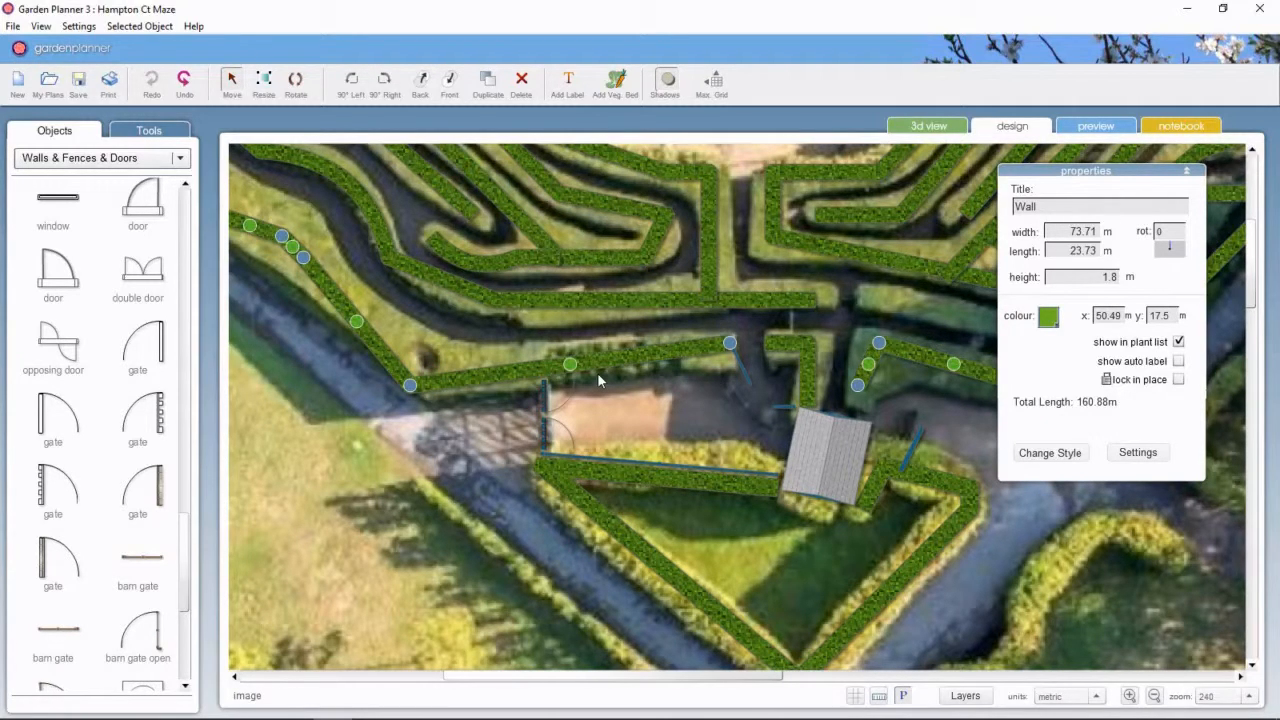
mouse_move(732, 432)
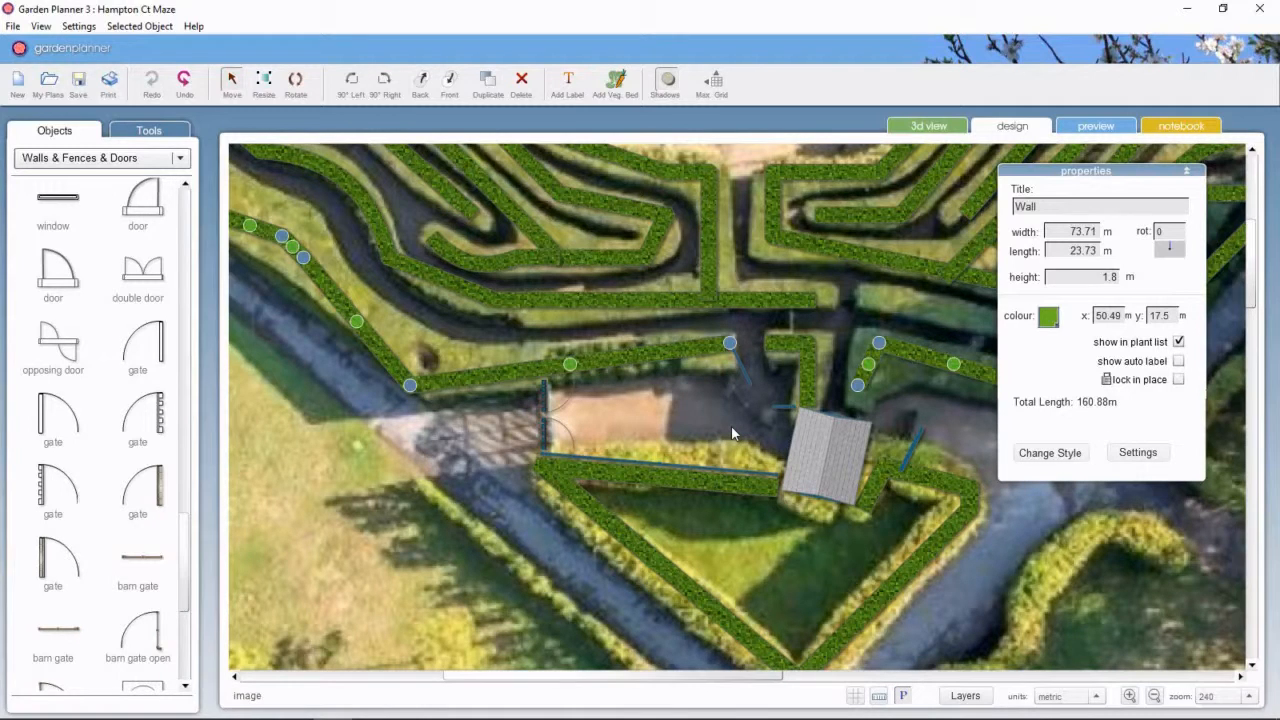
mouse_move(1155, 696)
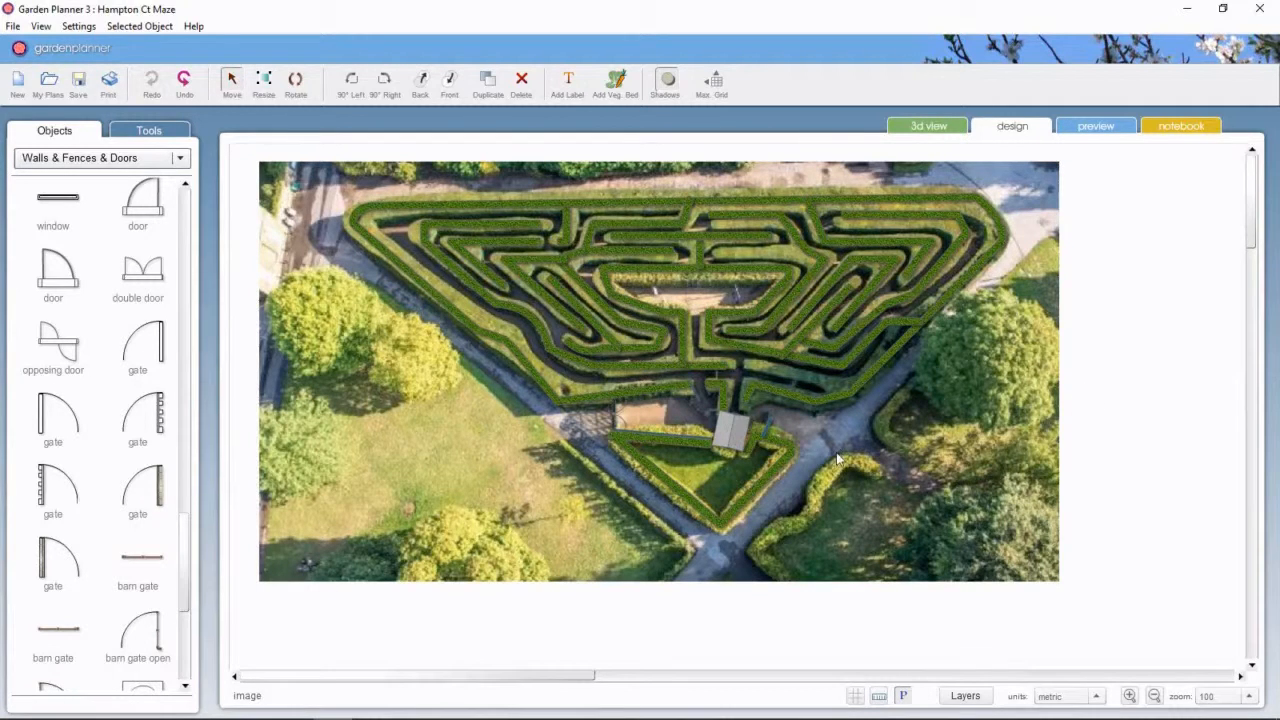
mouse_move(535, 342)
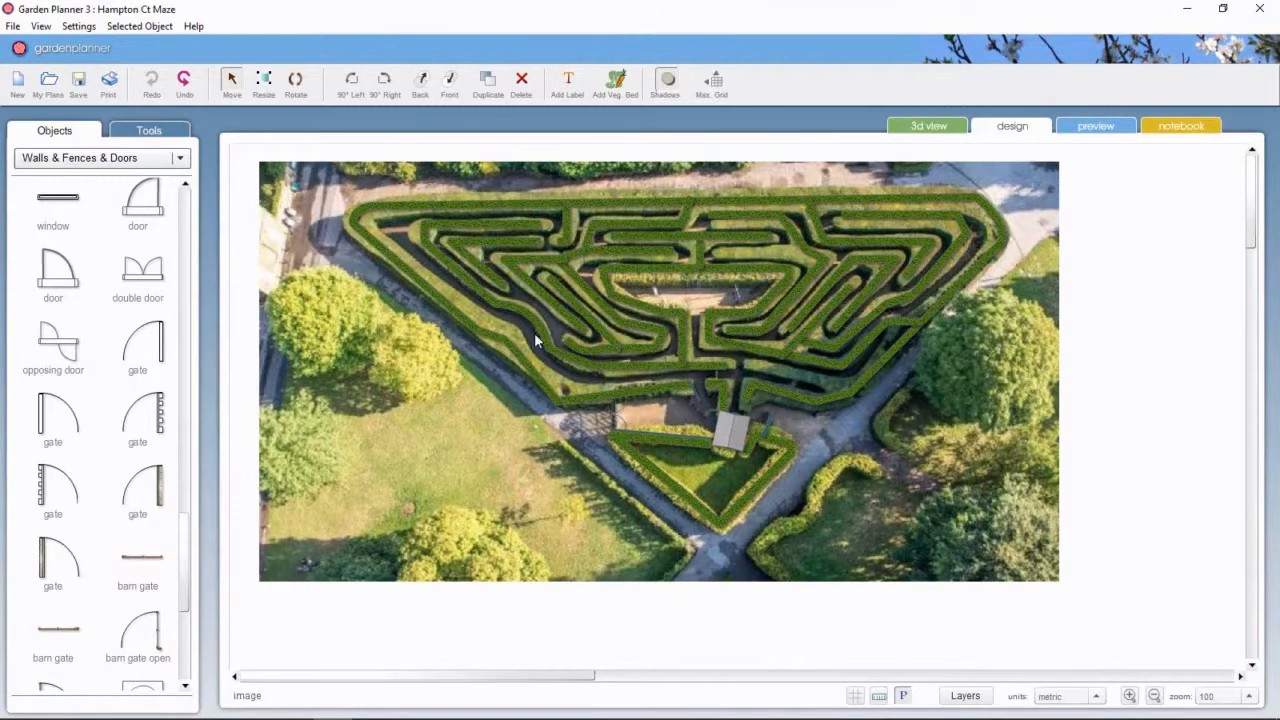
mouse_move(330, 345)
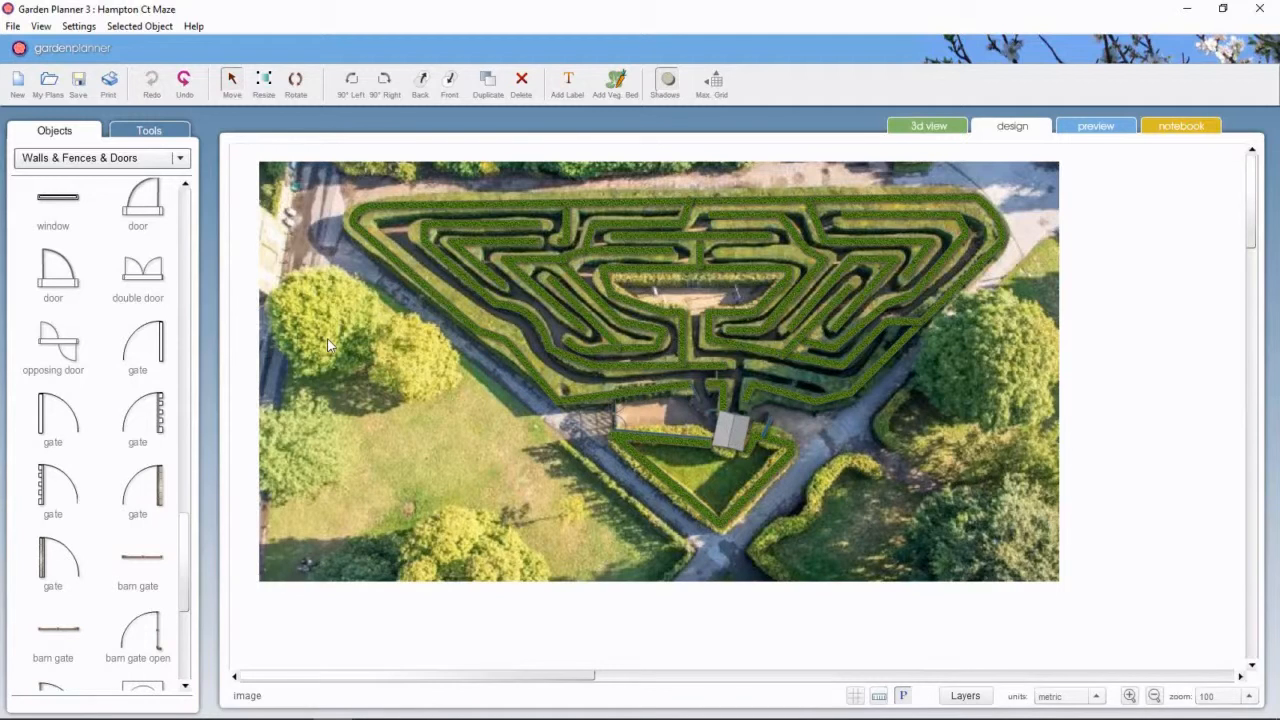
Step: Draw a Gravel & Stone area over the whole triangular maze and its south path
left_click(148, 129)
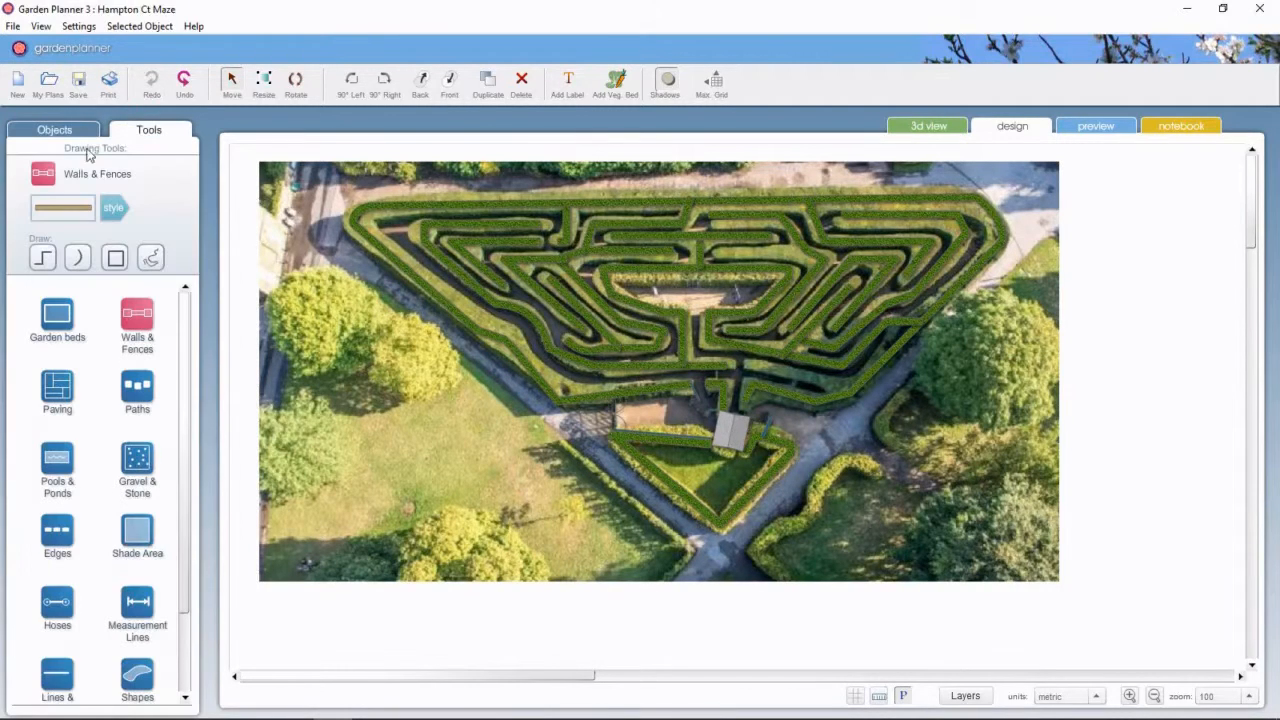
left_click(57, 317)
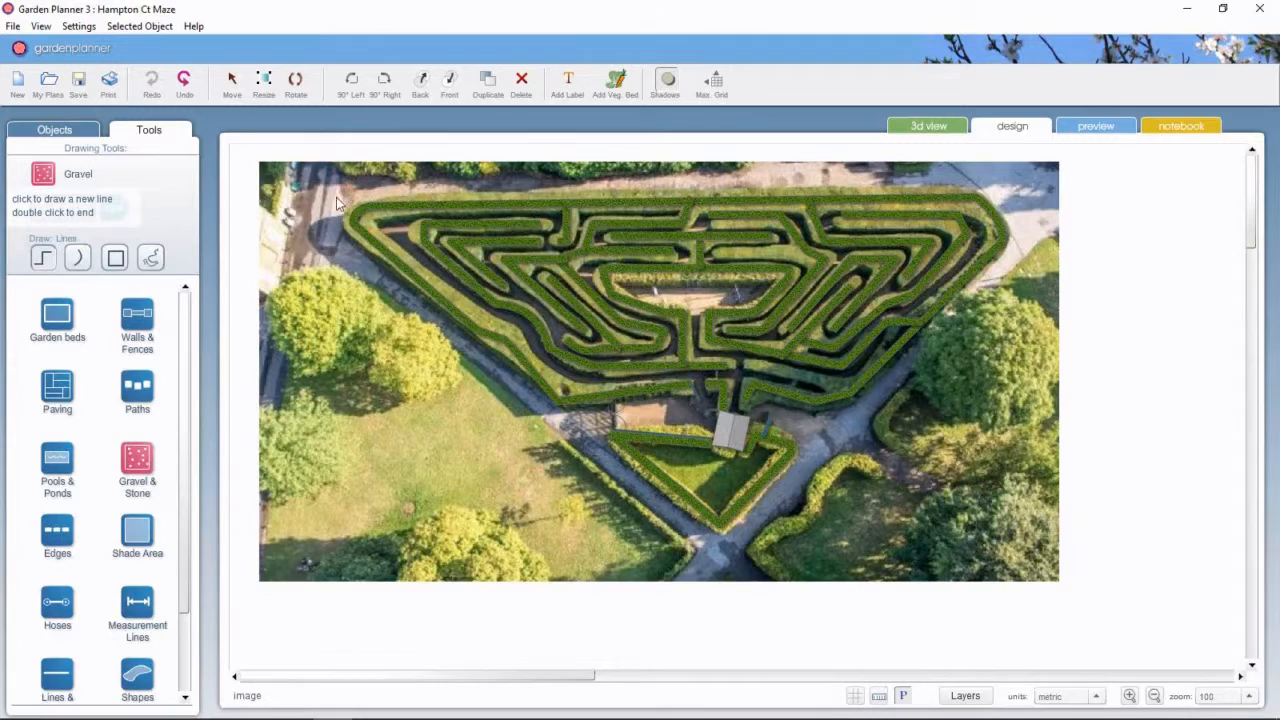
mouse_move(340, 180)
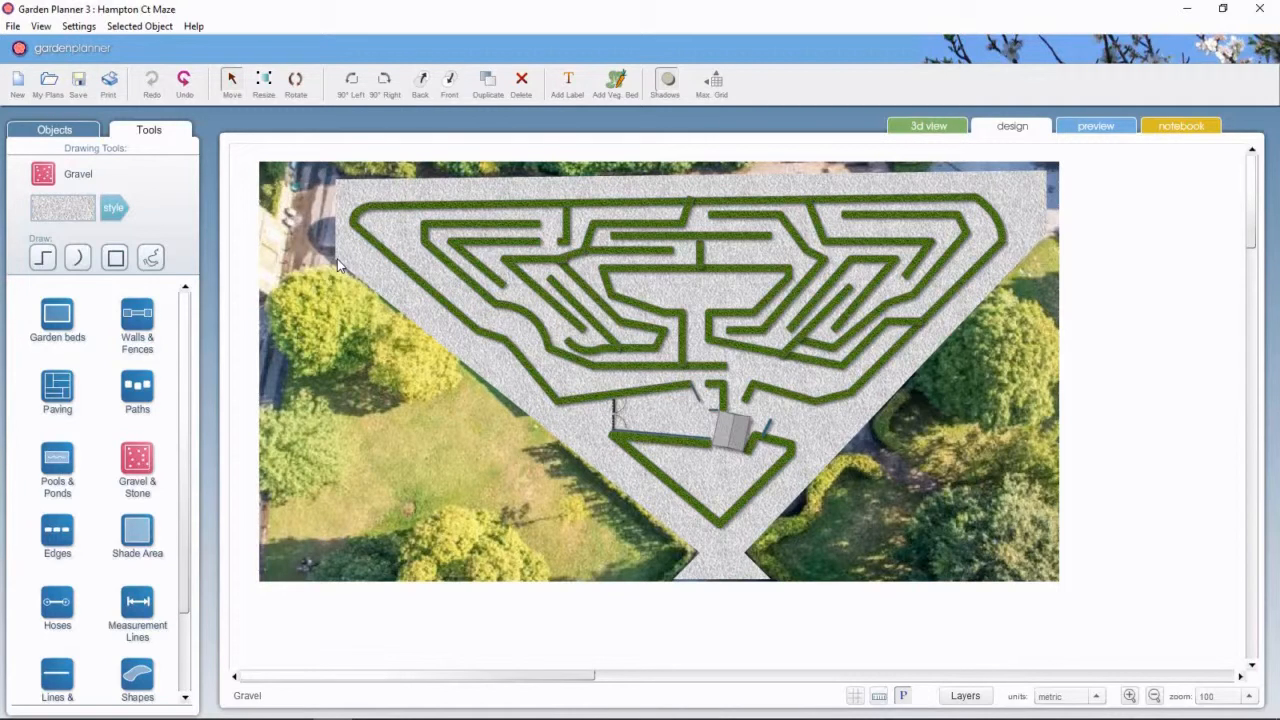
left_click(57, 315)
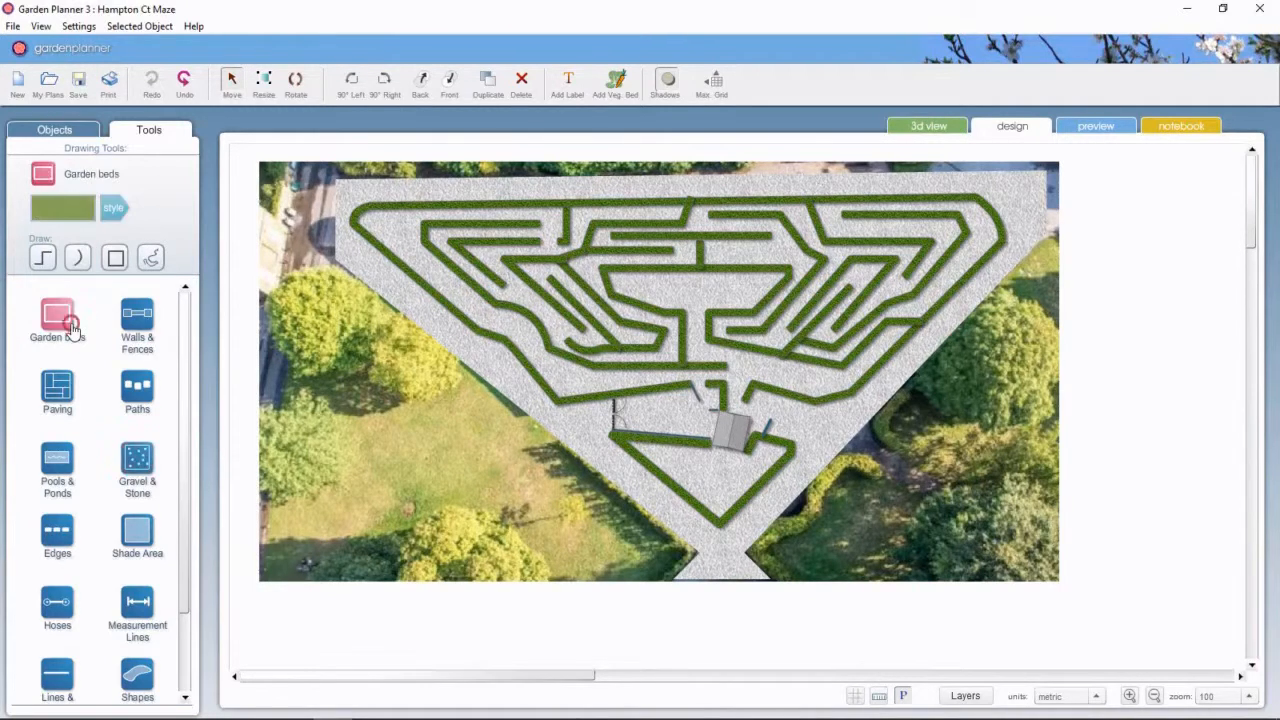
Step: Draw a green lawn garden bed alongside the gravelled maze
left_click(57, 320)
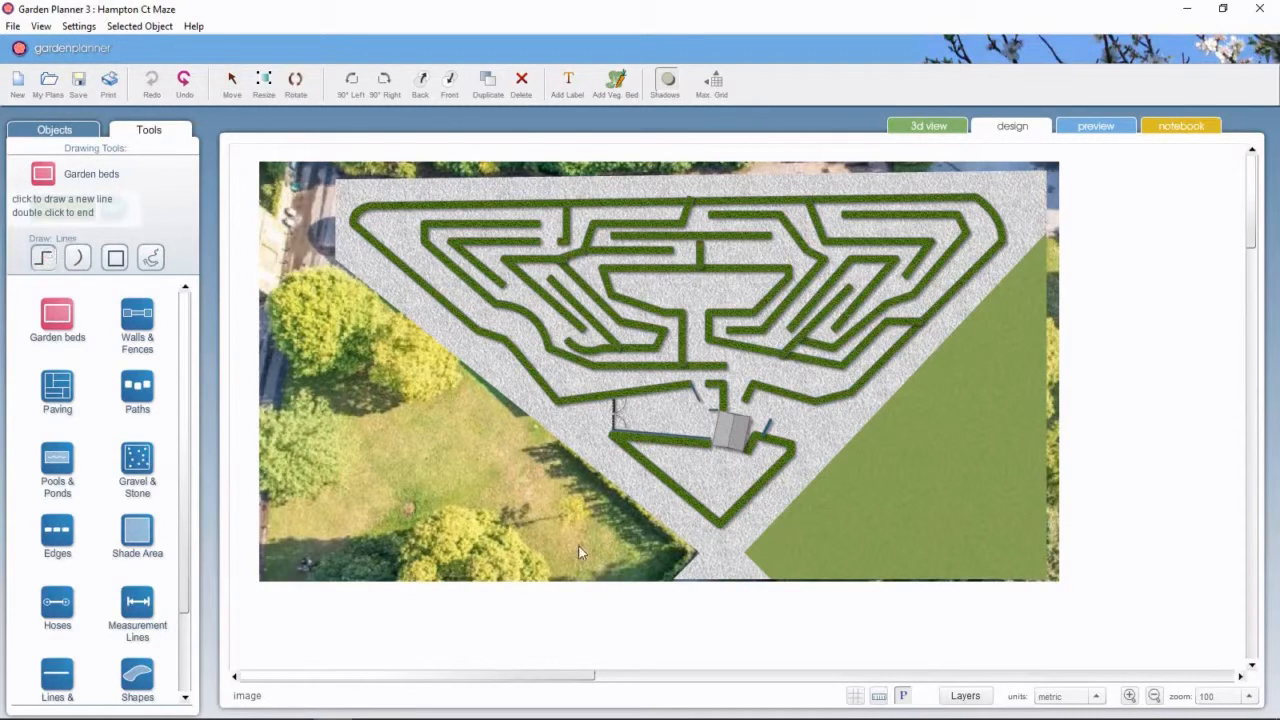
mouse_move(673, 585)
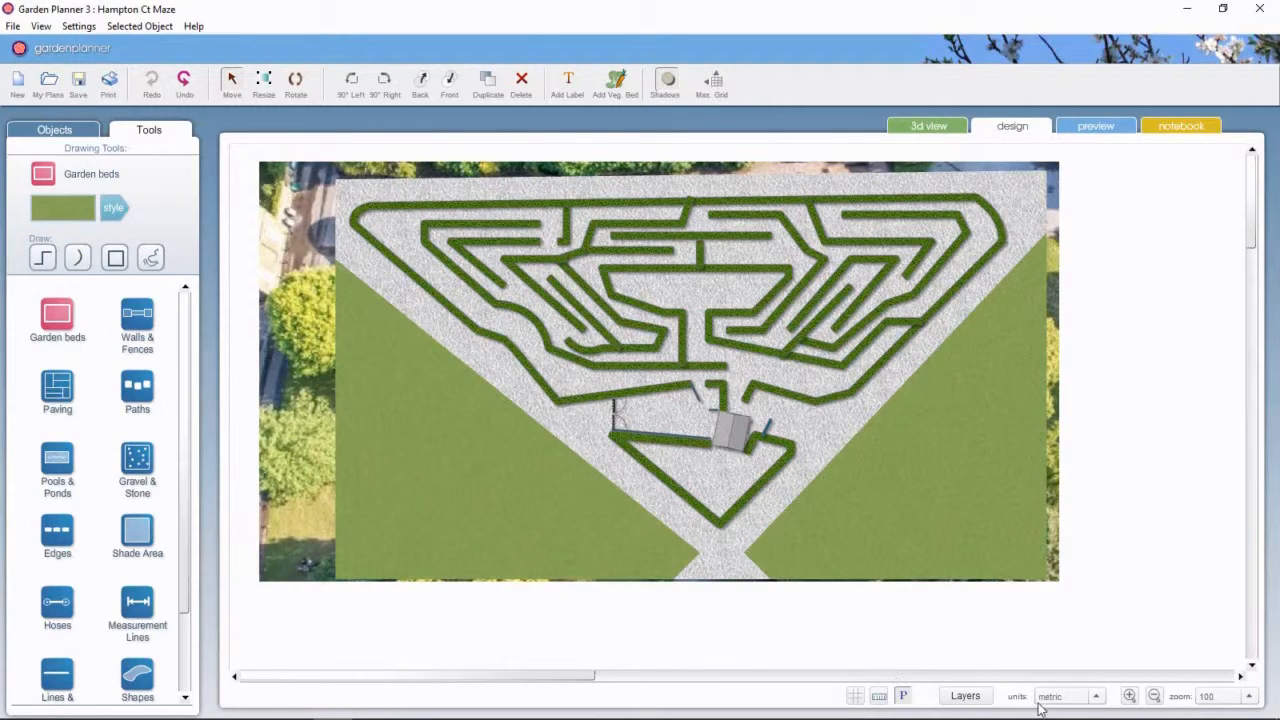
Step: Untick the Ground Cover layer in Layers so the aerial maze photo shows through
left_click(964, 695)
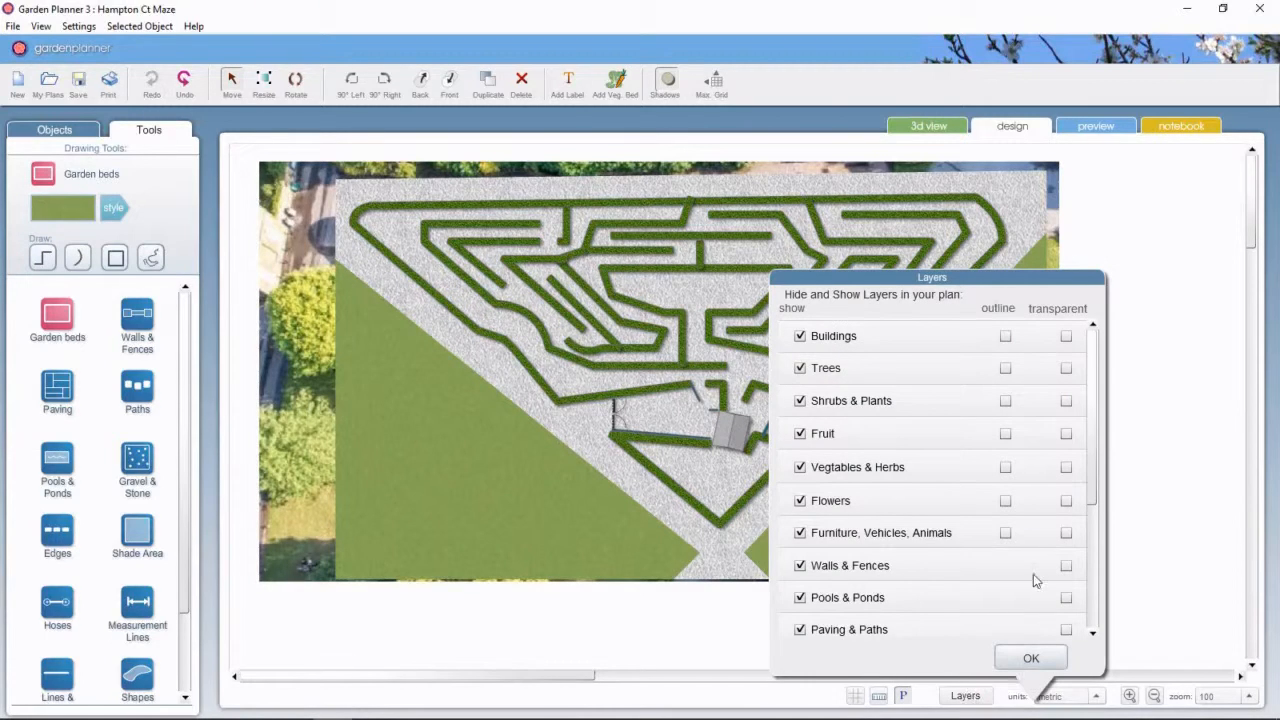
scroll("down", 3)
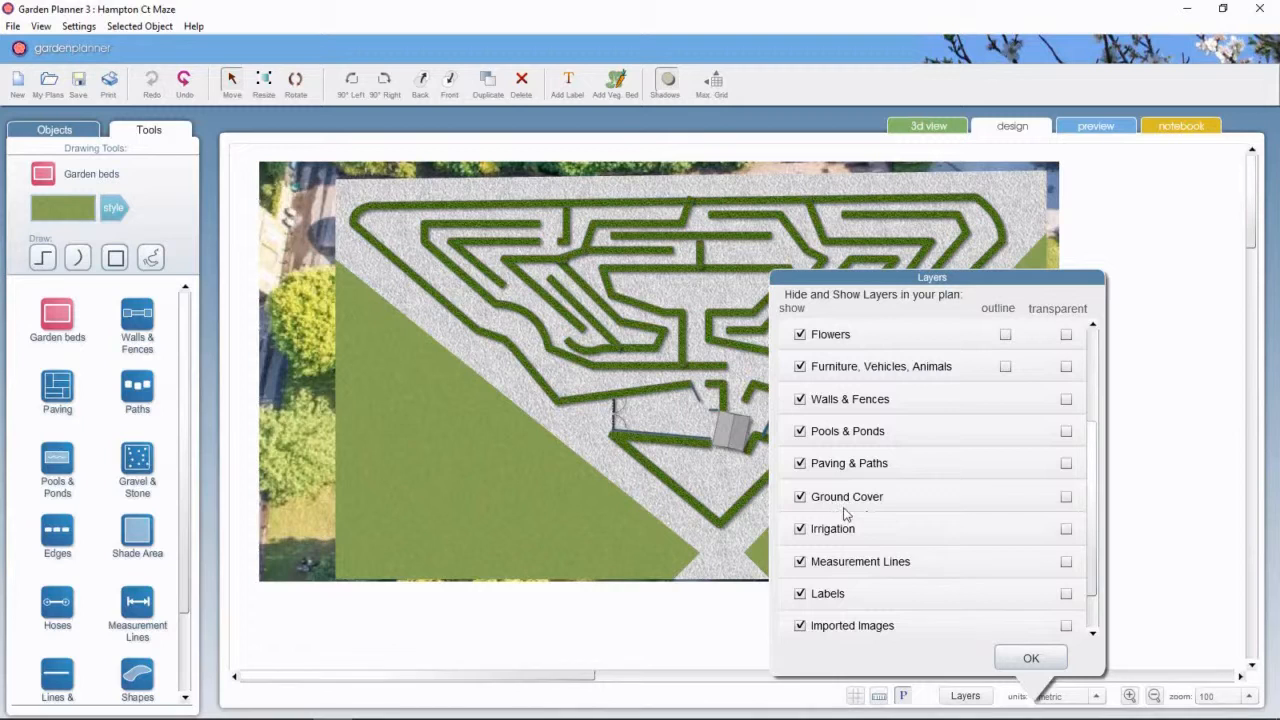
left_click(799, 497)
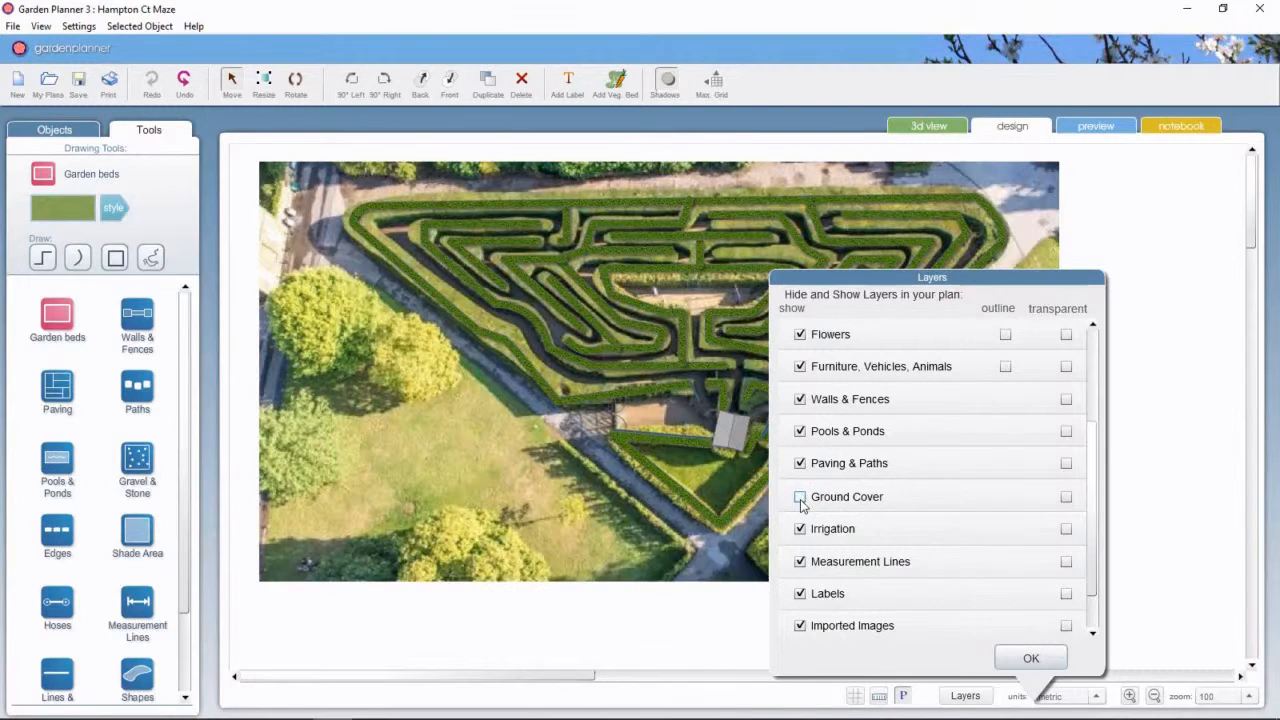
left_click(1030, 657)
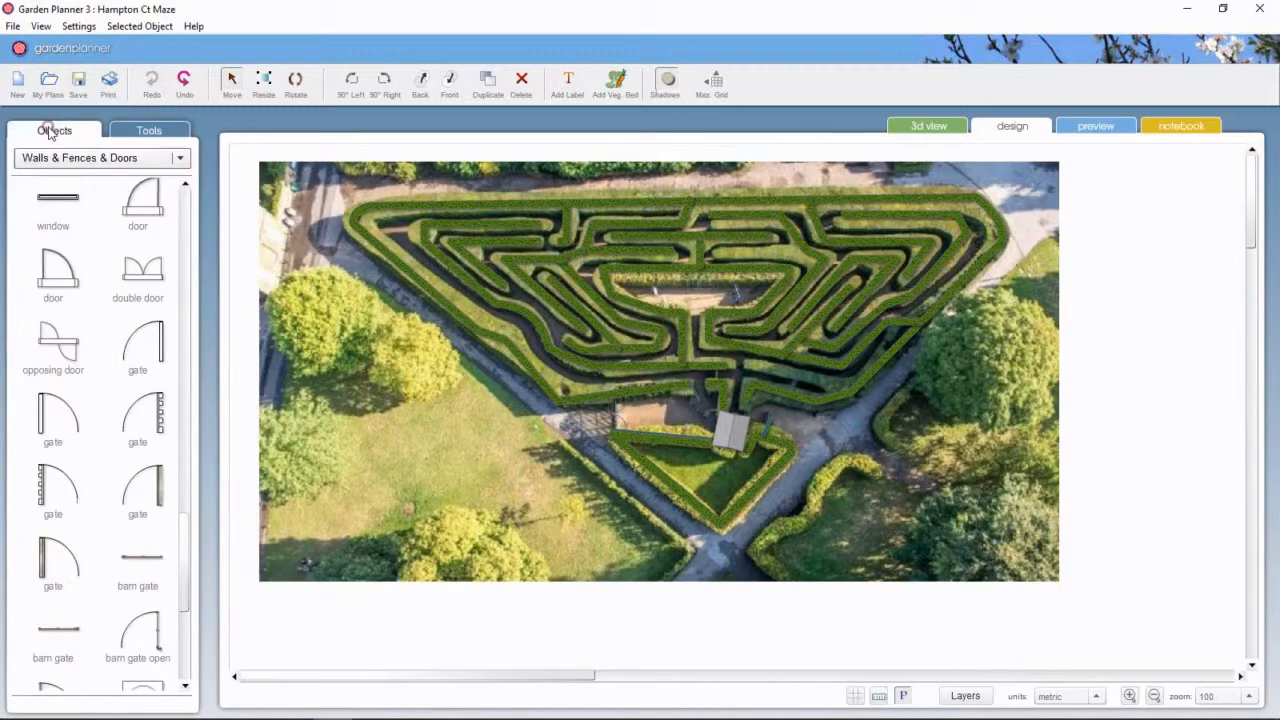
Step: Place an Oak tree from the Trees library over the photo tree below-left of the maze
left_click(100, 157)
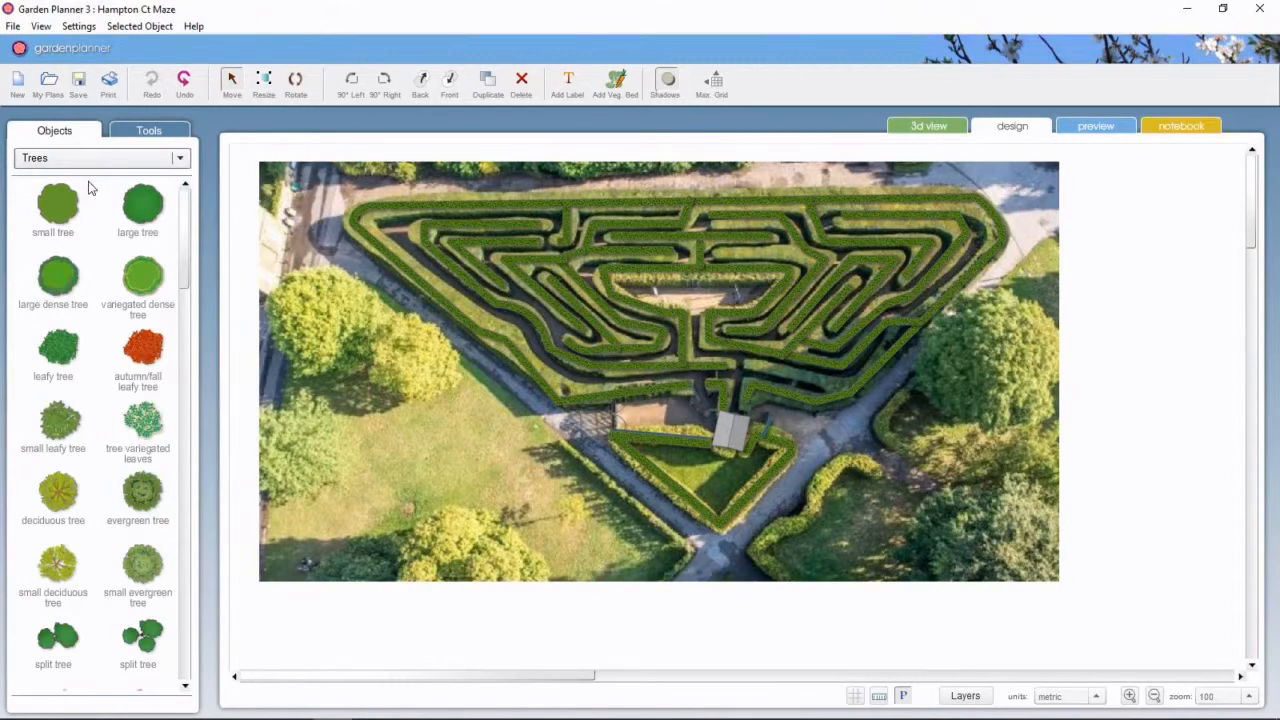
scroll("down", 3)
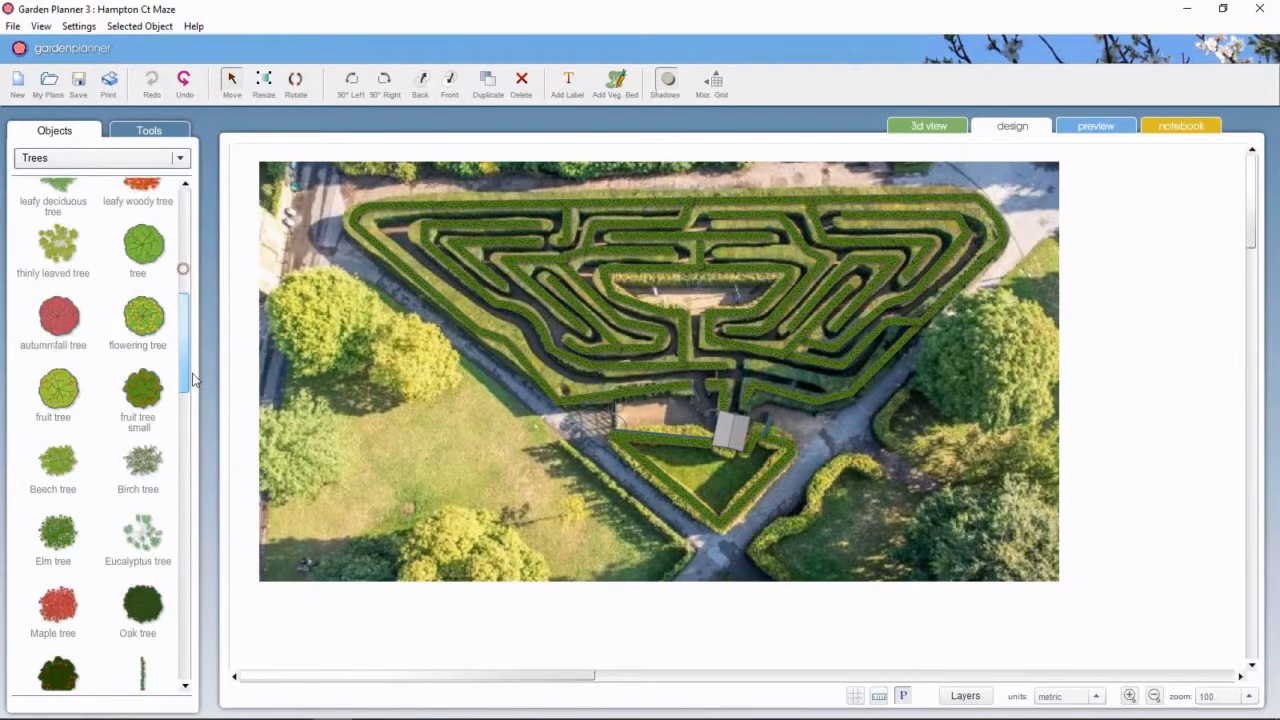
scroll("down", 3)
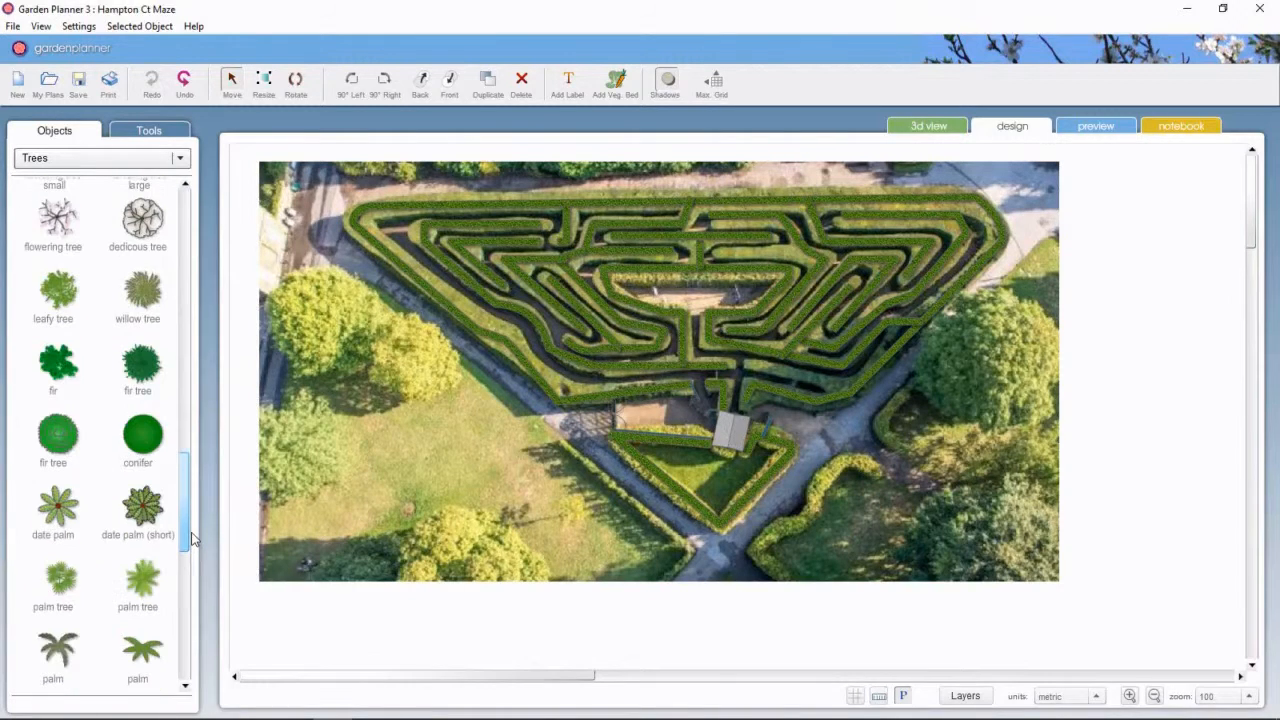
scroll("up", 3)
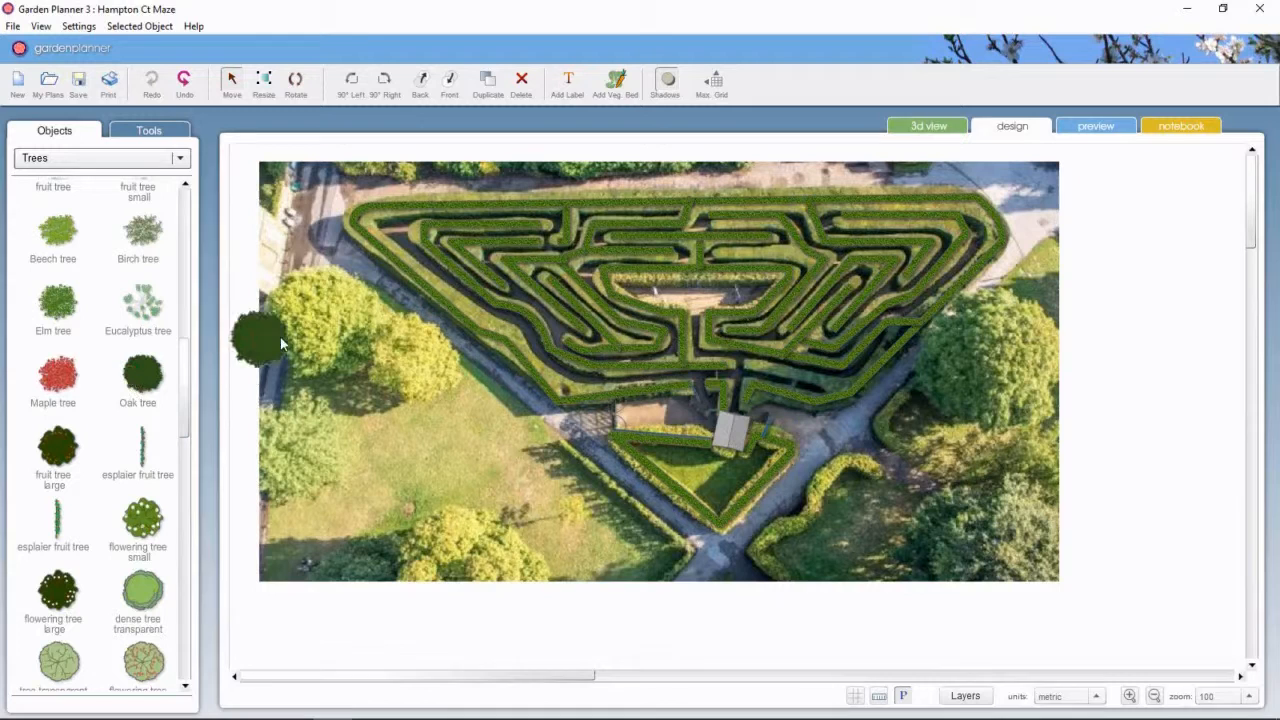
left_click_drag(255, 335, 325, 335)
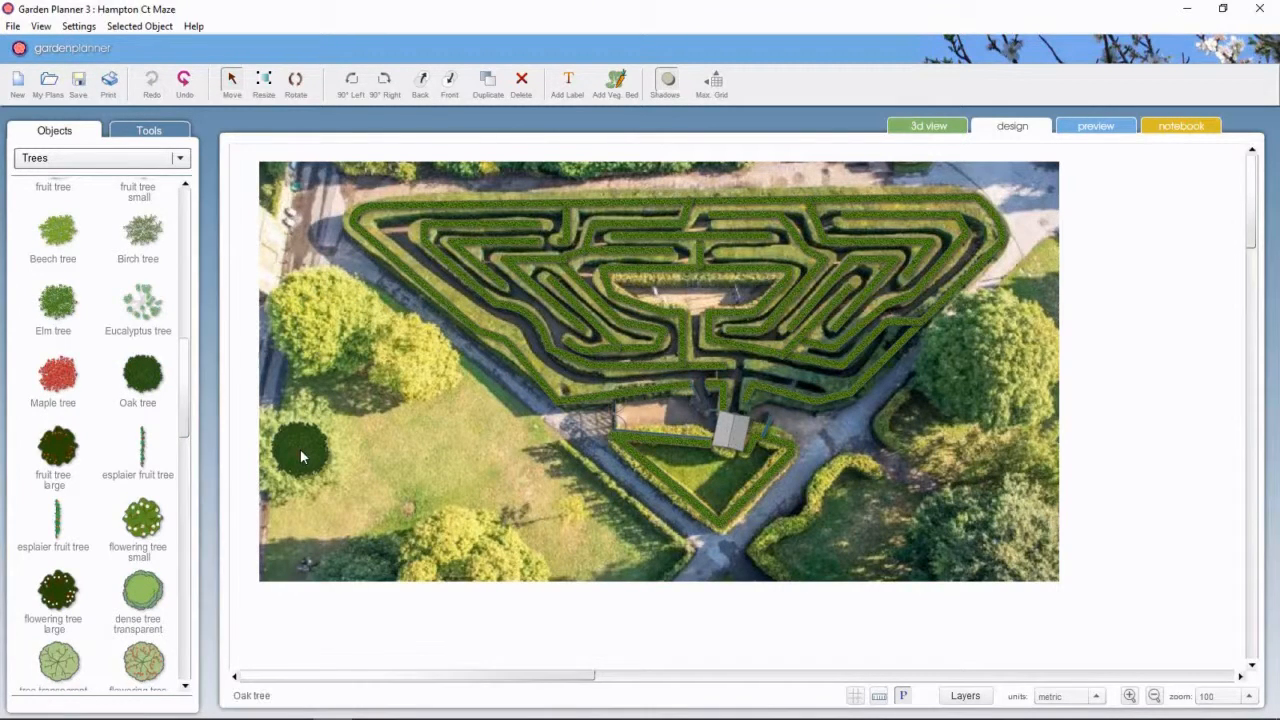
left_click(303, 452)
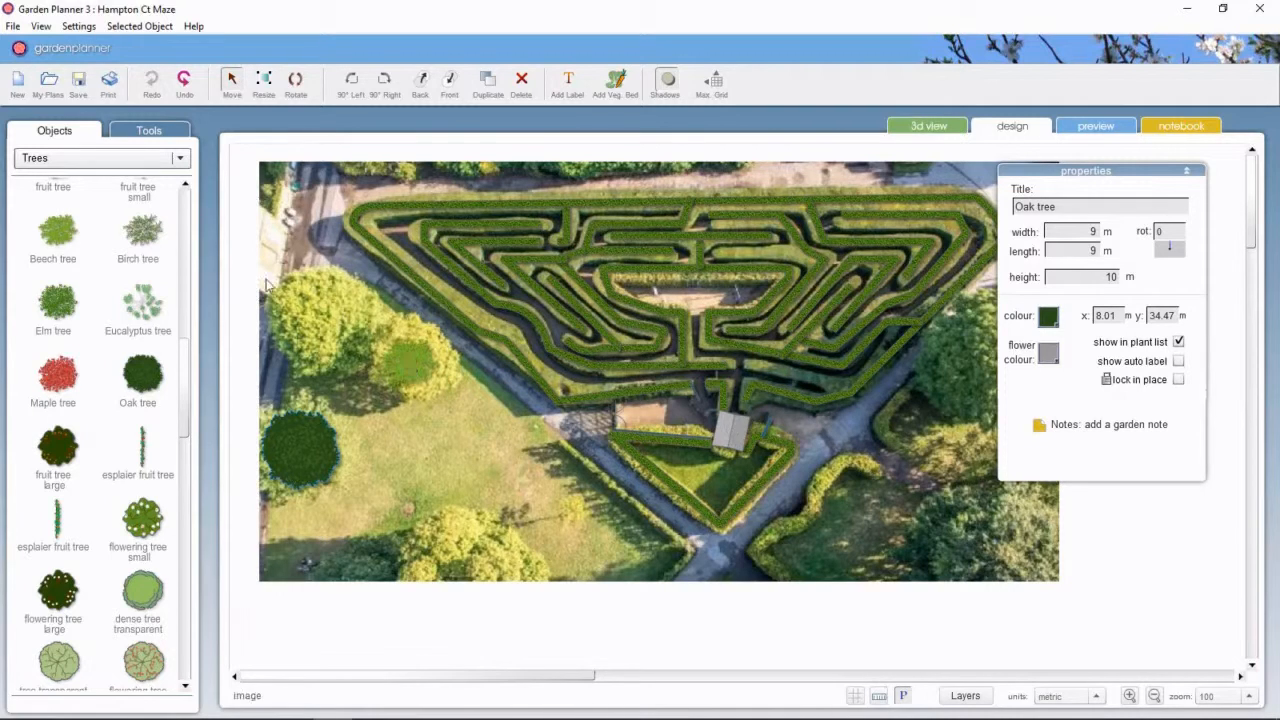
left_click(305, 450)
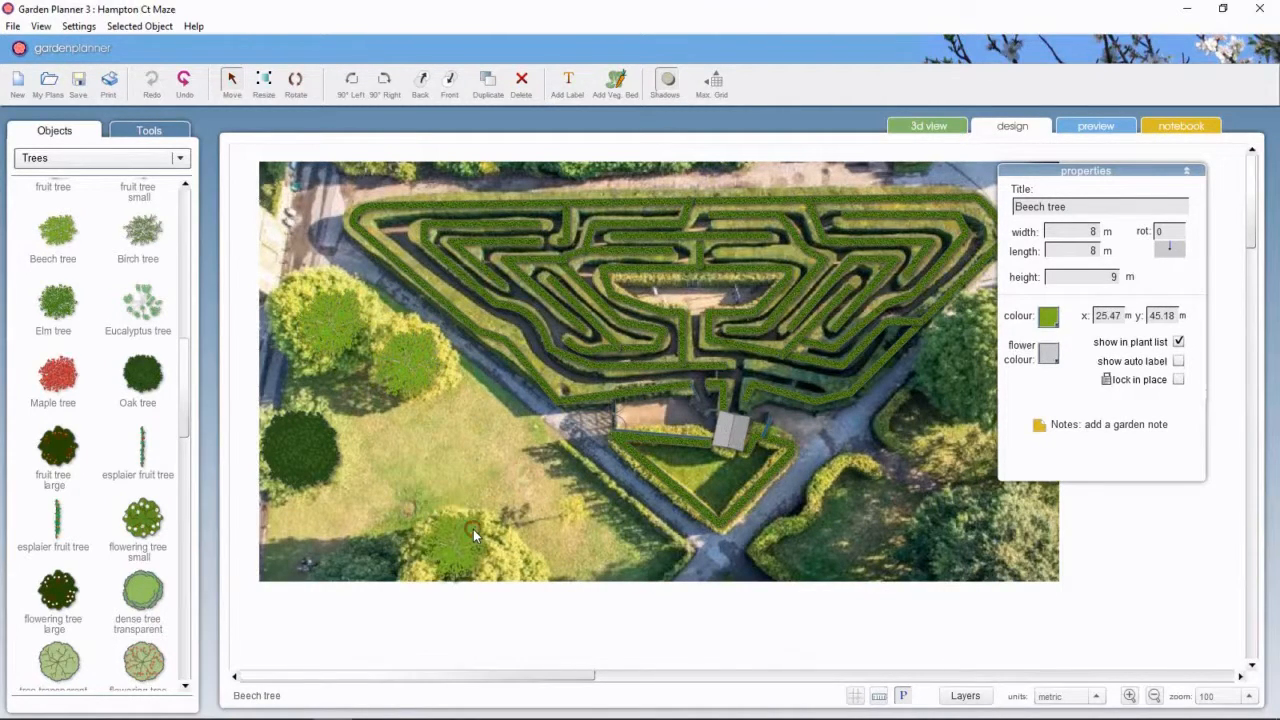
Step: Add beech and elm trees over the upper photo trees, undoing a stray tree and sizing the elm
left_click_drag(1085, 170, 723, 168)
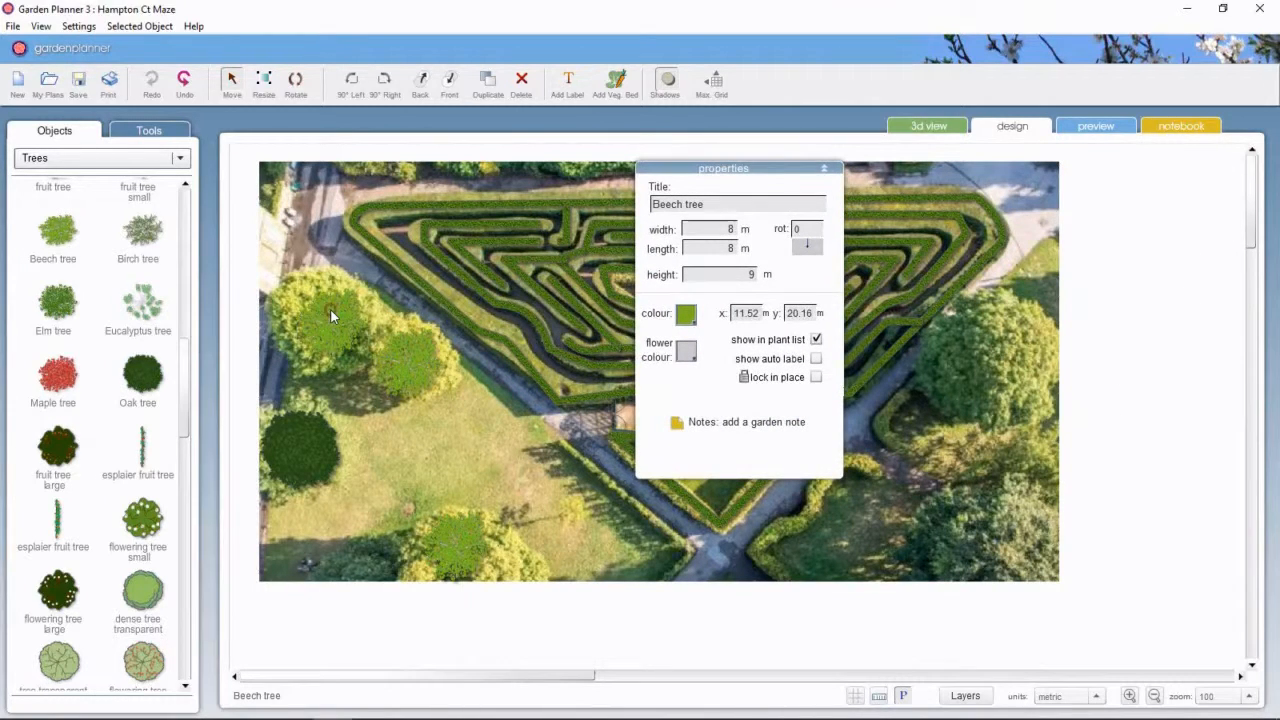
mouse_move(488, 82)
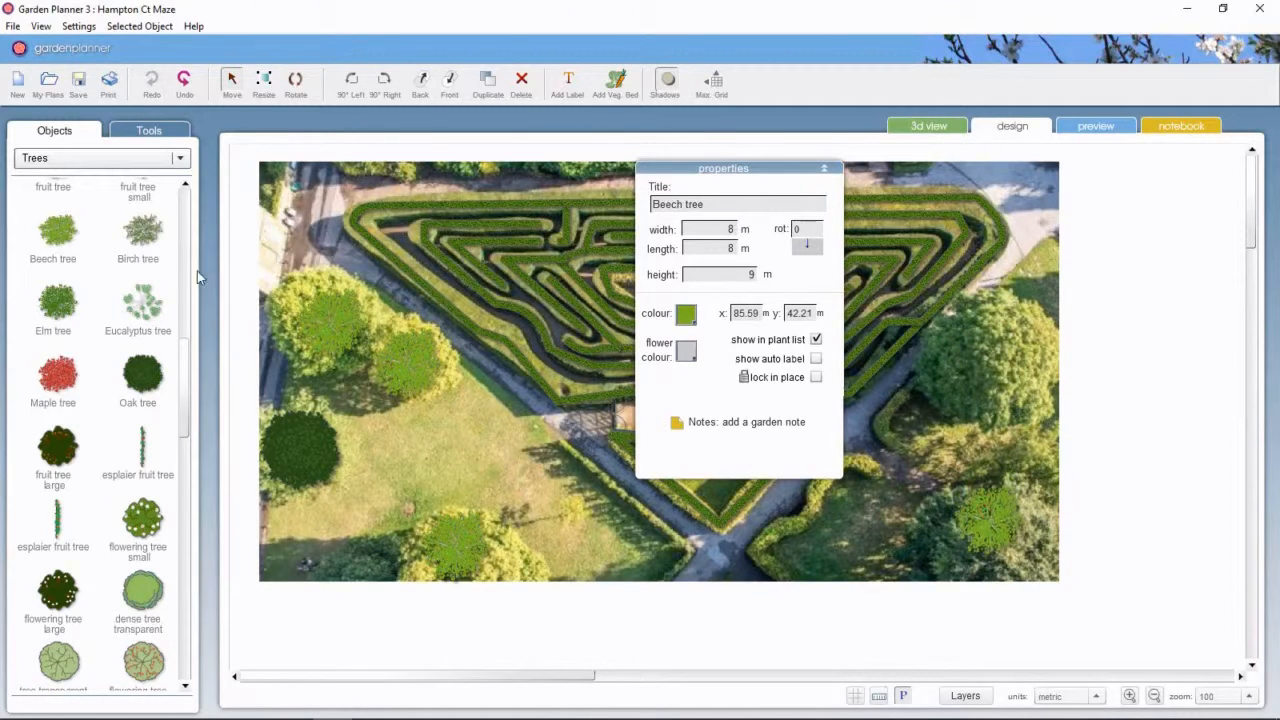
mouse_move(70, 327)
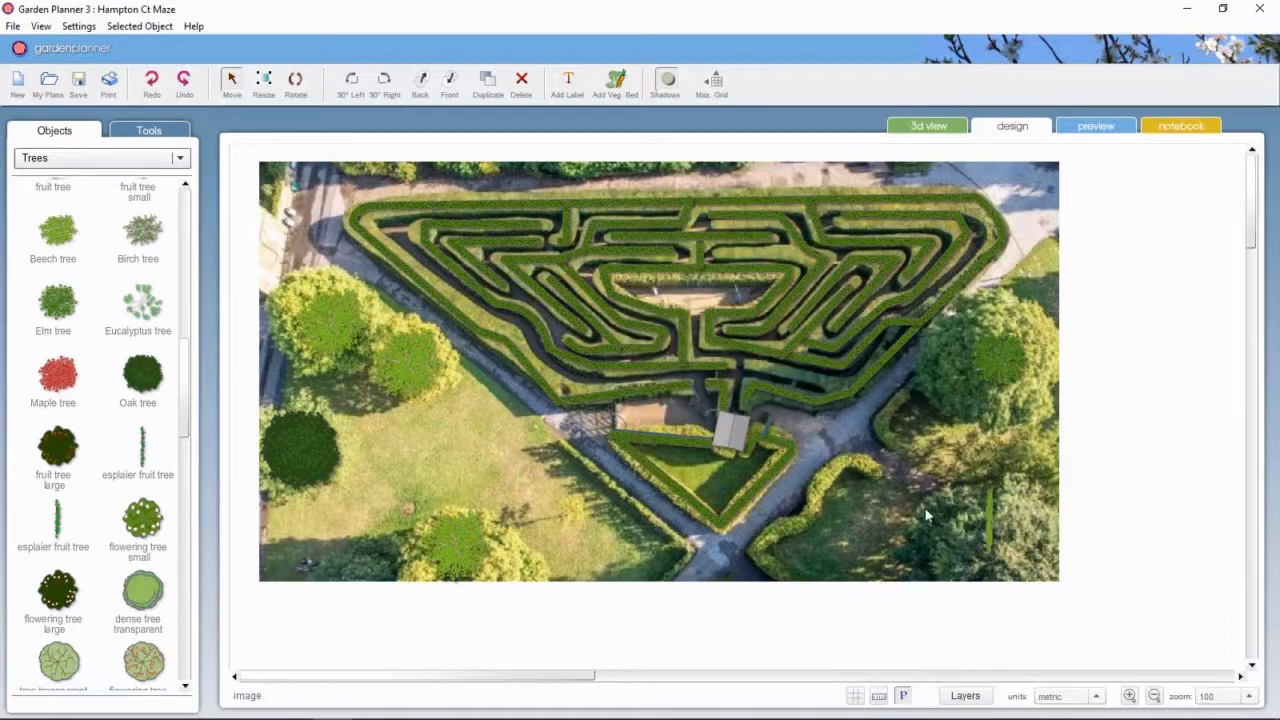
left_click(184, 82)
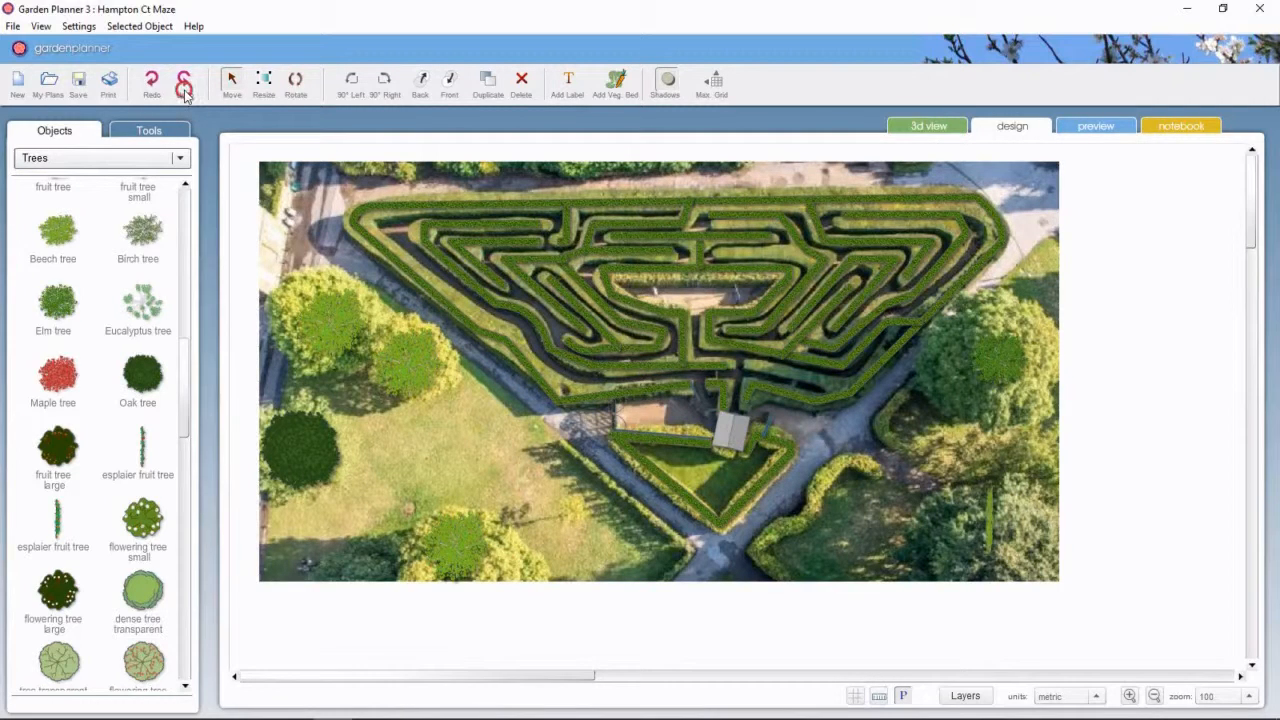
left_click(184, 83)
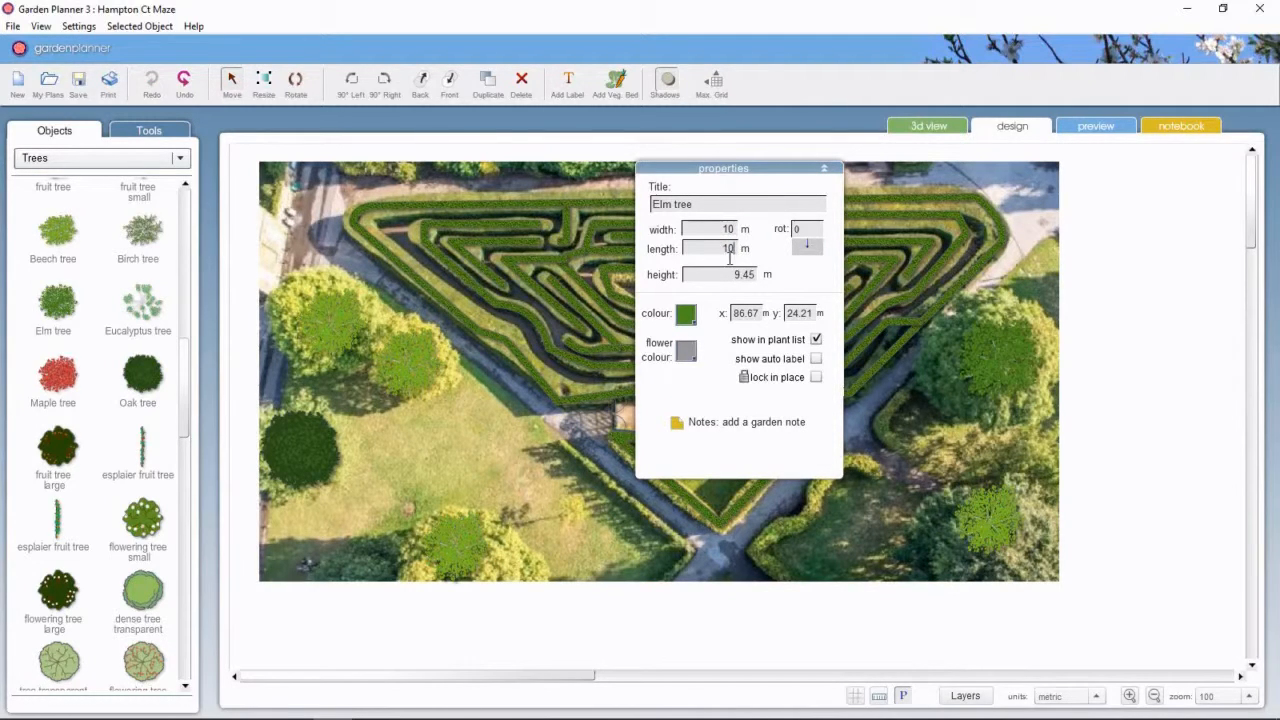
triple_click(720, 274)
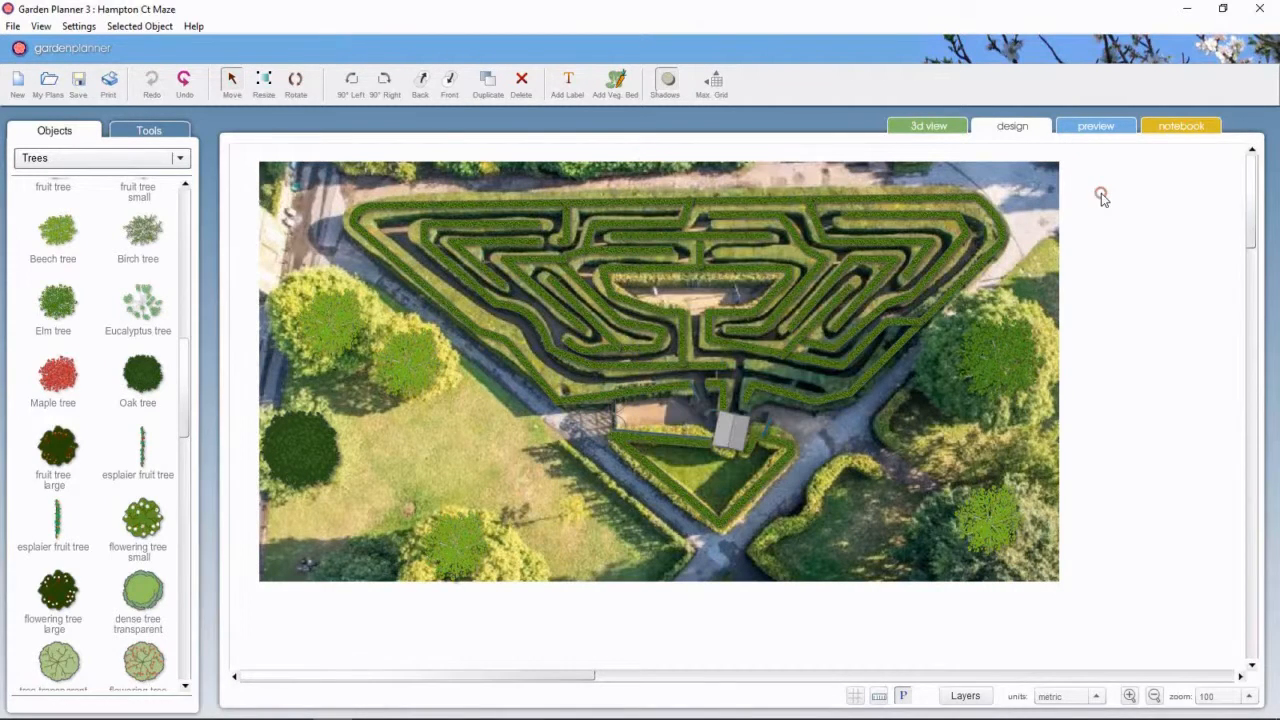
mouse_move(575, 33)
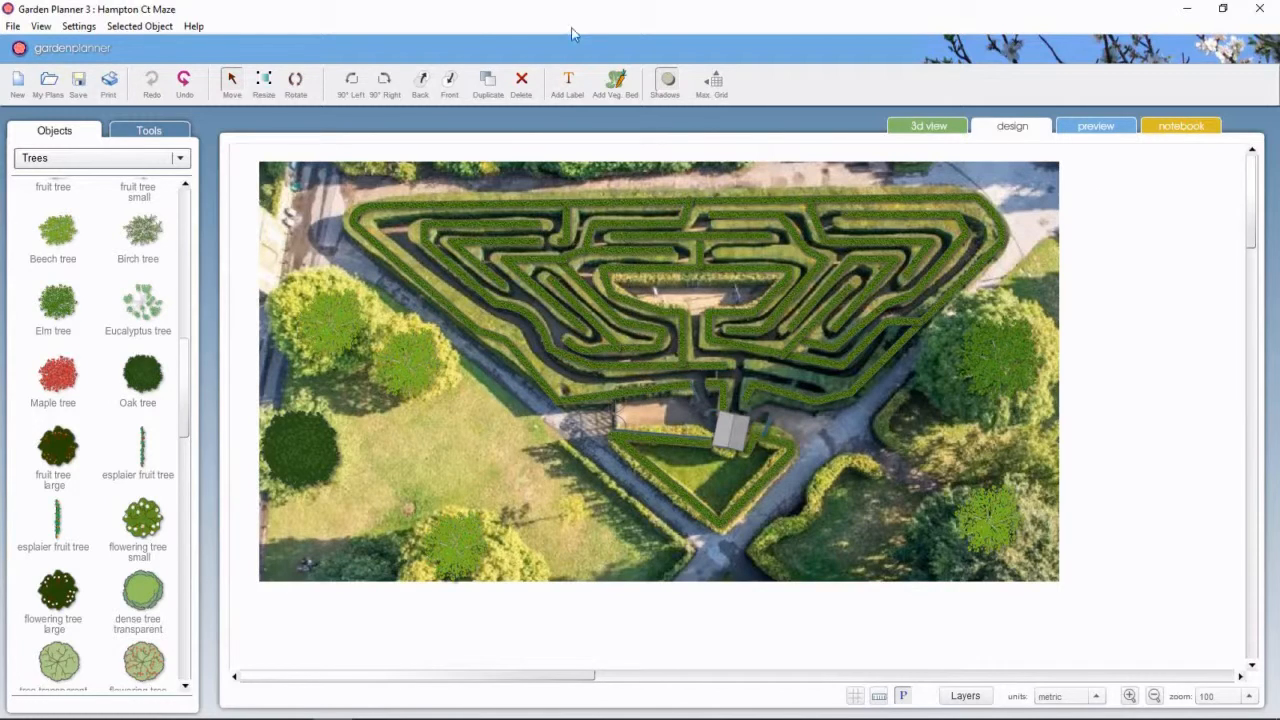
left_click(78, 82)
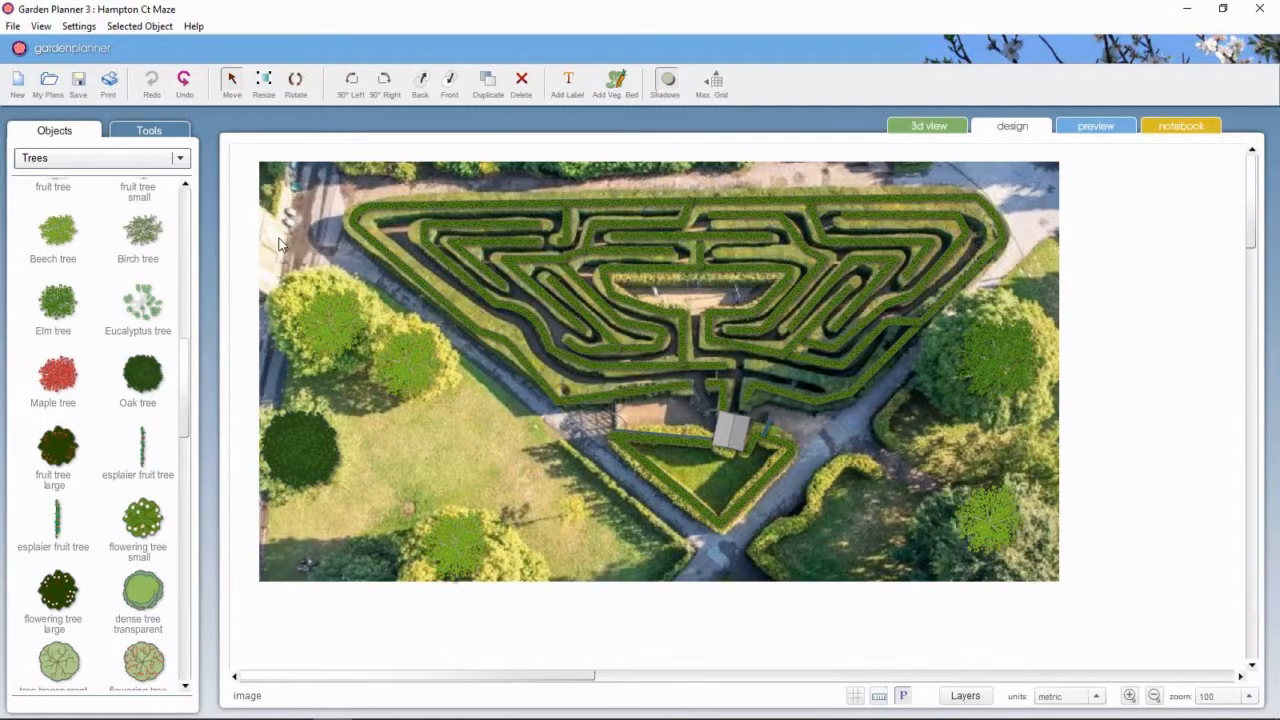
mouse_move(815, 503)
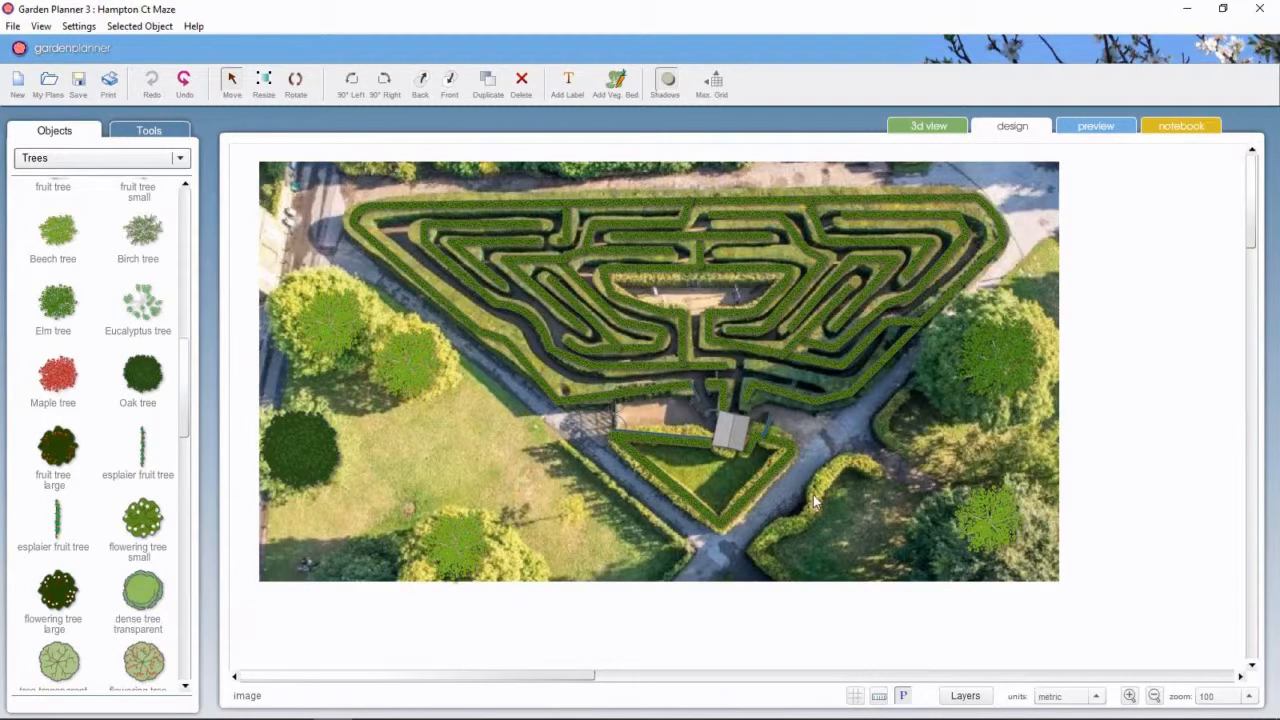
mouse_move(484, 372)
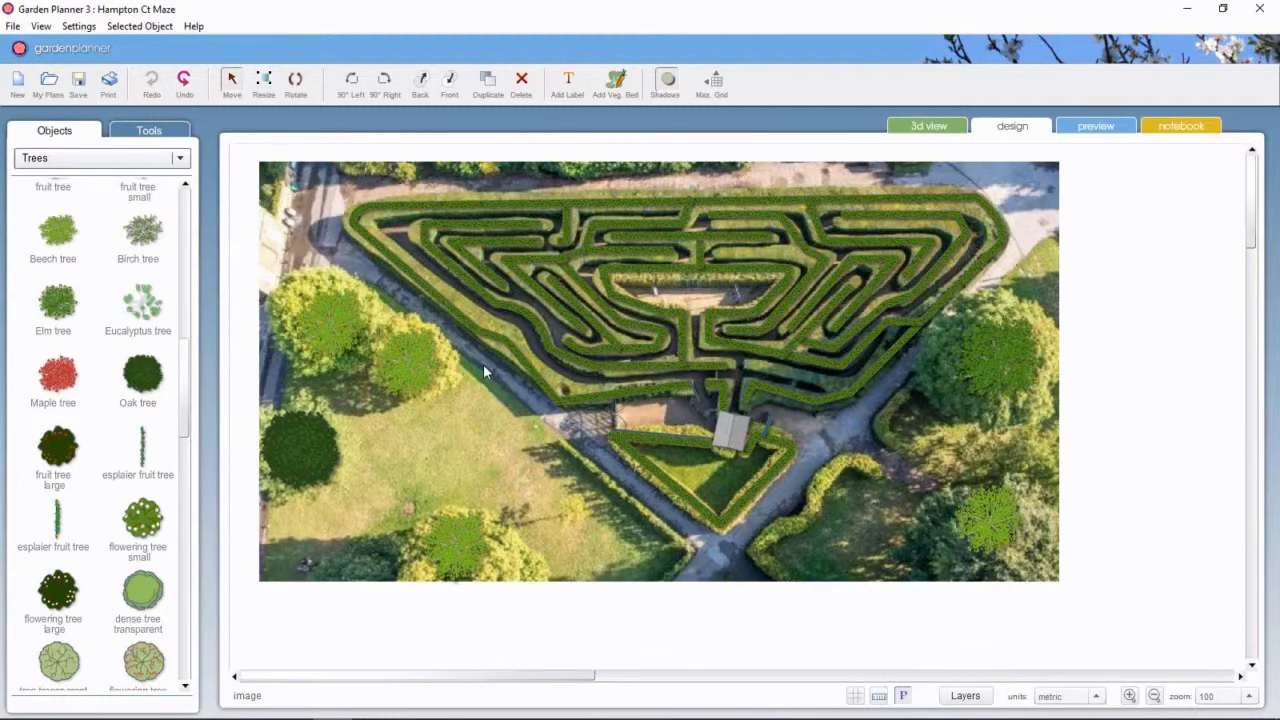
mouse_move(613, 293)
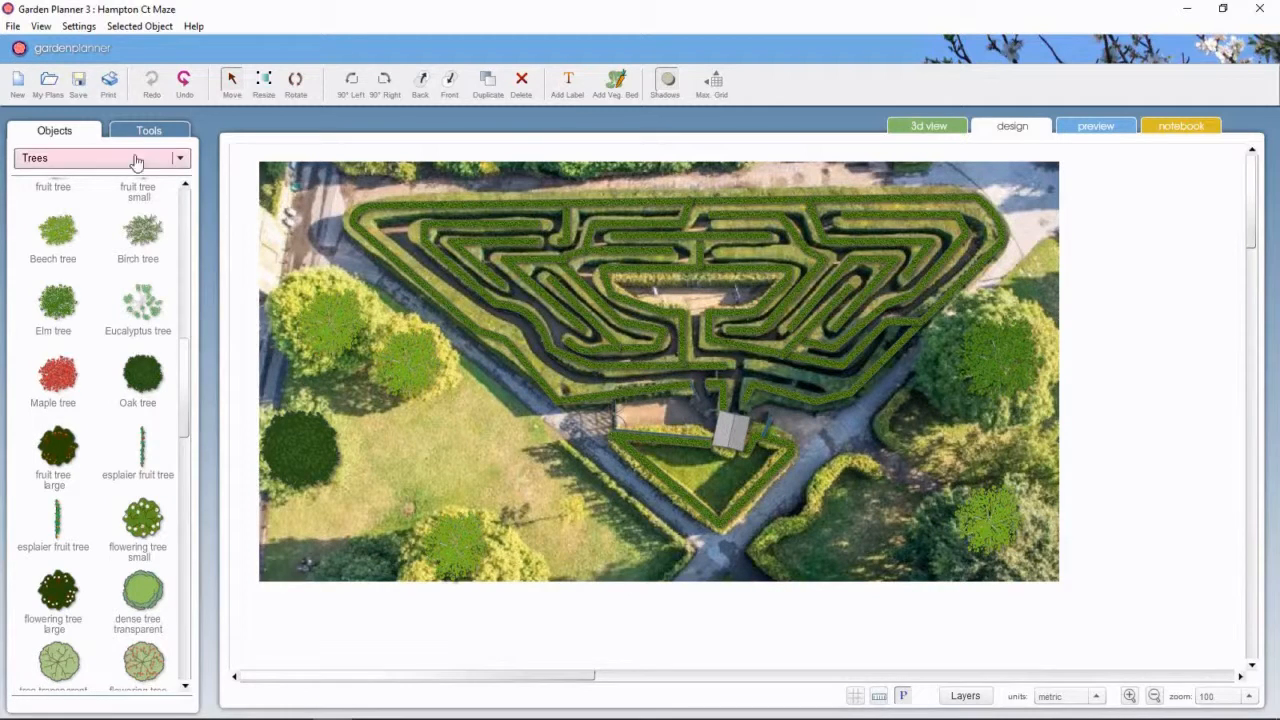
Step: Browse the other object categories before returning to the drawing tools
left_click(148, 130)
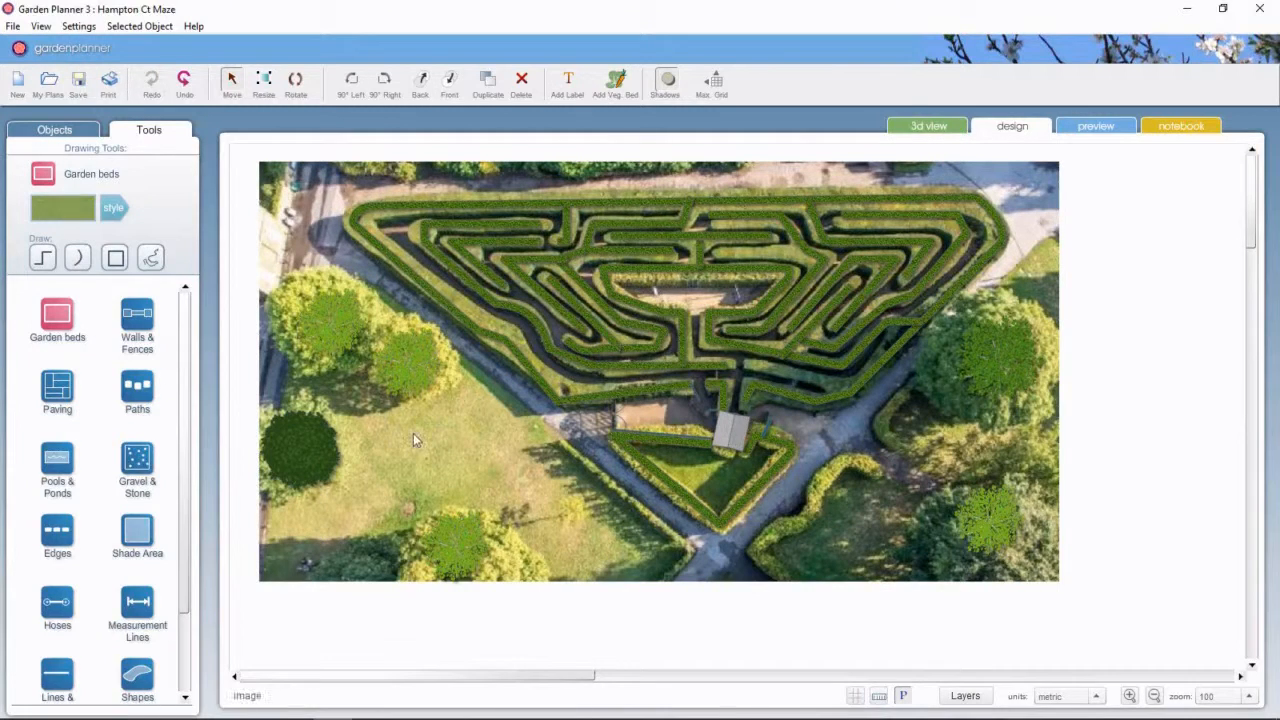
mouse_move(695, 305)
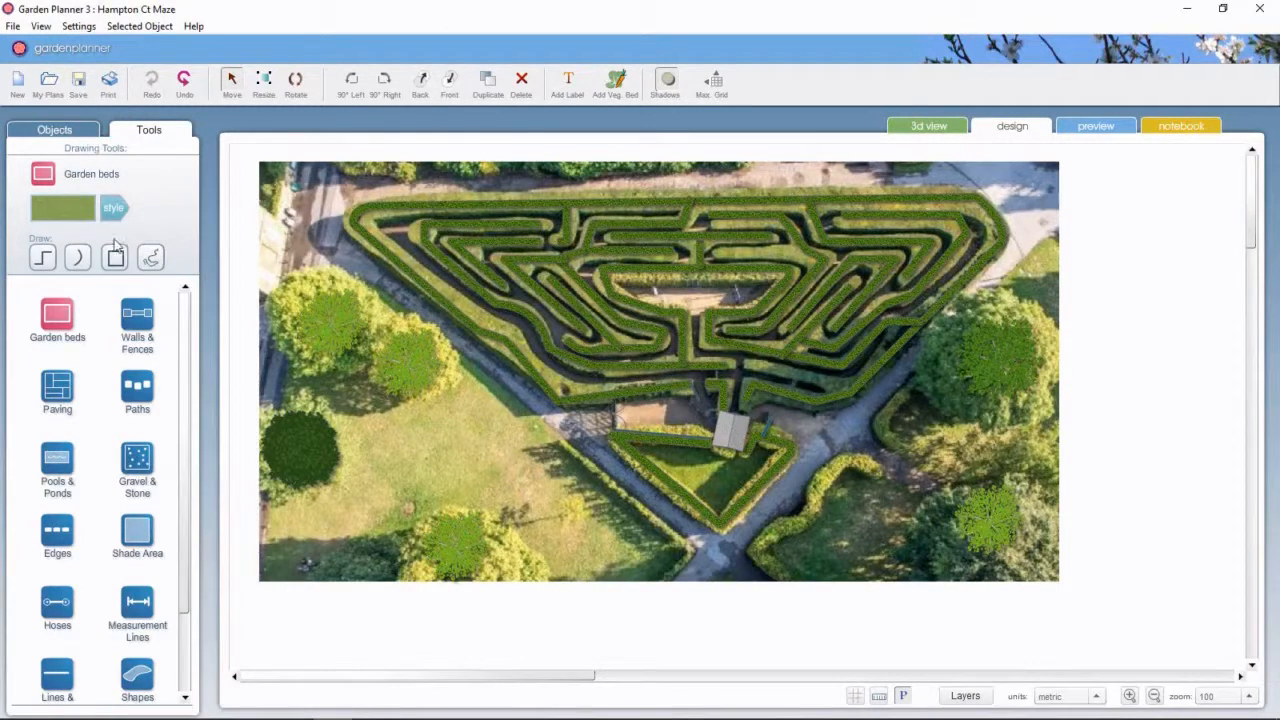
Step: Choose a Walls & Fences style and zoom in on the maze centre
left_click(137, 316)
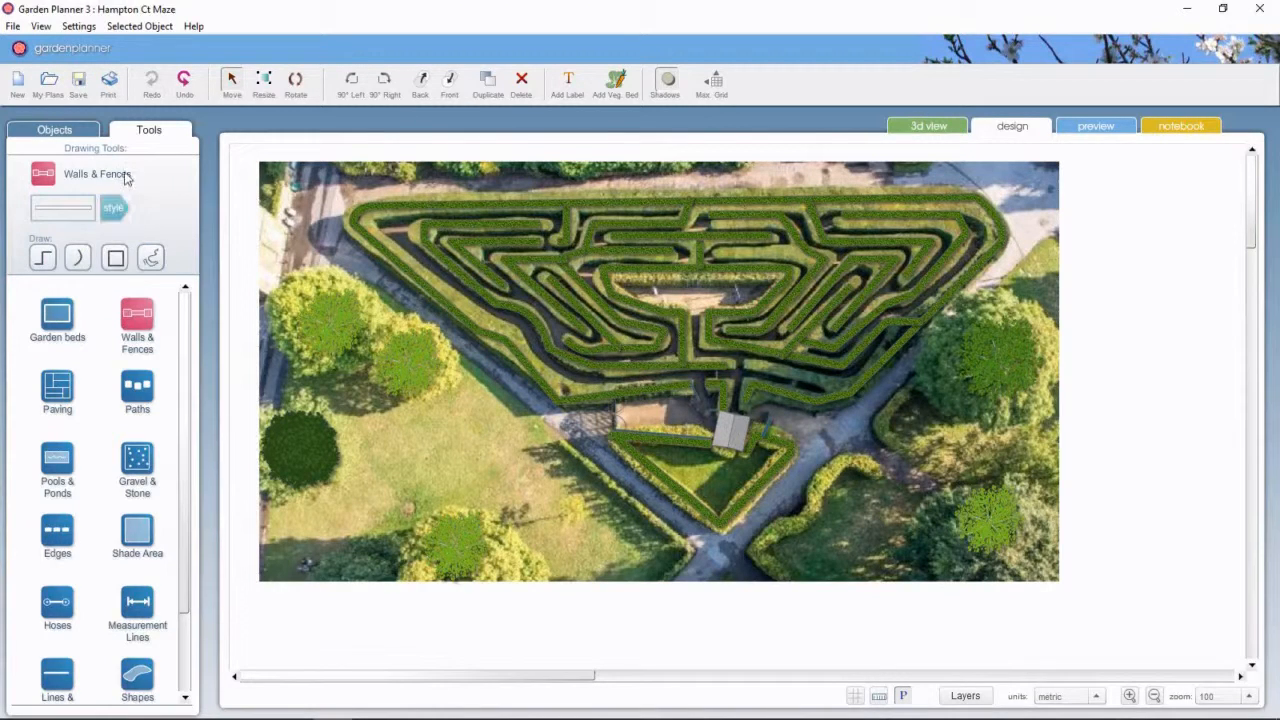
left_click(113, 208)
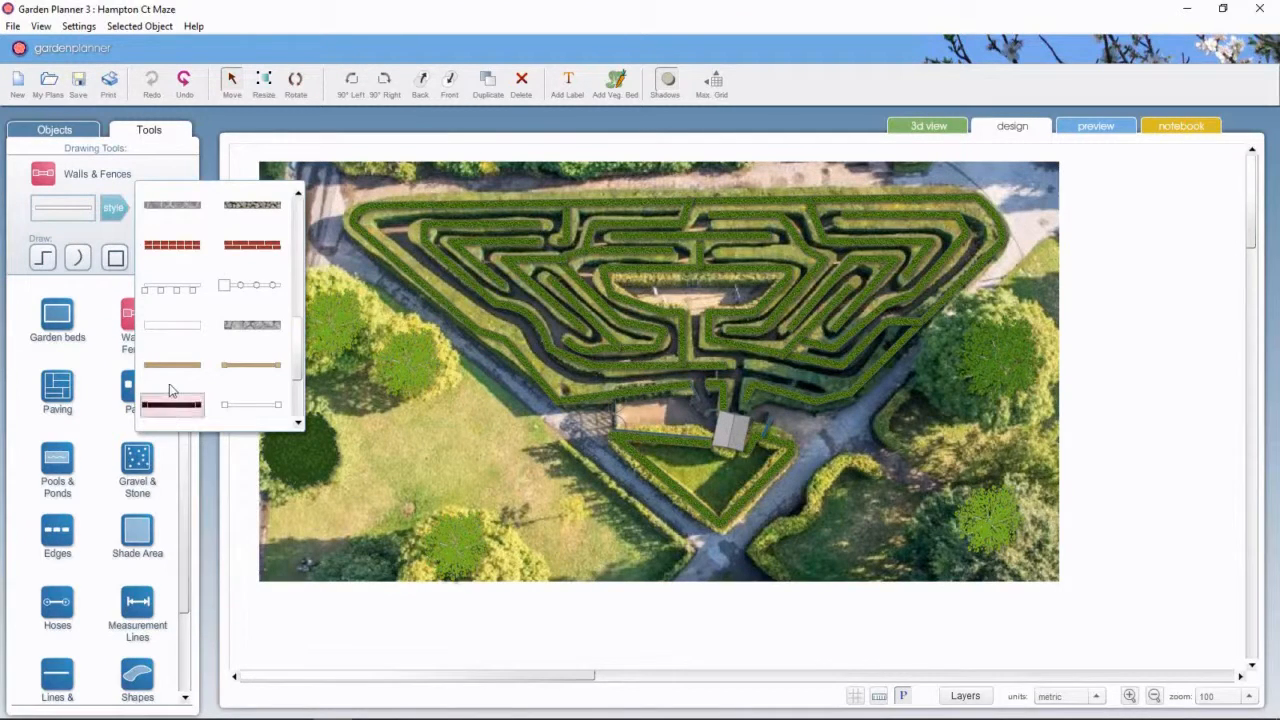
left_click(43, 258)
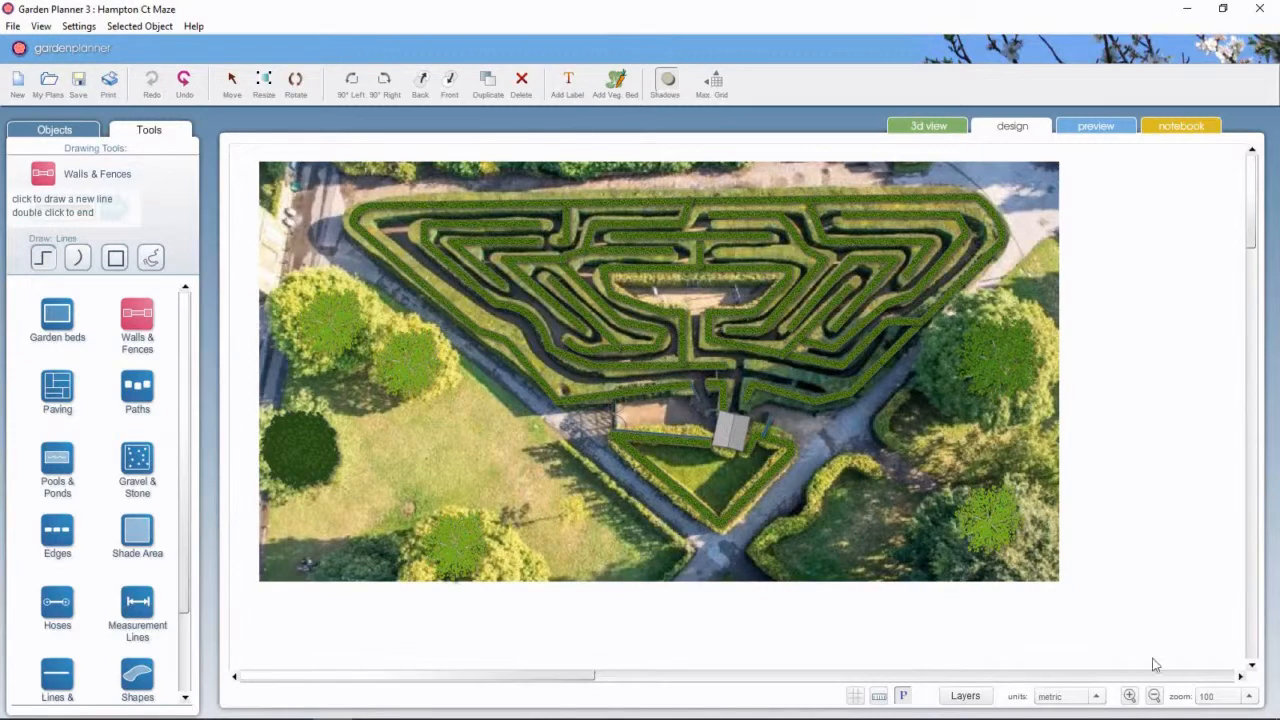
left_click(1131, 695)
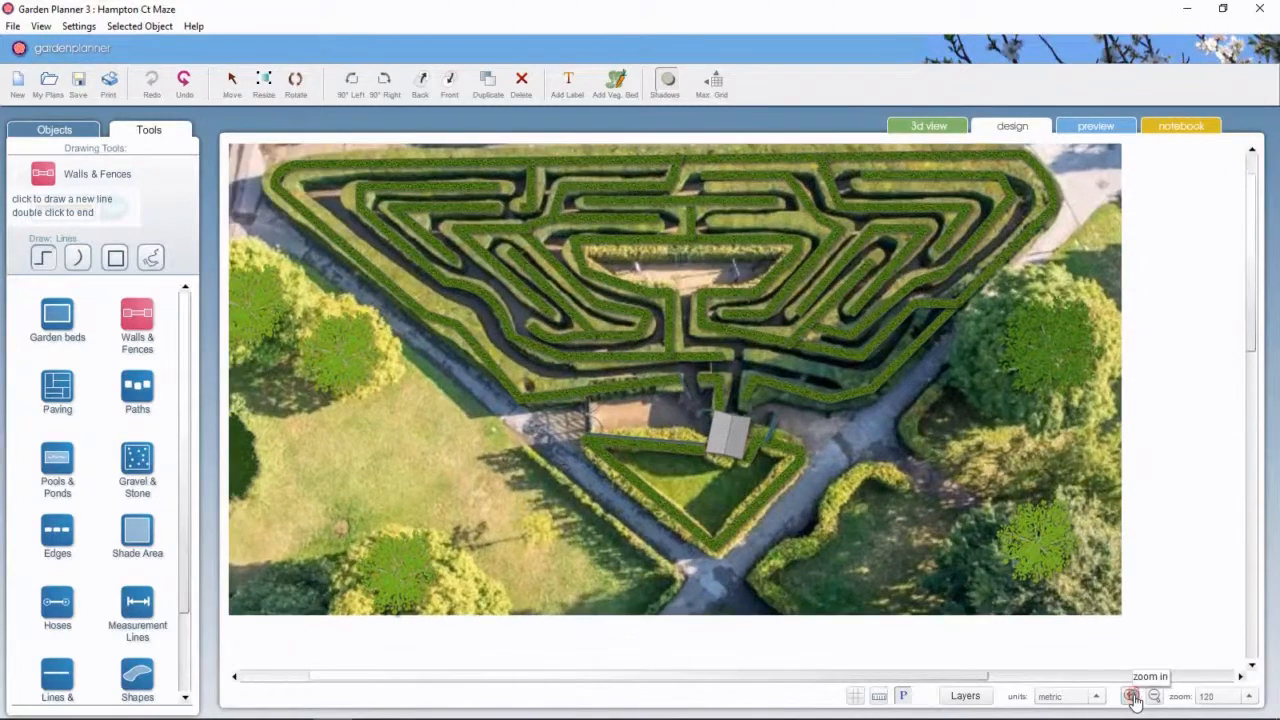
left_click(1131, 695)
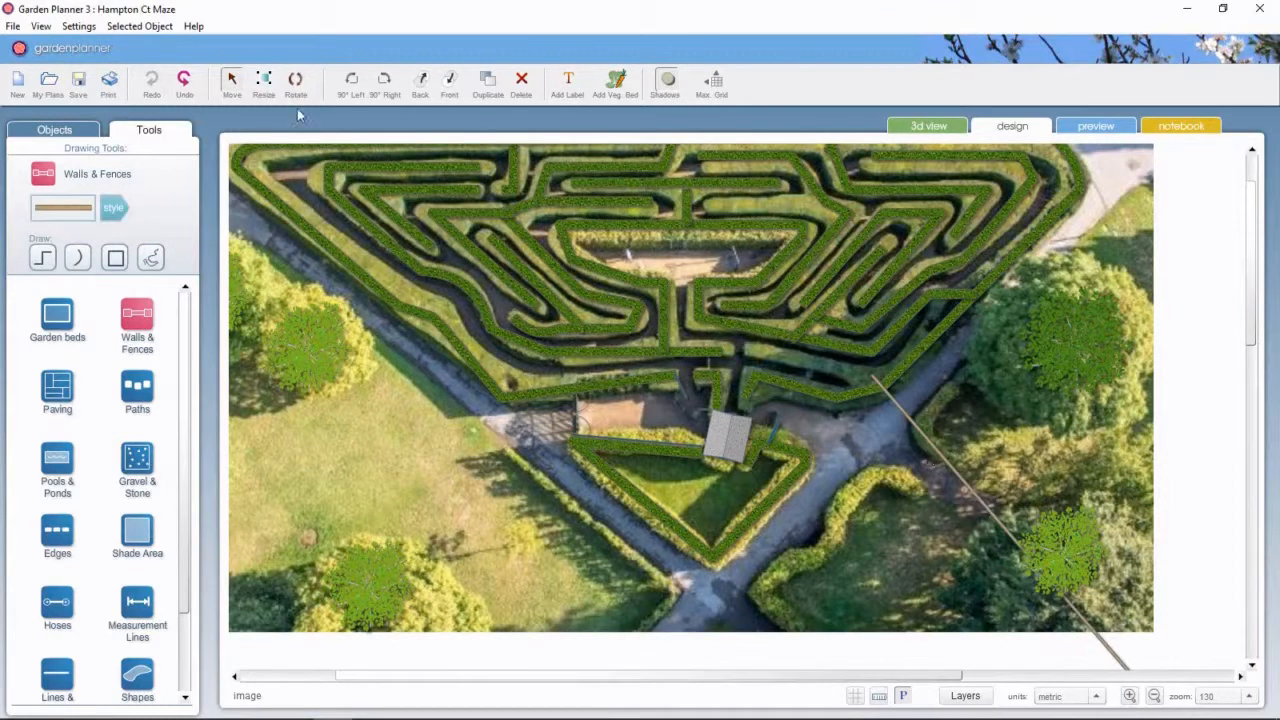
Step: Trace the trellis wall around the maze centre, 1.35 m high and 9.24 m long
left_click(184, 83)
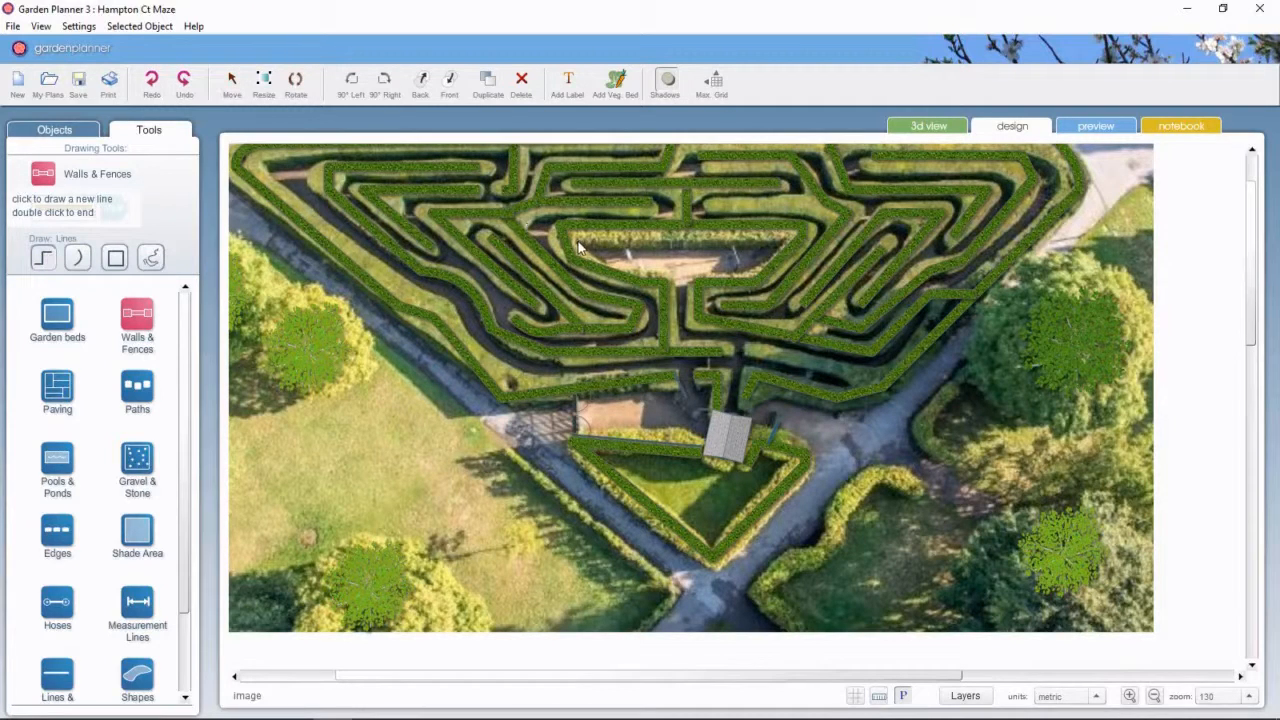
mouse_move(570, 237)
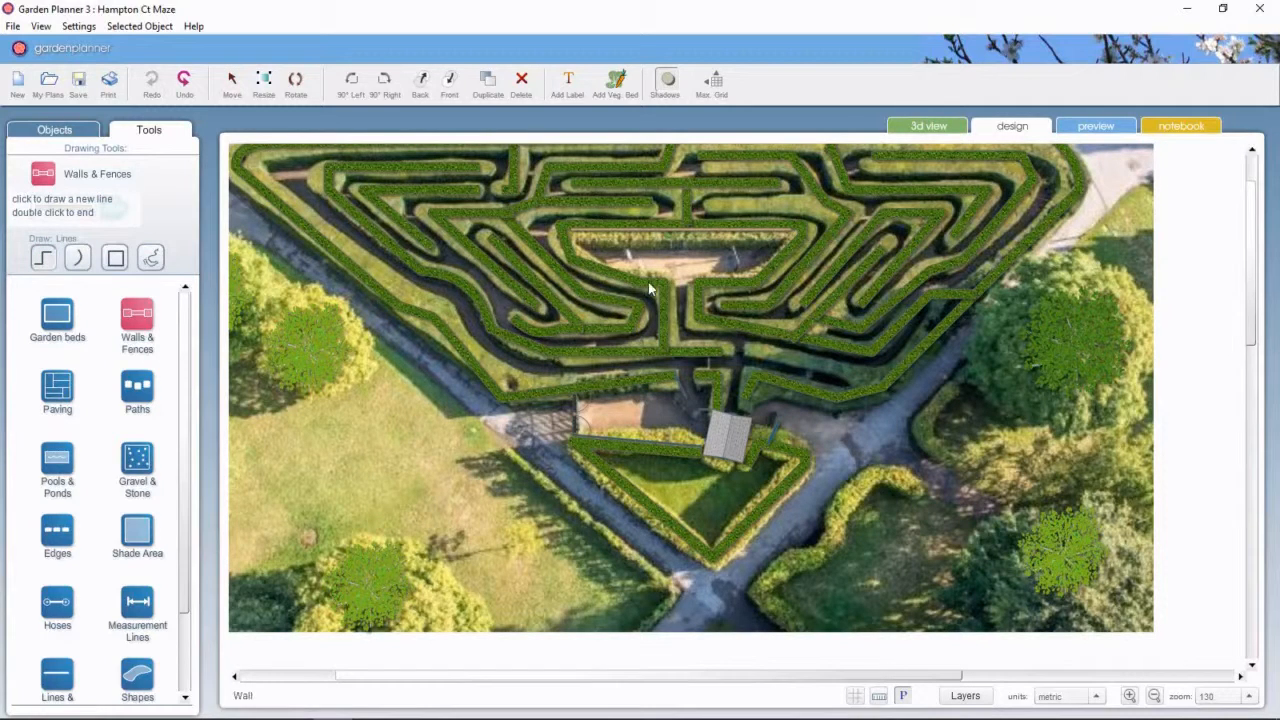
mouse_move(665, 280)
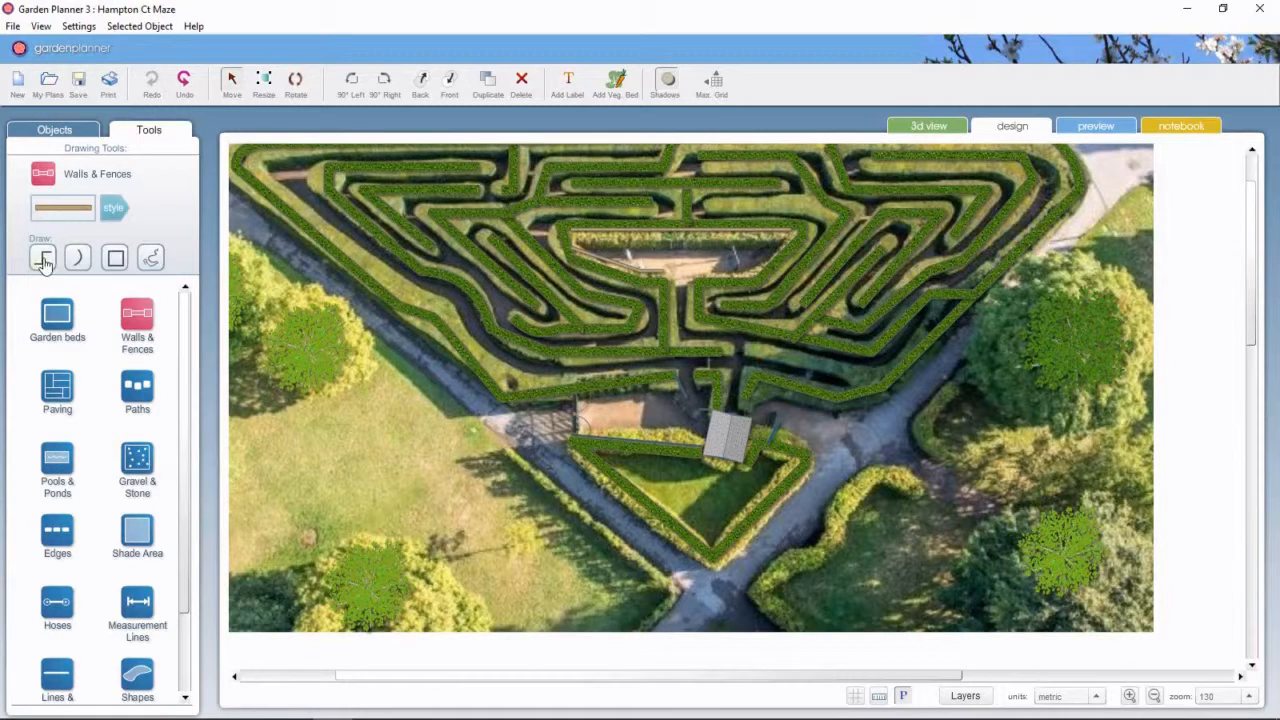
left_click(43, 258)
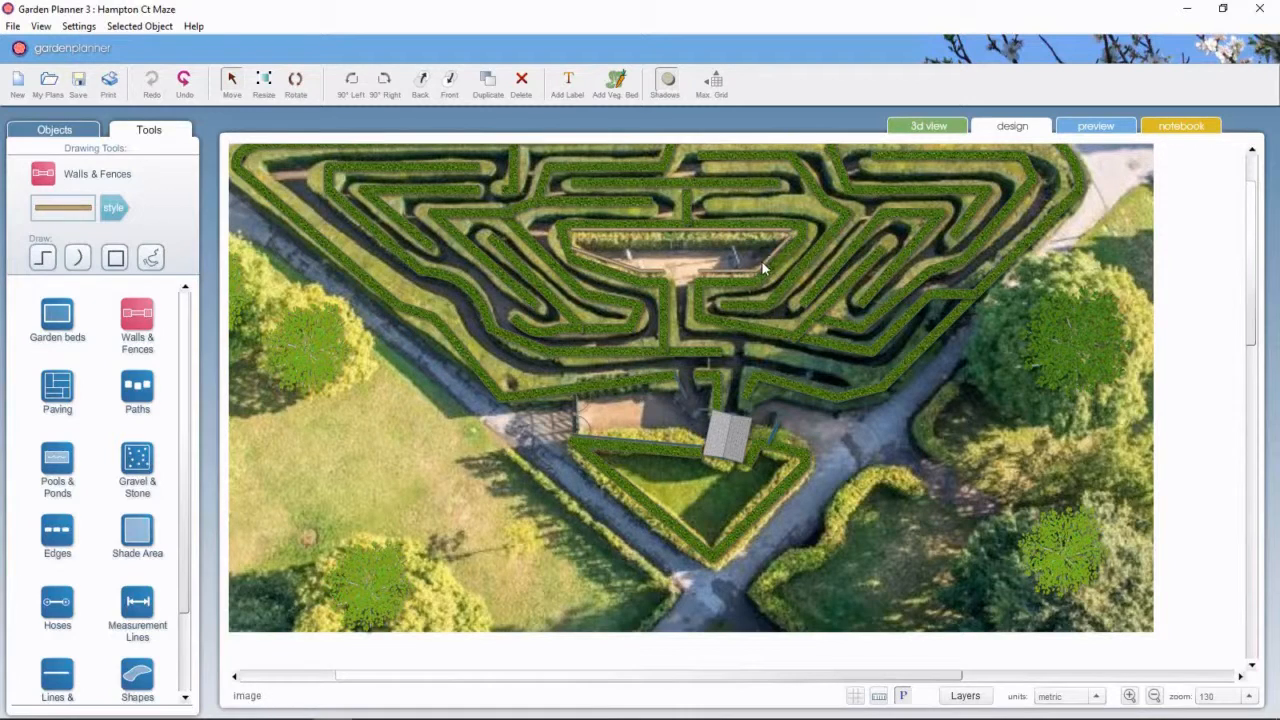
left_click(760, 258)
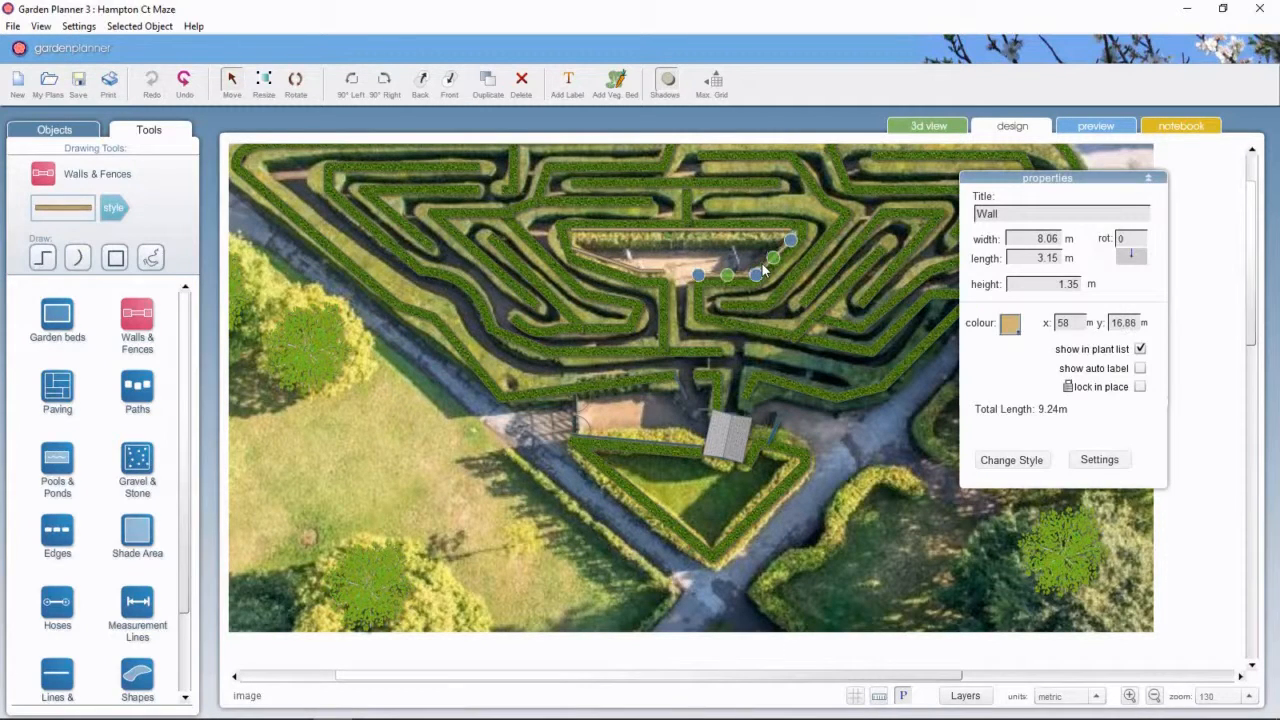
left_click_drag(760, 270, 640, 277)
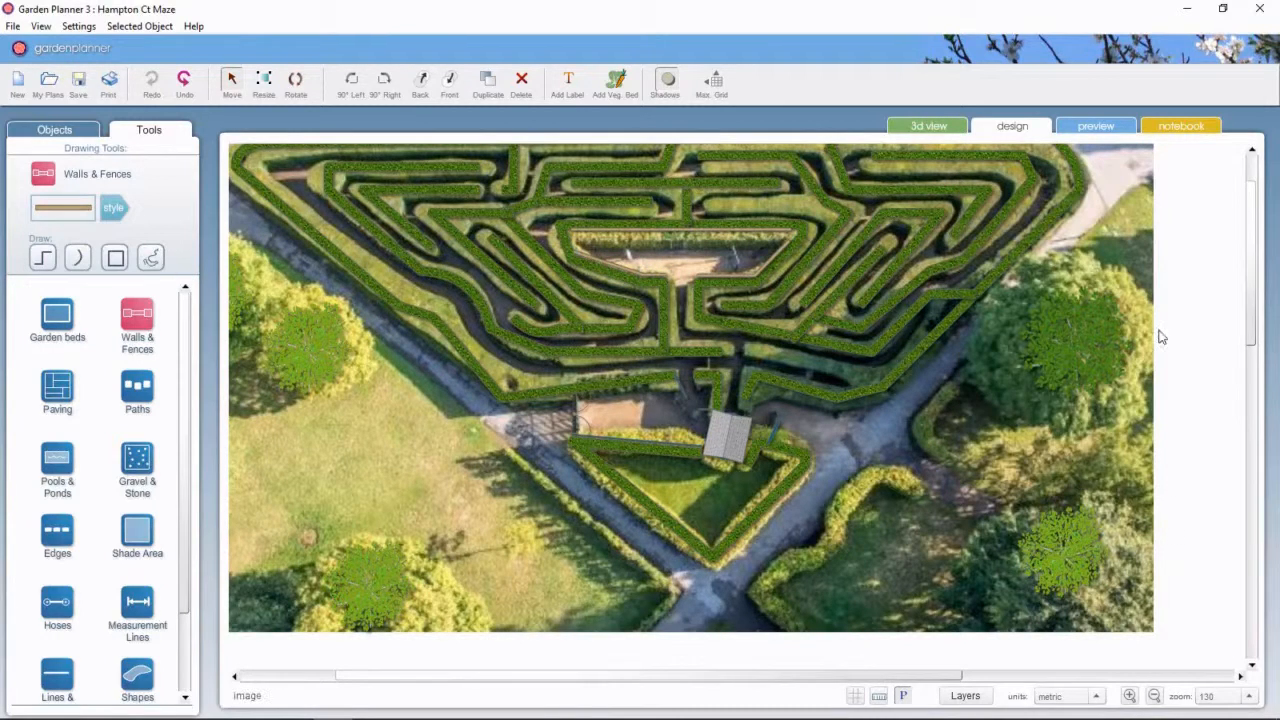
mouse_move(474, 489)
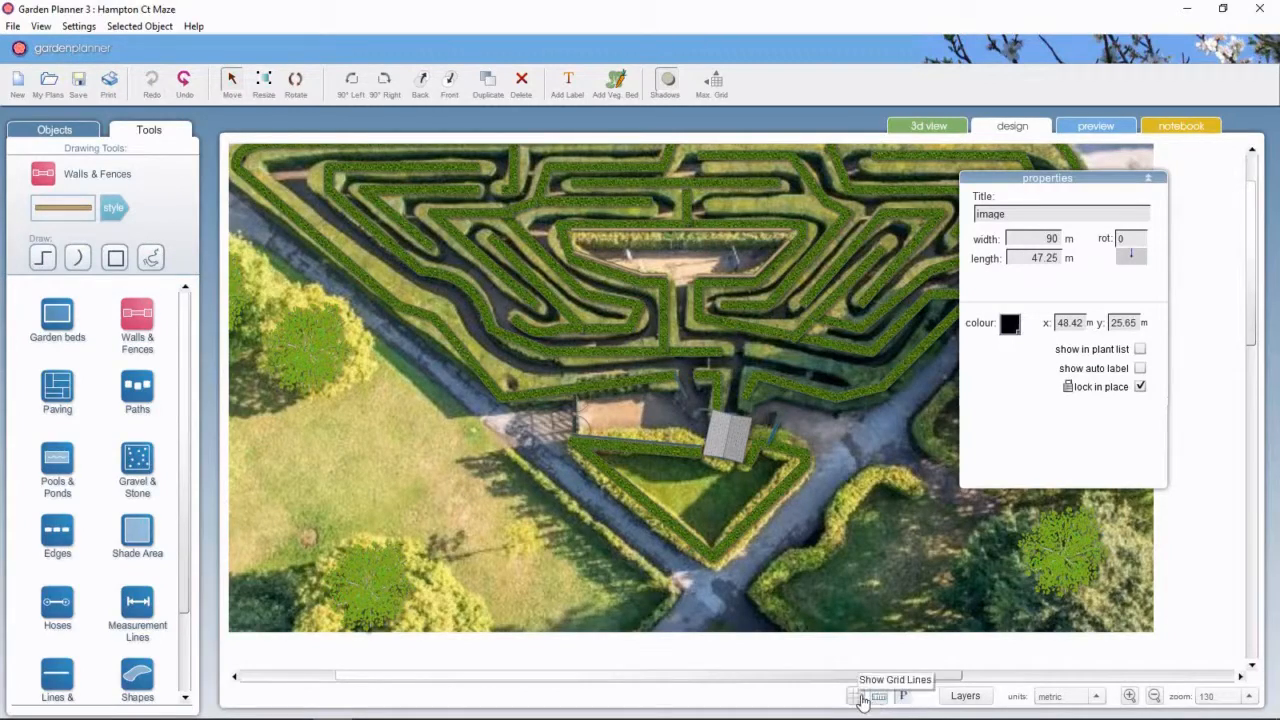
Step: Show grid lines, re-enable the Ground Cover layer, and inspect the gravel area
left_click(864, 697)
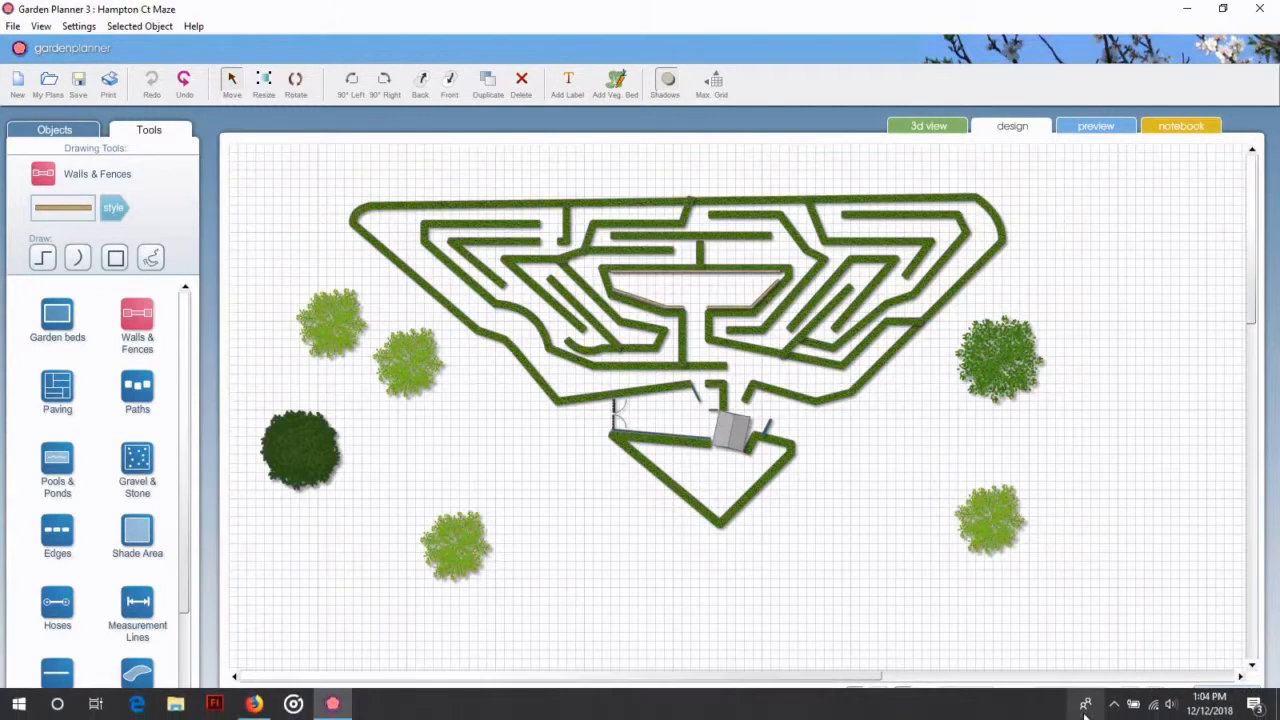
left_click(964, 695)
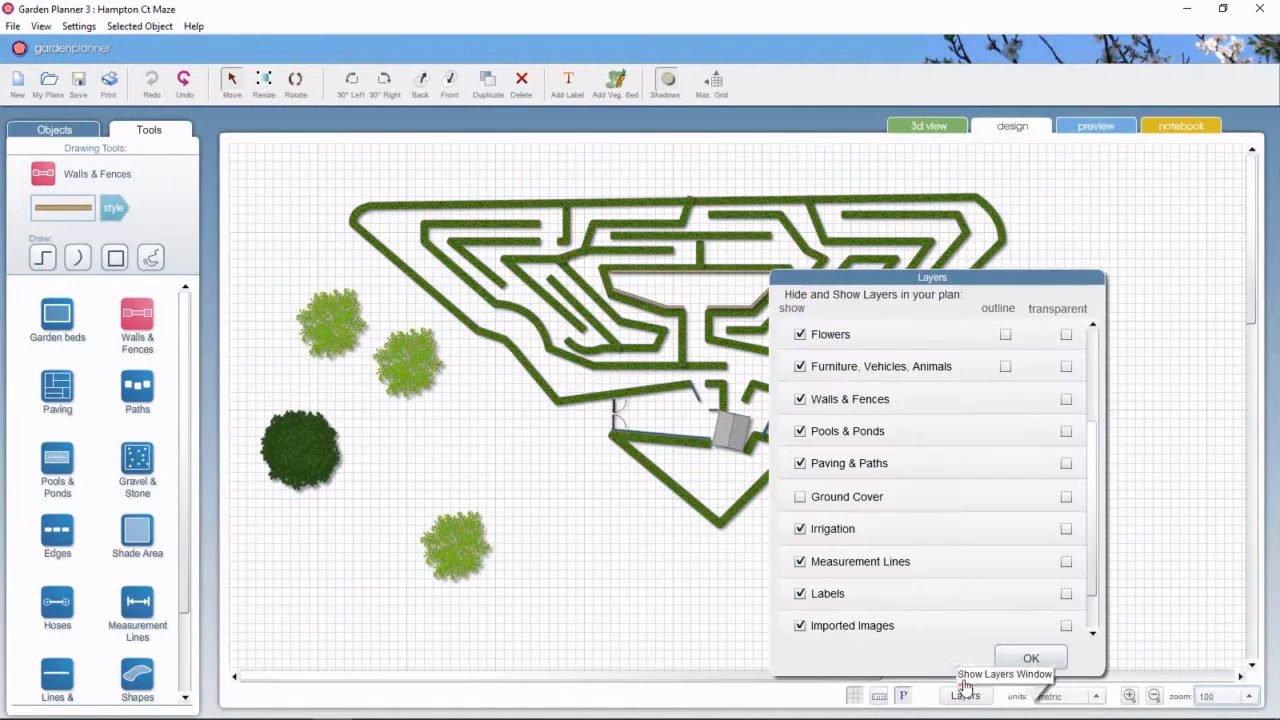
mouse_move(920, 477)
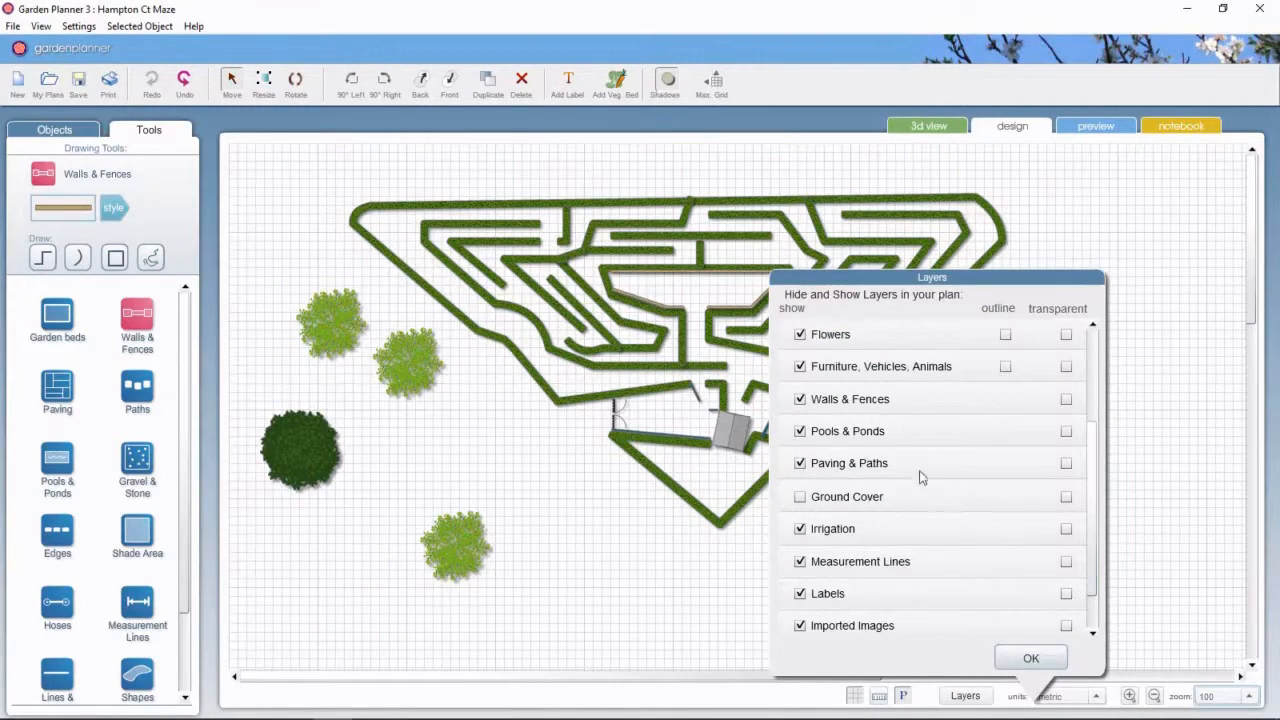
left_click(800, 496)
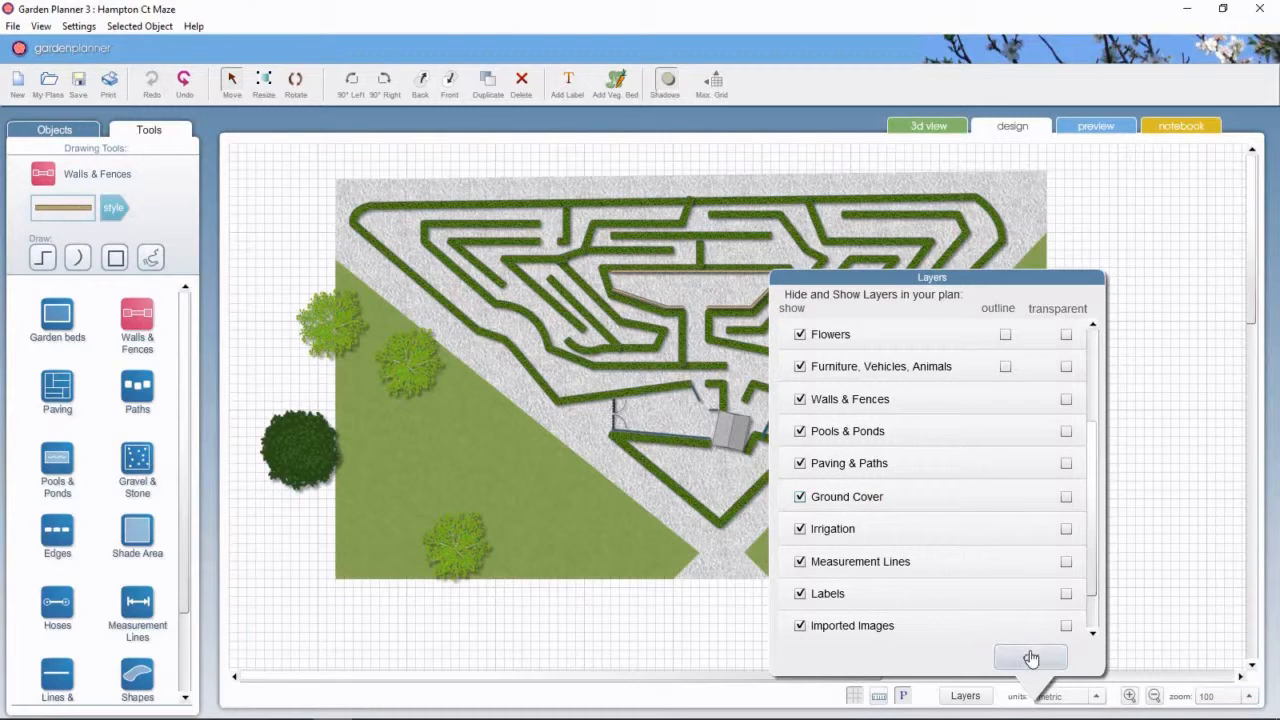
left_click(1030, 658)
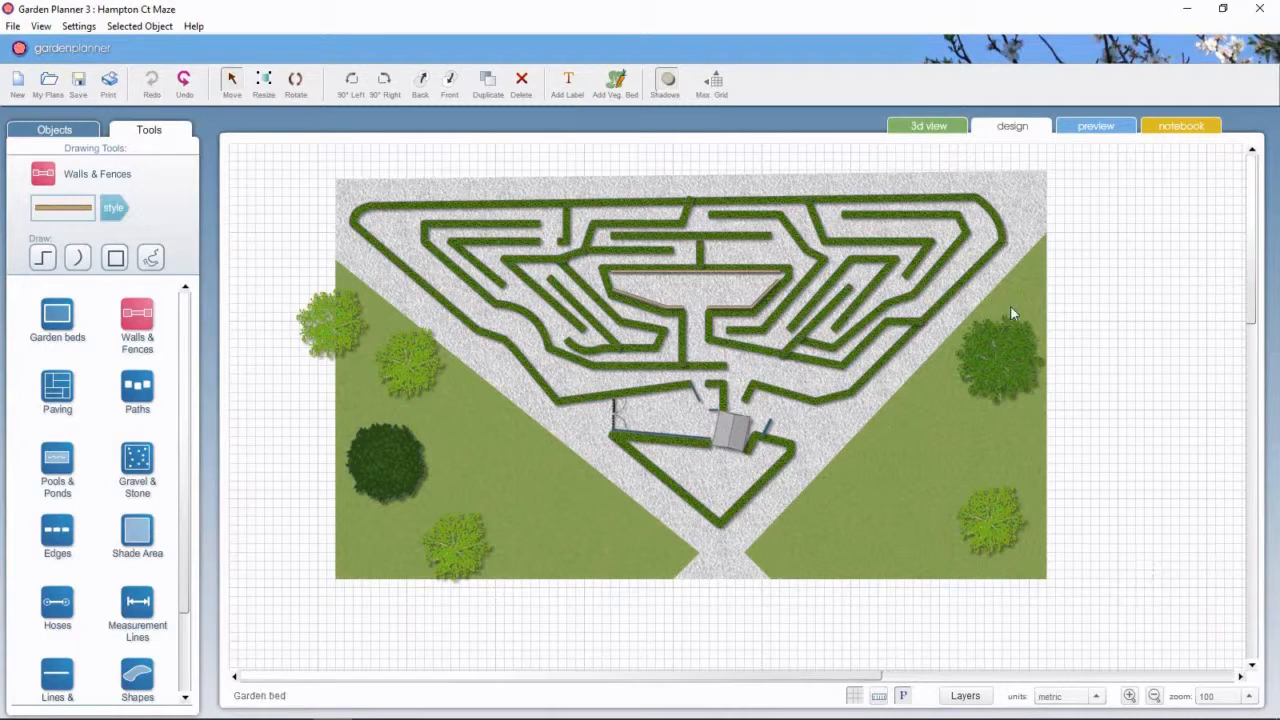
mouse_move(340, 192)
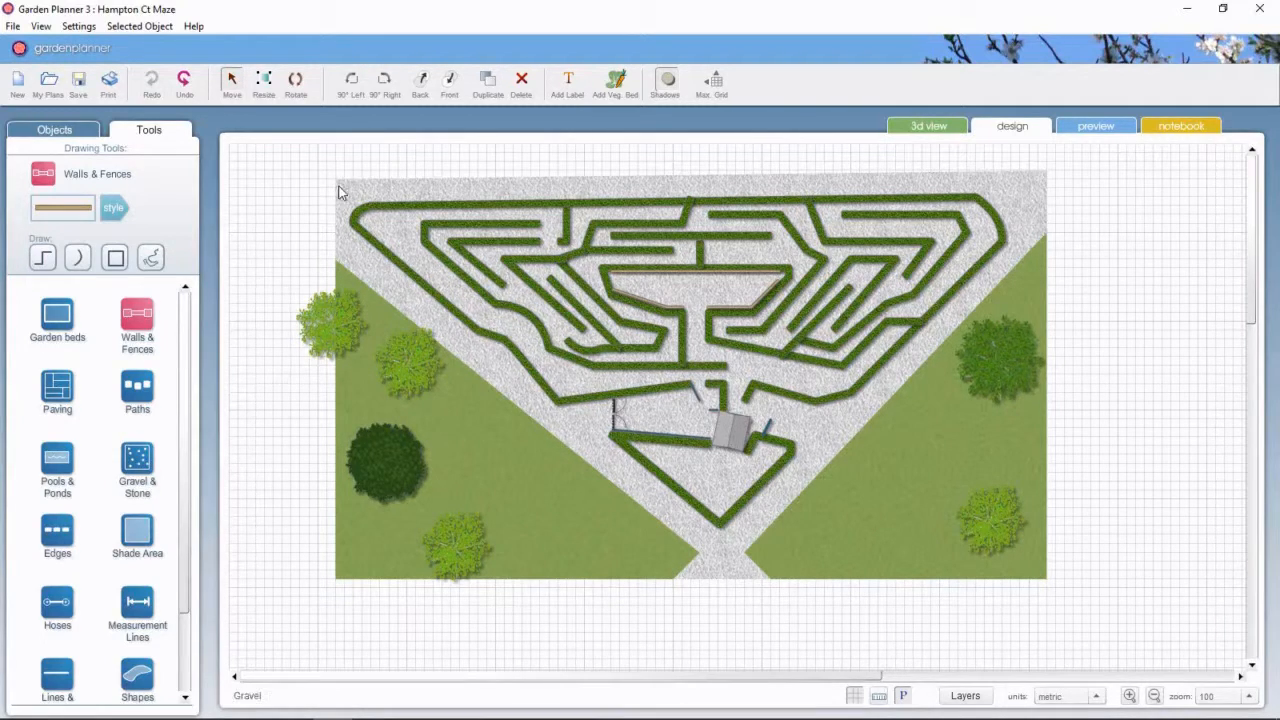
left_click(690, 380)
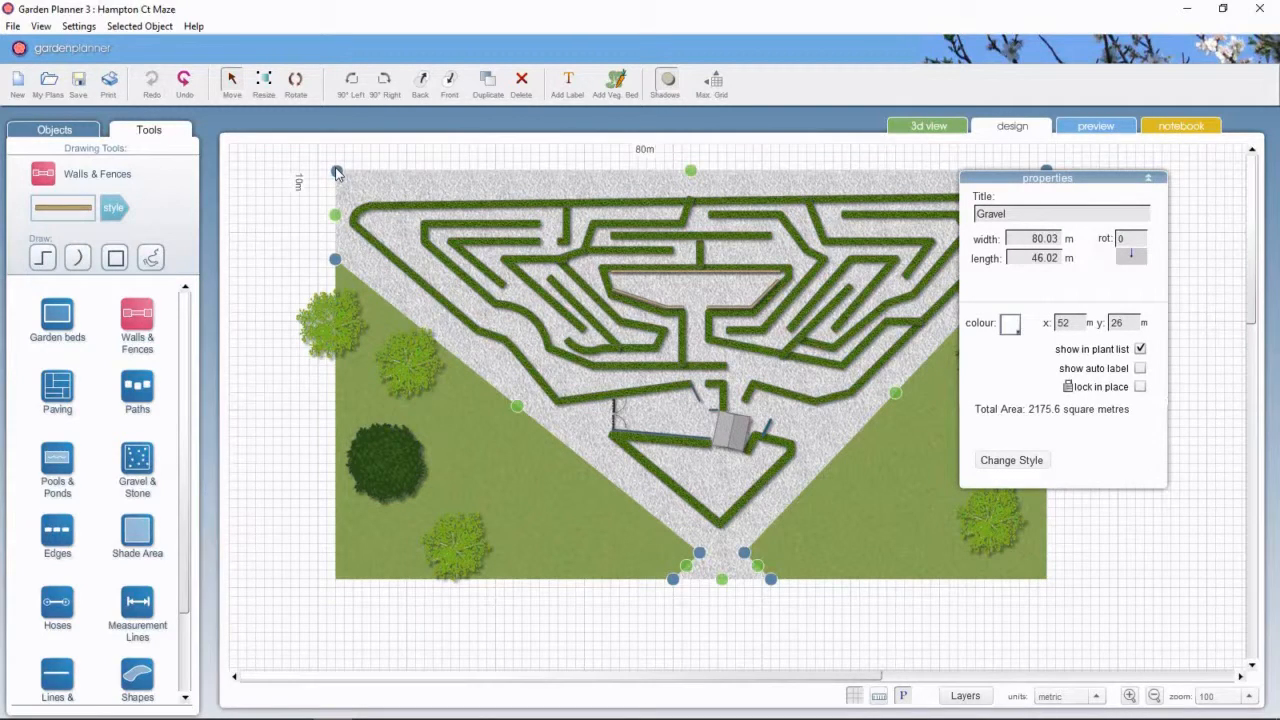
left_click(303, 196)
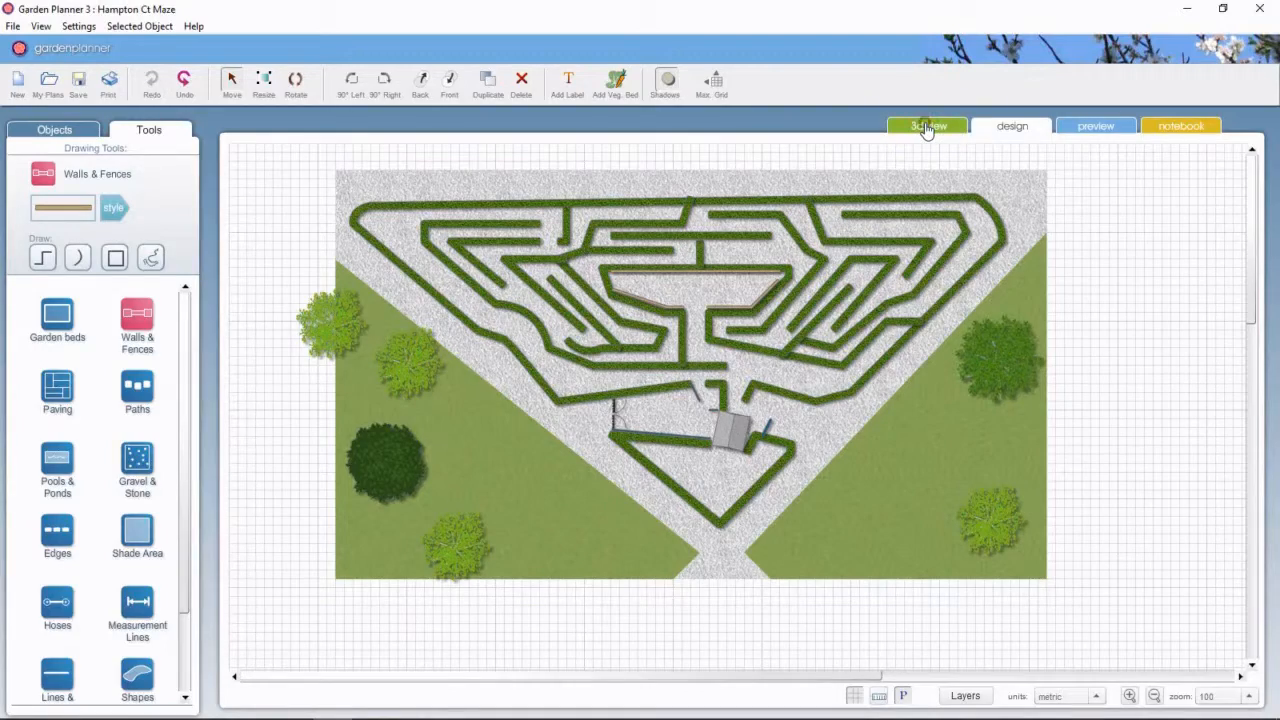
Step: View the maze in 3D, rotated down the gravel path toward the blue booth and gates
left_click(927, 125)
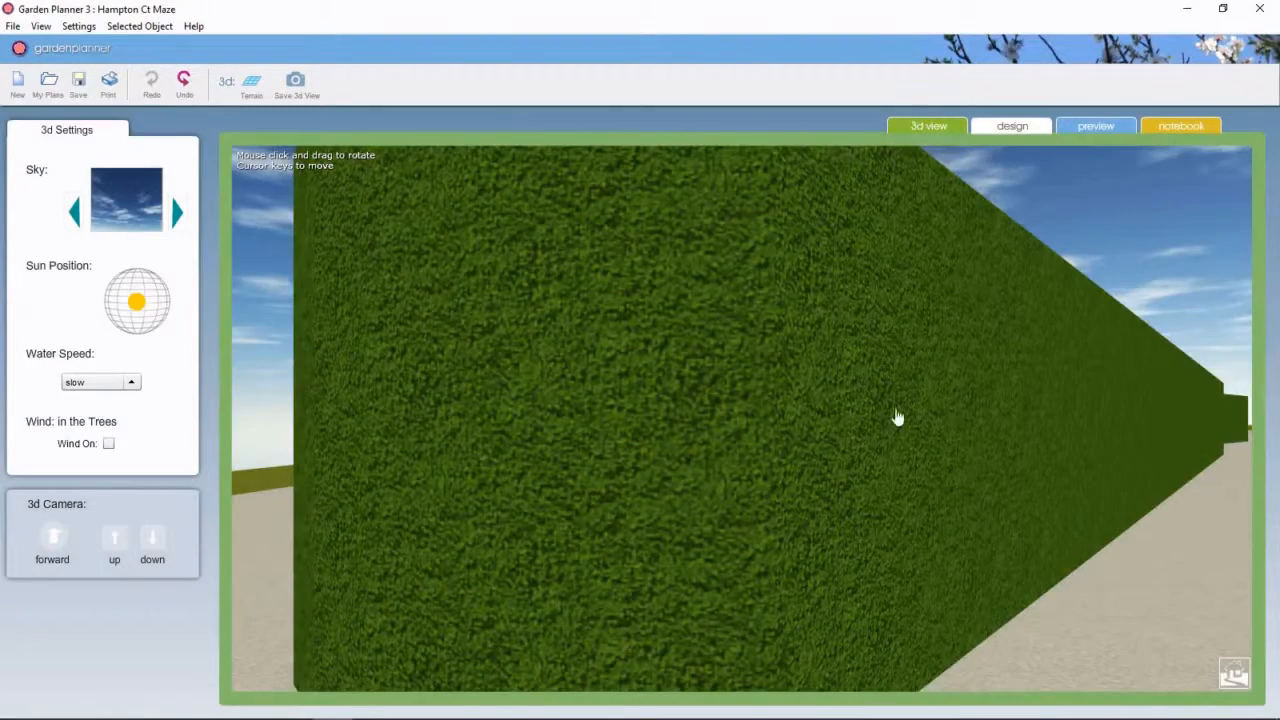
left_click_drag(897, 417, 897, 514)
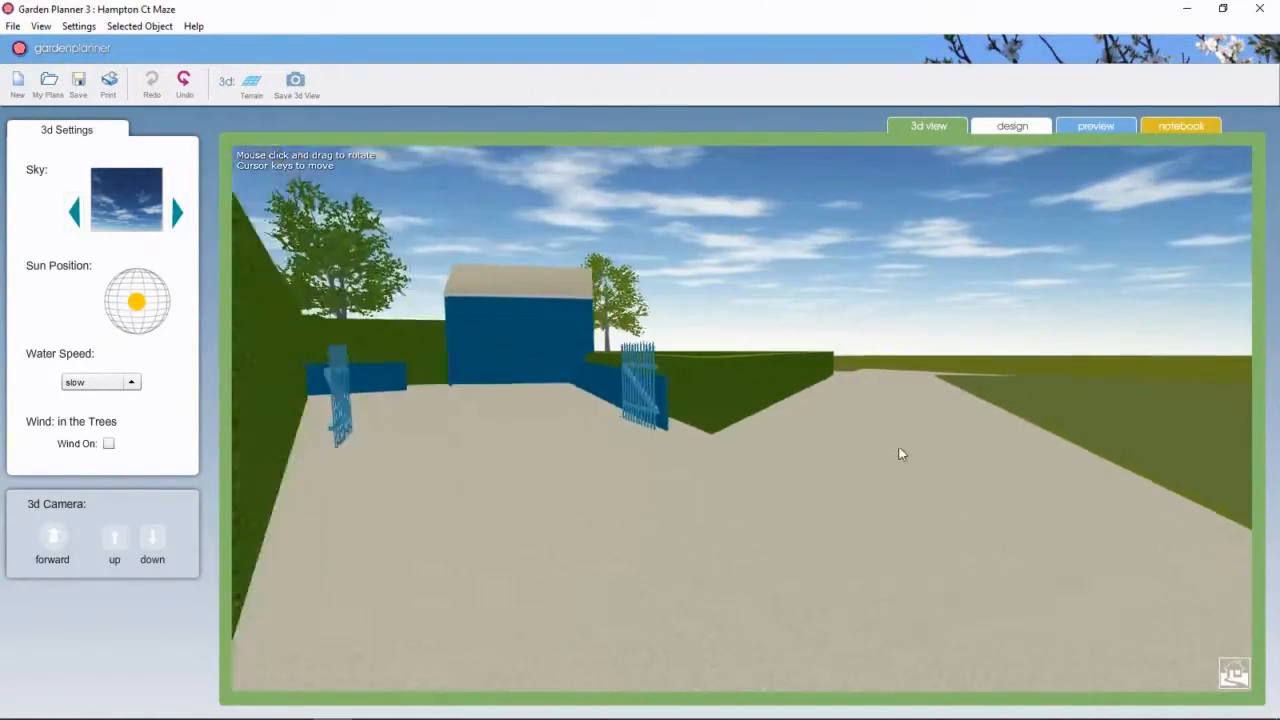
left_click_drag(900, 453, 897, 483)
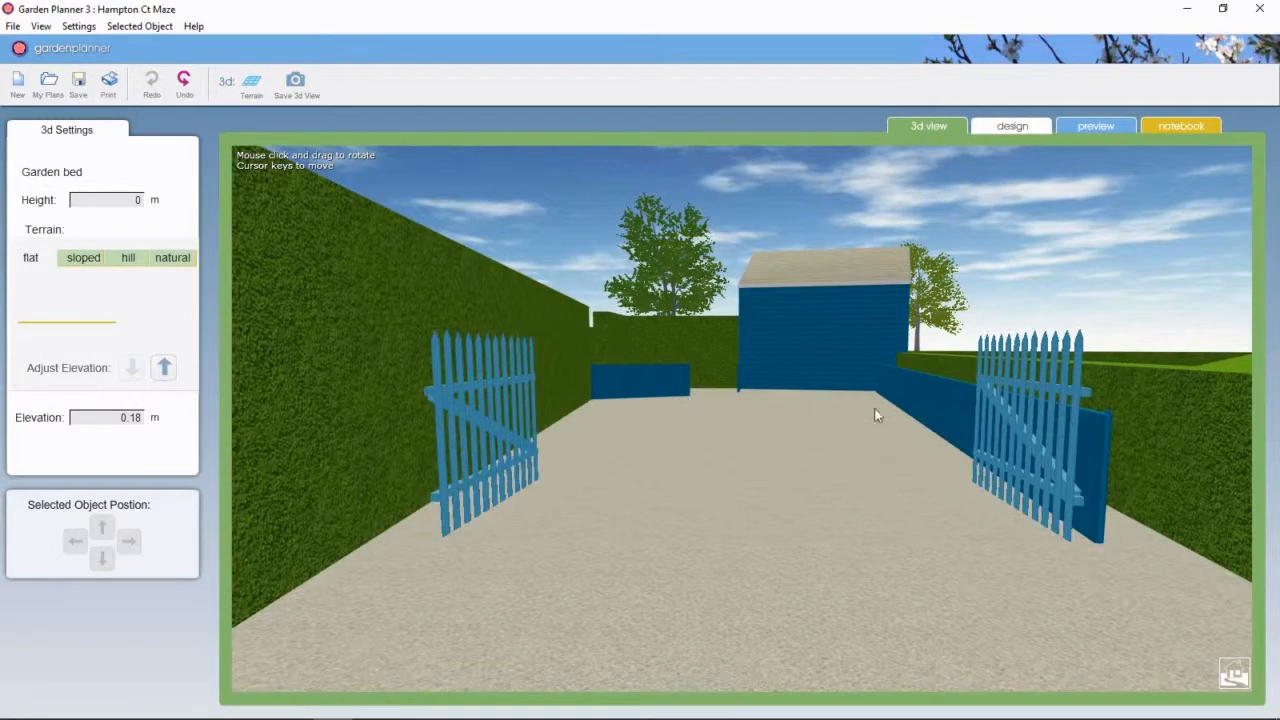
Step: Change the low blue wall beside the path to a railing style
left_click(920, 400)
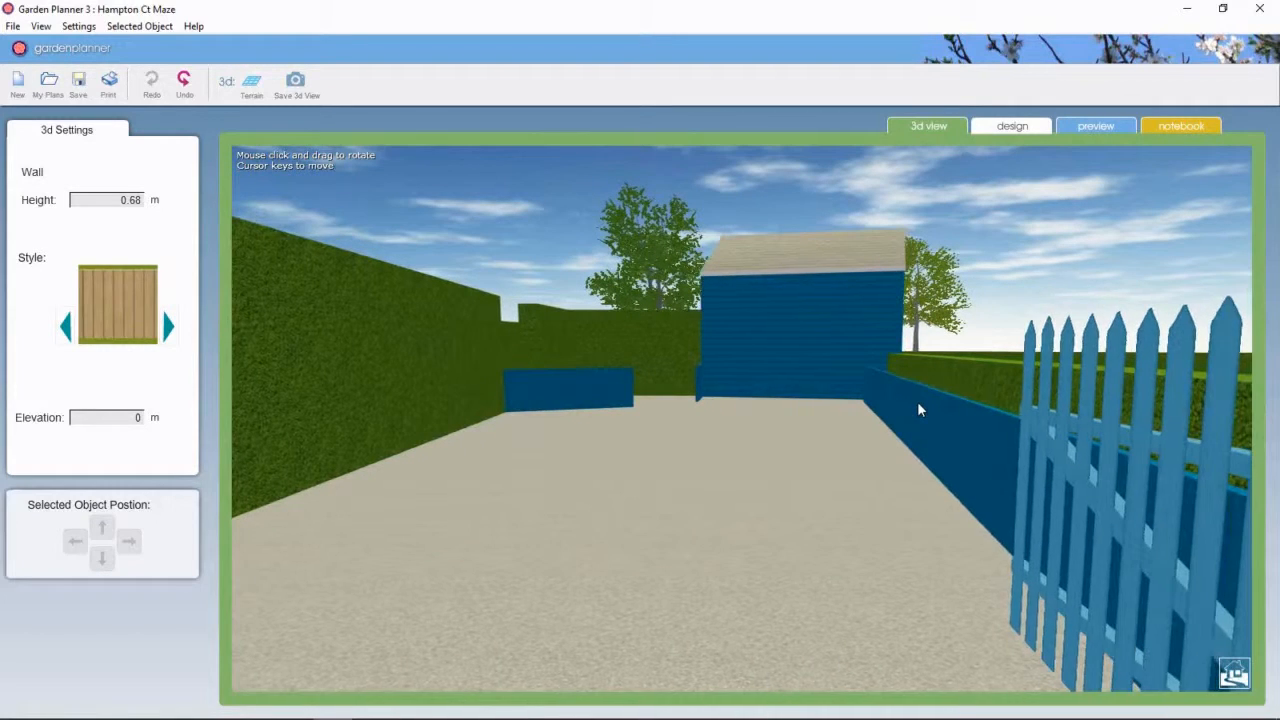
left_click(168, 327)
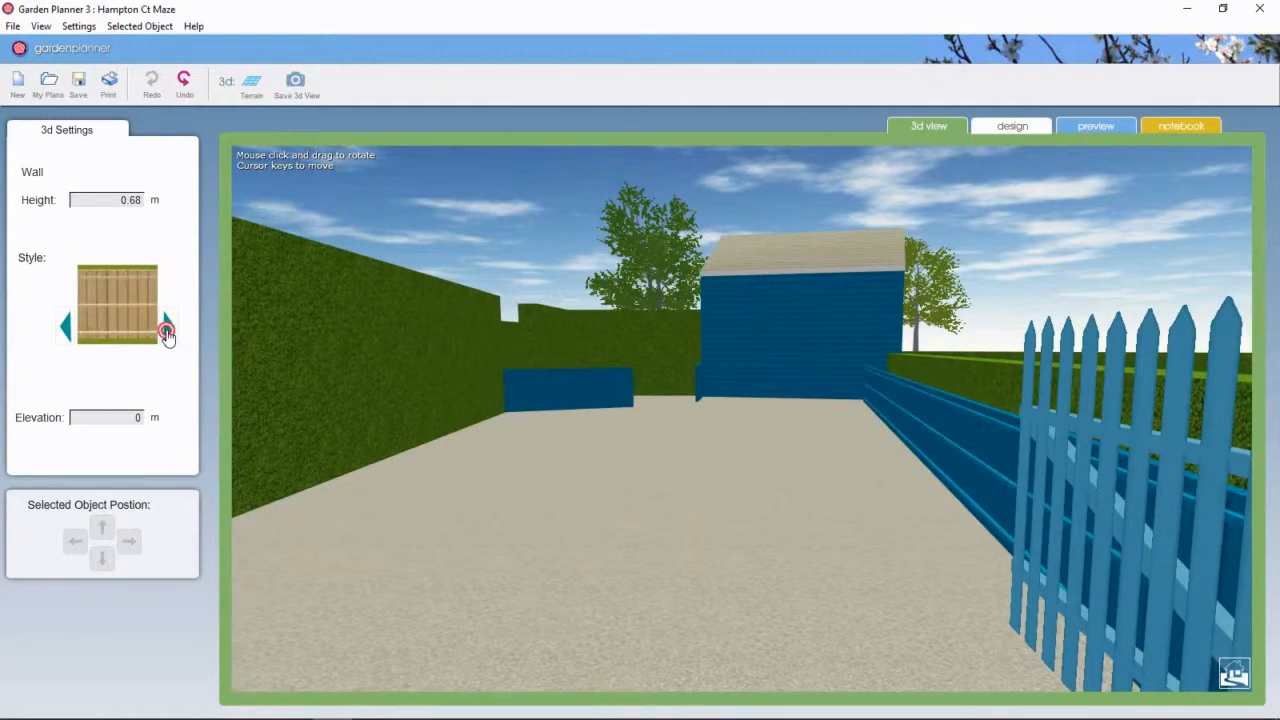
left_click(167, 328)
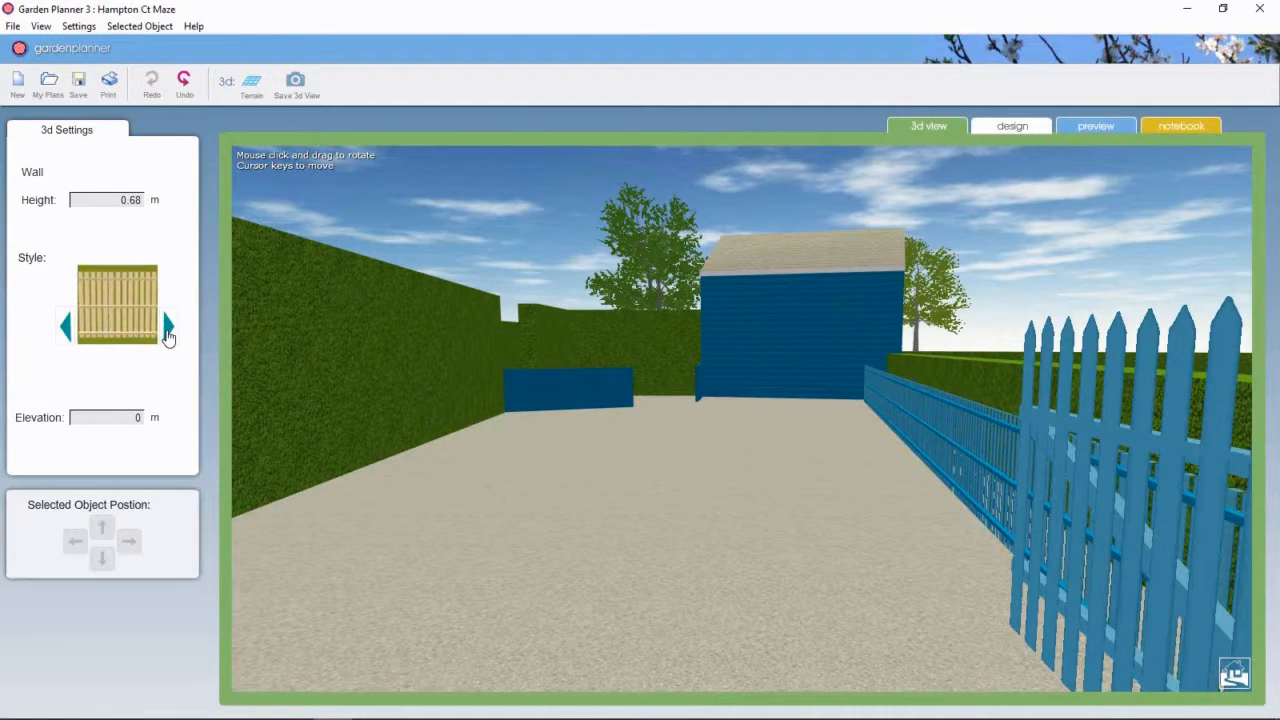
left_click(948, 446)
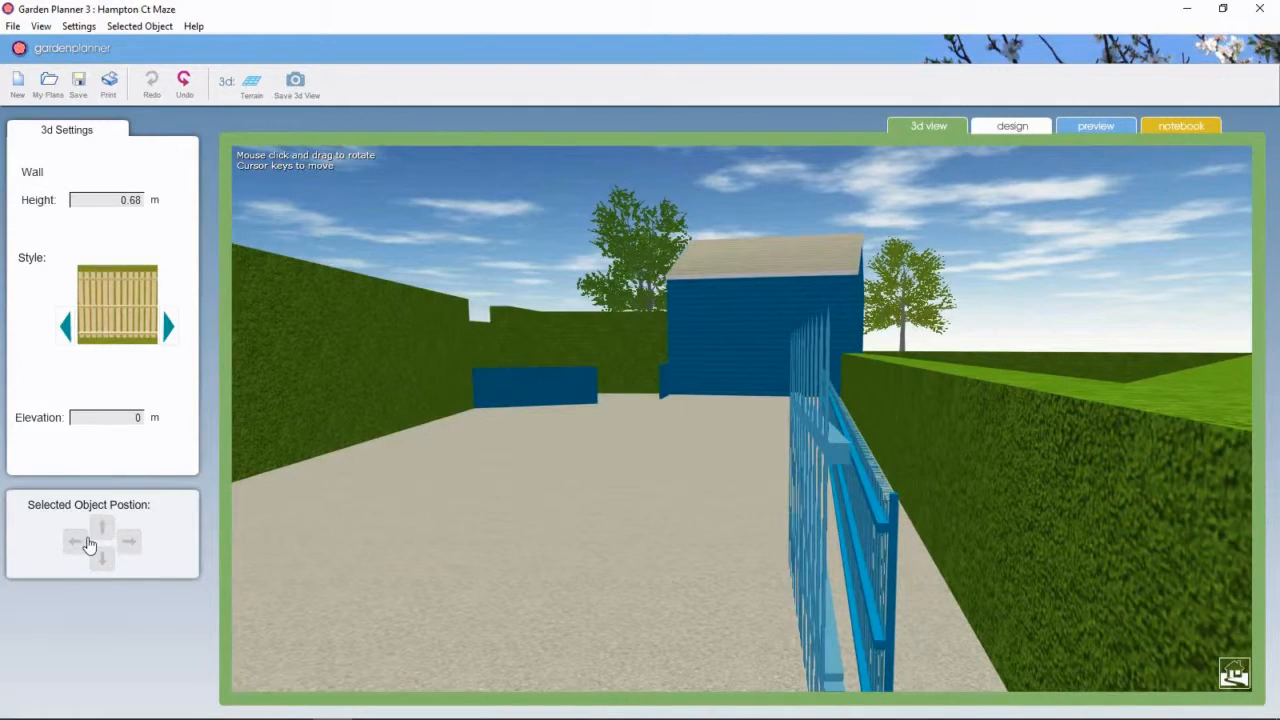
Step: Move the blue railing further along the hedge
left_click(102, 526)
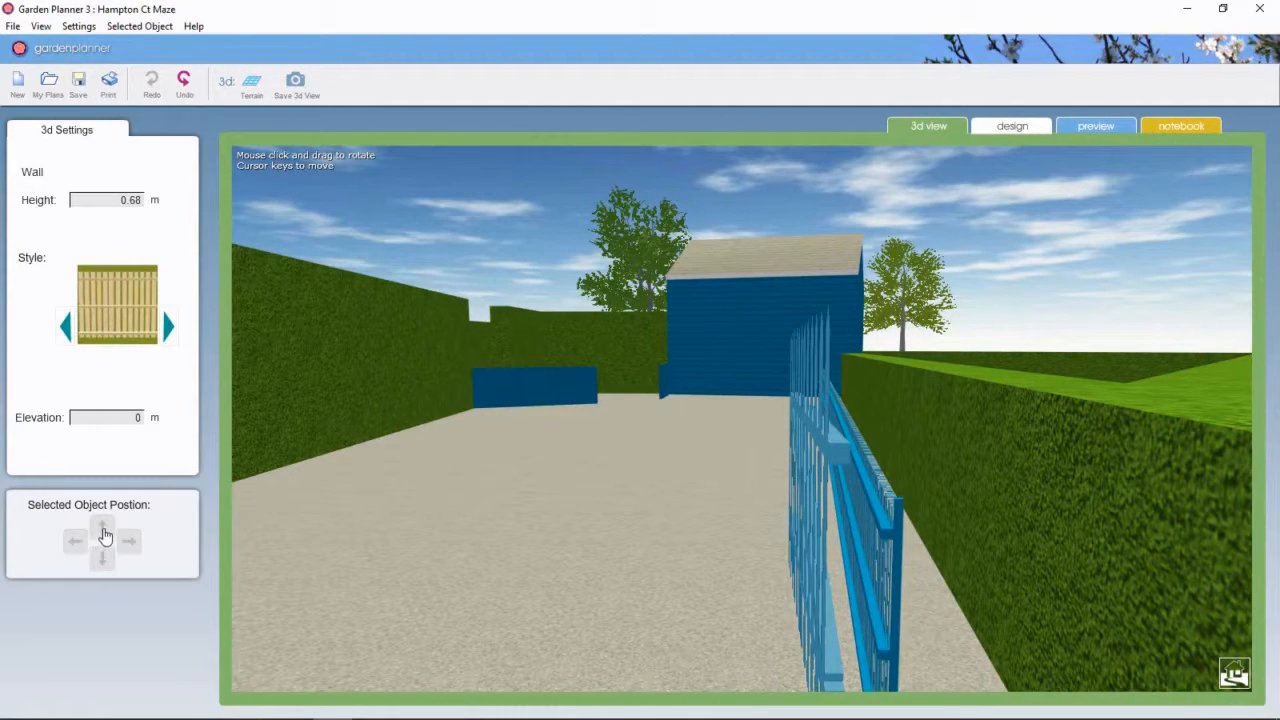
left_click(104, 528)
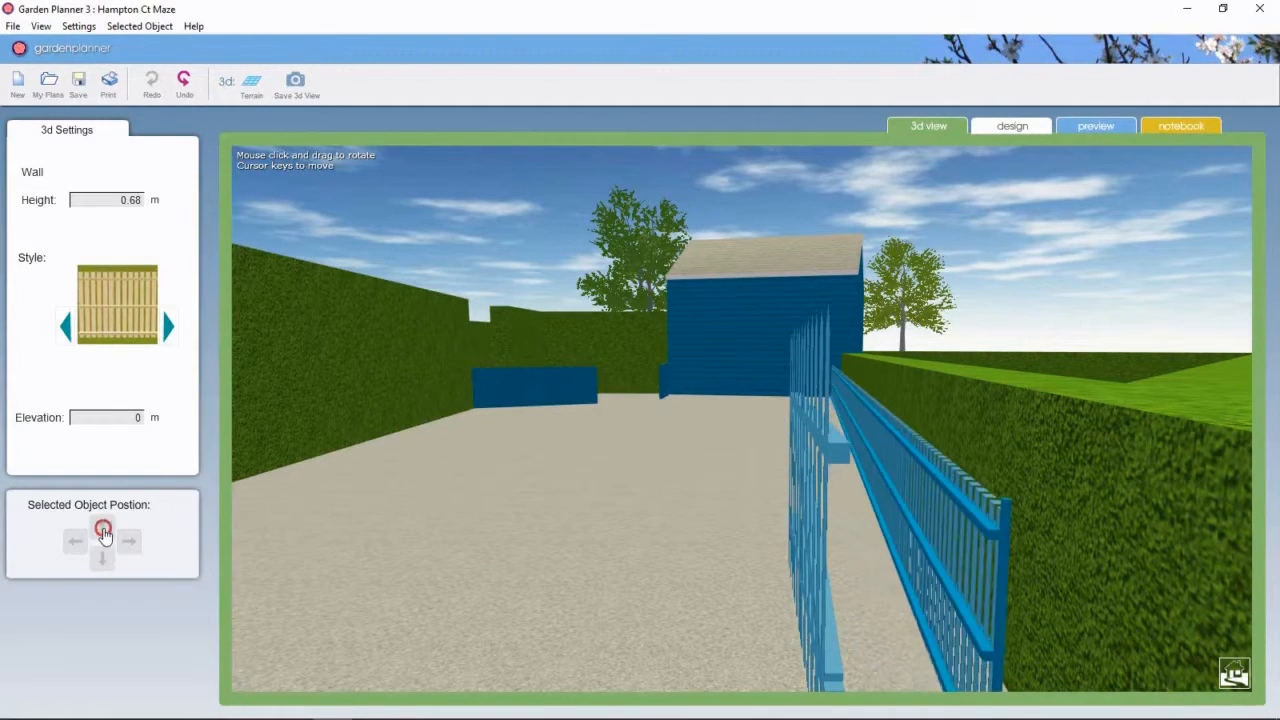
left_click(102, 528)
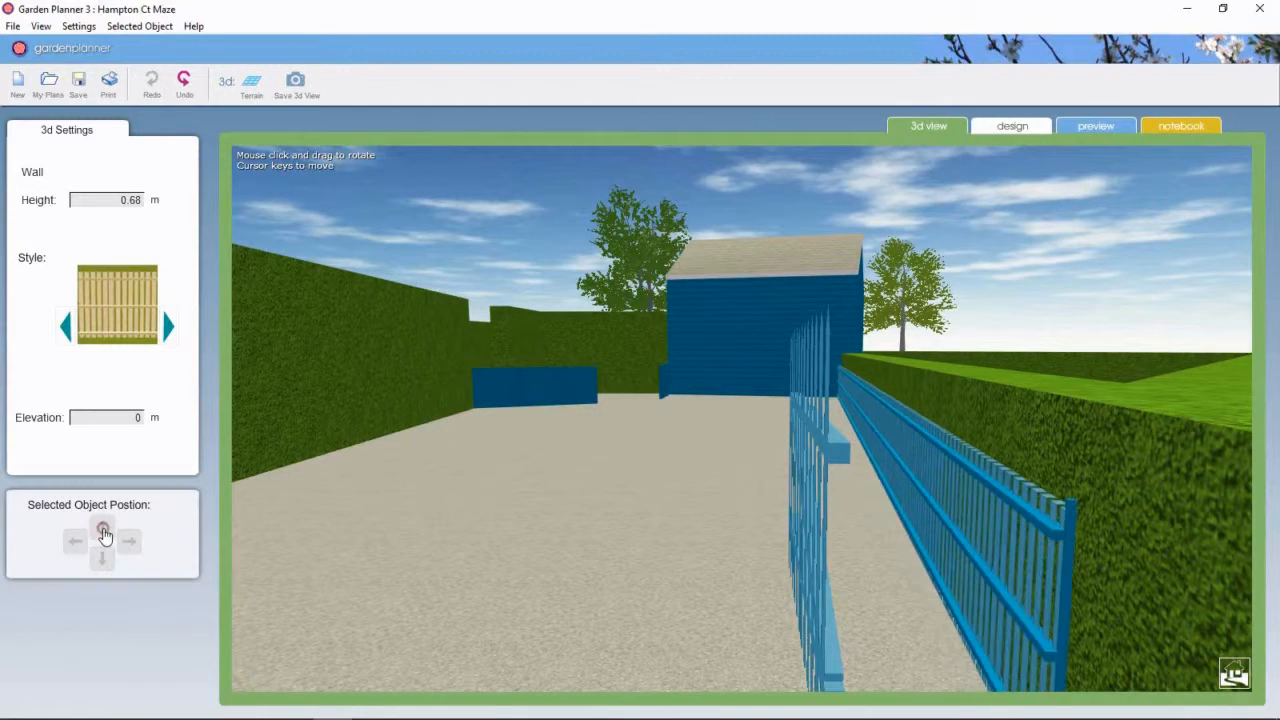
left_click(102, 527)
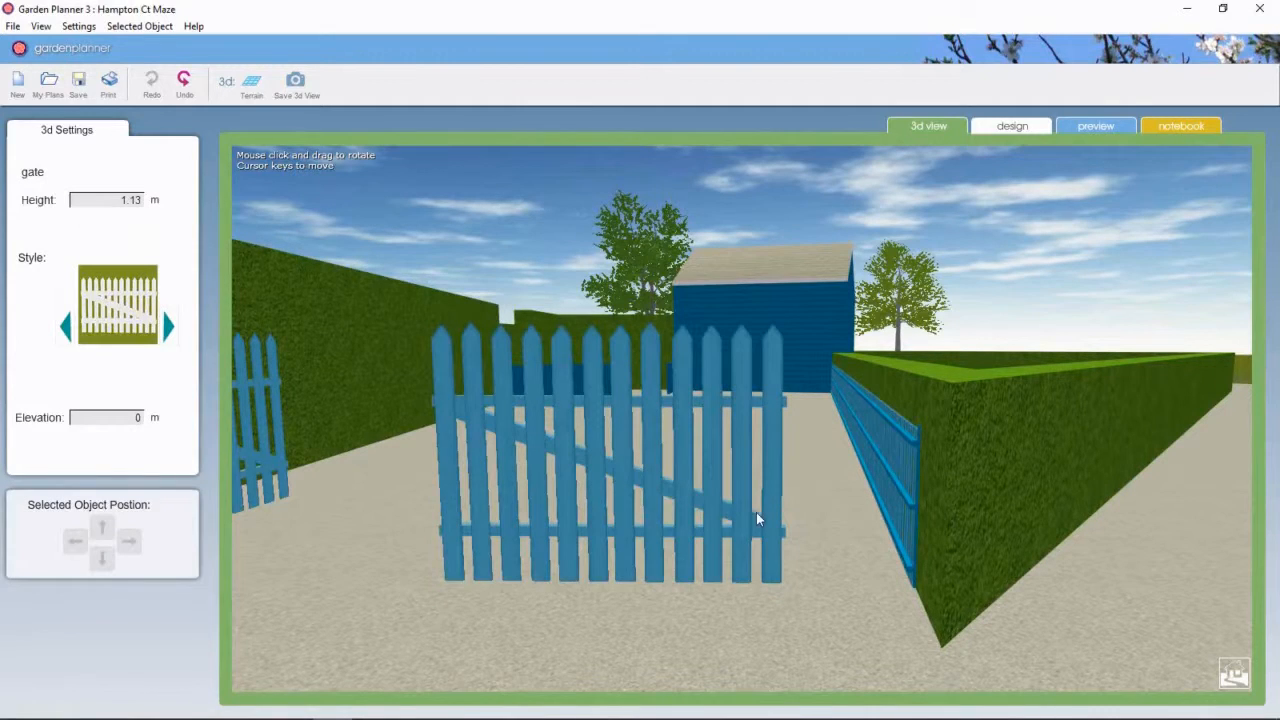
left_click(131, 541)
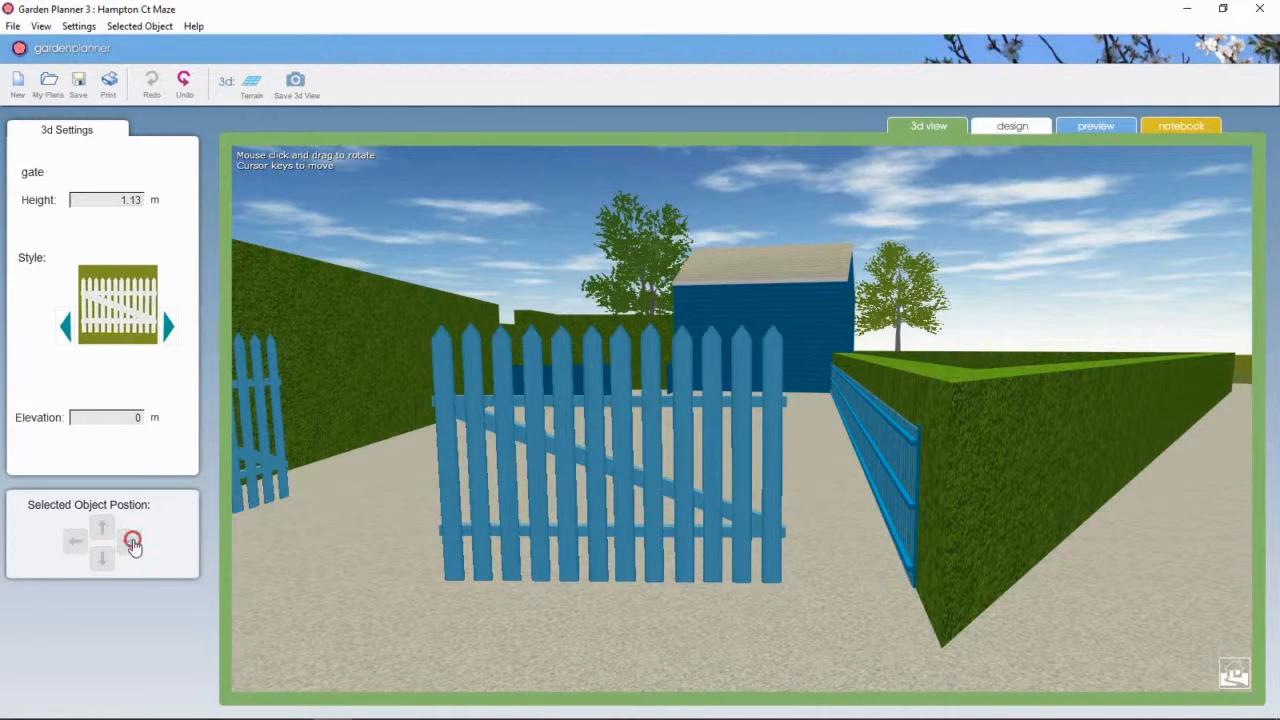
left_click(102, 558)
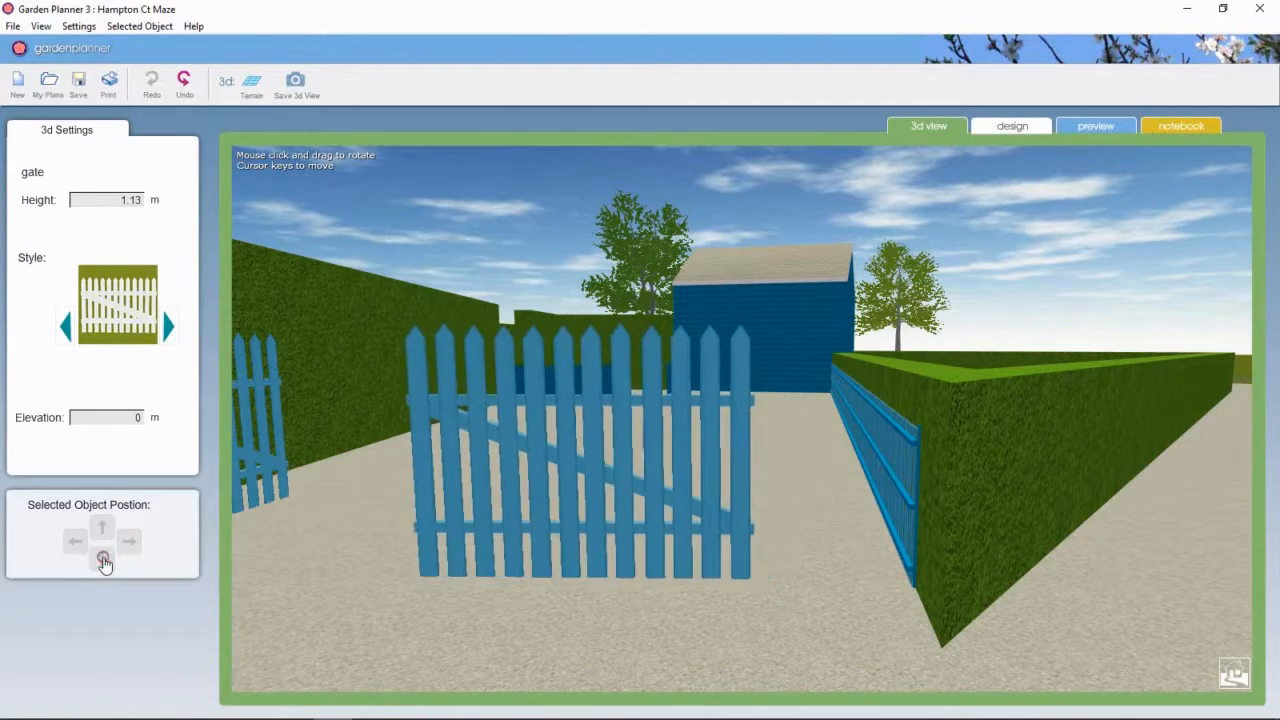
left_click(102, 526)
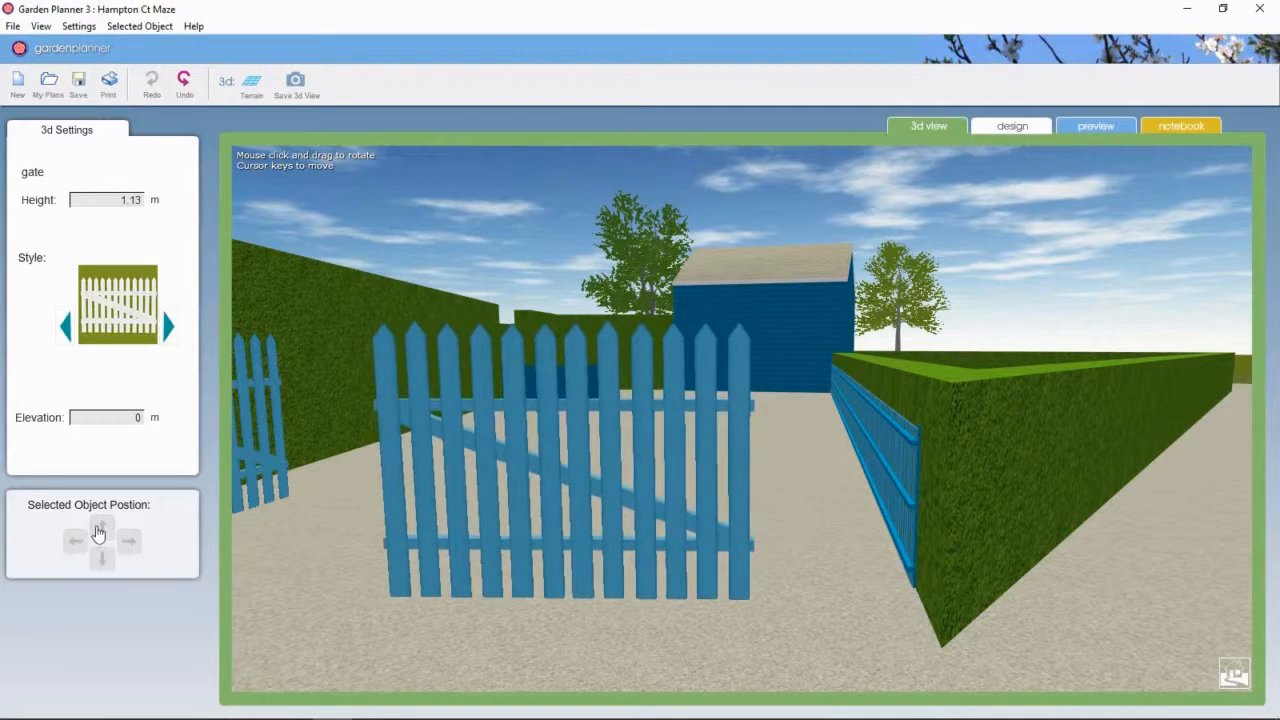
left_click(101, 522)
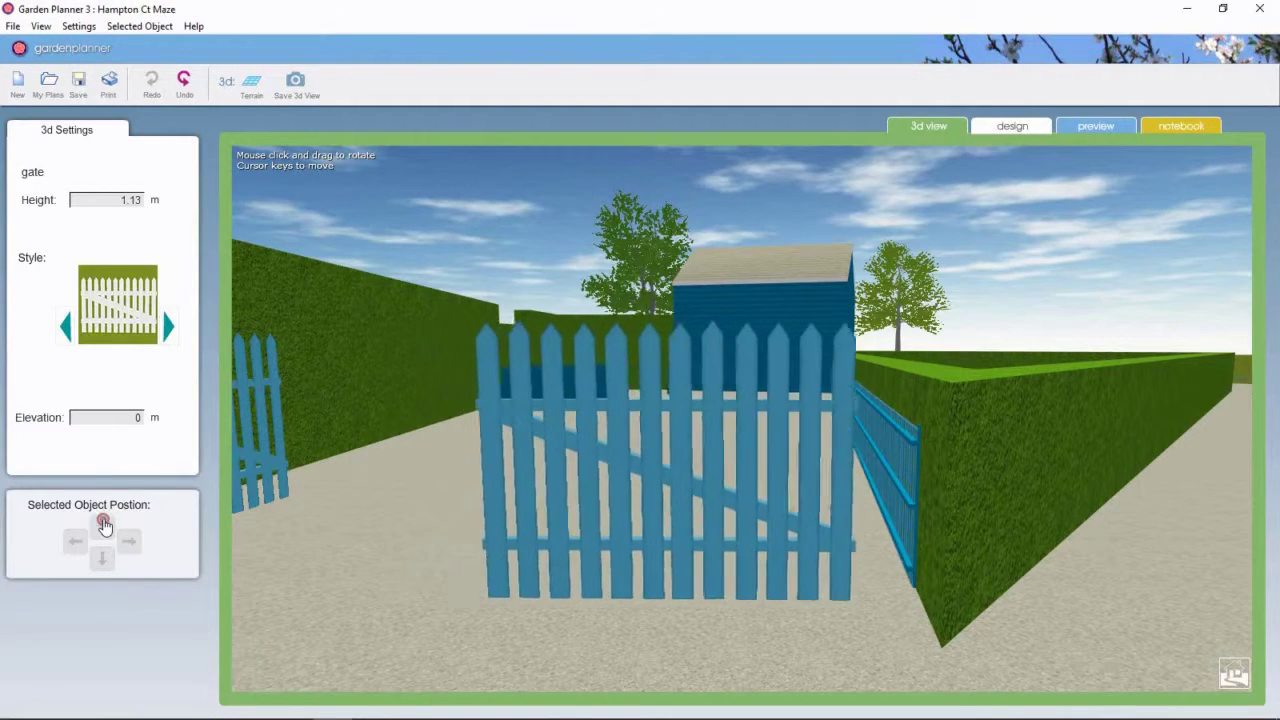
left_click(102, 525)
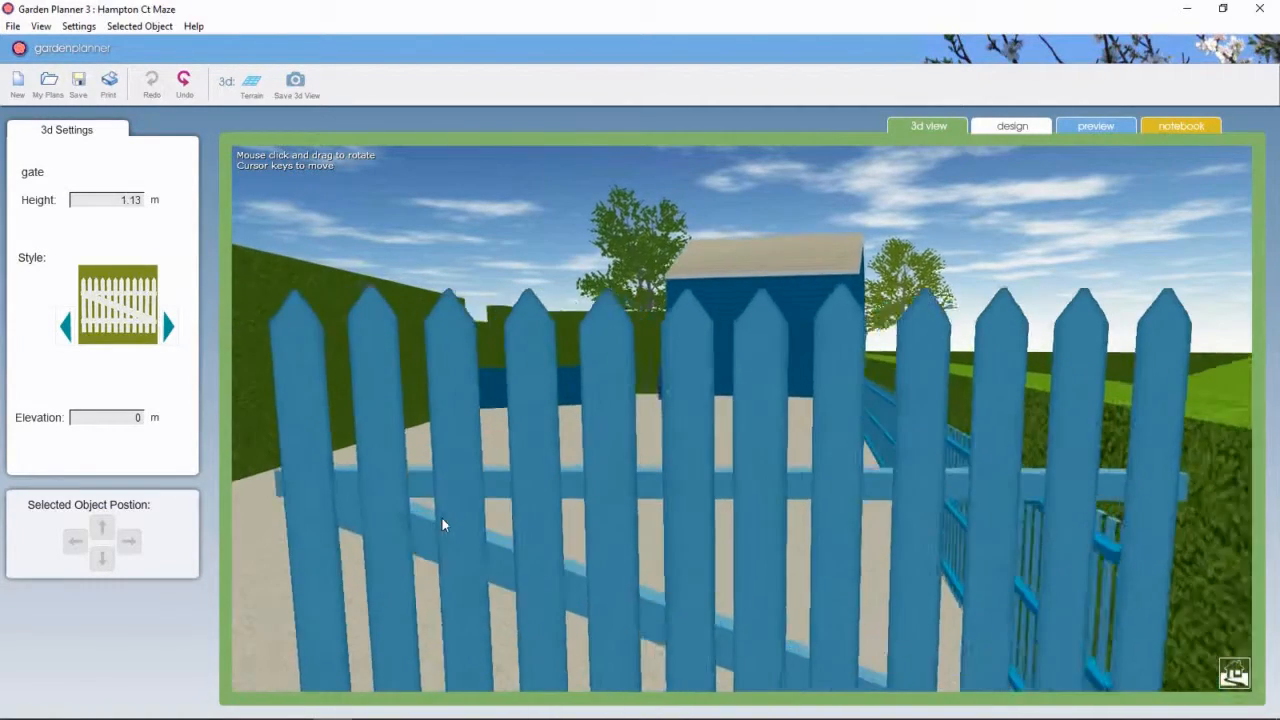
left_click_drag(445, 525, 1155, 515)
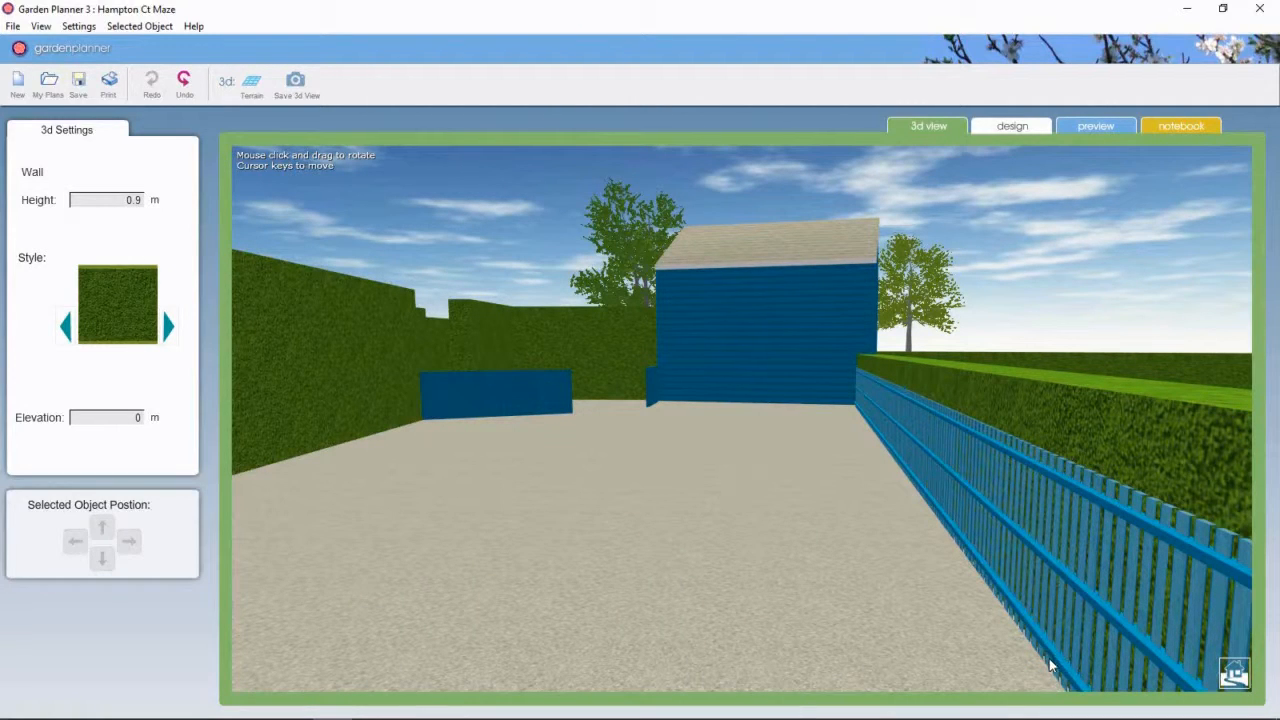
left_click(168, 326)
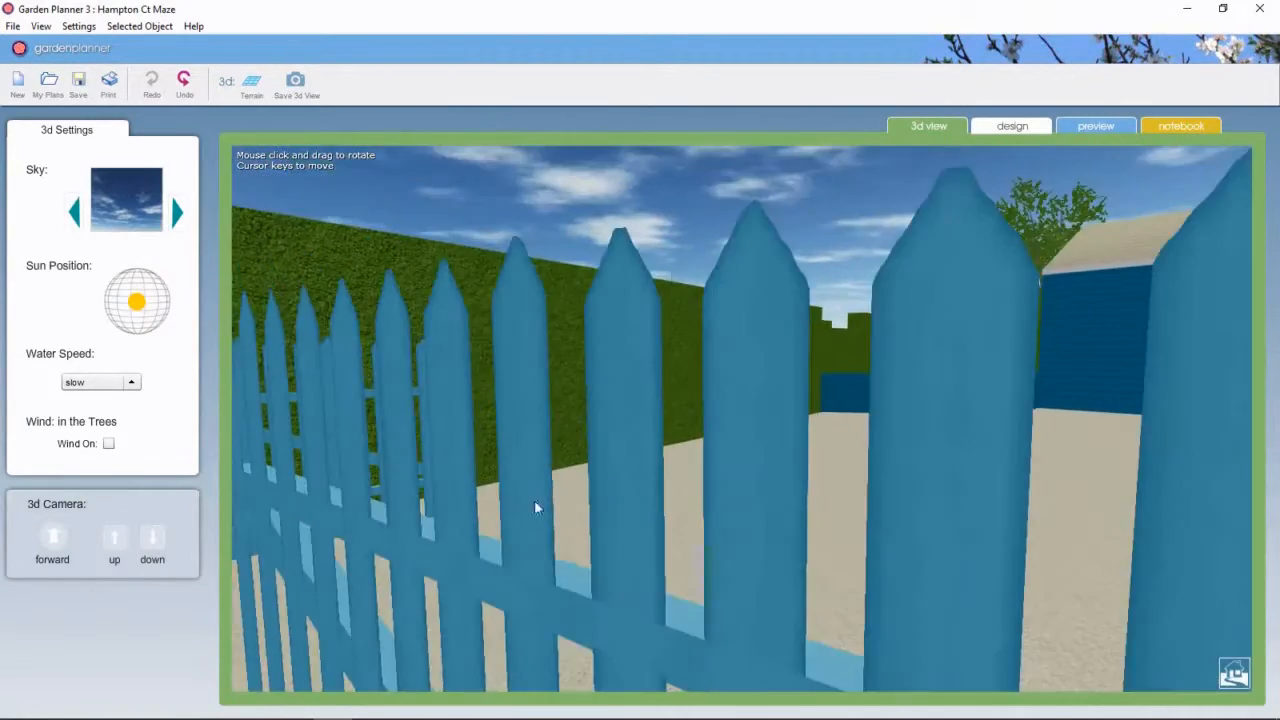
left_click_drag(535, 507, 533, 517)
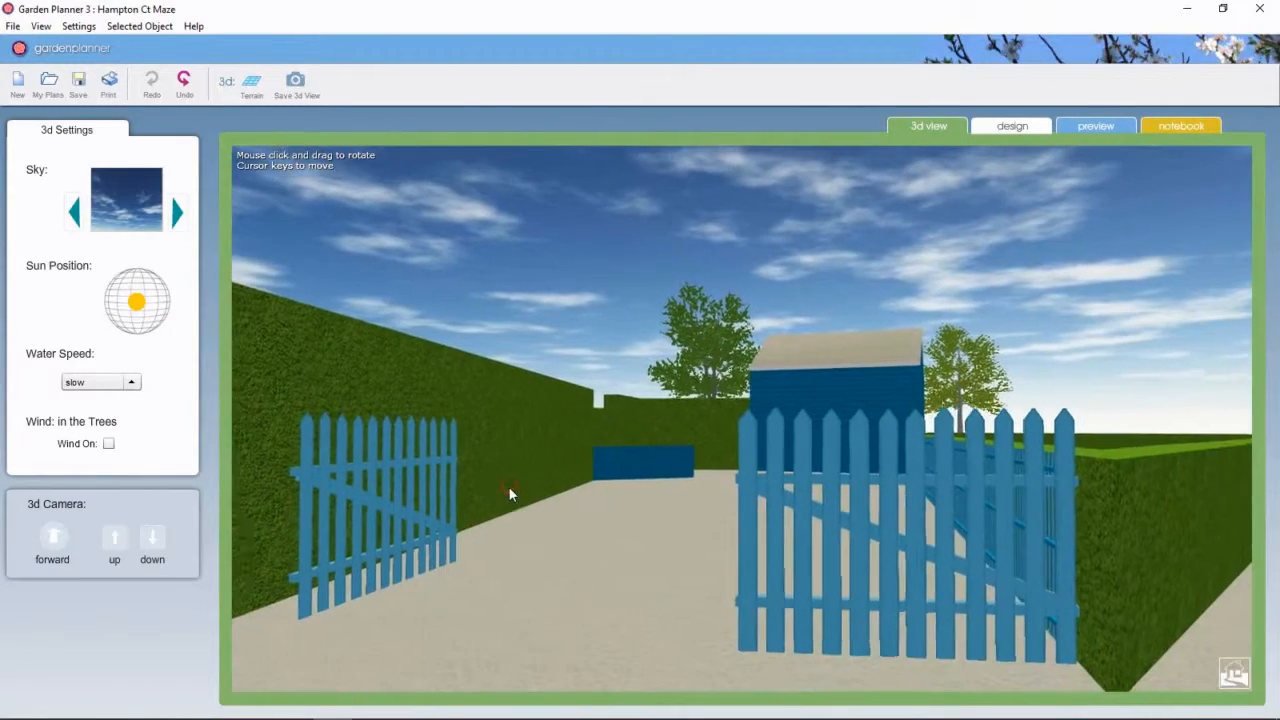
Step: Restyle the low blue wall and the small panel beside the booth as picket fencing
left_click(418, 565)
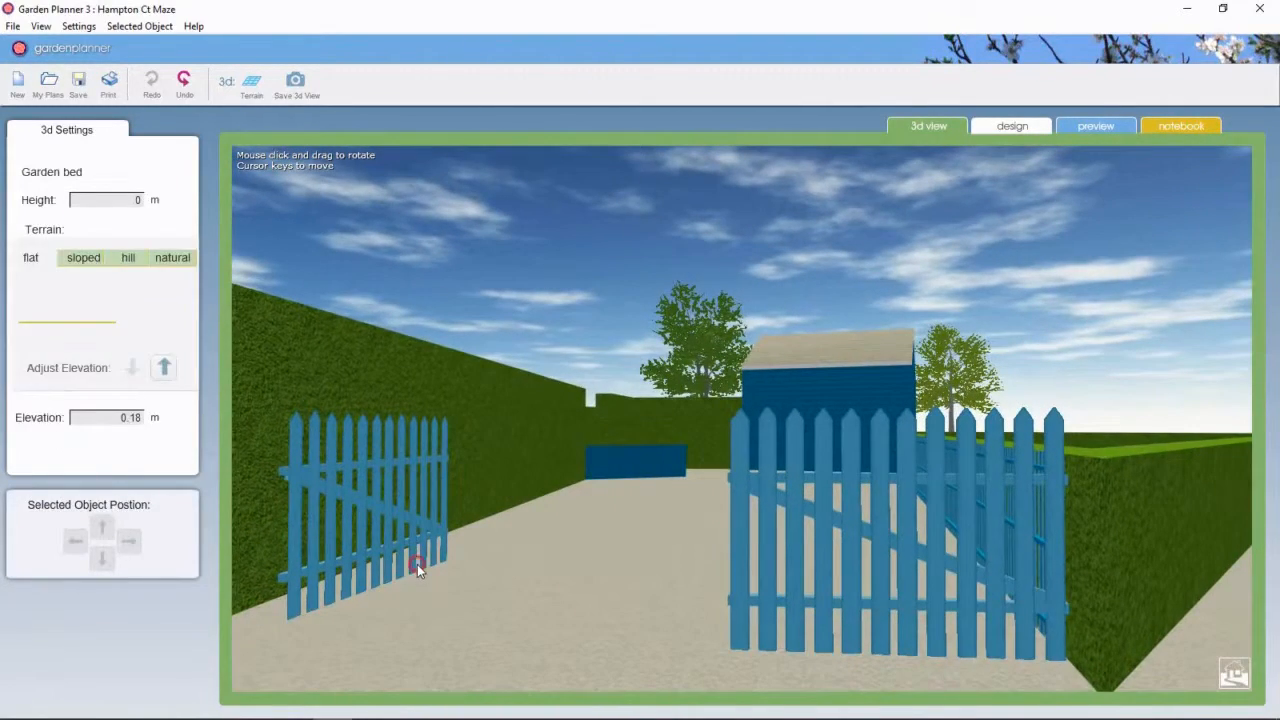
left_click(417, 562)
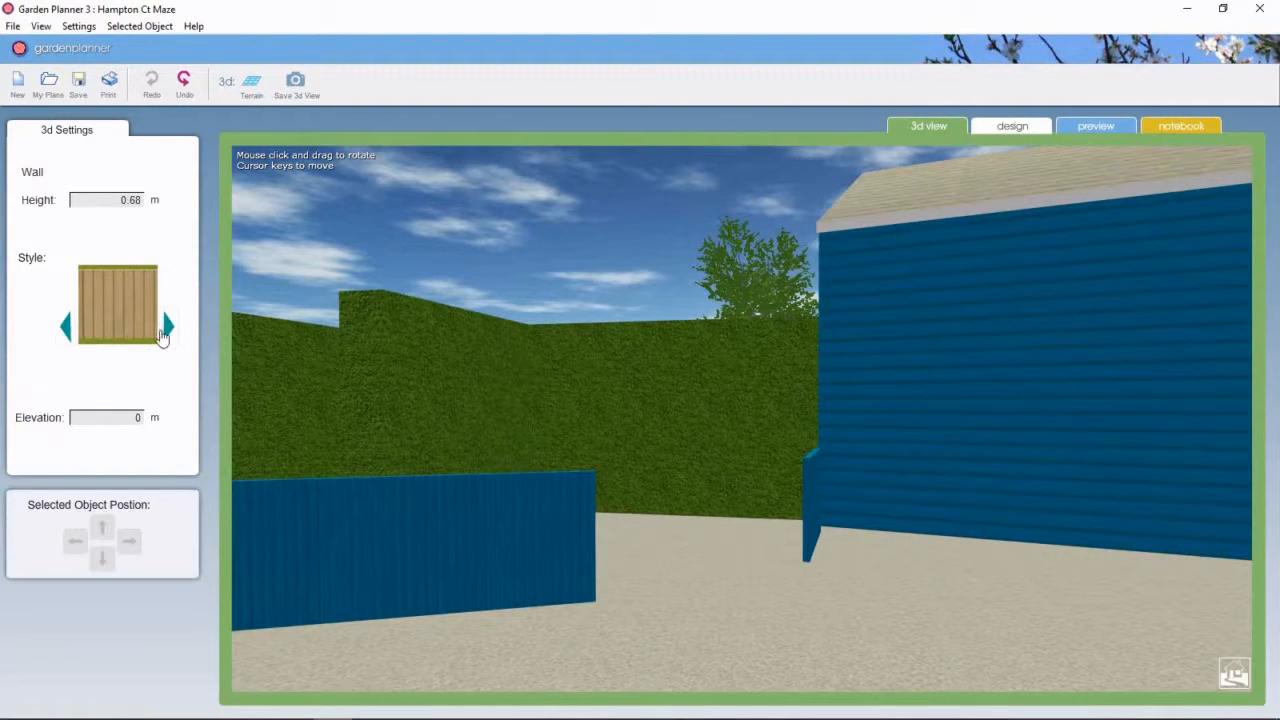
left_click(167, 326)
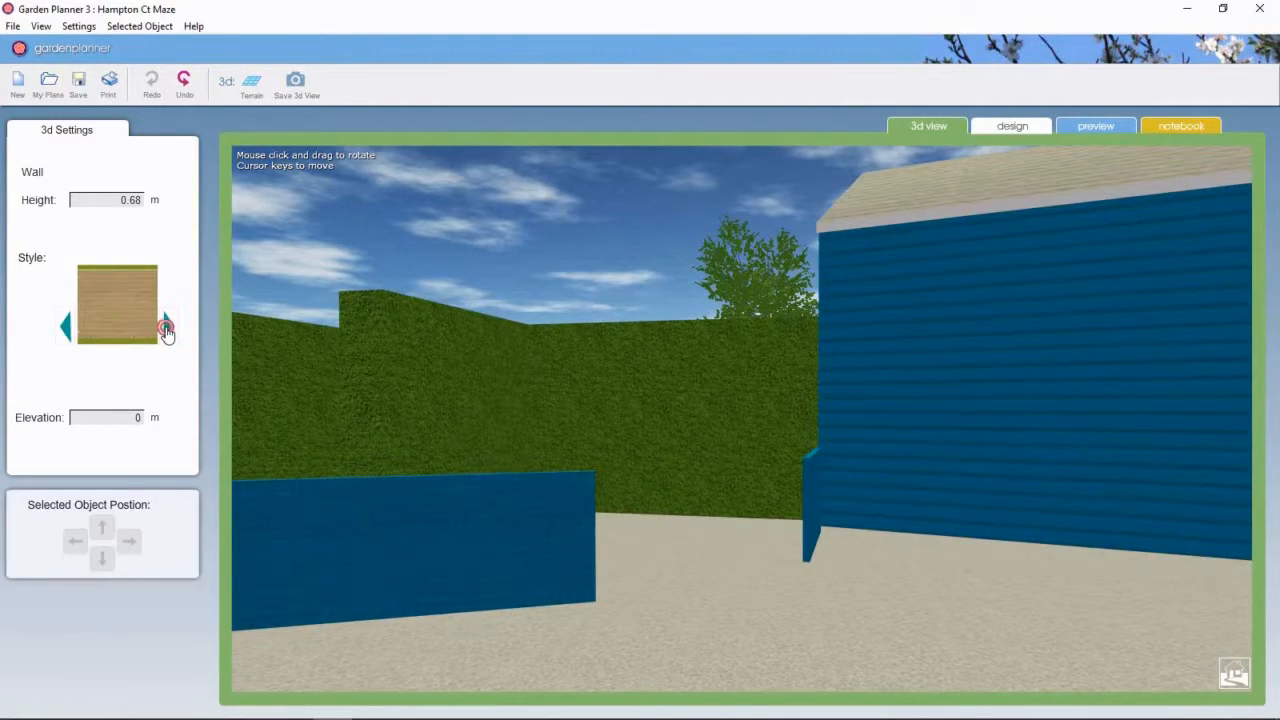
left_click(168, 327)
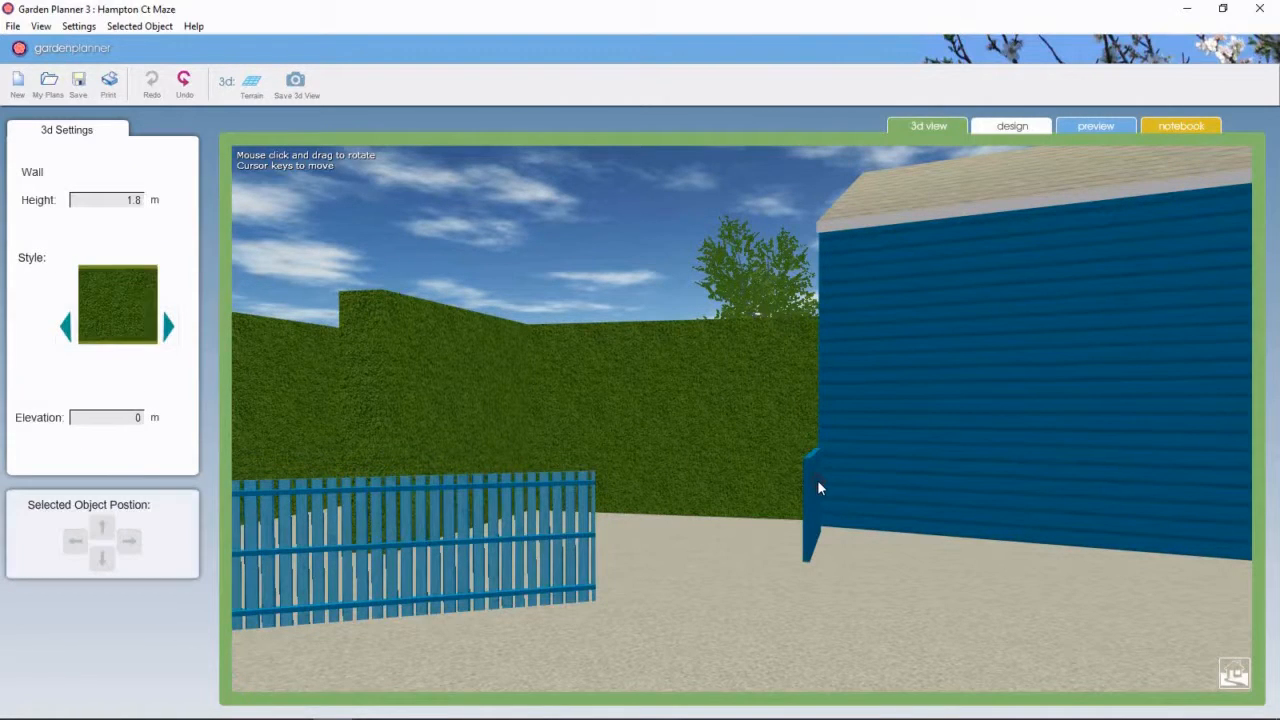
left_click(168, 326)
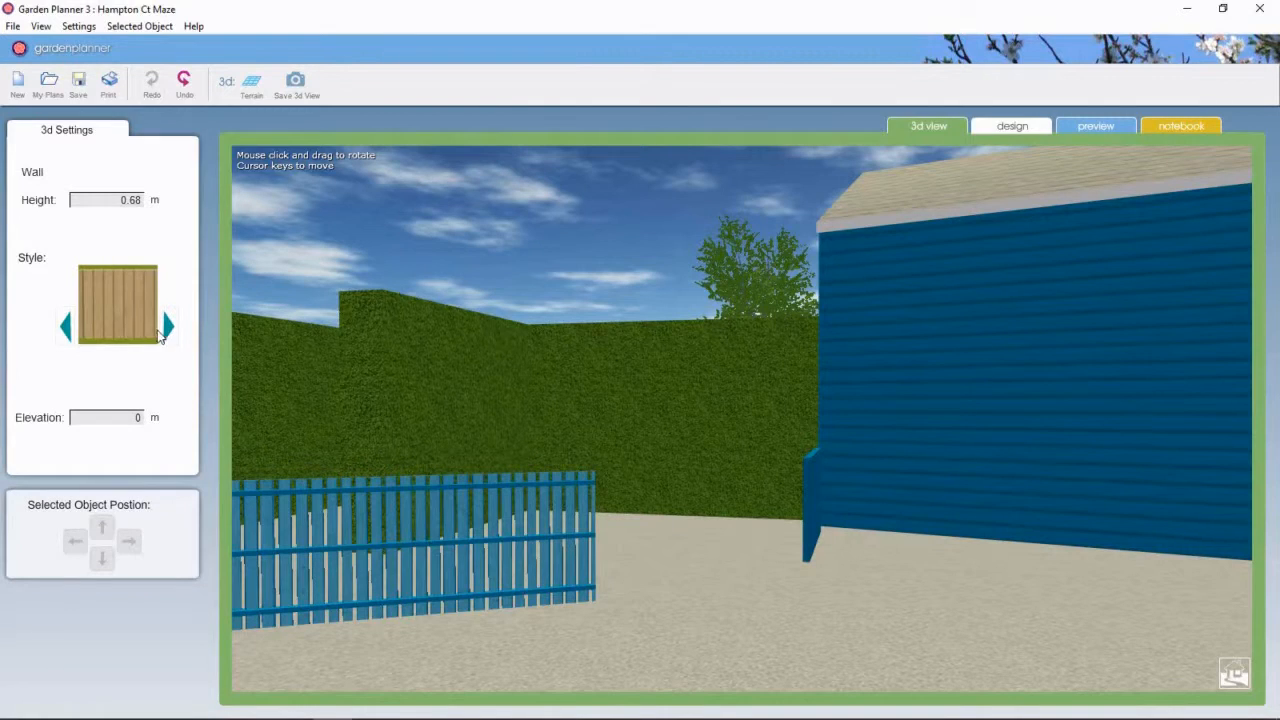
left_click(167, 326)
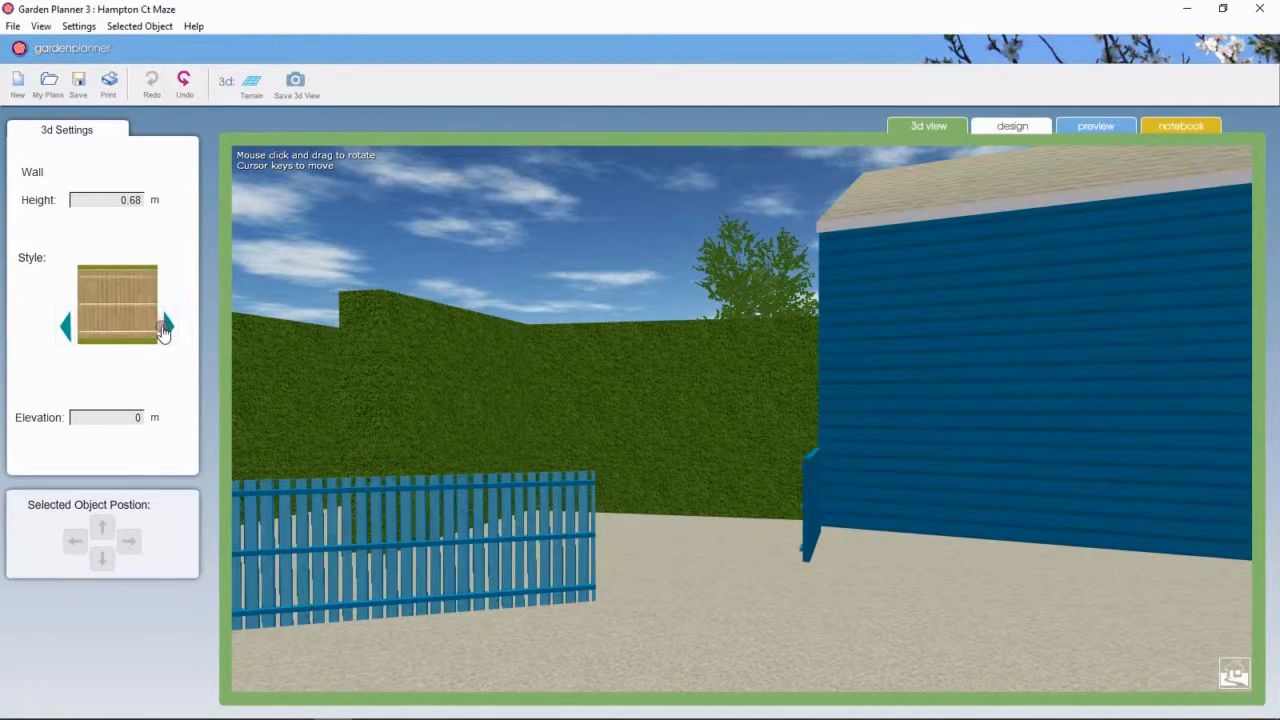
left_click(168, 327)
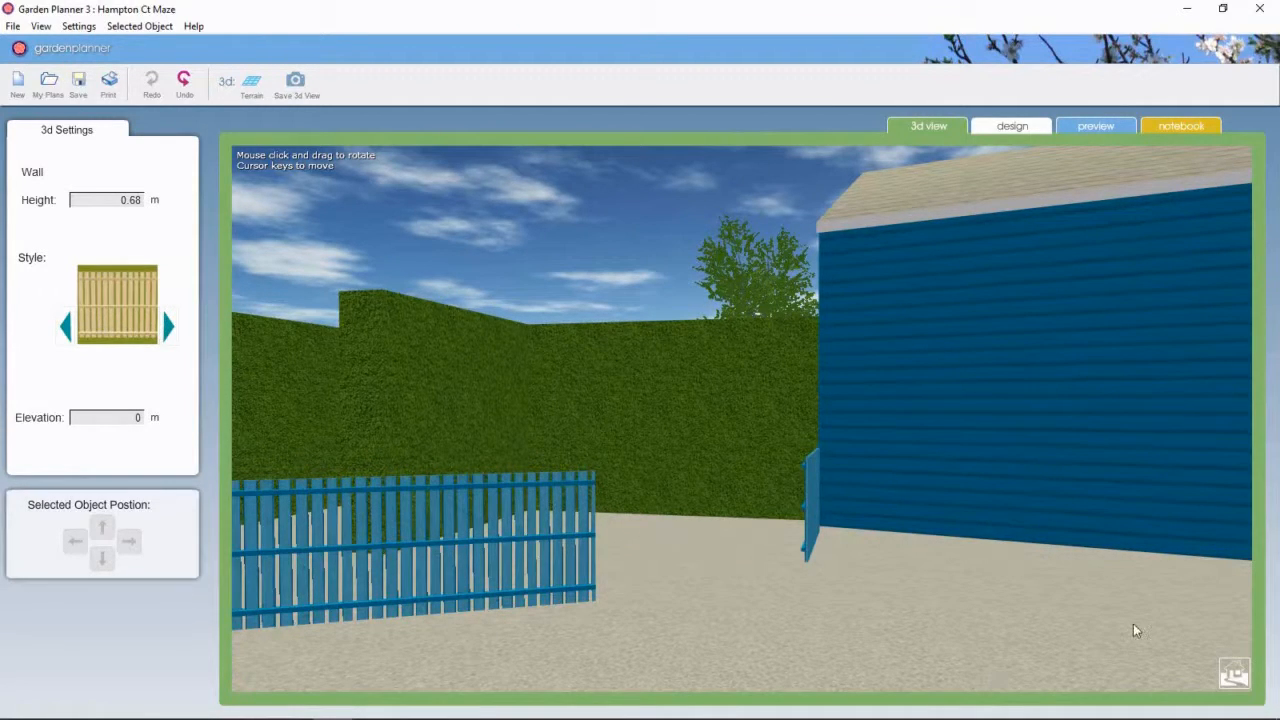
left_click_drag(1135, 630, 1013, 623)
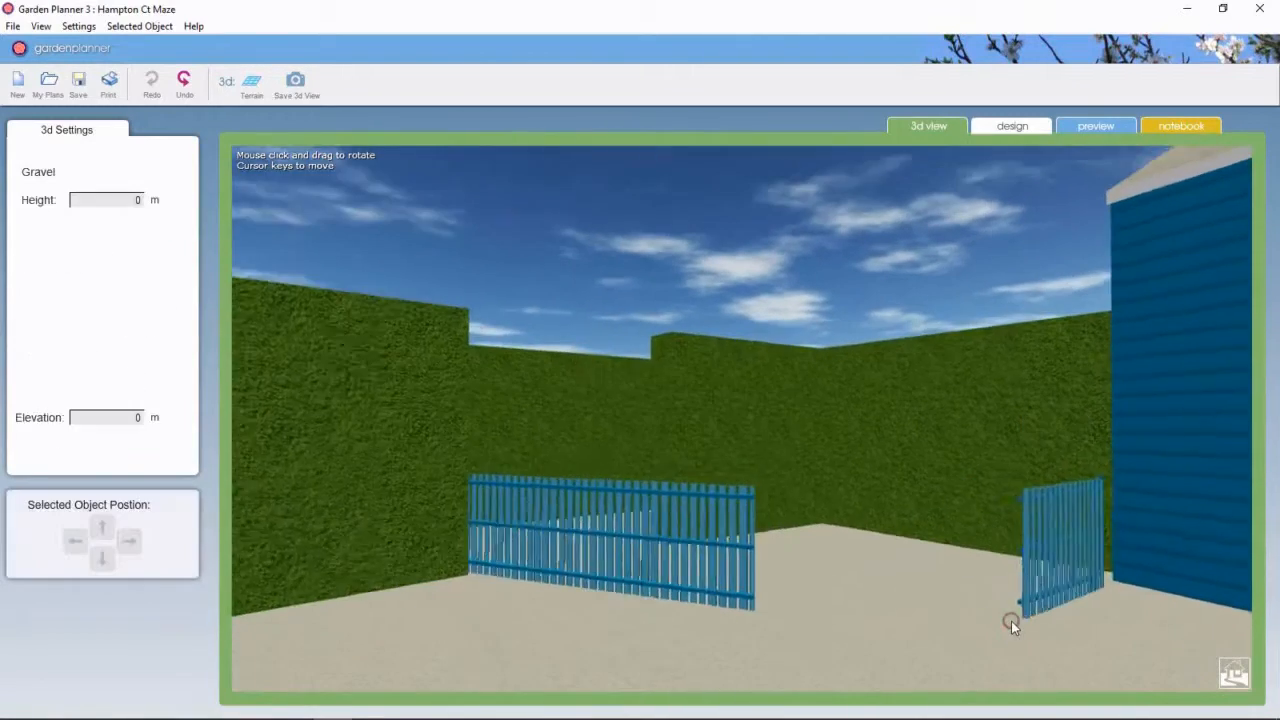
left_click_drag(1013, 622, 920, 583)
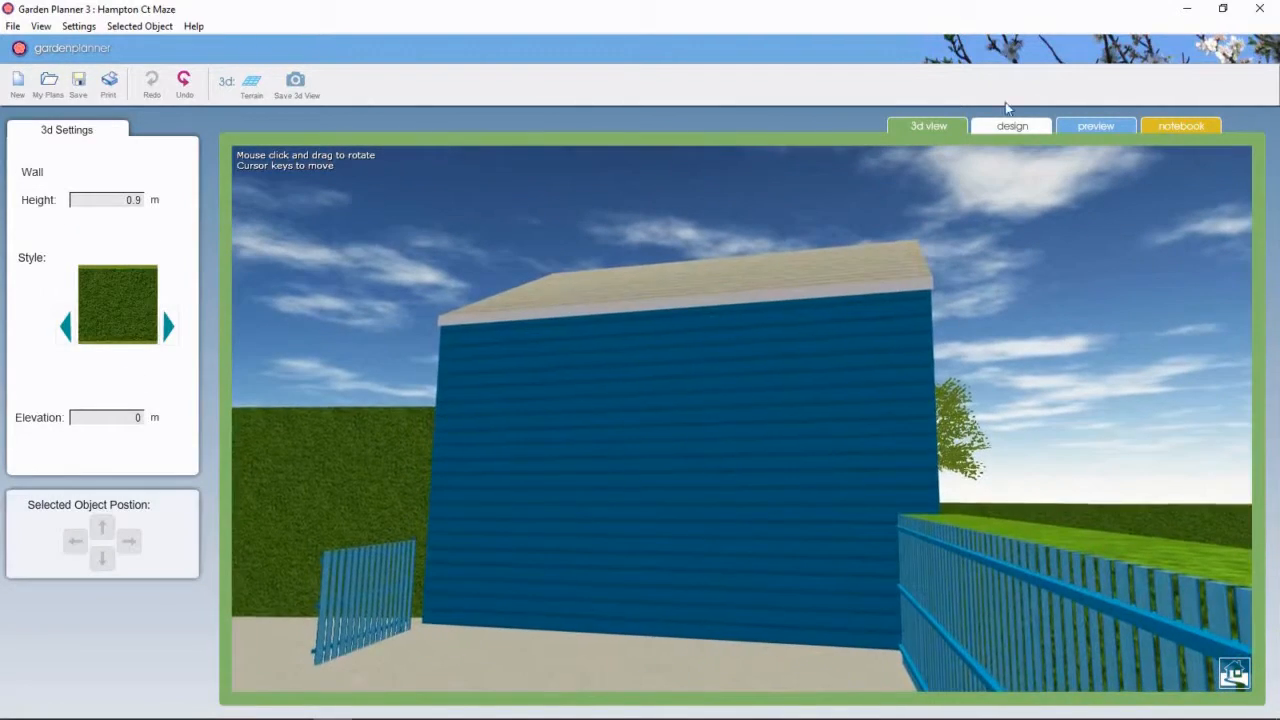
Step: Place a window on the ticket booth wall, rotated 282° to match the booth
left_click(1011, 125)
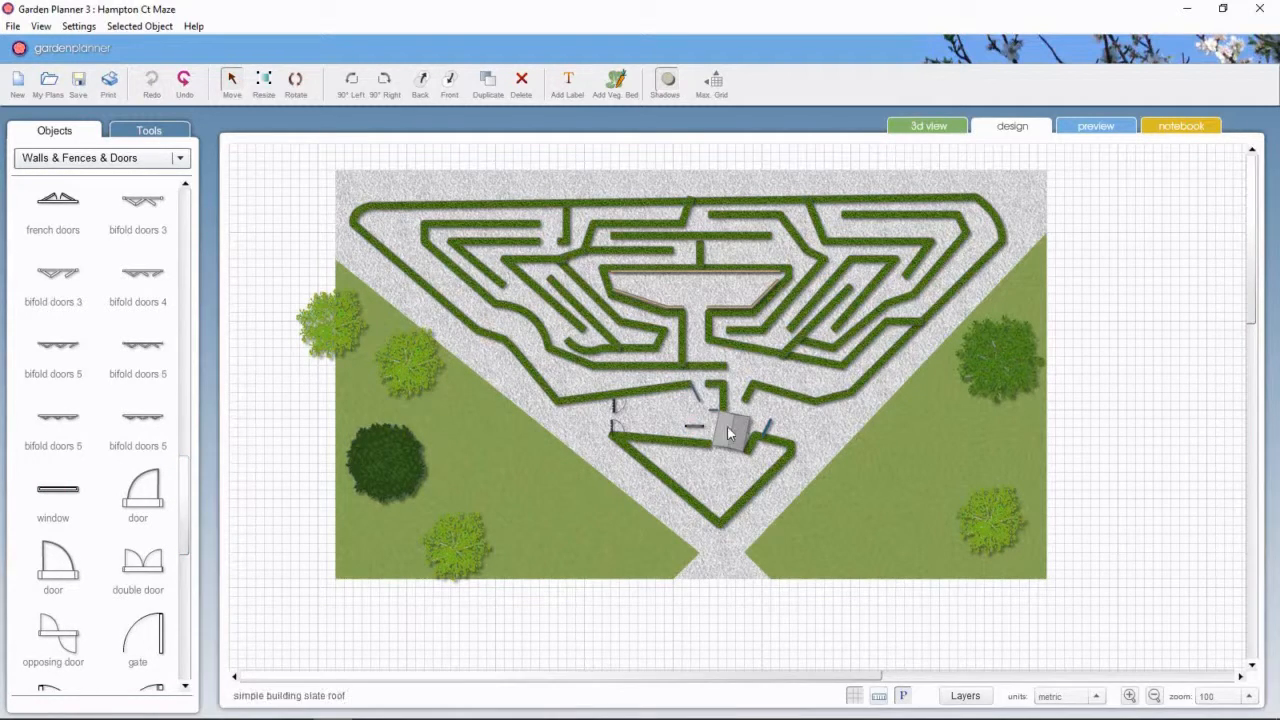
left_click(735, 432)
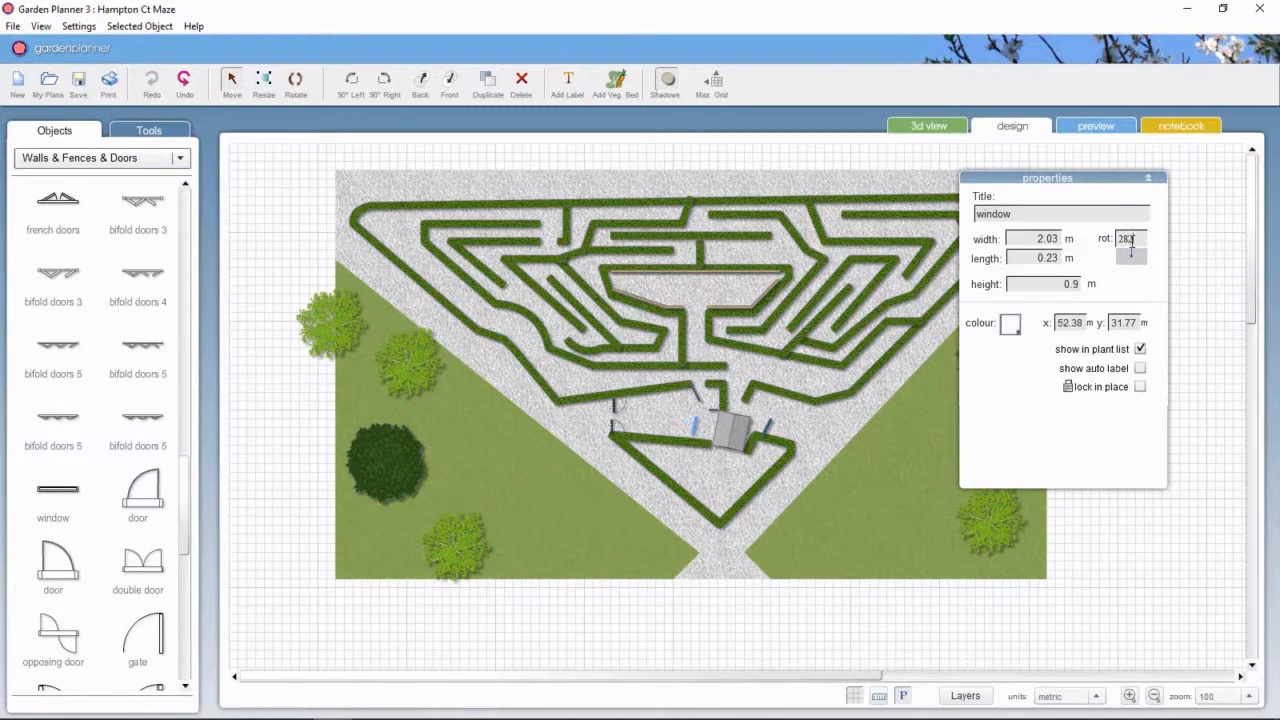
left_click(1011, 322)
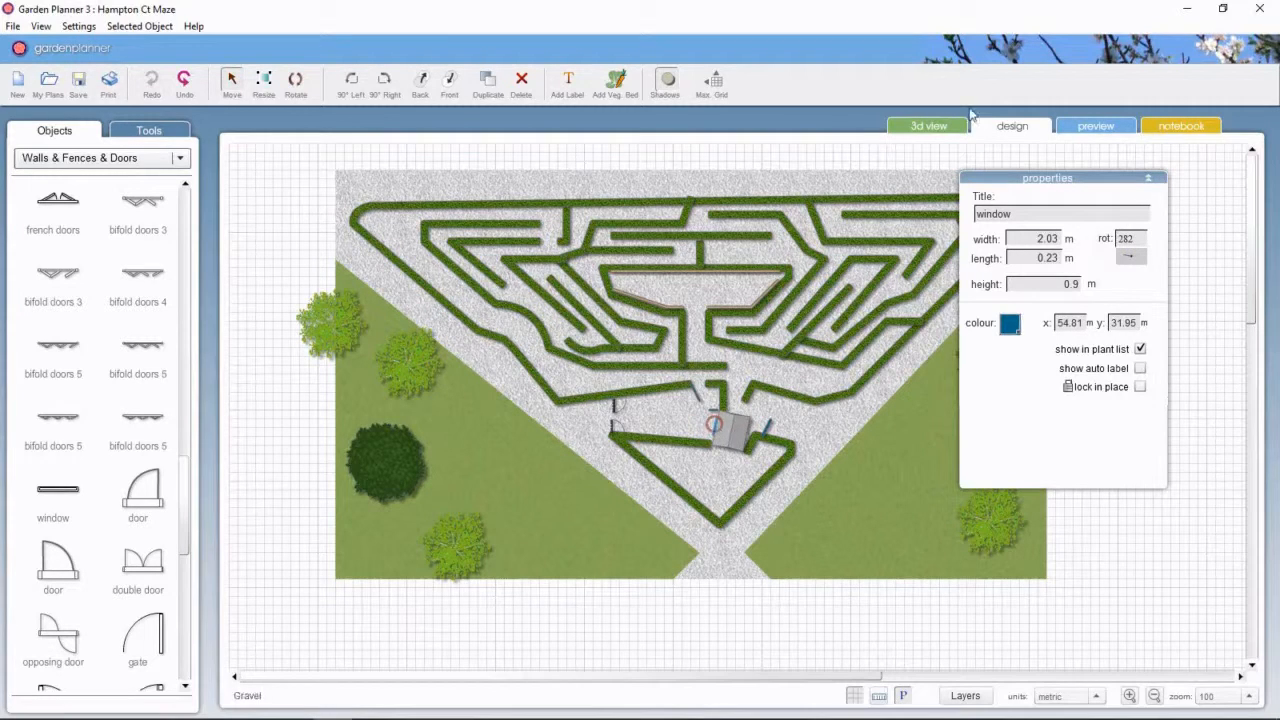
left_click(927, 125)
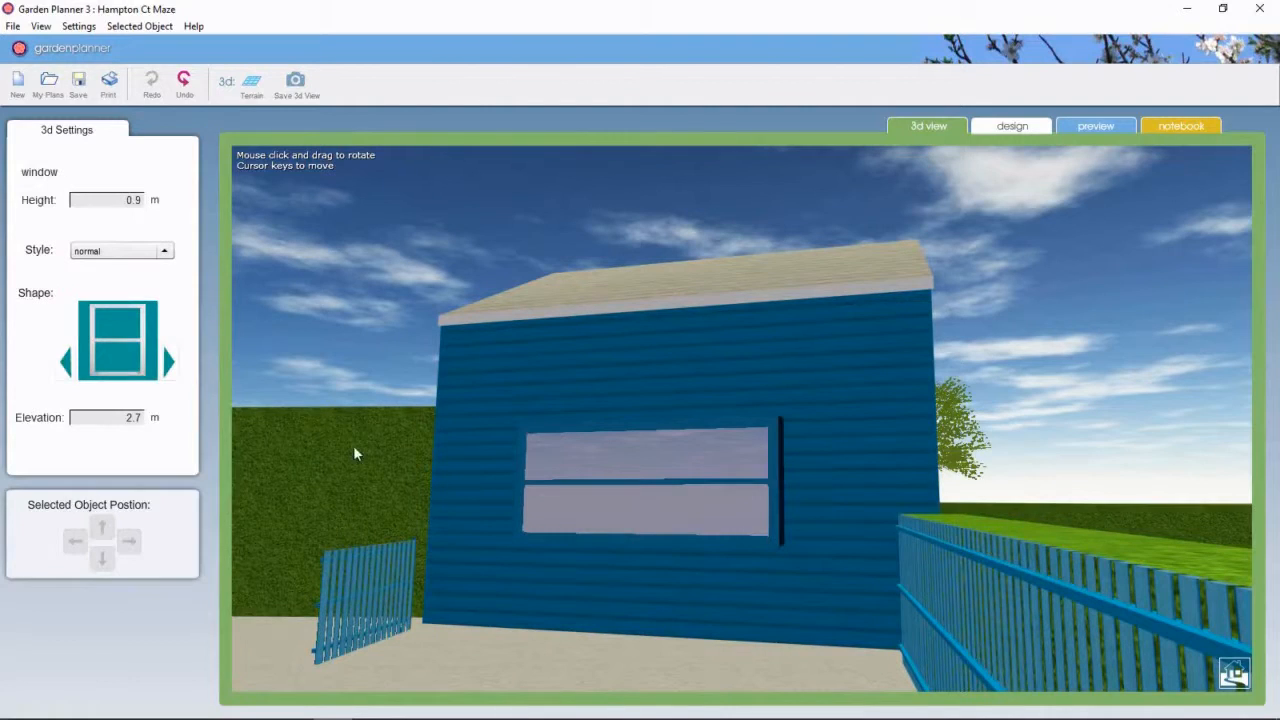
Step: Make the booth window 1.6 m high, nudge its position, and keep the normal style
left_click(110, 199)
type("1.6")
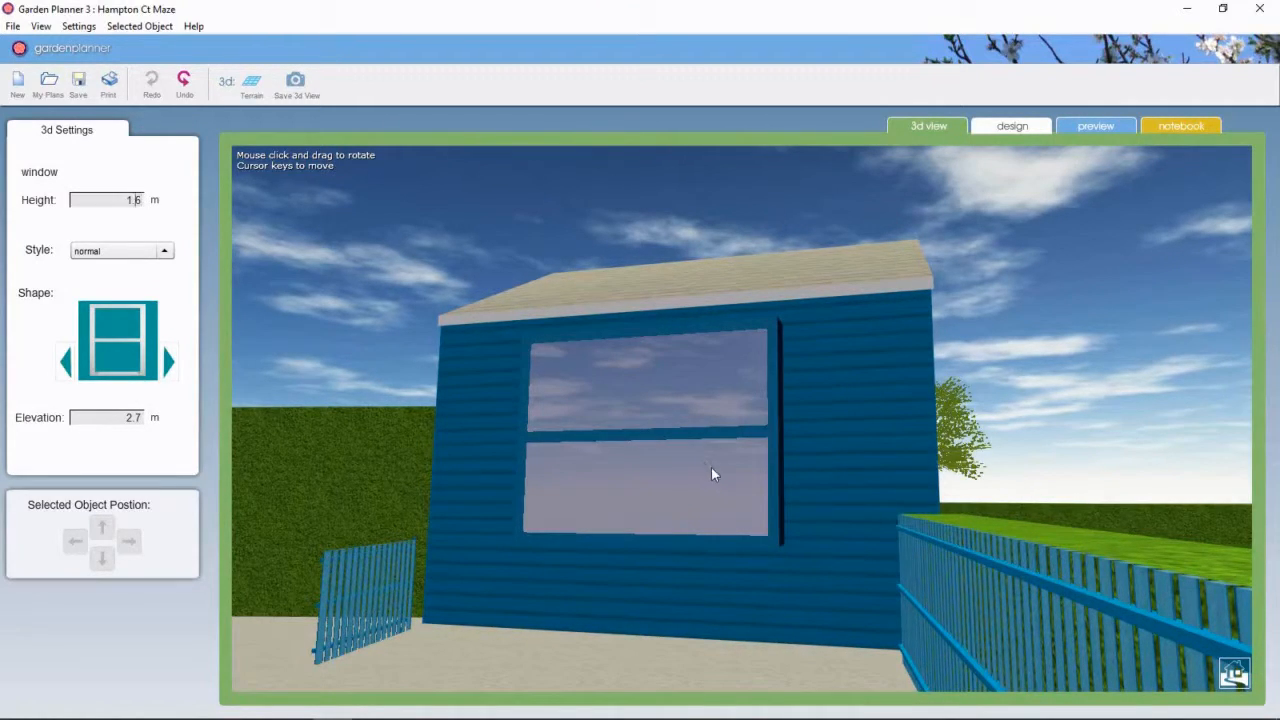
left_click(102, 558)
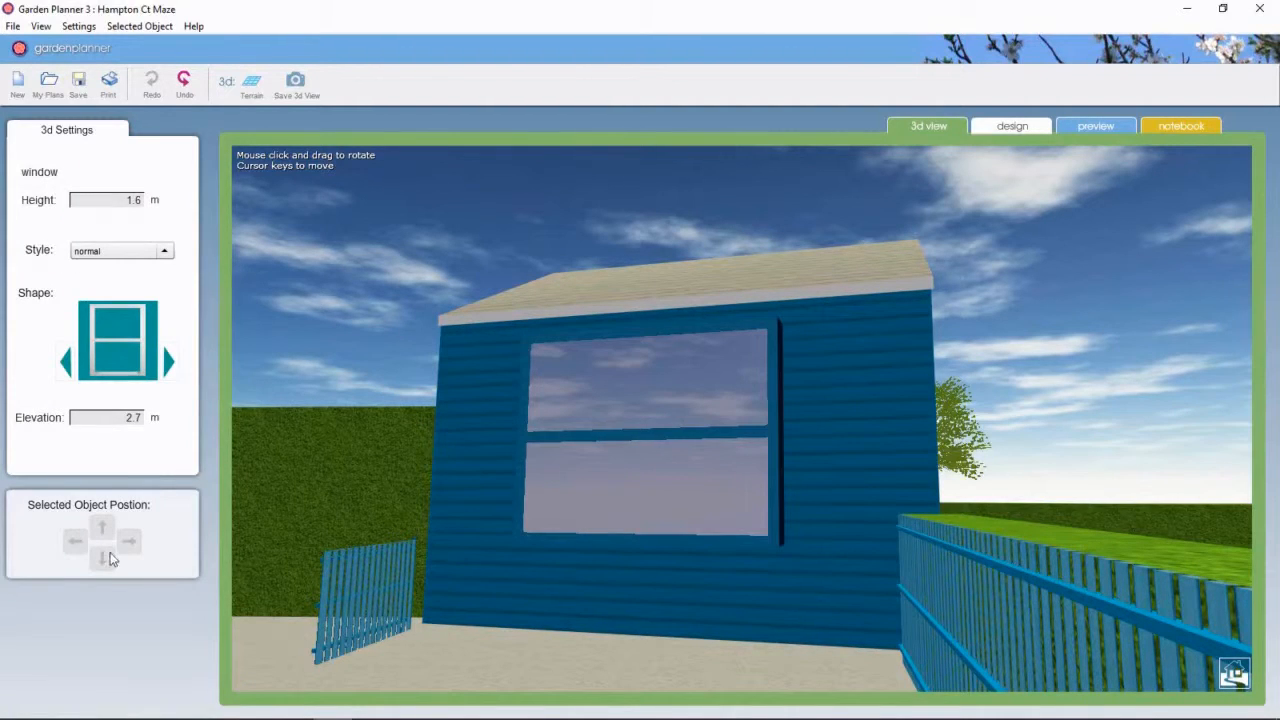
left_click(128, 540)
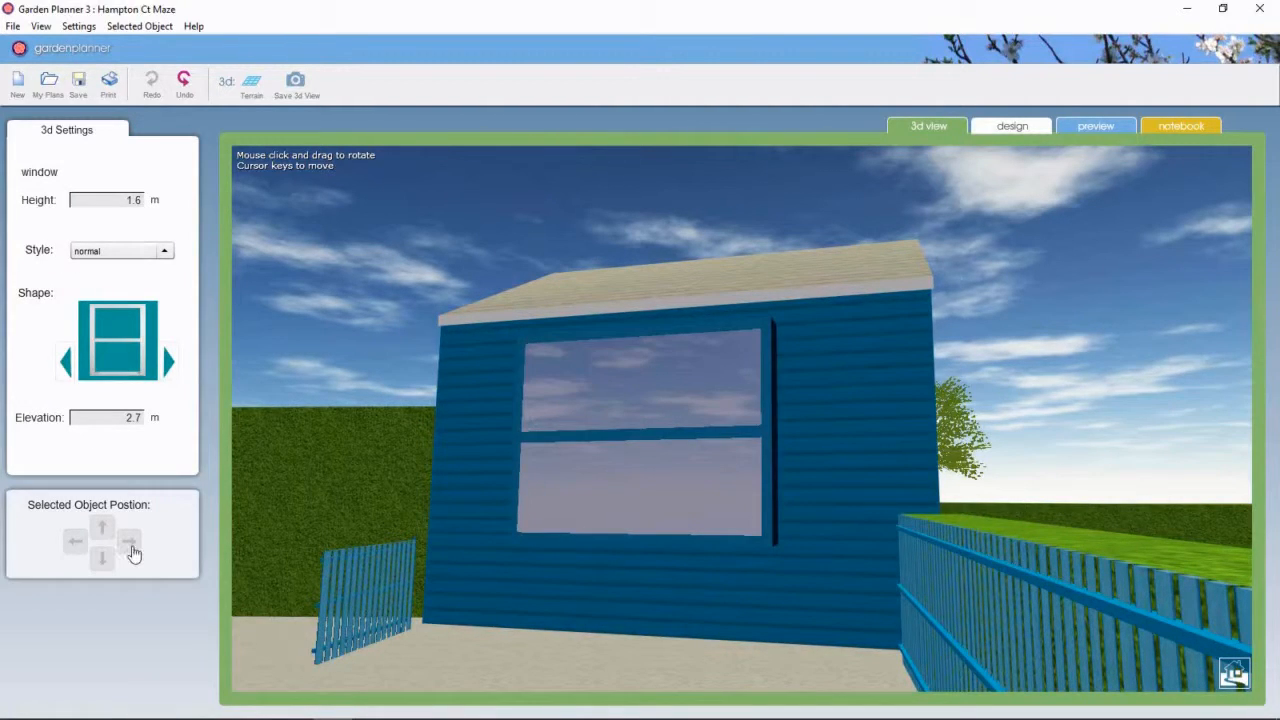
left_click(102, 527)
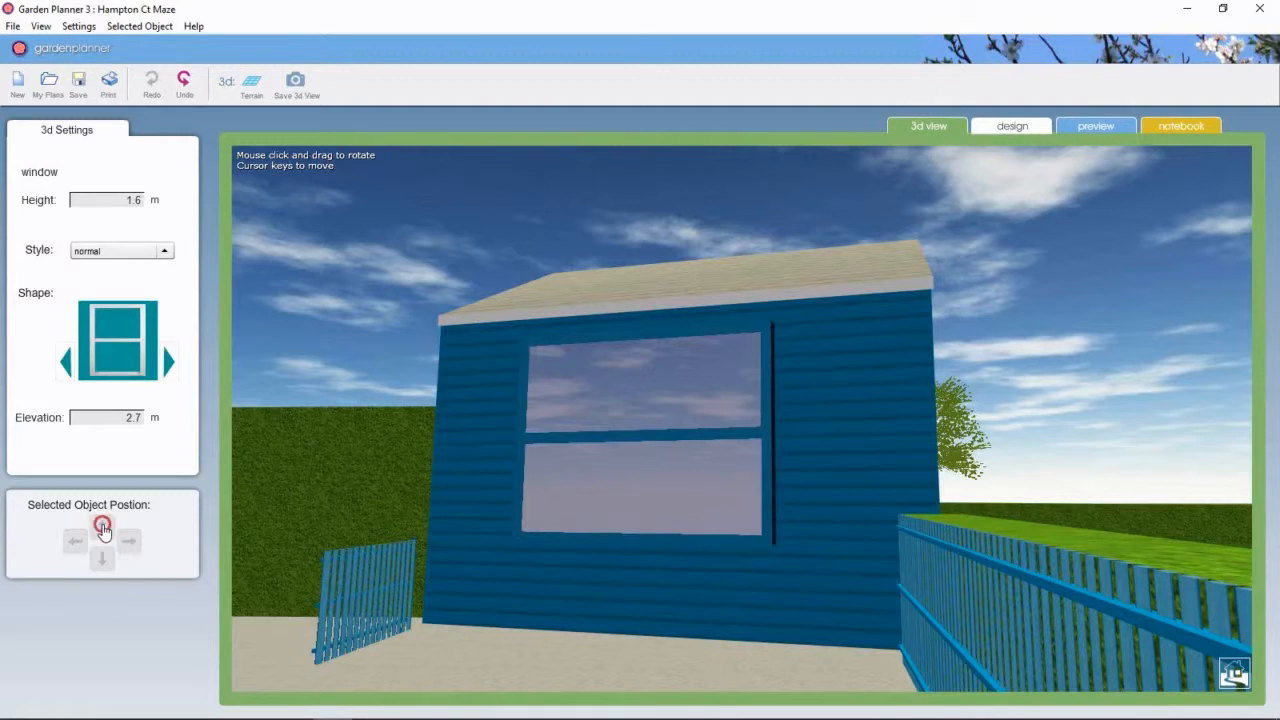
left_click(73, 540)
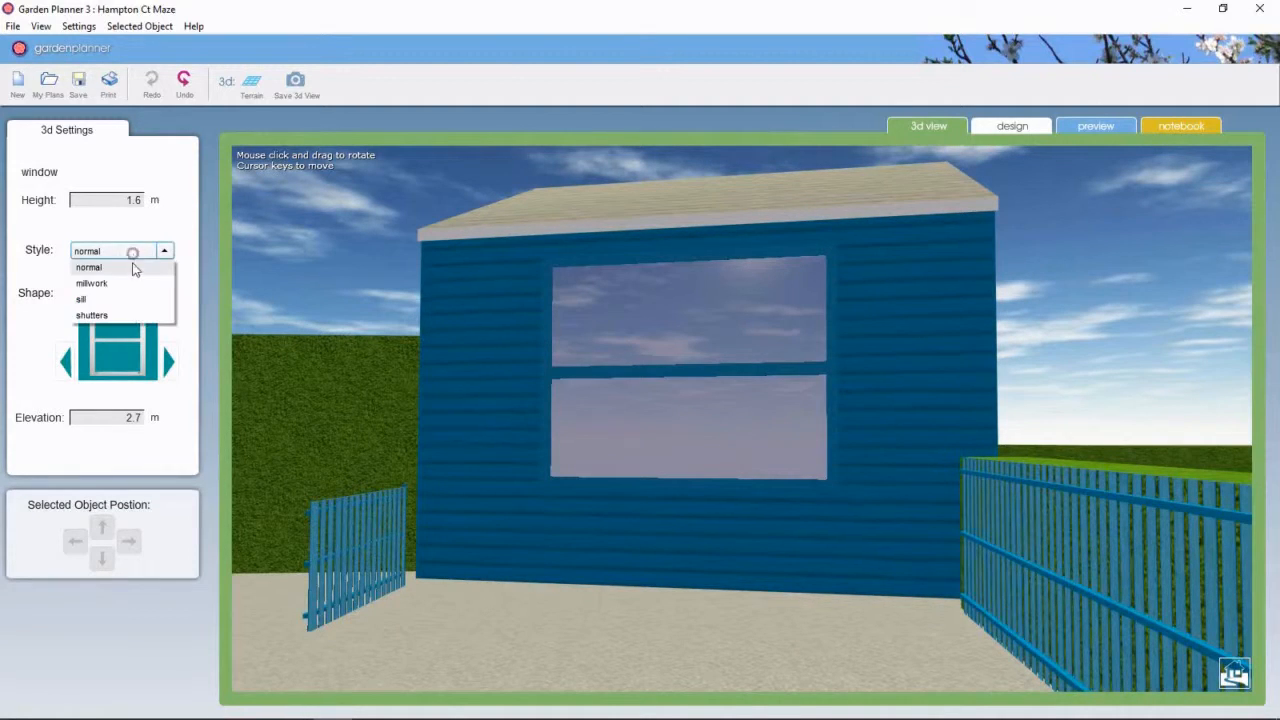
left_click(80, 299)
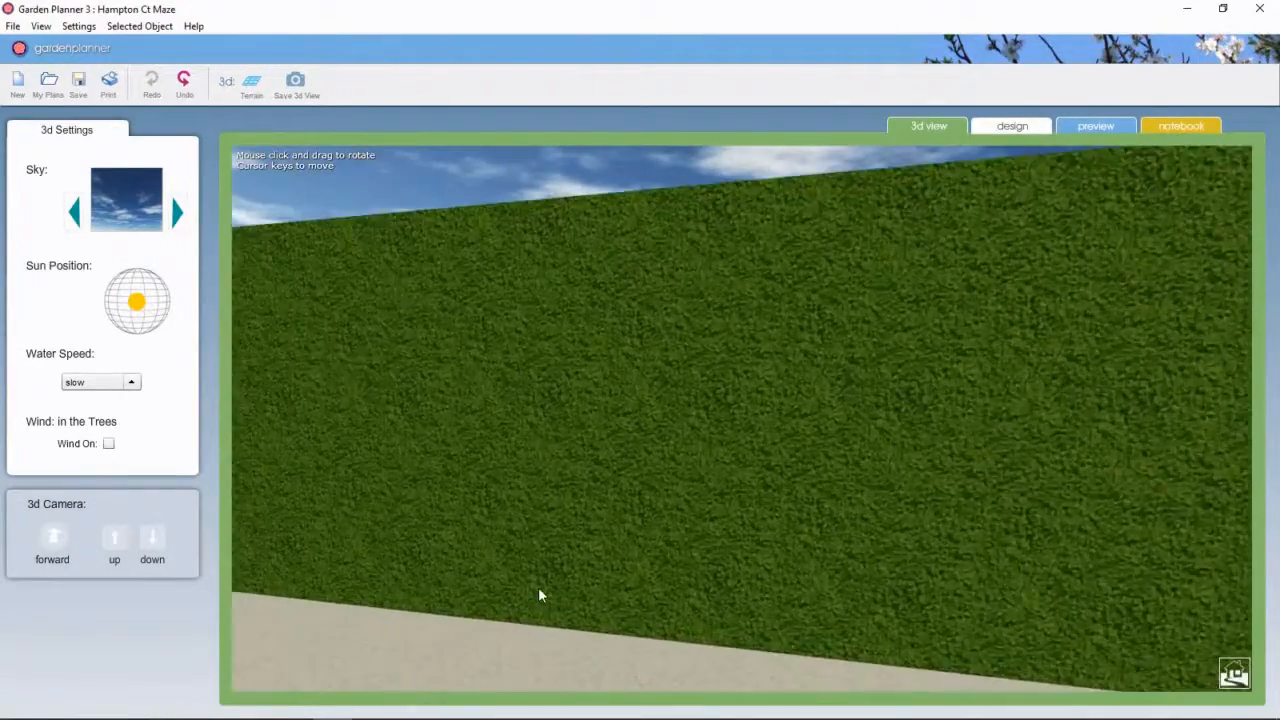
Step: Return to the 2D maze plan and begin a straight hedge wall near the booth
left_click_drag(540, 595, 740, 608)
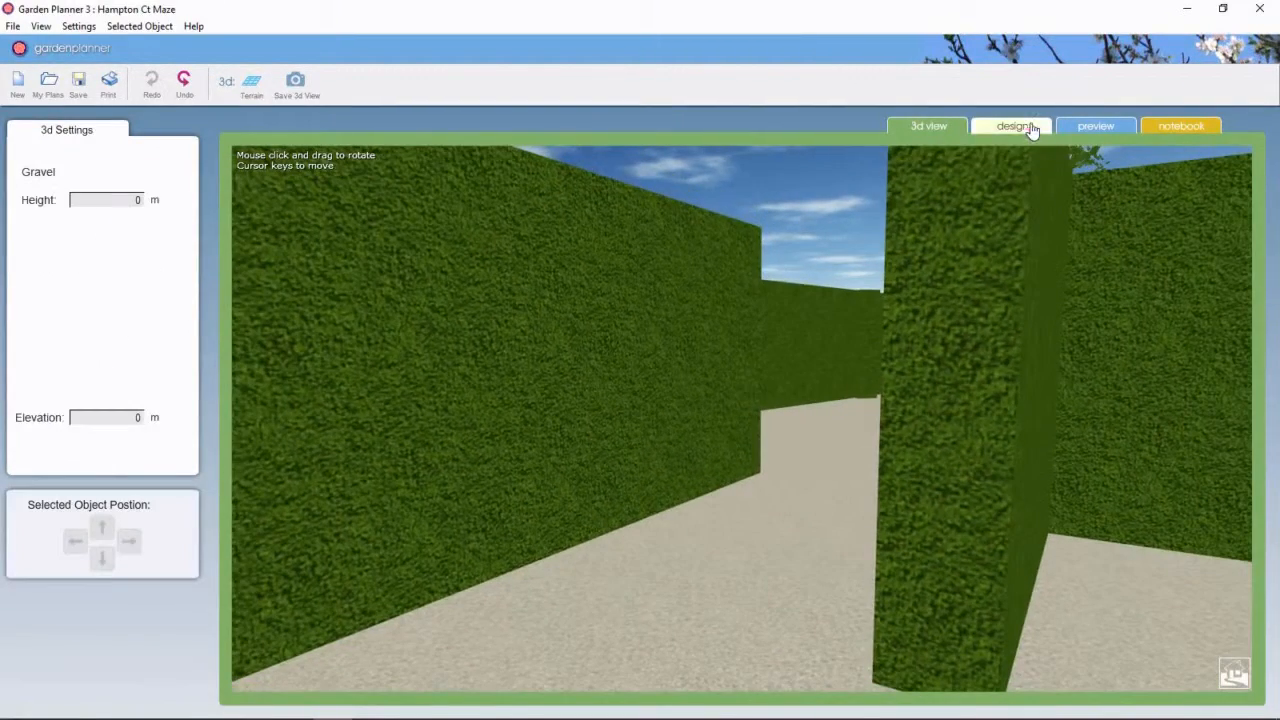
left_click(1011, 125)
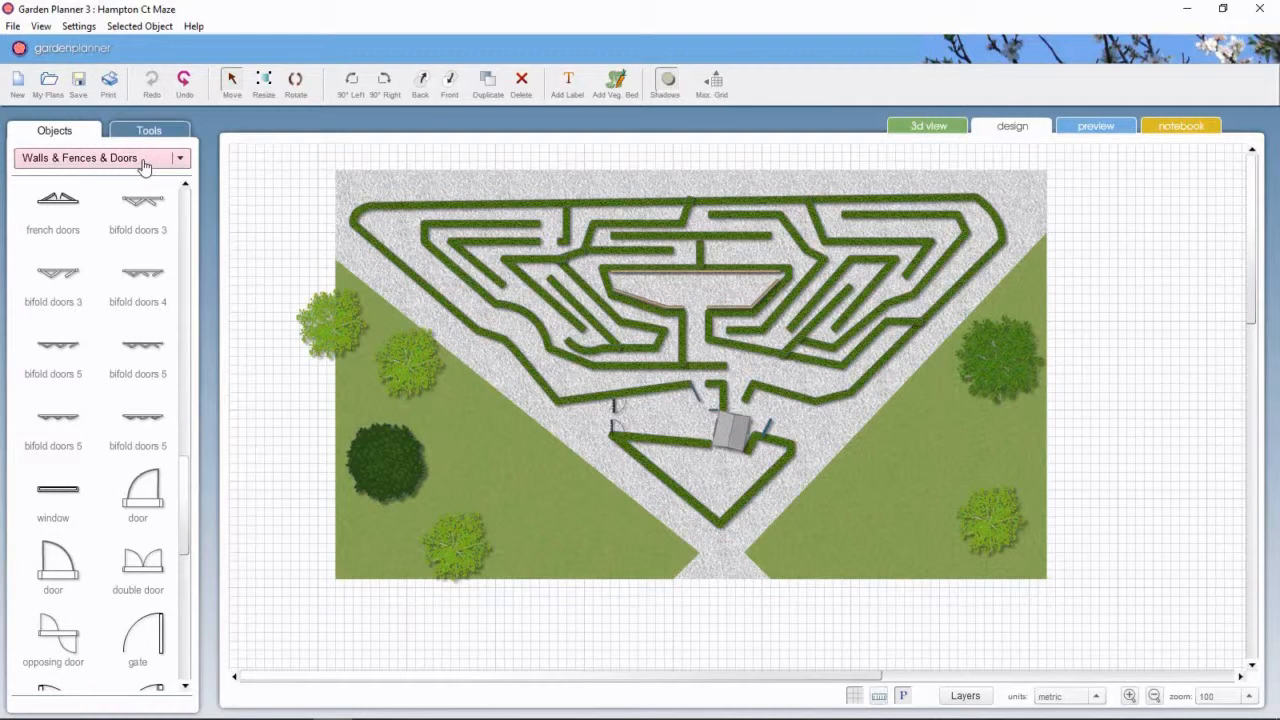
left_click(148, 130)
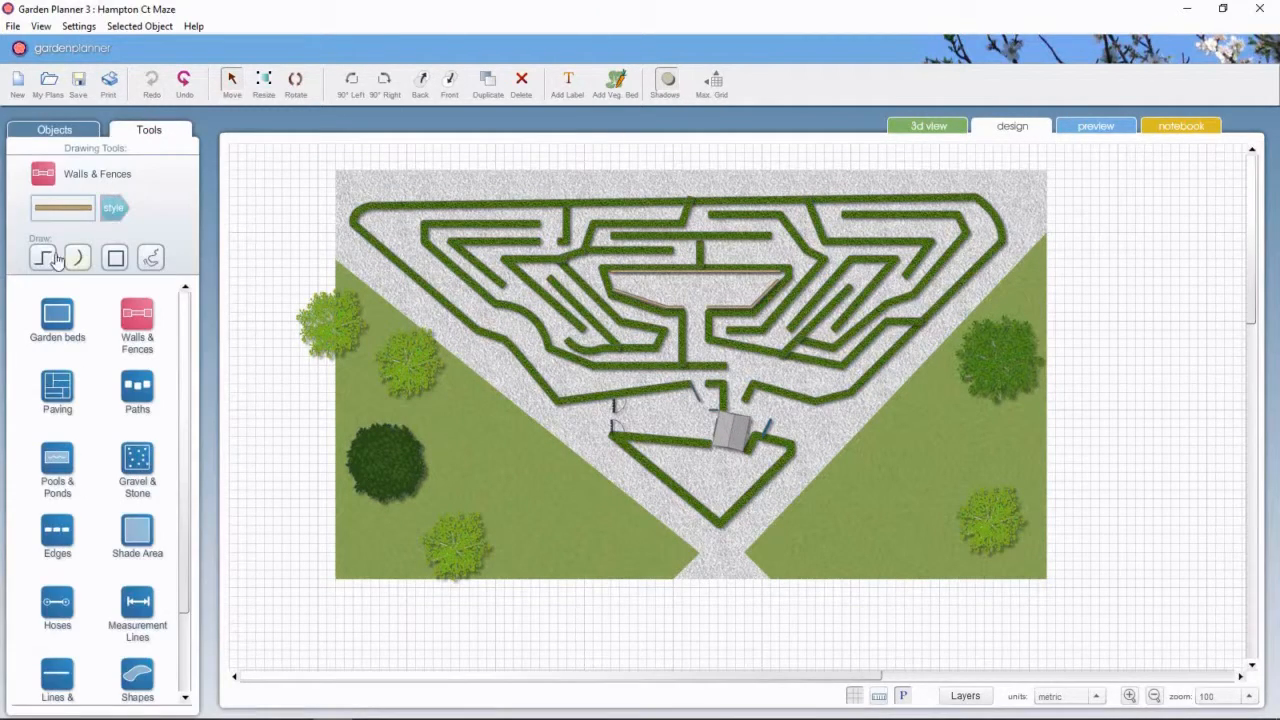
left_click(44, 257)
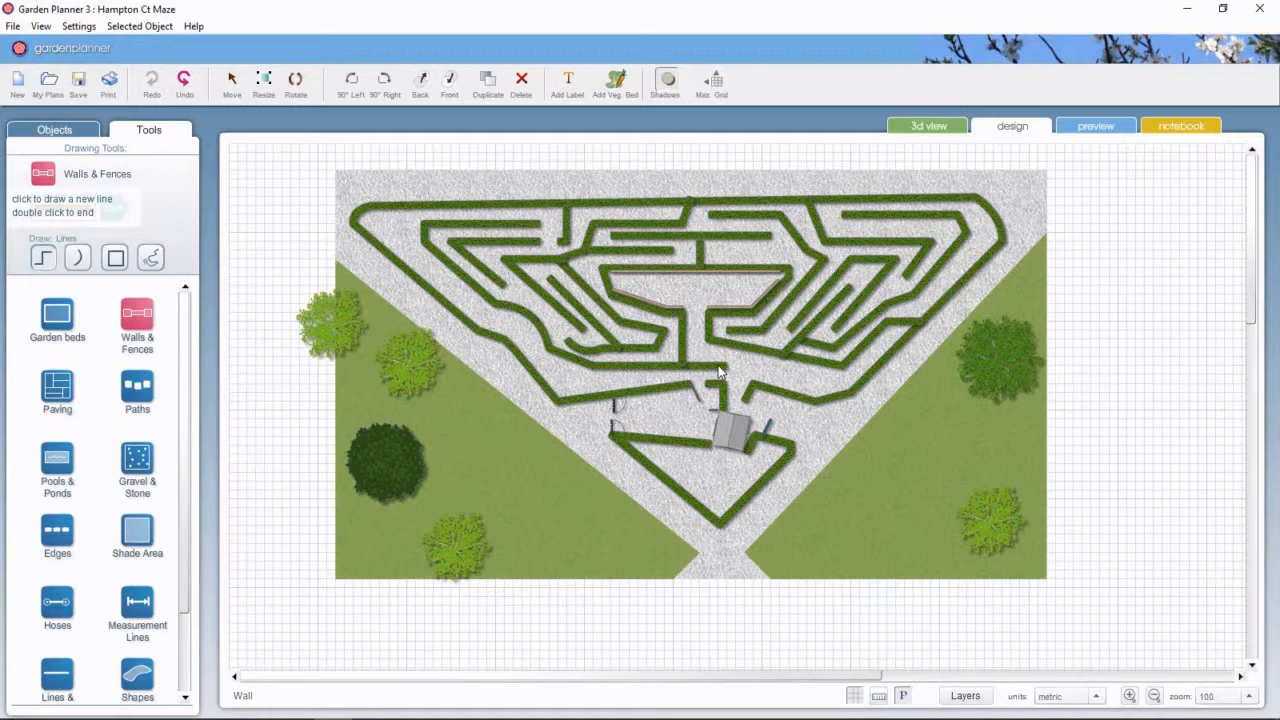
left_click(717, 383)
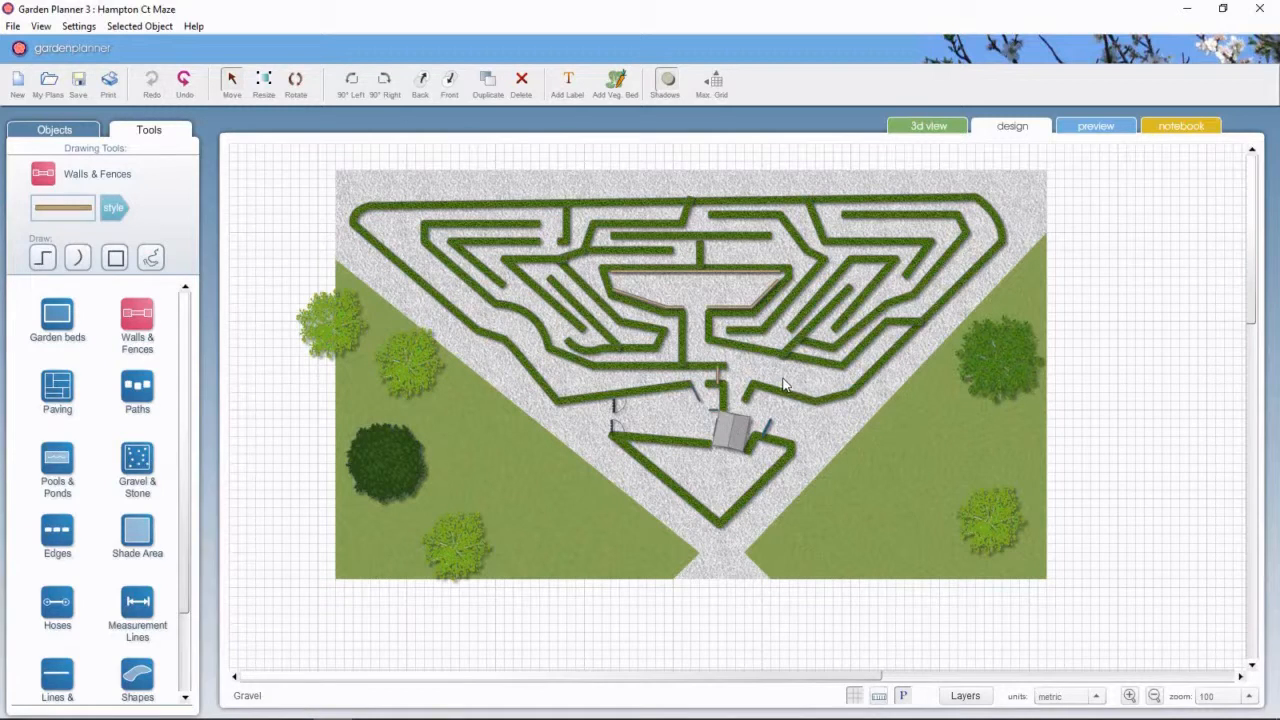
mouse_move(578, 375)
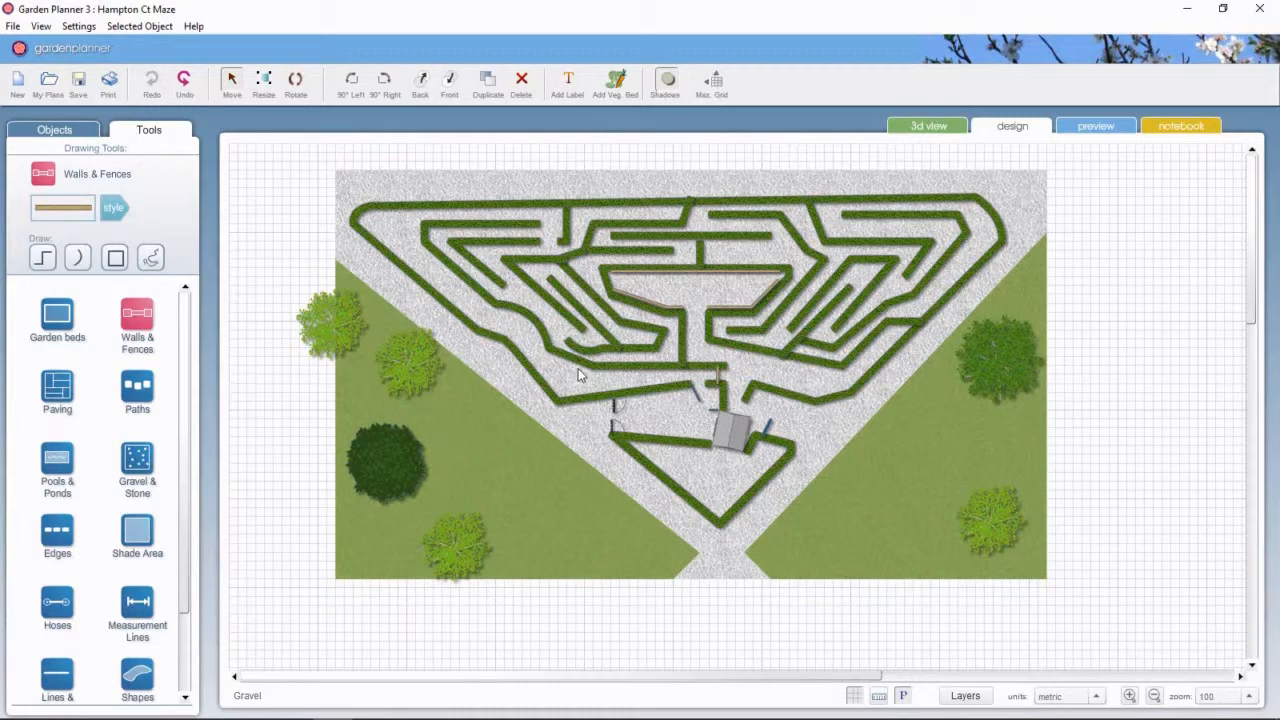
mouse_move(700, 300)
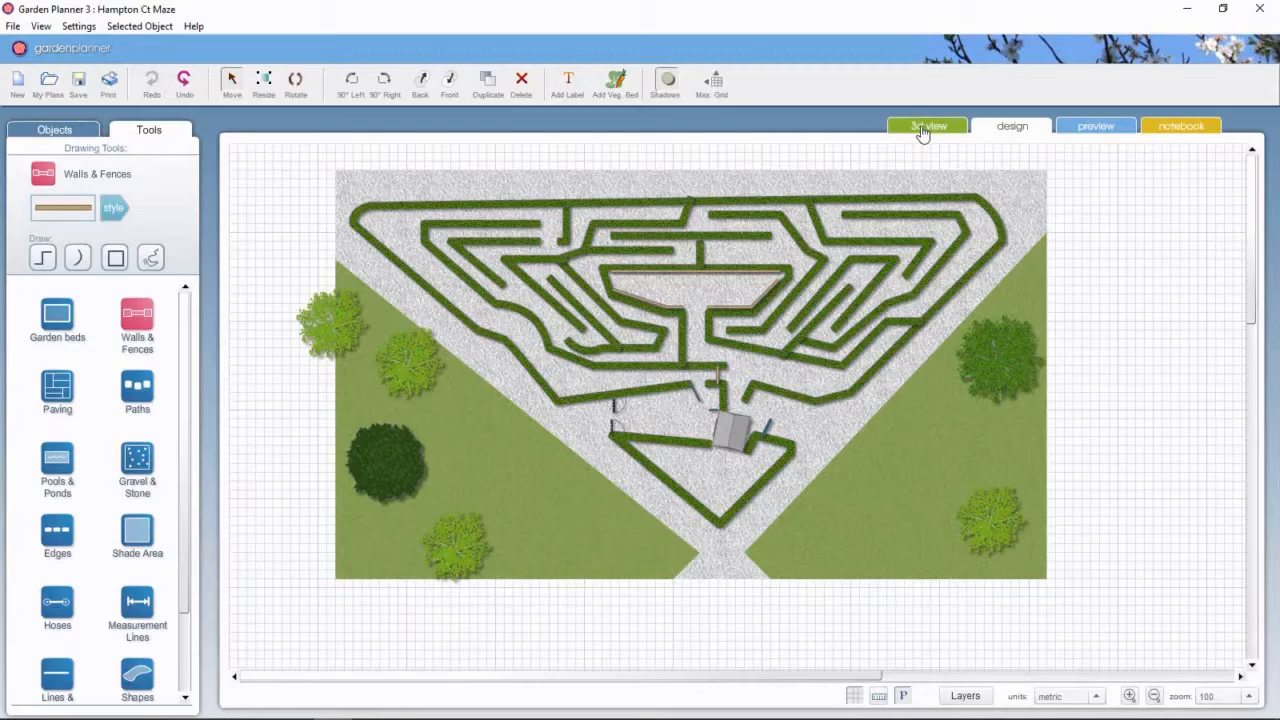
Step: Switch to 3D and look around from inside the maze among the tall hedges
left_click(927, 125)
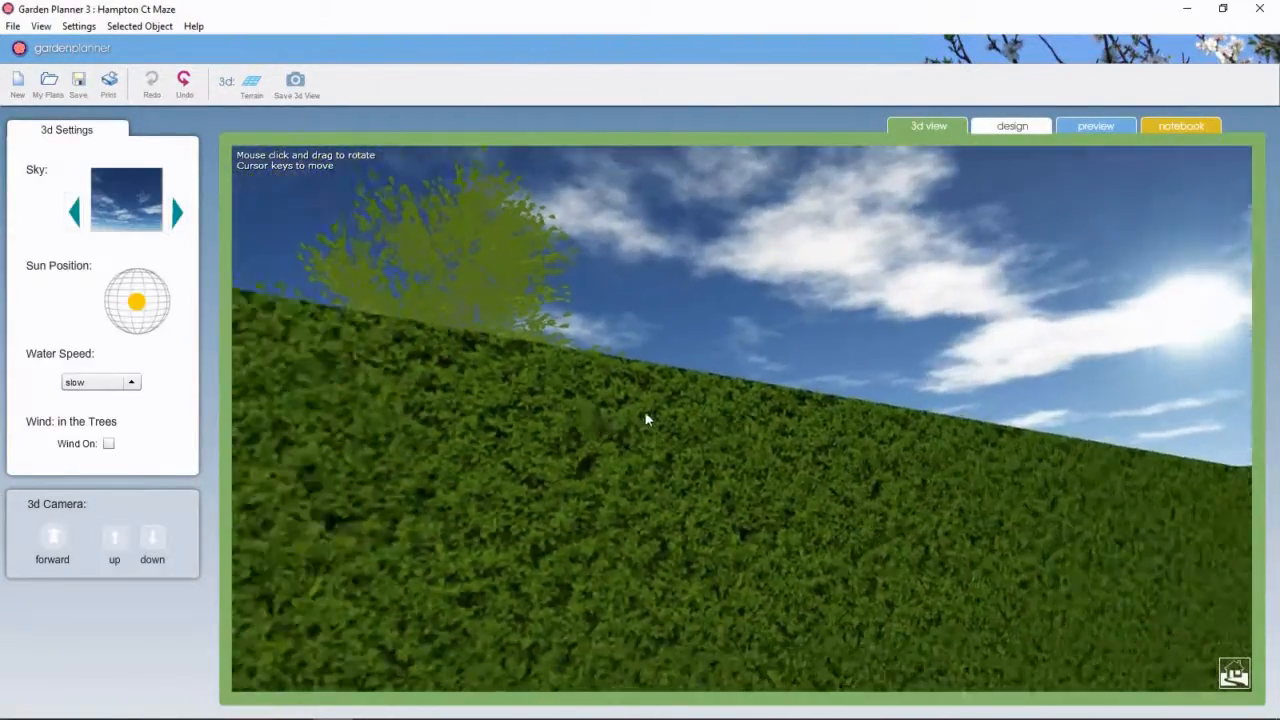
left_click_drag(645, 420, 935, 478)
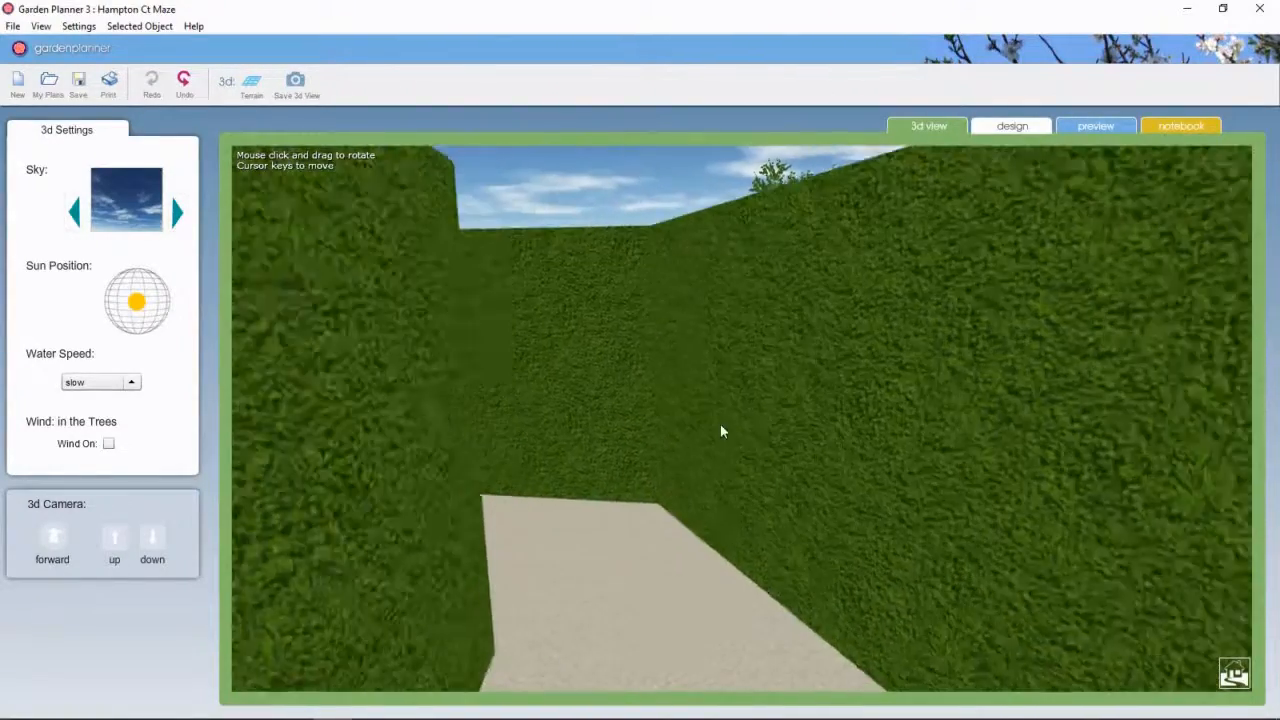
Step: Move the camera through the maze to overlook the 1.8 m hedge tops toward the booth
left_click_drag(723, 431, 670, 429)
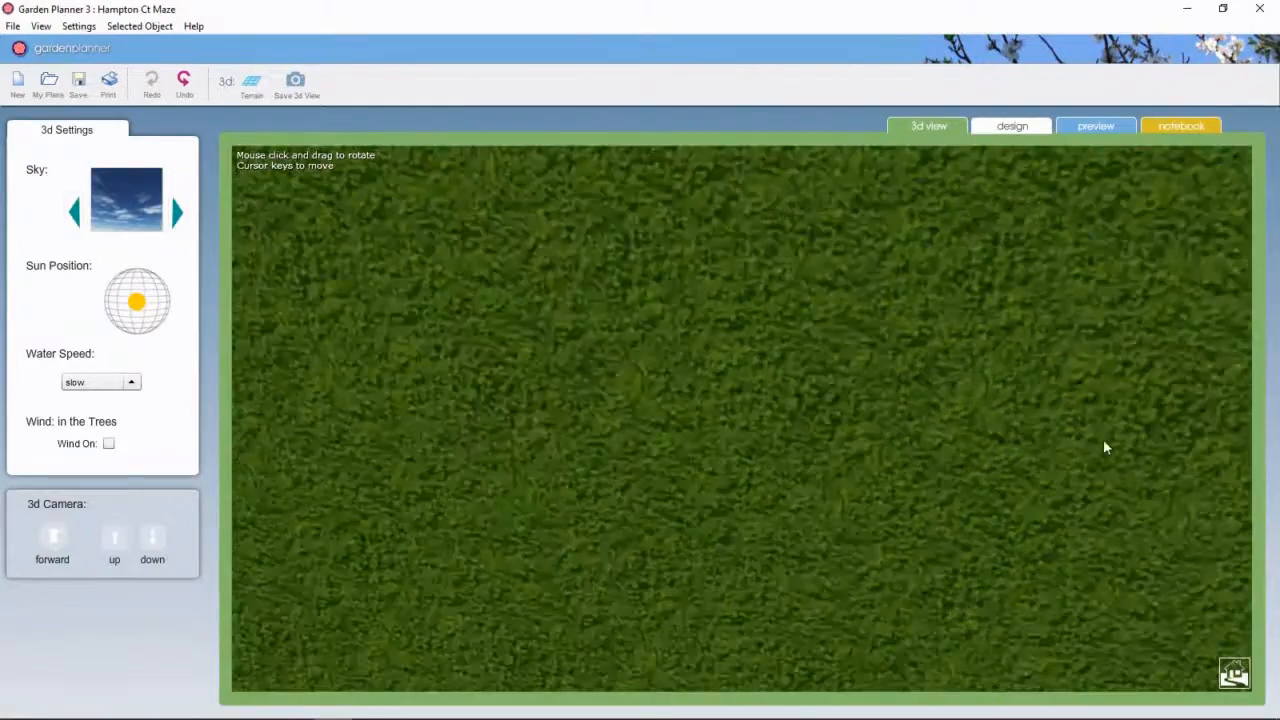
left_click_drag(1105, 447, 1074, 444)
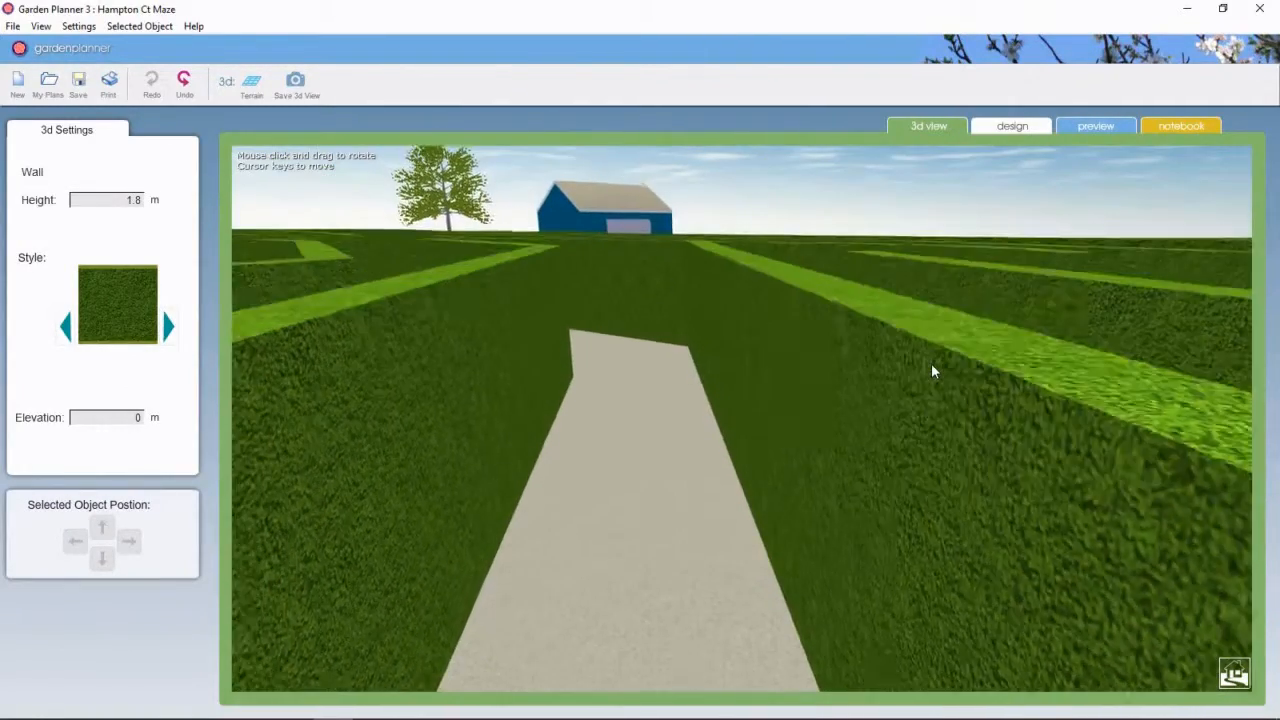
Step: Approach the maze centre and give one 1.35 m wooden wall the square trellis style
left_click_drag(932, 372, 670, 345)
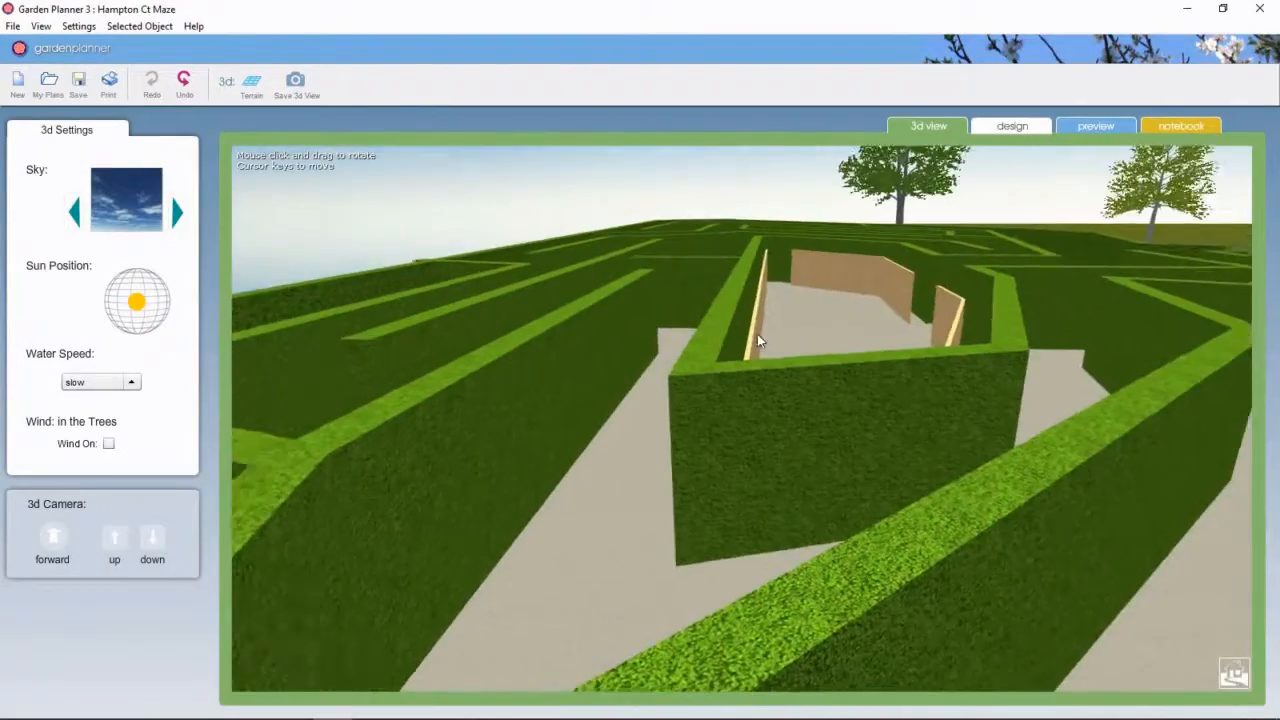
left_click_drag(760, 340, 745, 335)
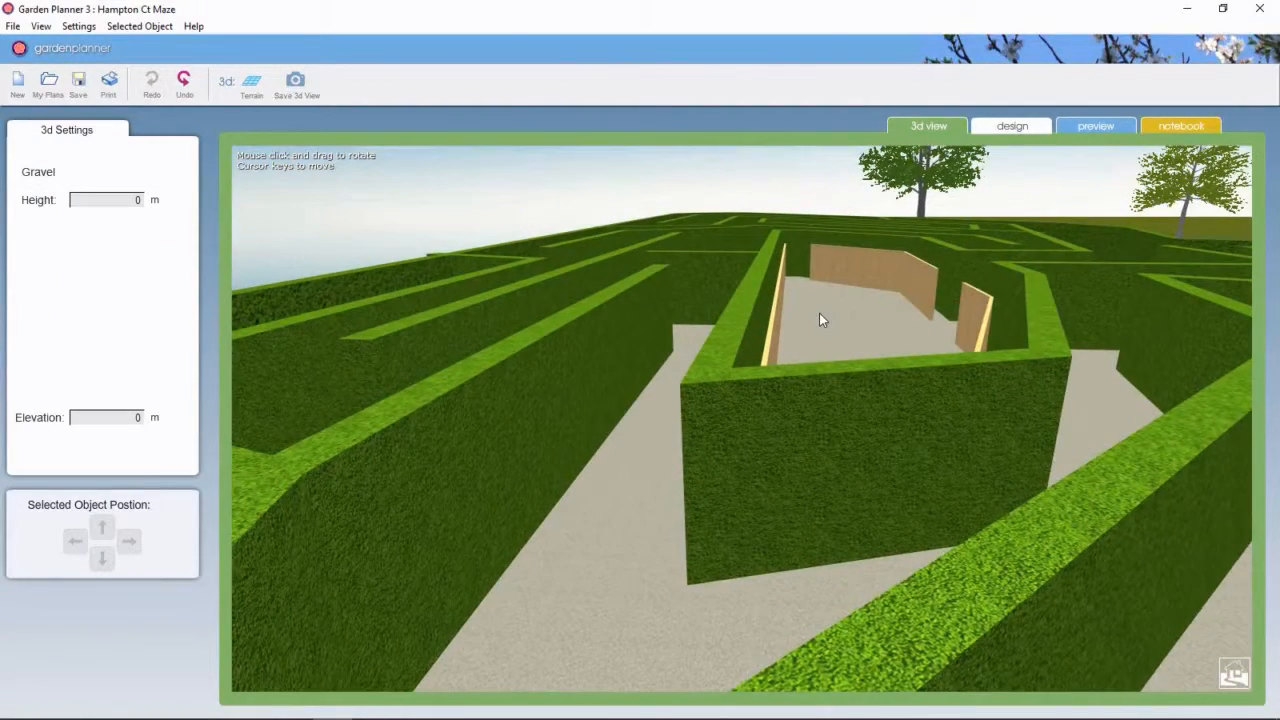
left_click_drag(820, 320, 850, 400)
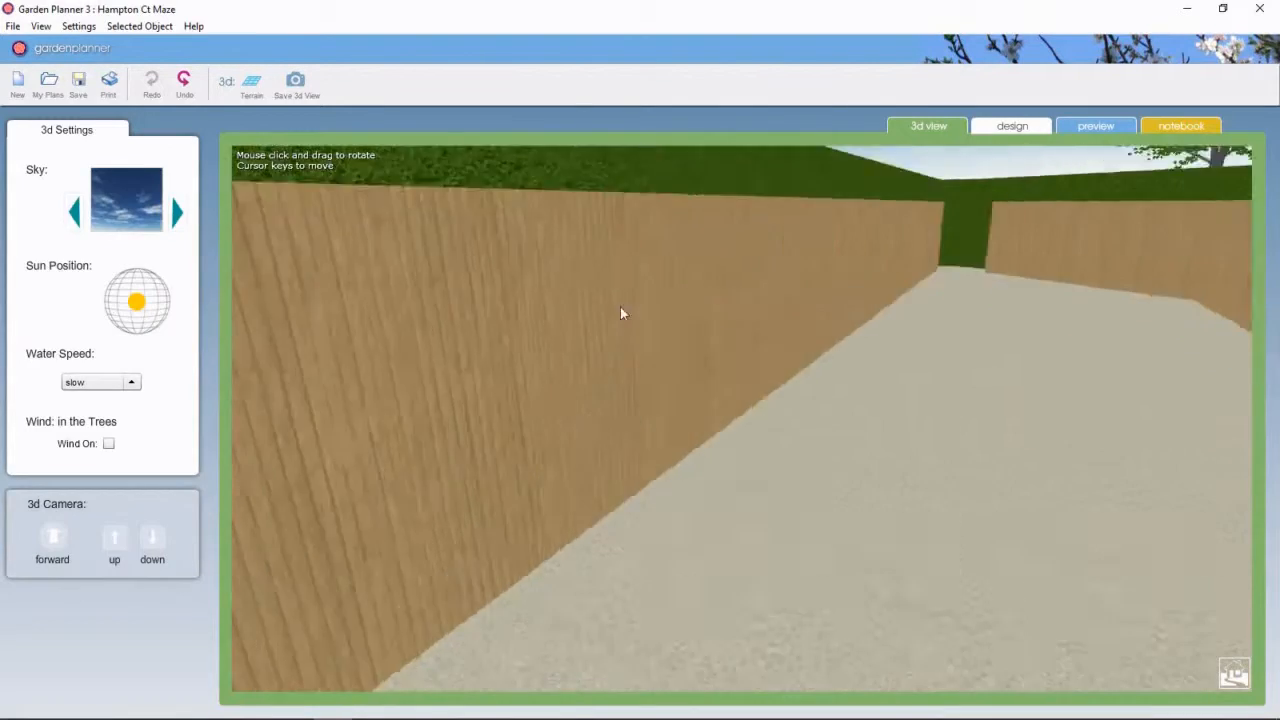
left_click(596, 620)
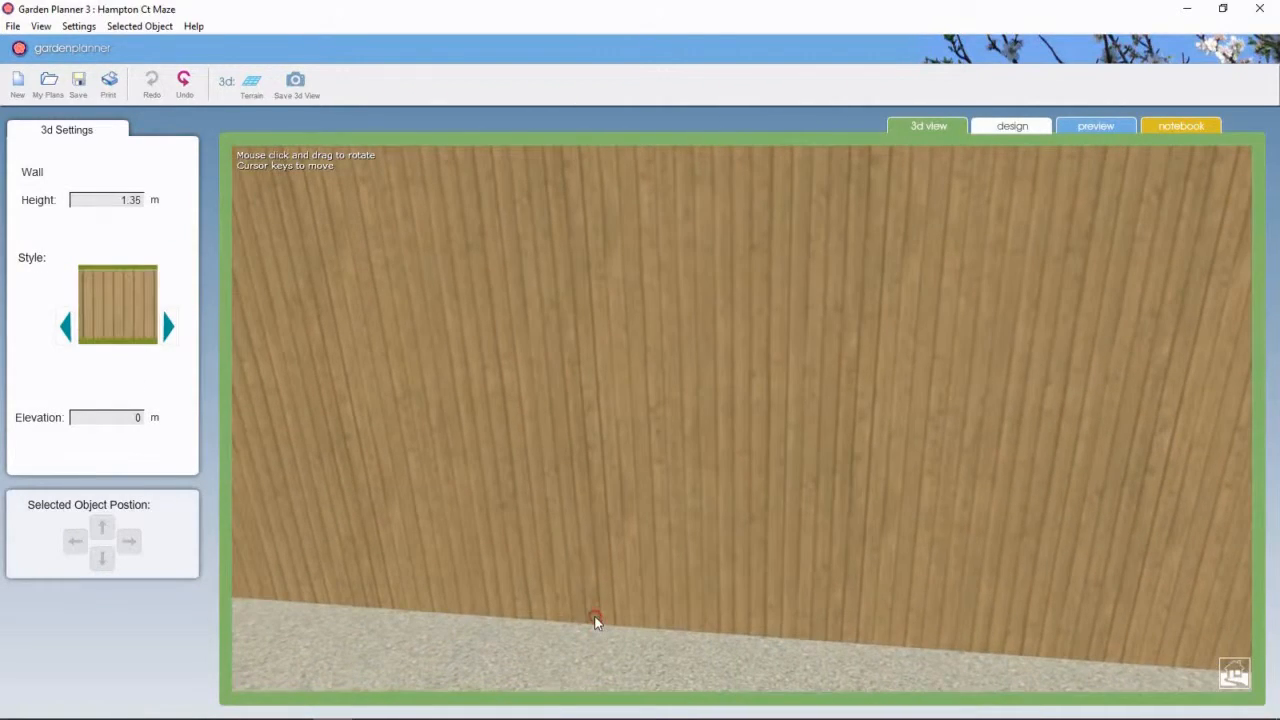
left_click(169, 327)
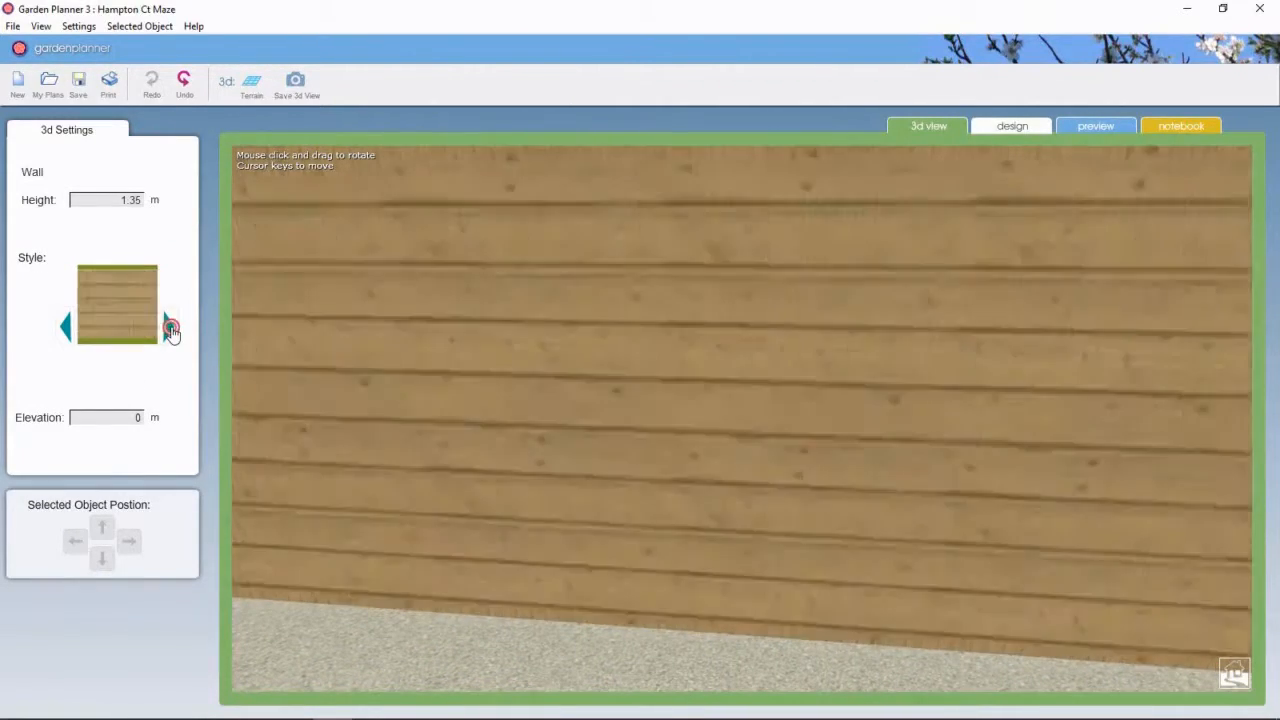
left_click(171, 328)
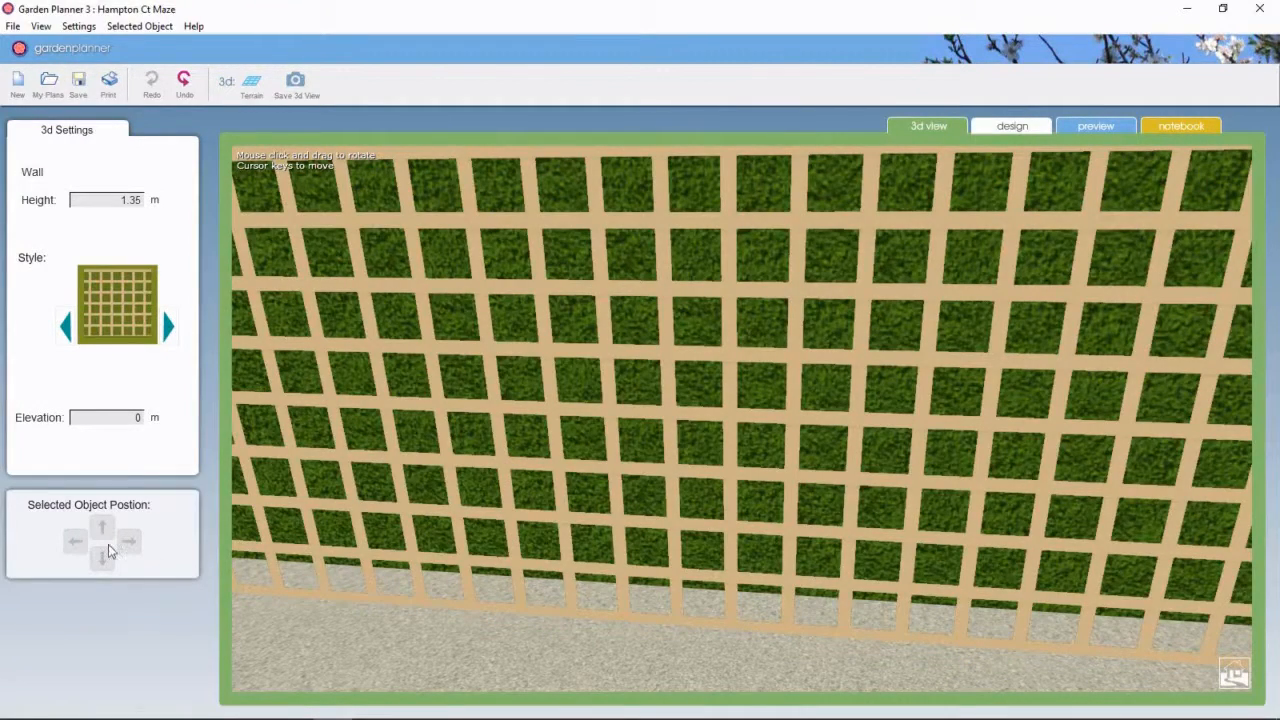
left_click(103, 560)
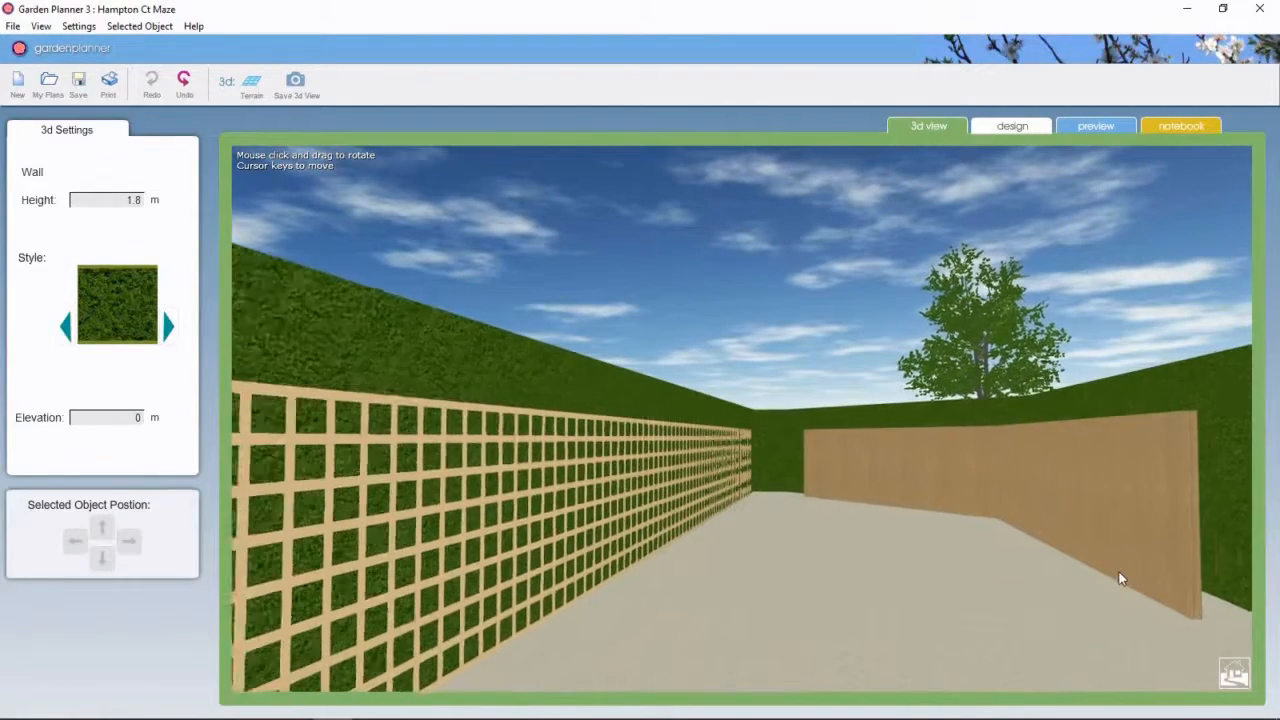
Step: Step the second wooden centre wall through the styles to square trellis
left_click(168, 326)
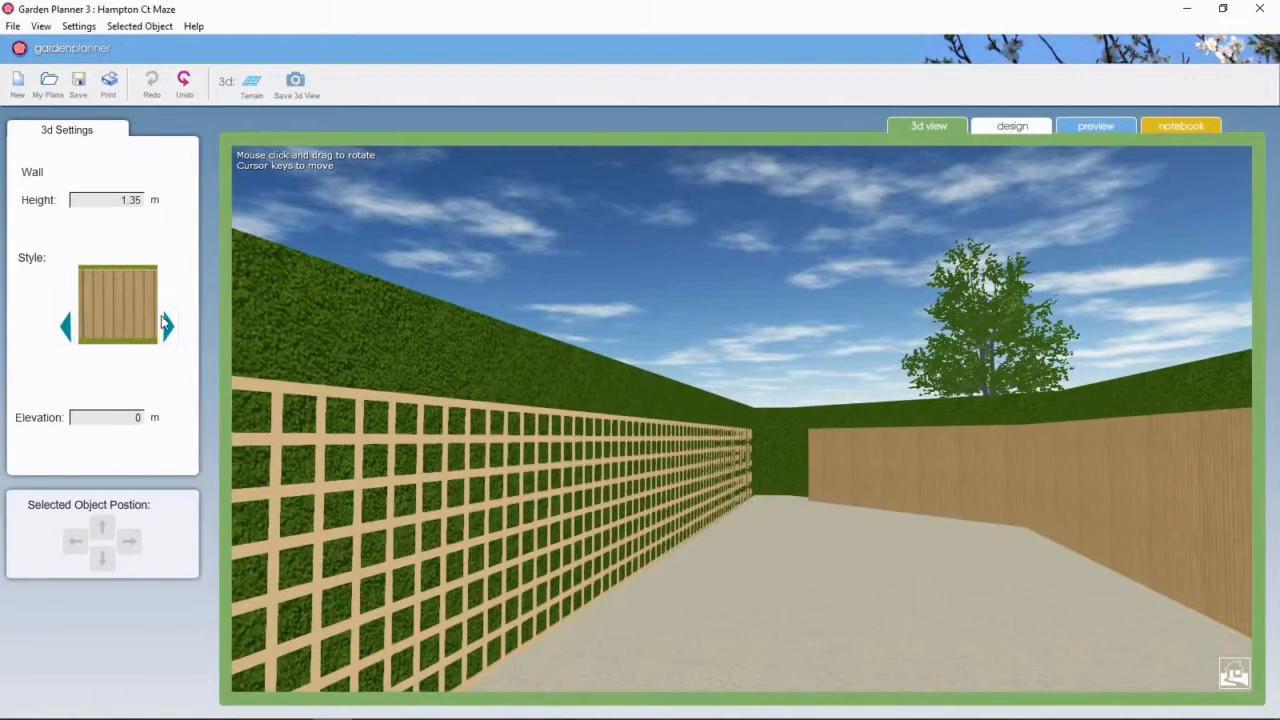
left_click(167, 326)
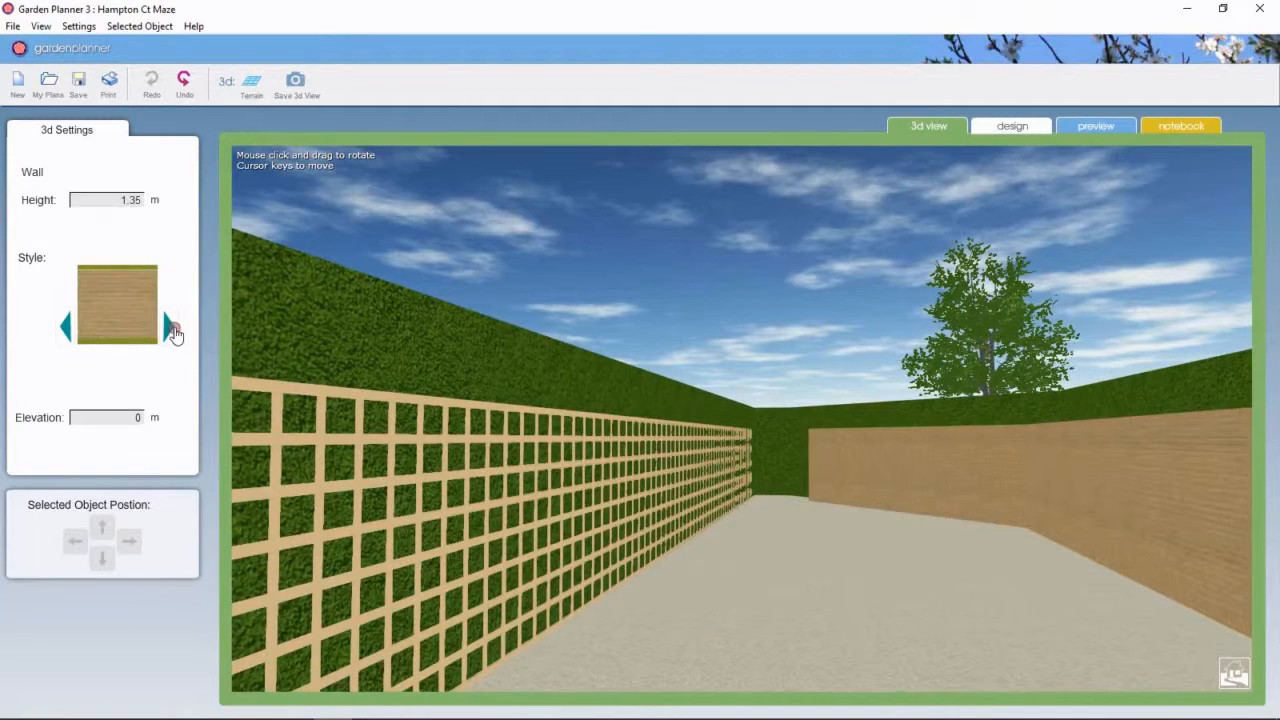
left_click(168, 327)
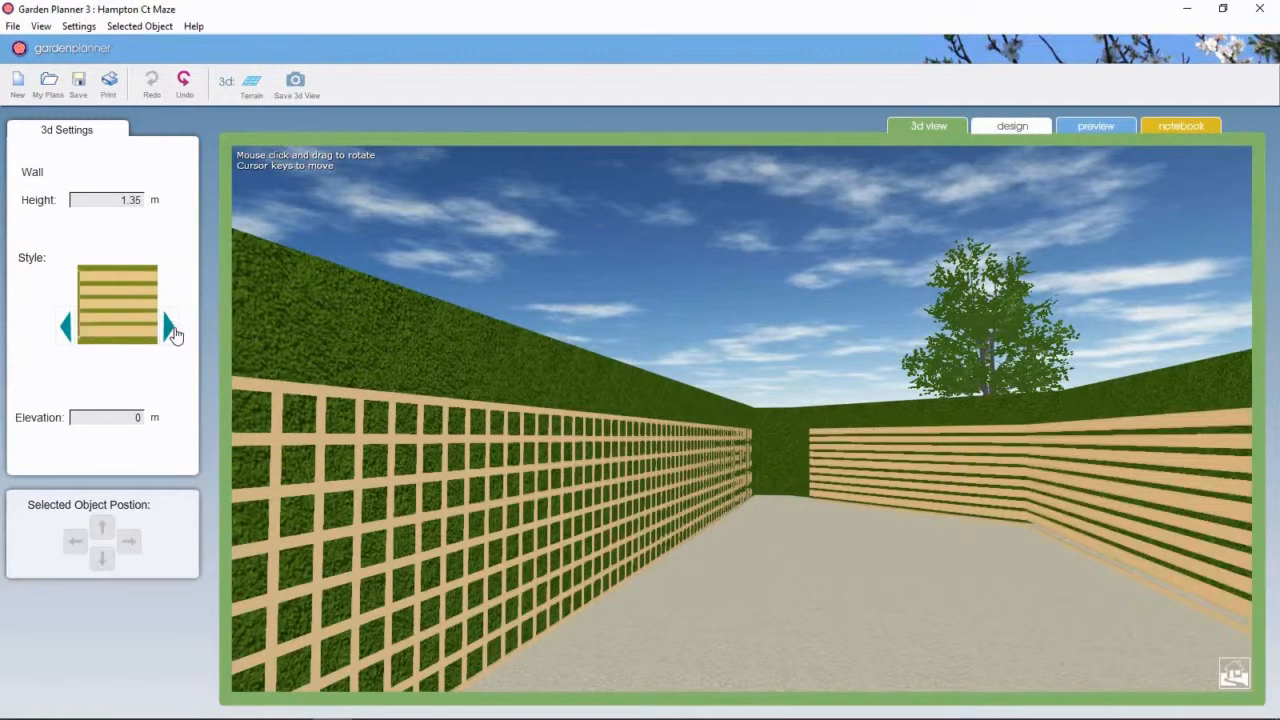
left_click(168, 327)
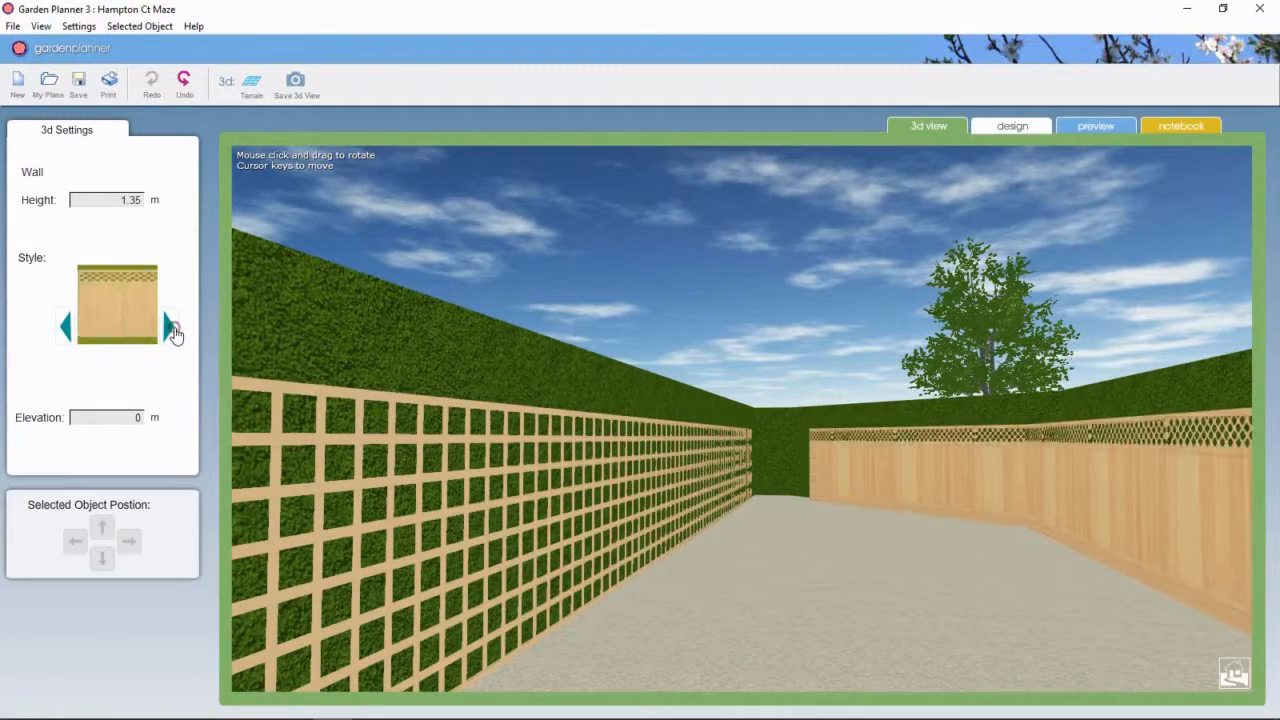
left_click(169, 326)
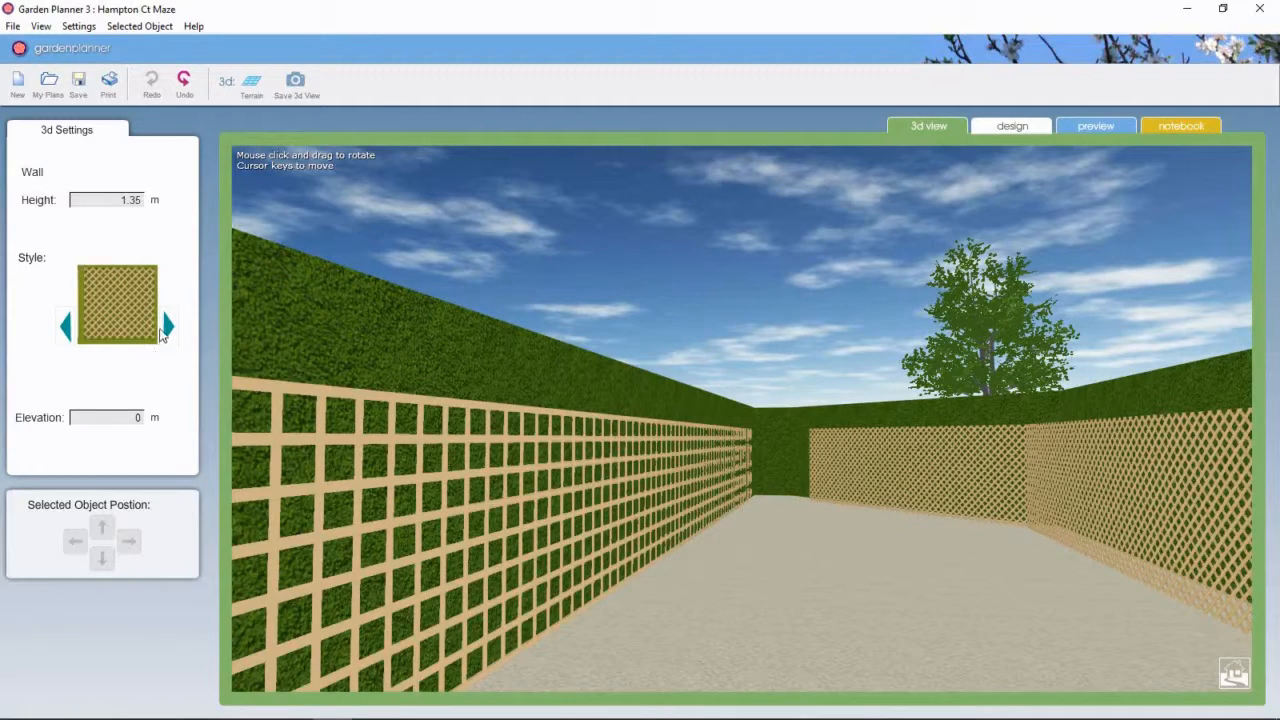
left_click(167, 326)
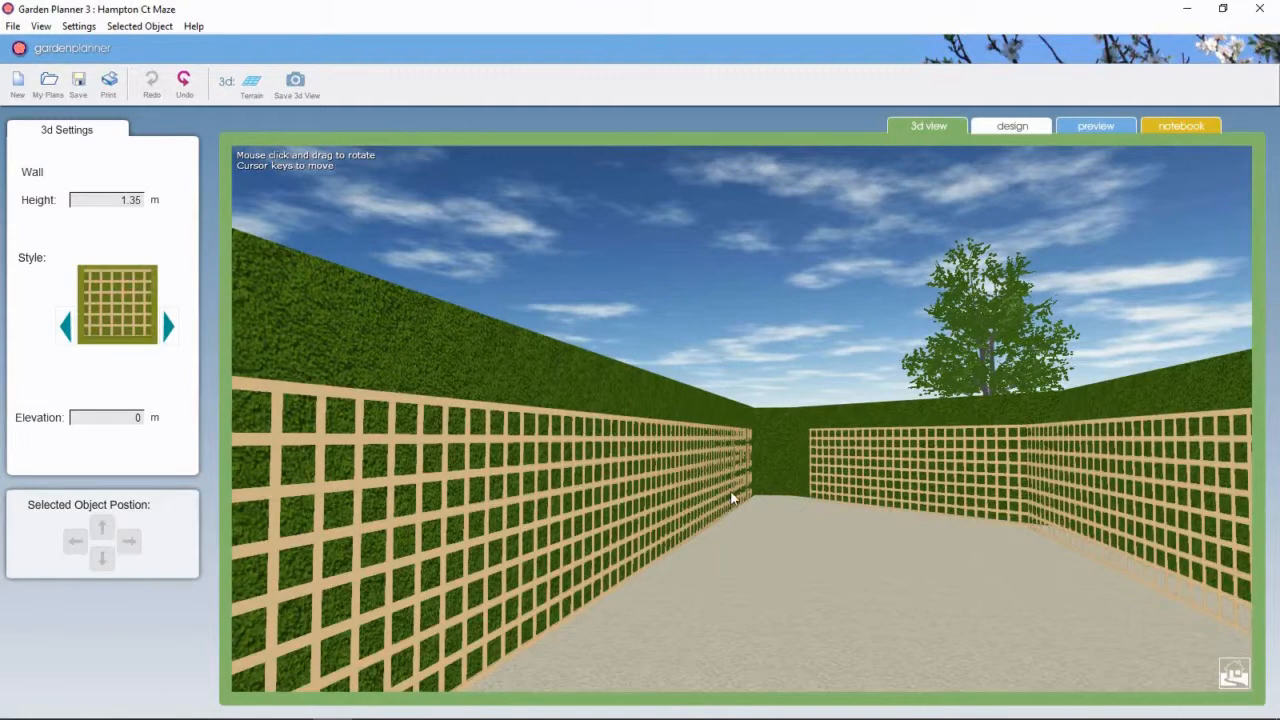
Step: Nudge the trellis wall's position and orbit the view toward the blue booth
left_click_drag(730, 498, 400, 440)
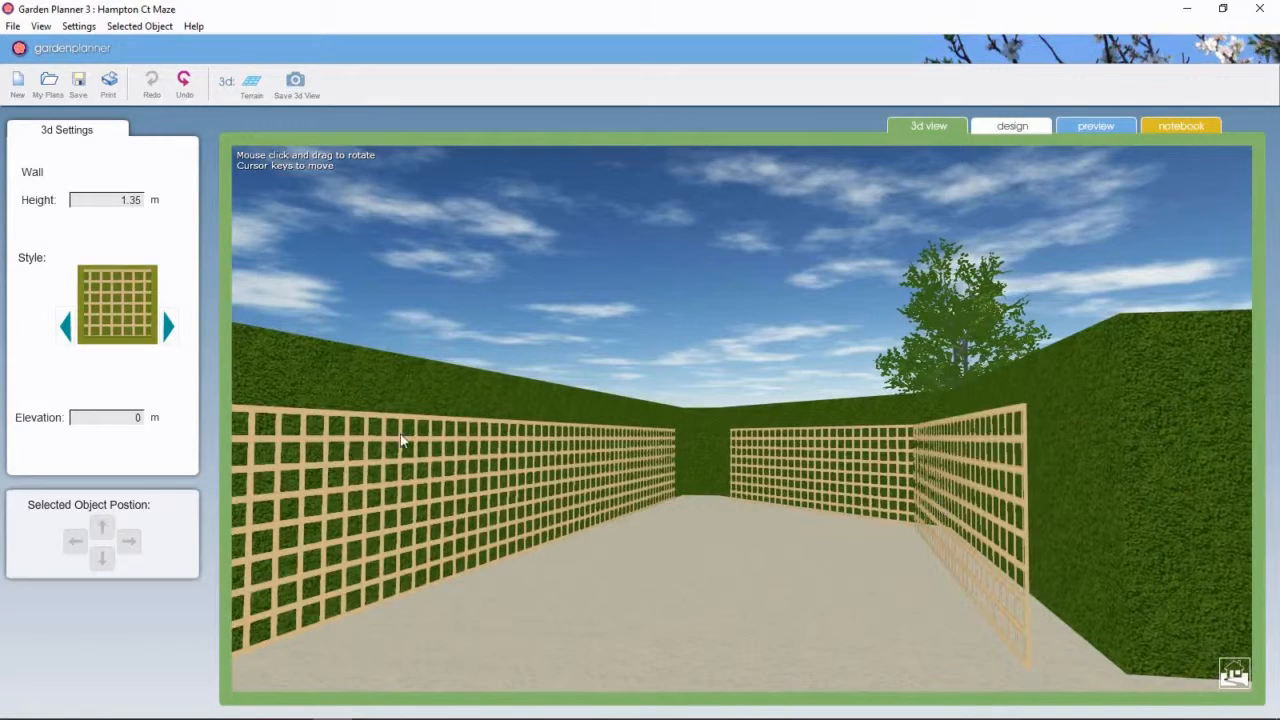
left_click(102, 558)
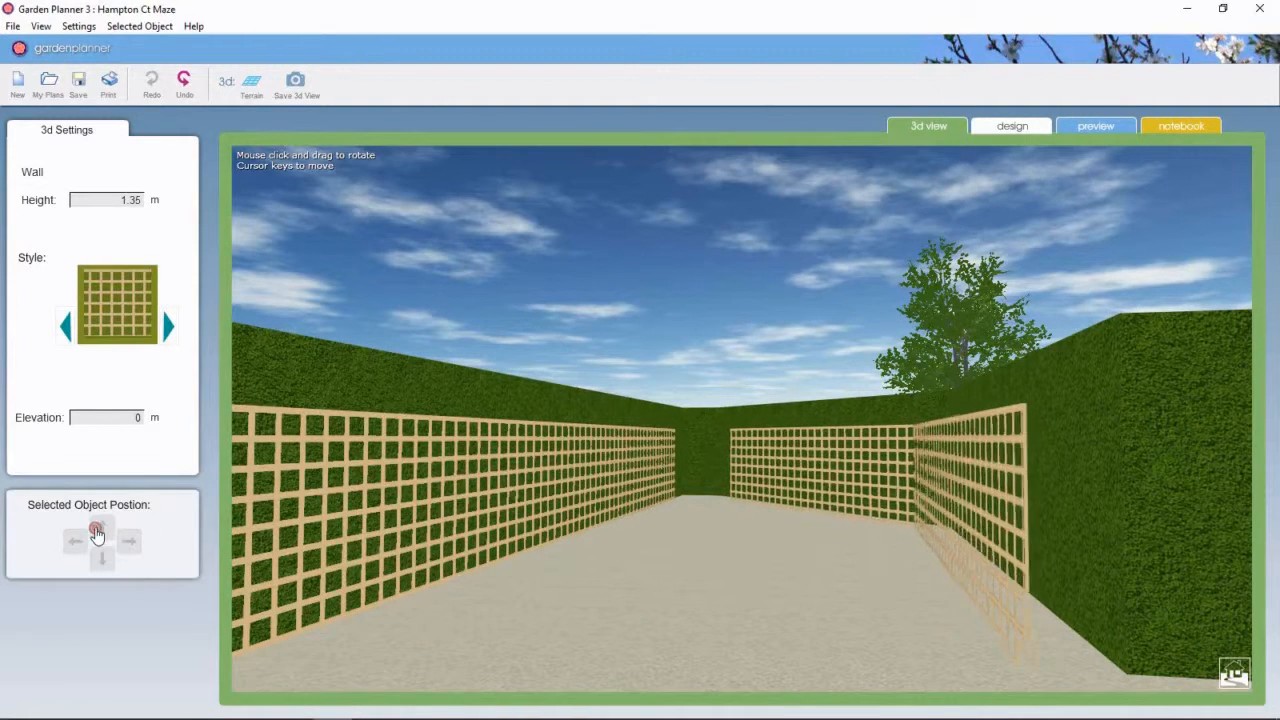
left_click(101, 528)
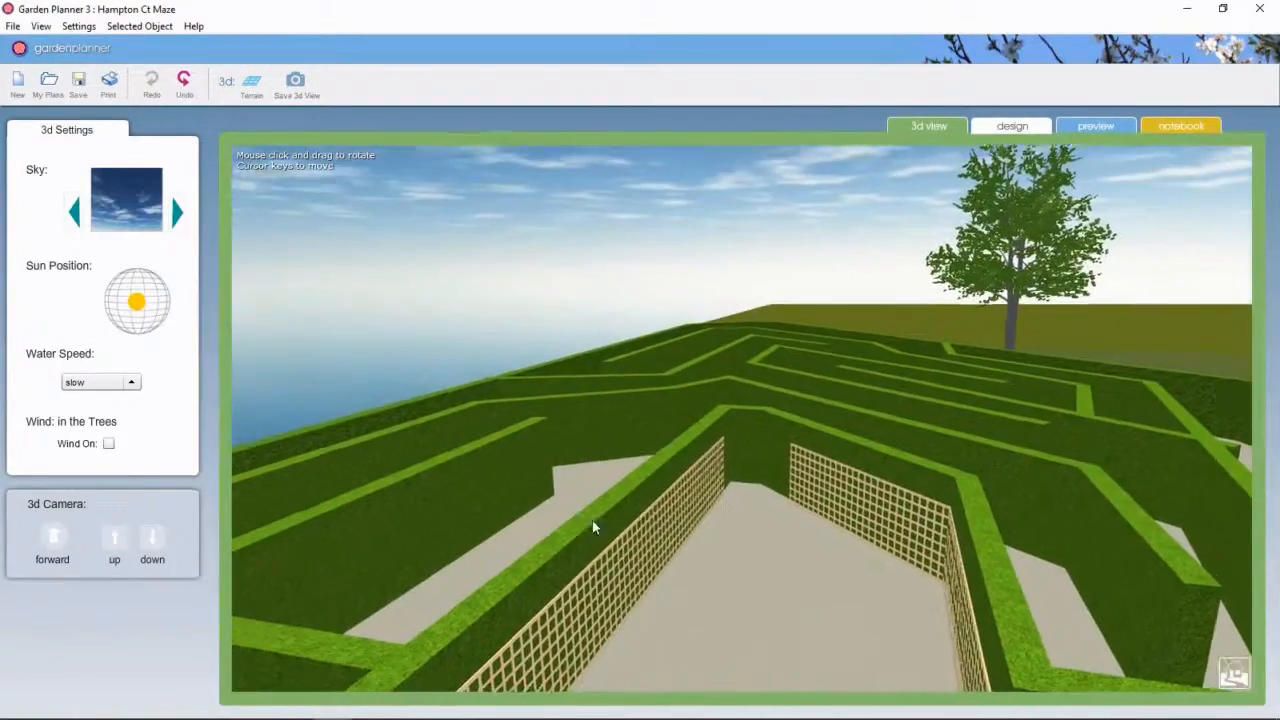
left_click_drag(593, 527, 755, 548)
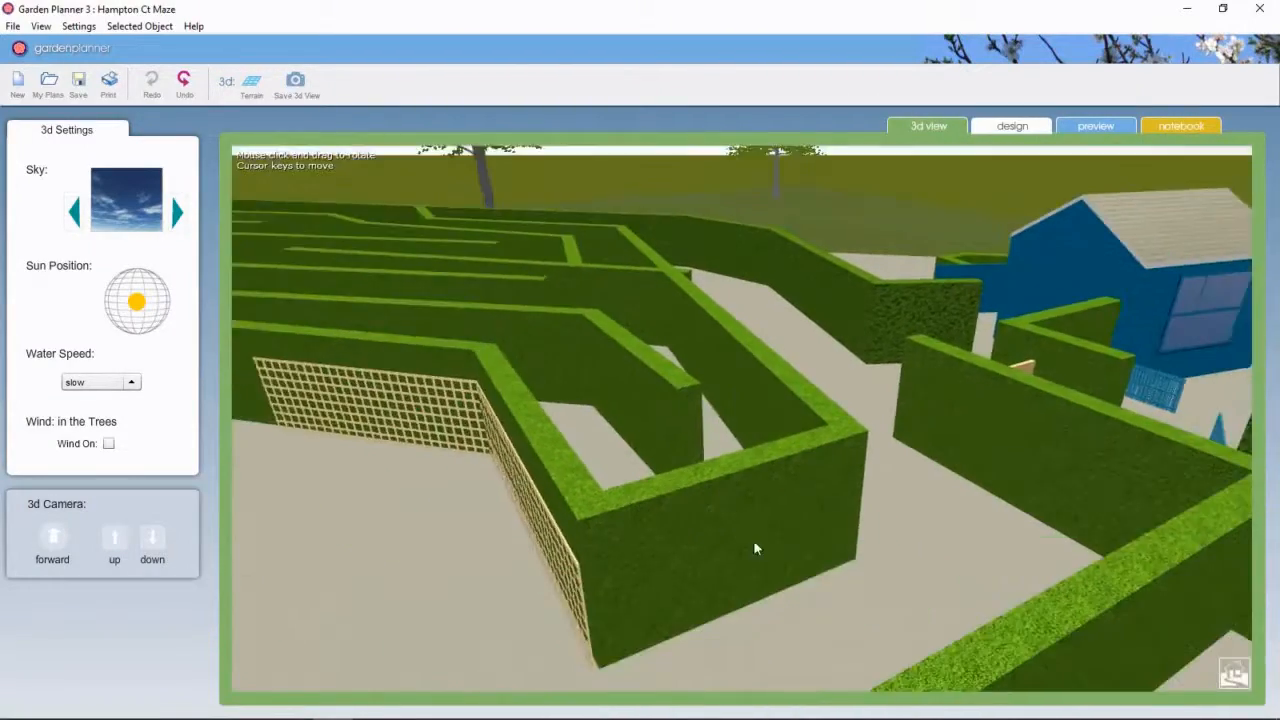
left_click_drag(755, 548, 837, 530)
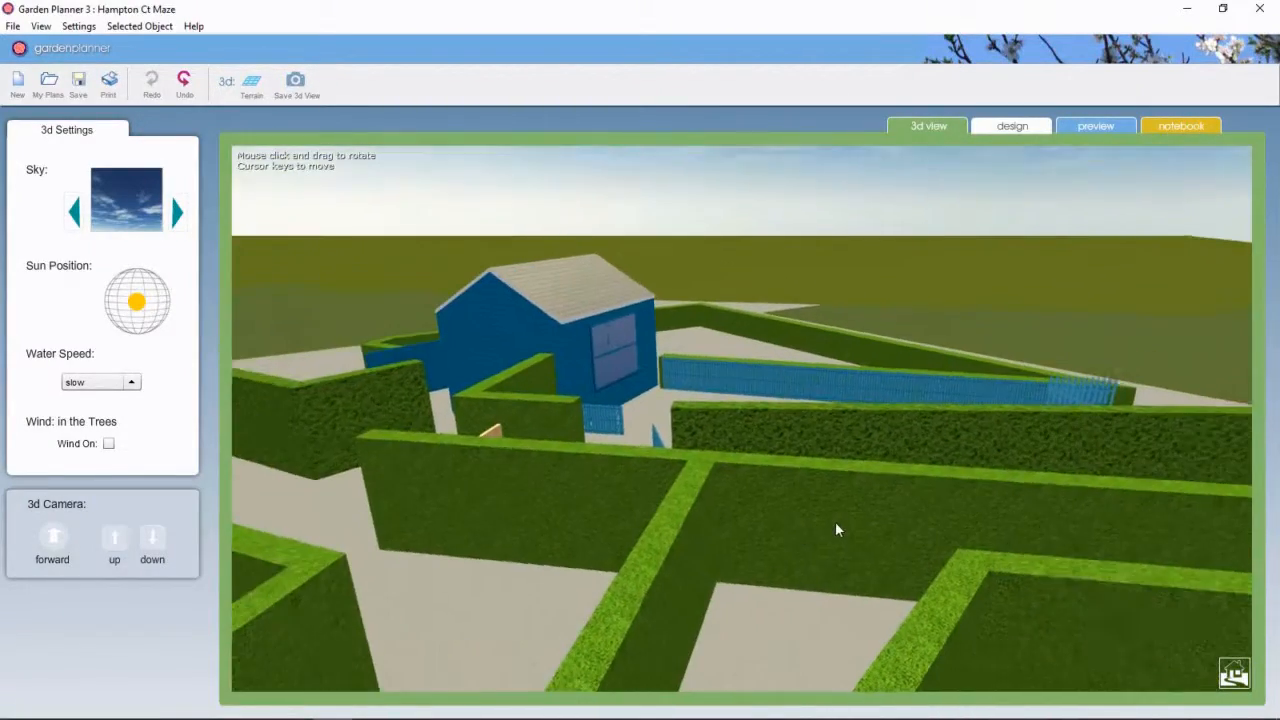